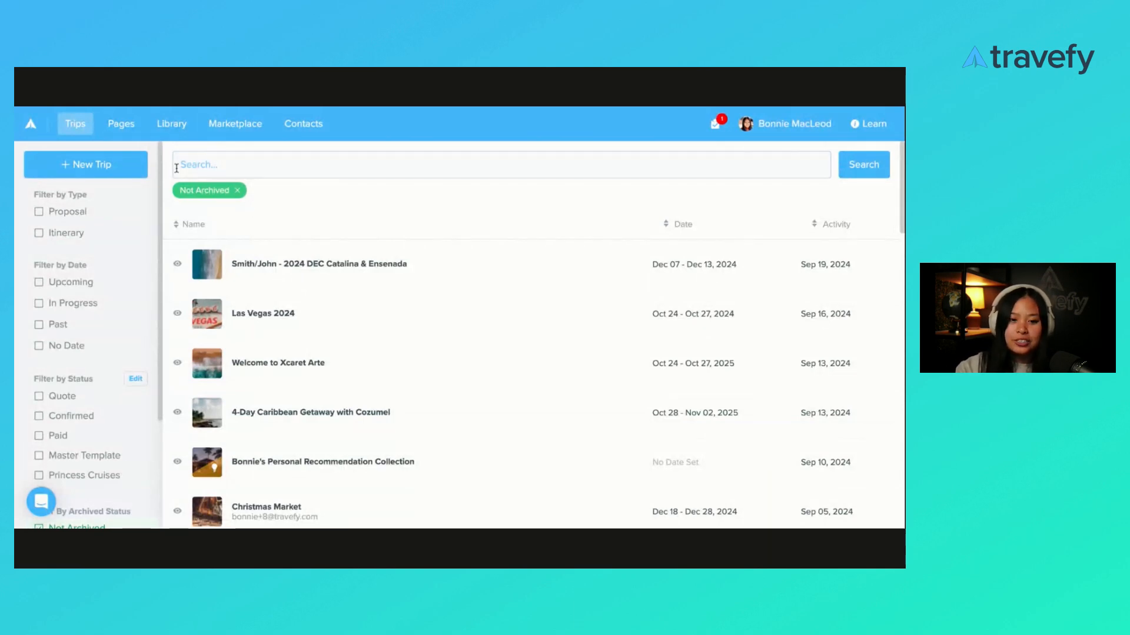
mouse_move(120, 124)
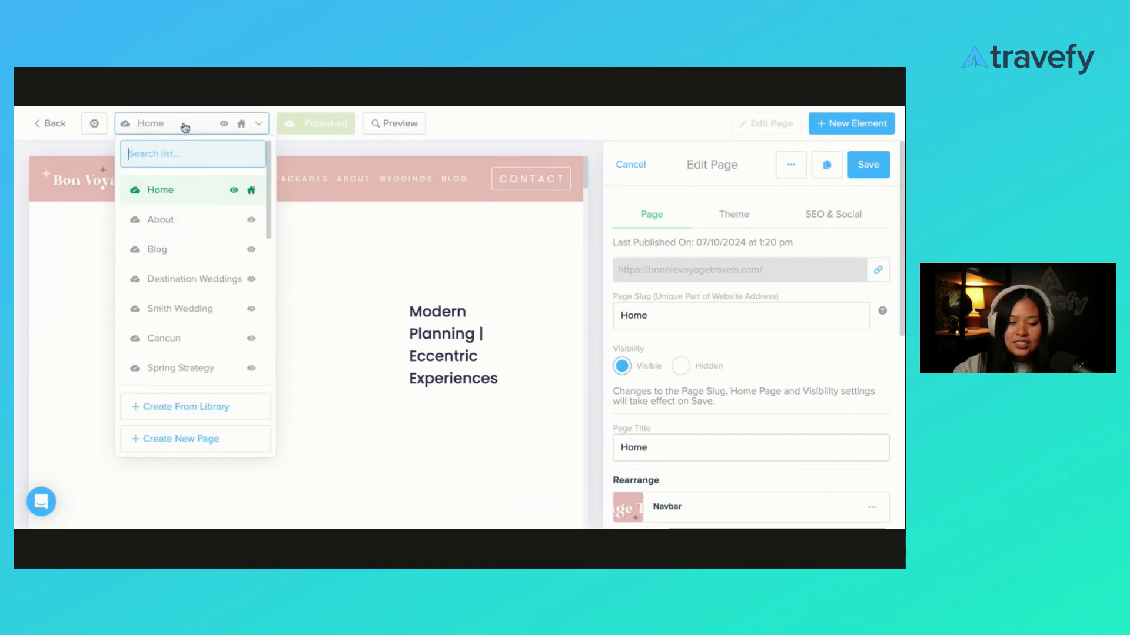
Step: Scroll through the site's page list in the Bon Voyage website editor
scroll(down, 3)
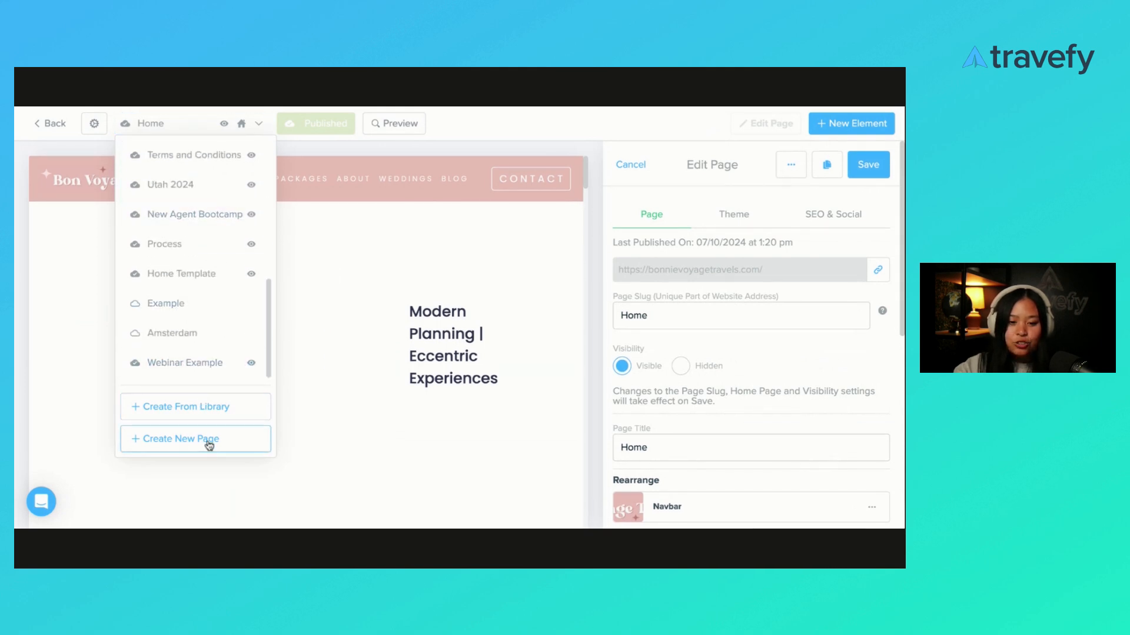
Step: Create a new Untitled Page, preview its default template, and return to its page settings
click(179, 439)
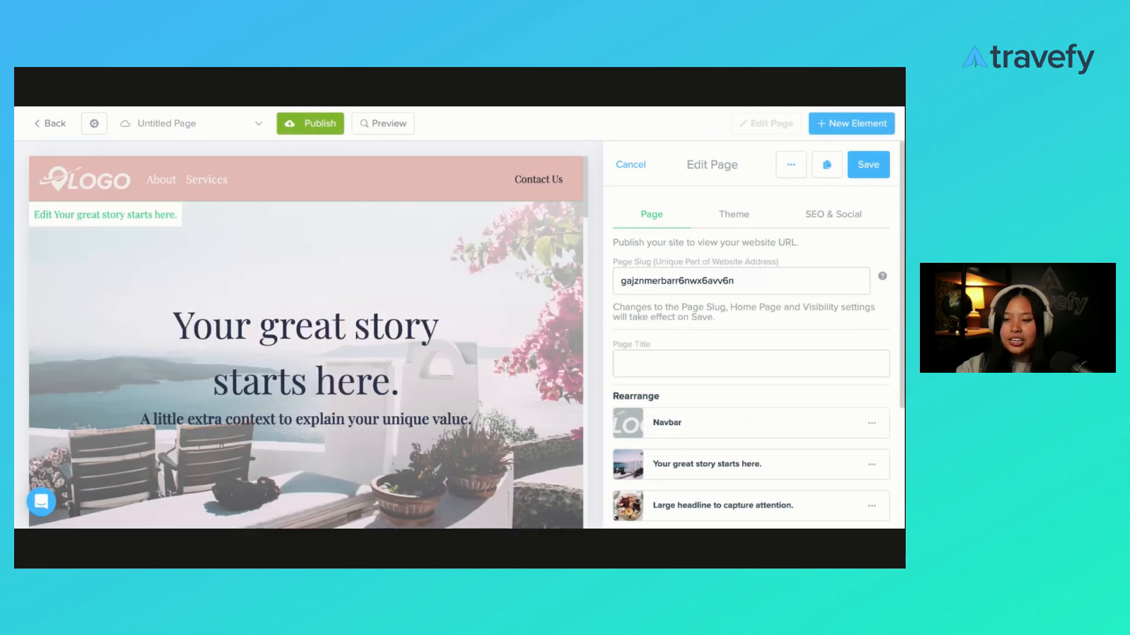
click(630, 165)
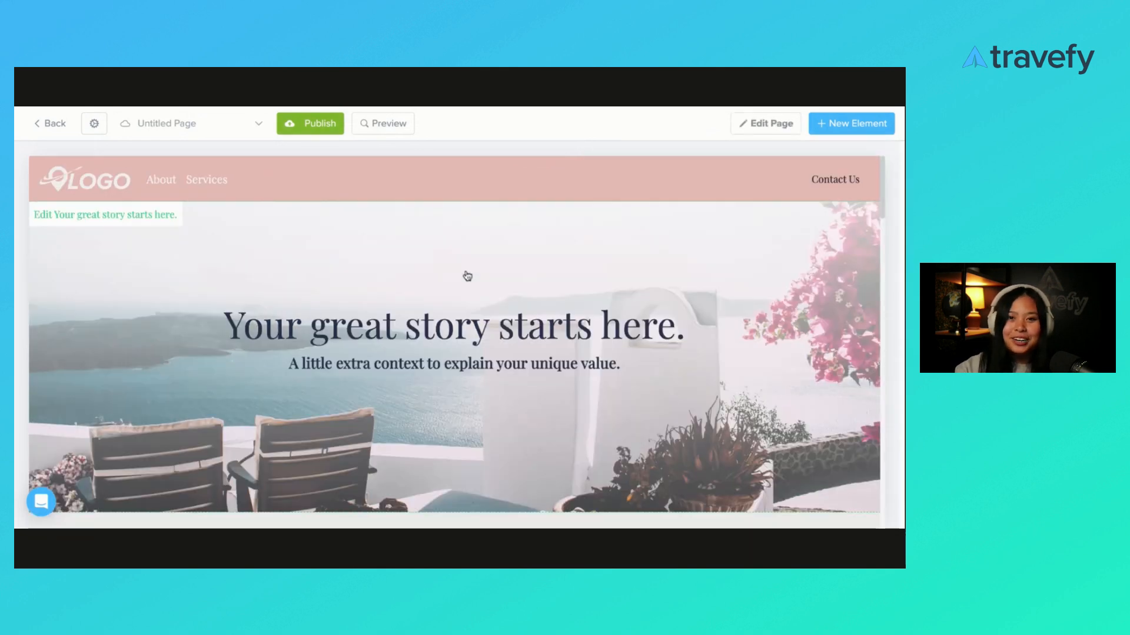
mouse_move(538, 163)
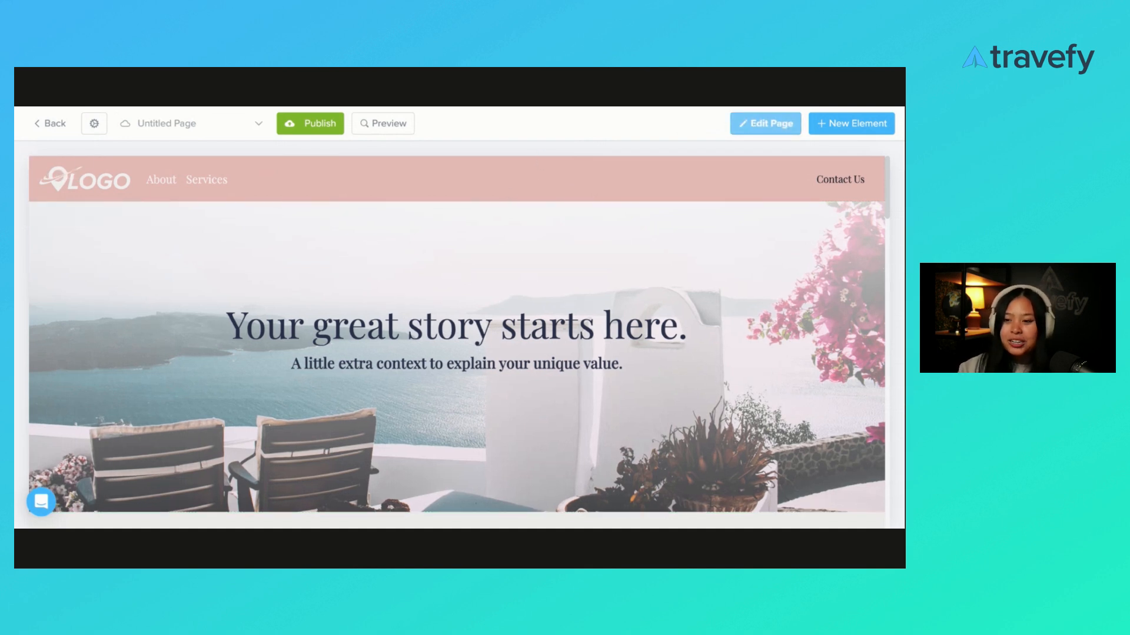
click(765, 124)
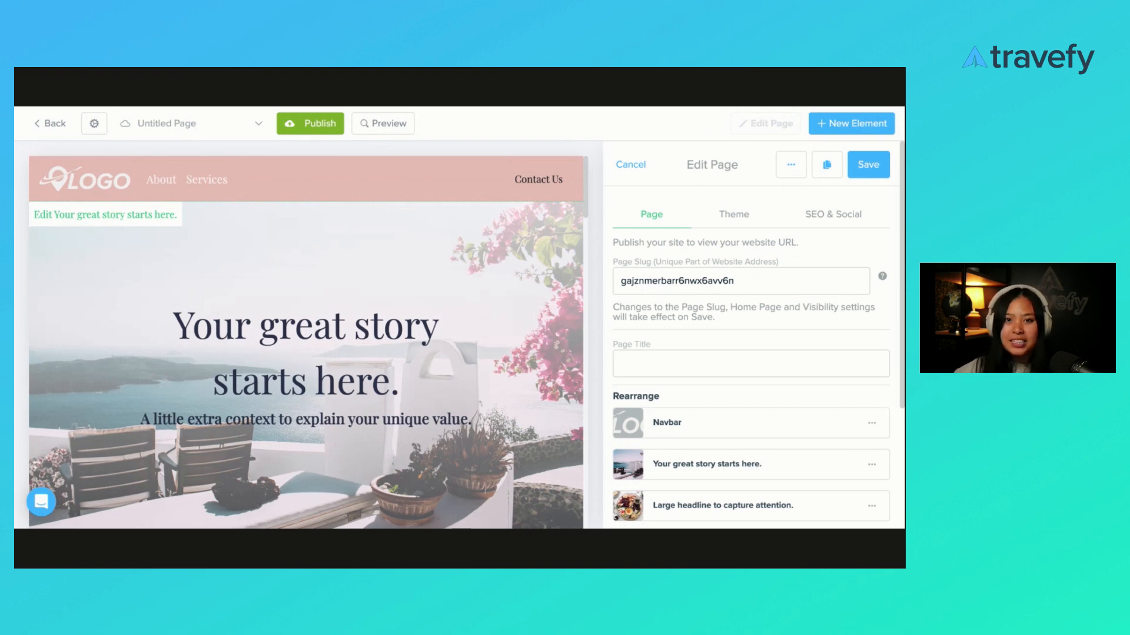
scroll(down, 3)
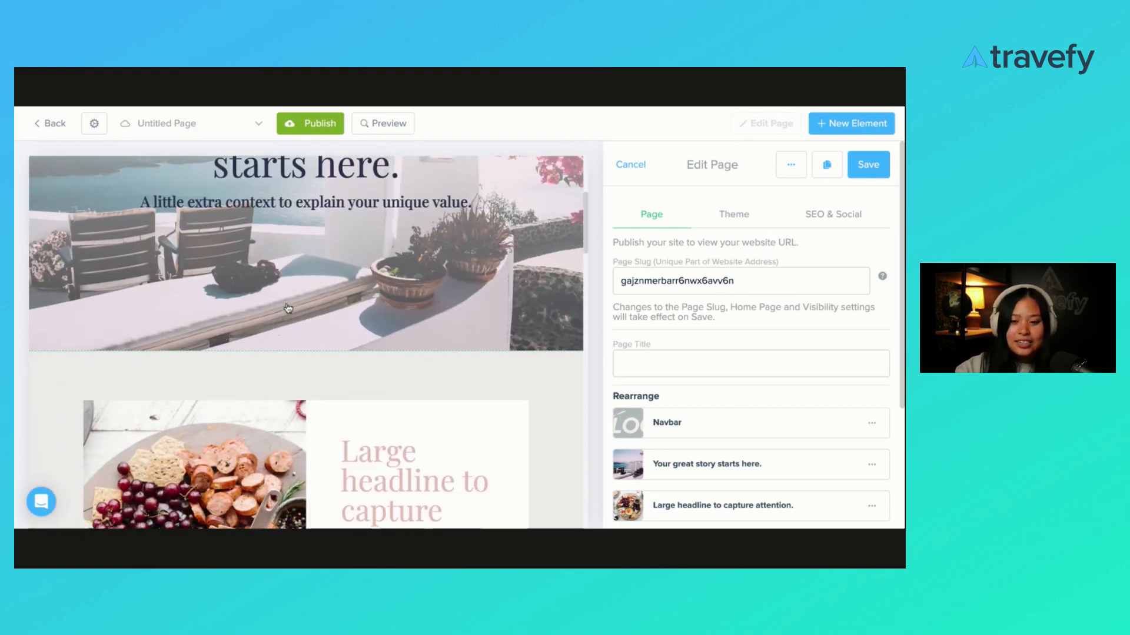
scroll(down, 3)
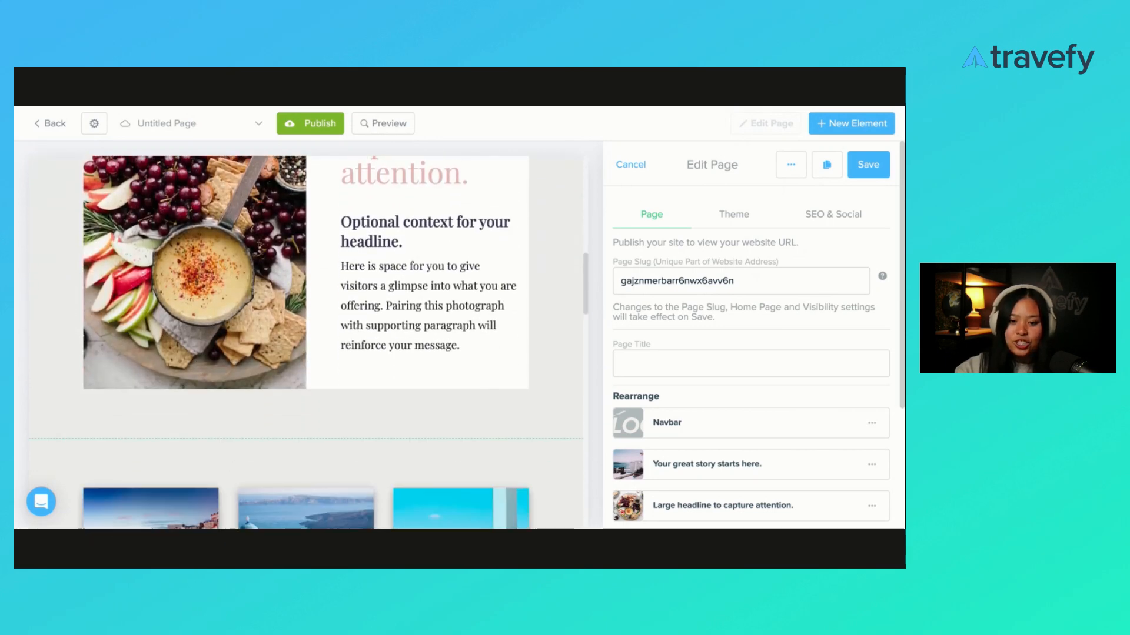
scroll(down, 3)
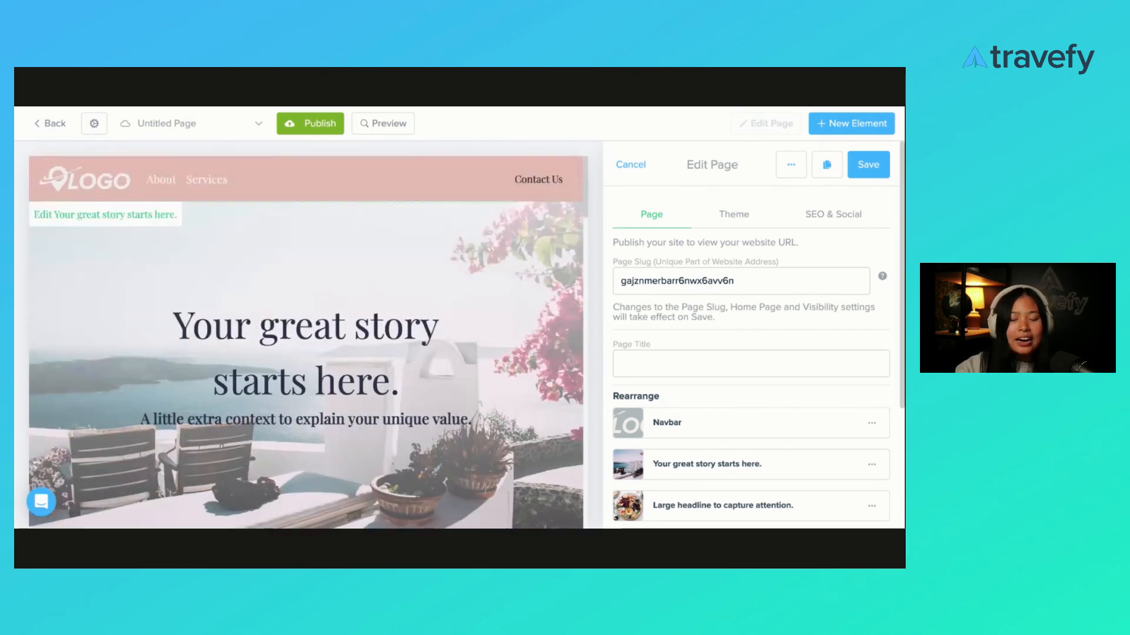
mouse_move(190, 170)
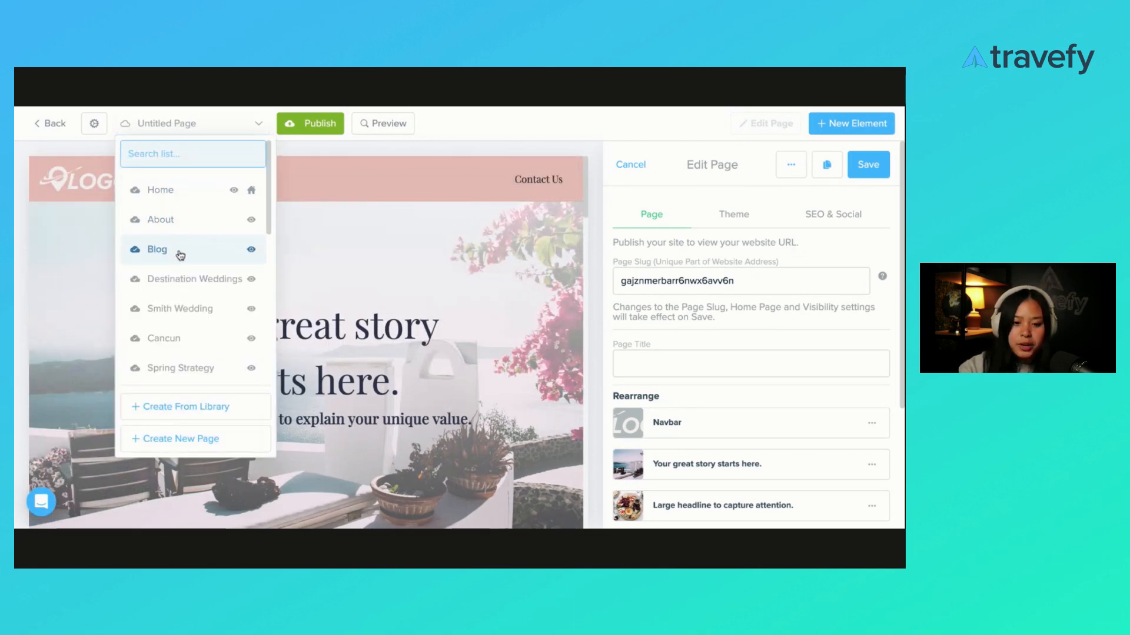
mouse_move(380, 166)
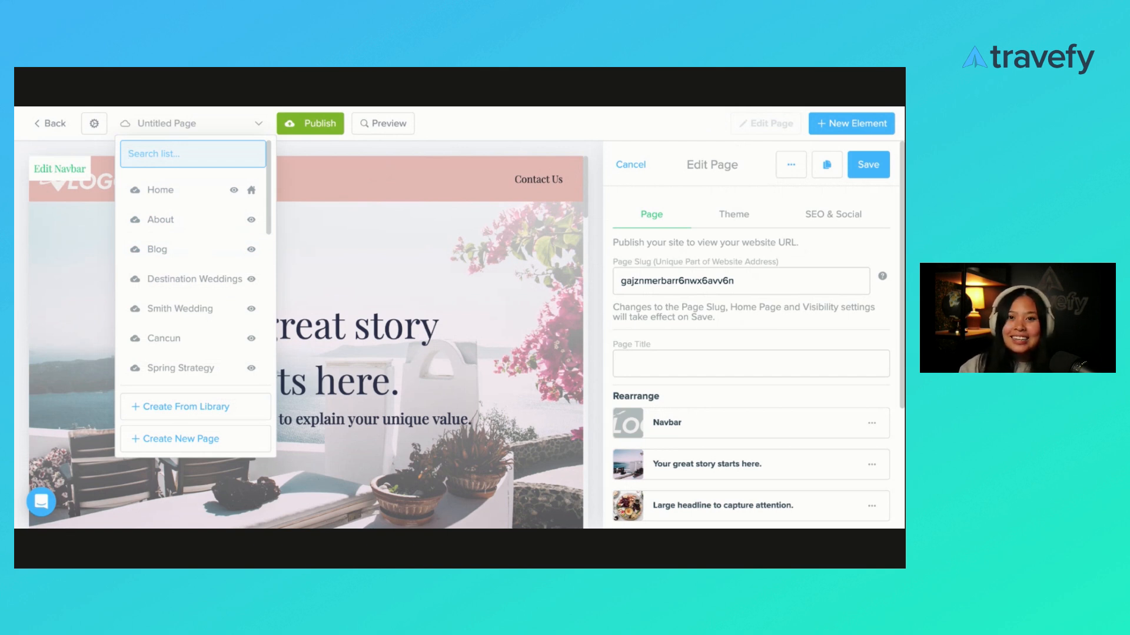
click(483, 190)
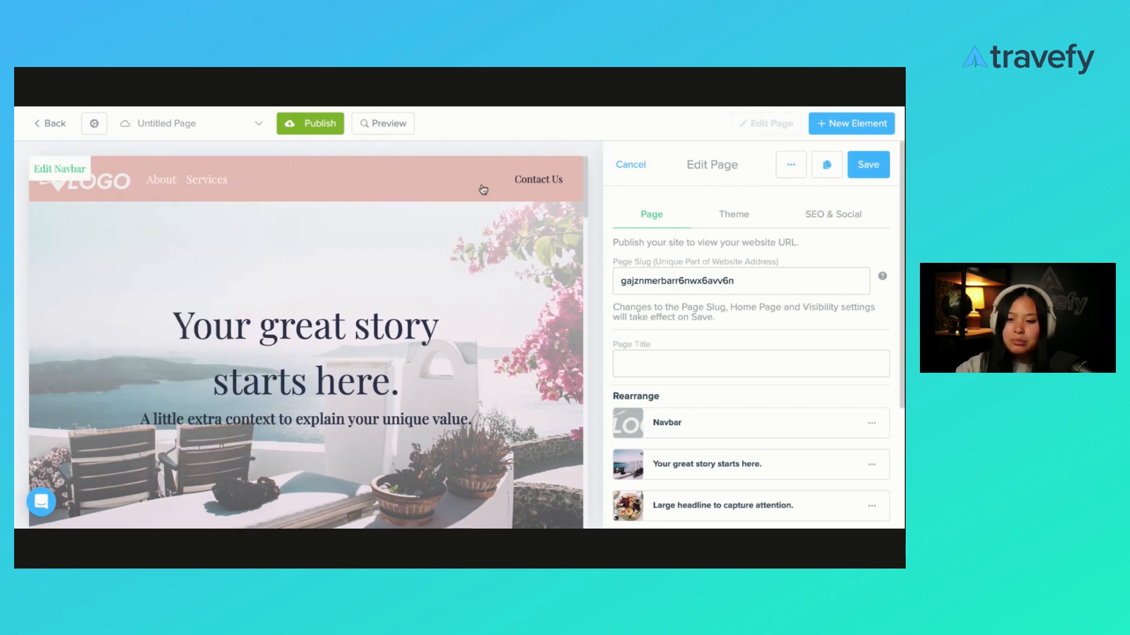
mouse_move(574, 182)
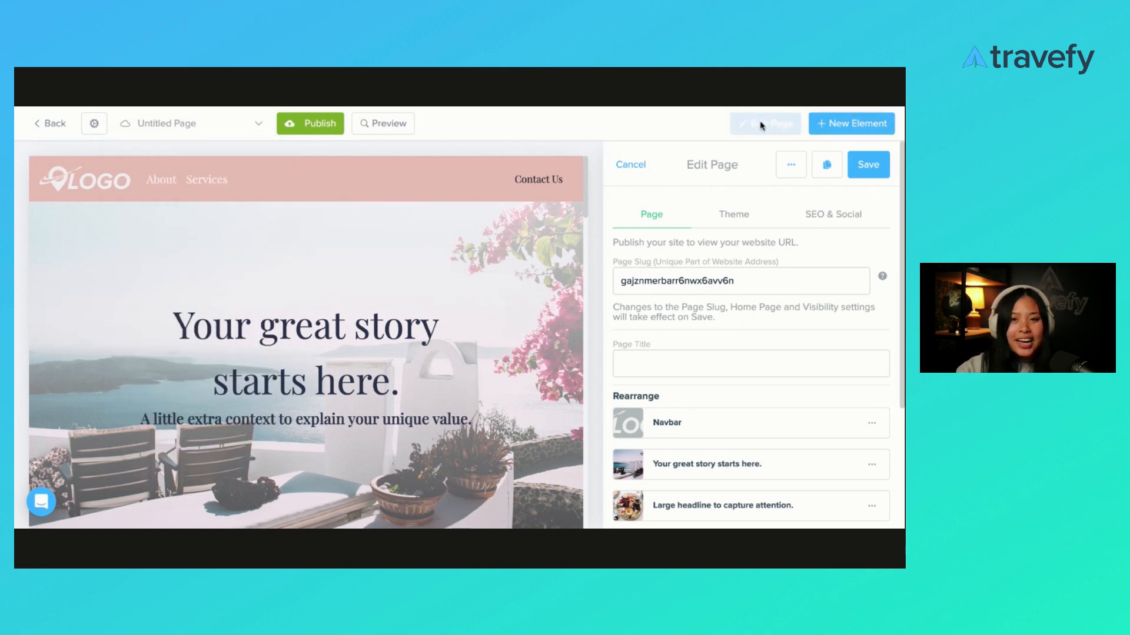
Step: Set the page's Theme Color to #C3B7AC, turning the navbar greyish taupe
click(733, 214)
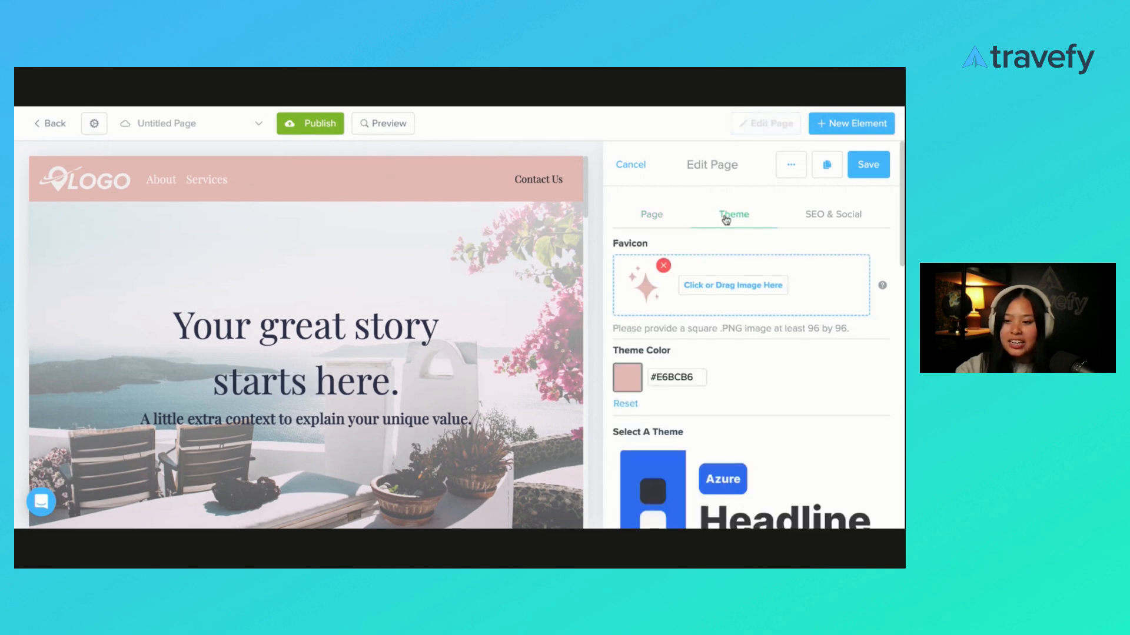
mouse_move(350, 332)
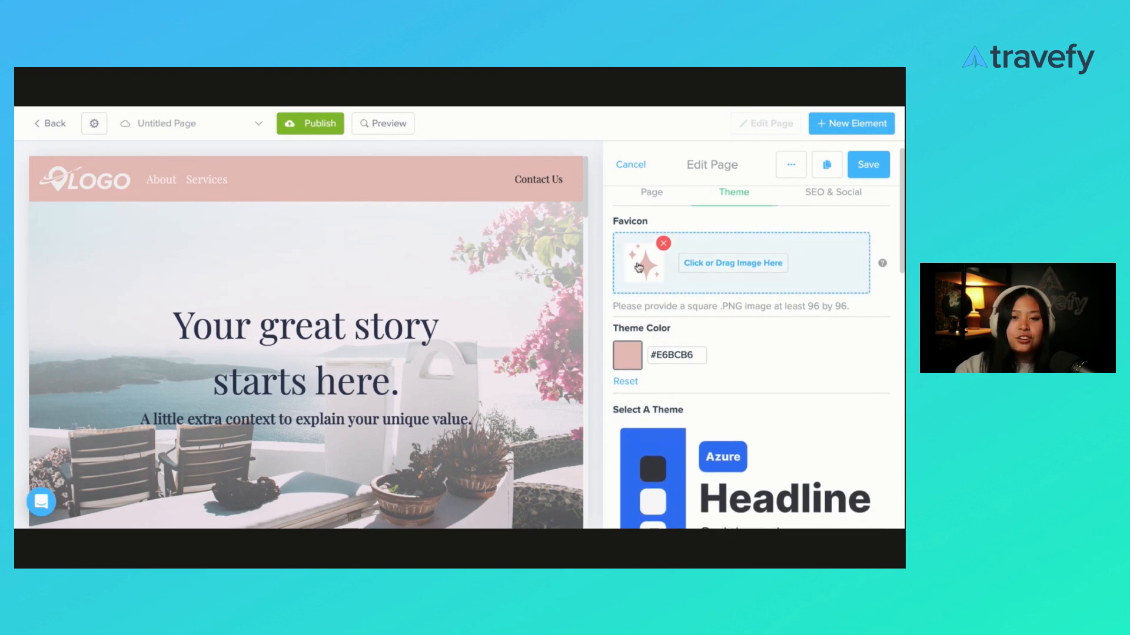
mouse_move(639, 269)
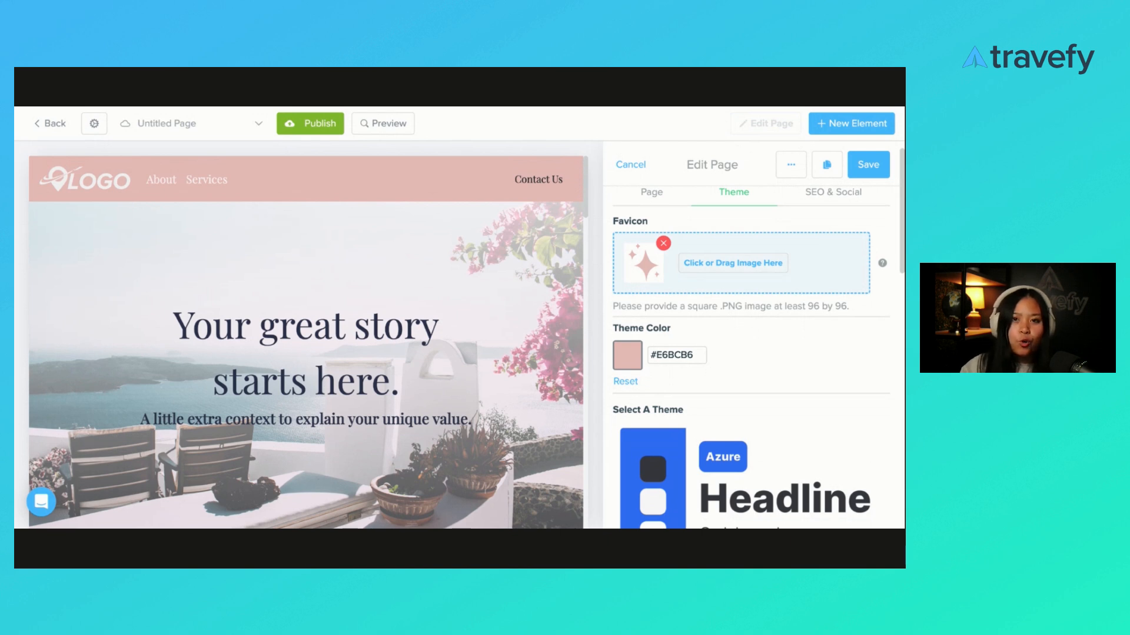
scroll(down, 3)
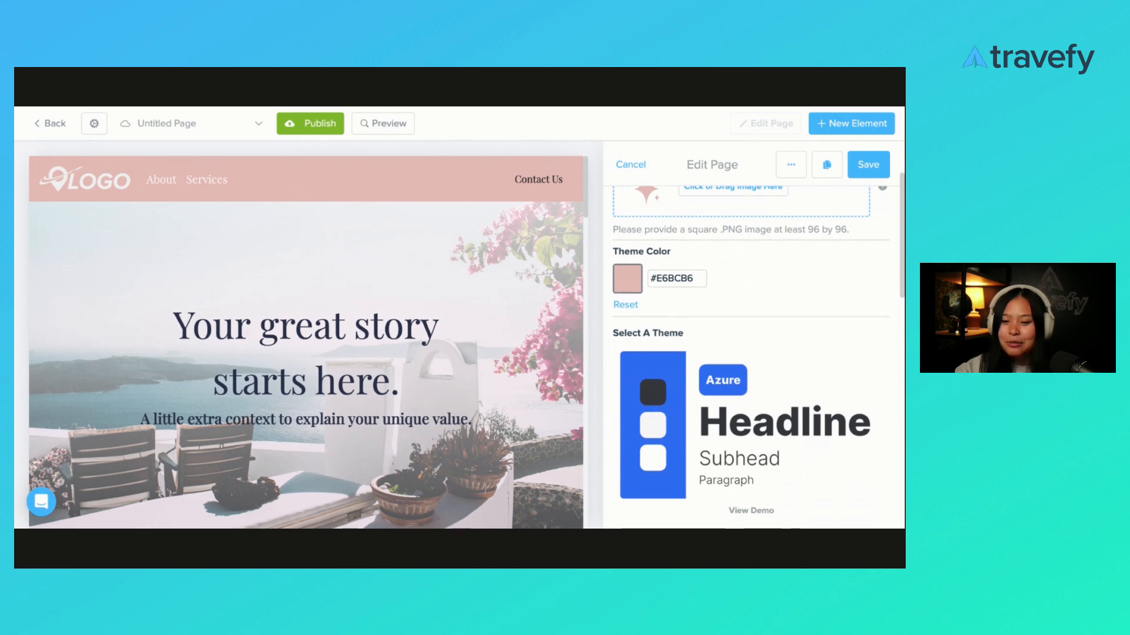
scroll(down, 3)
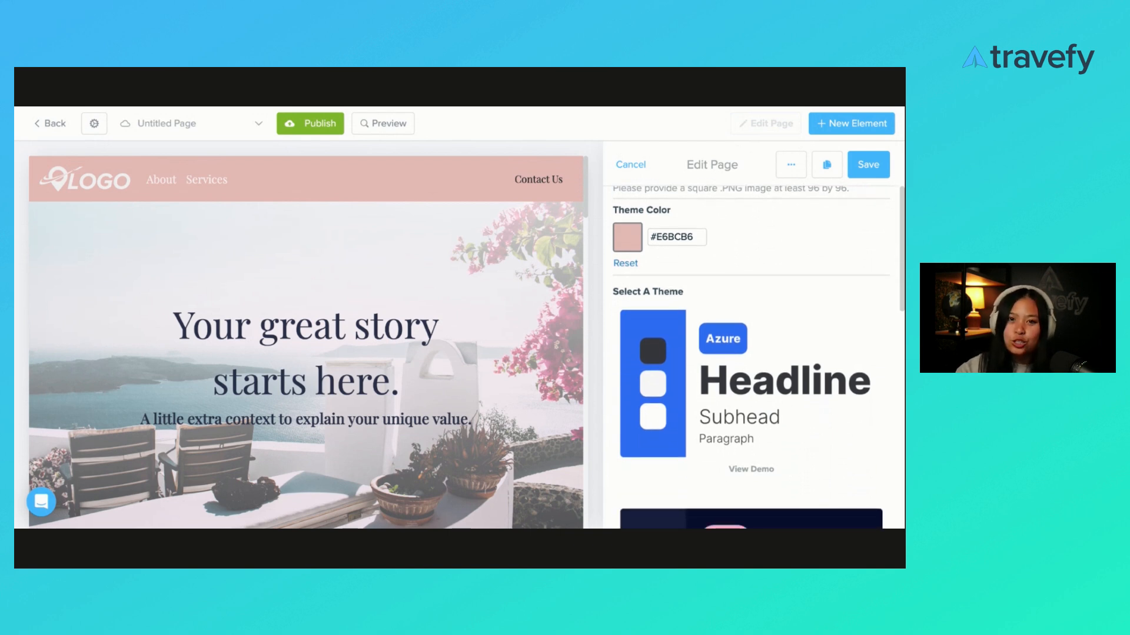
click(675, 237)
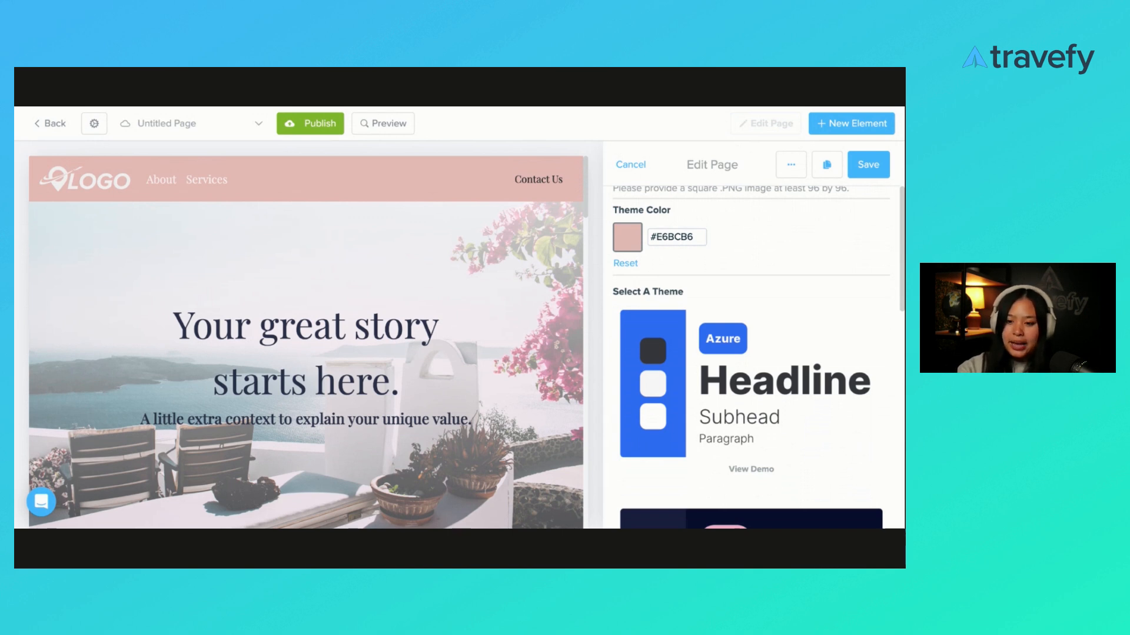
text(C3B7AC)
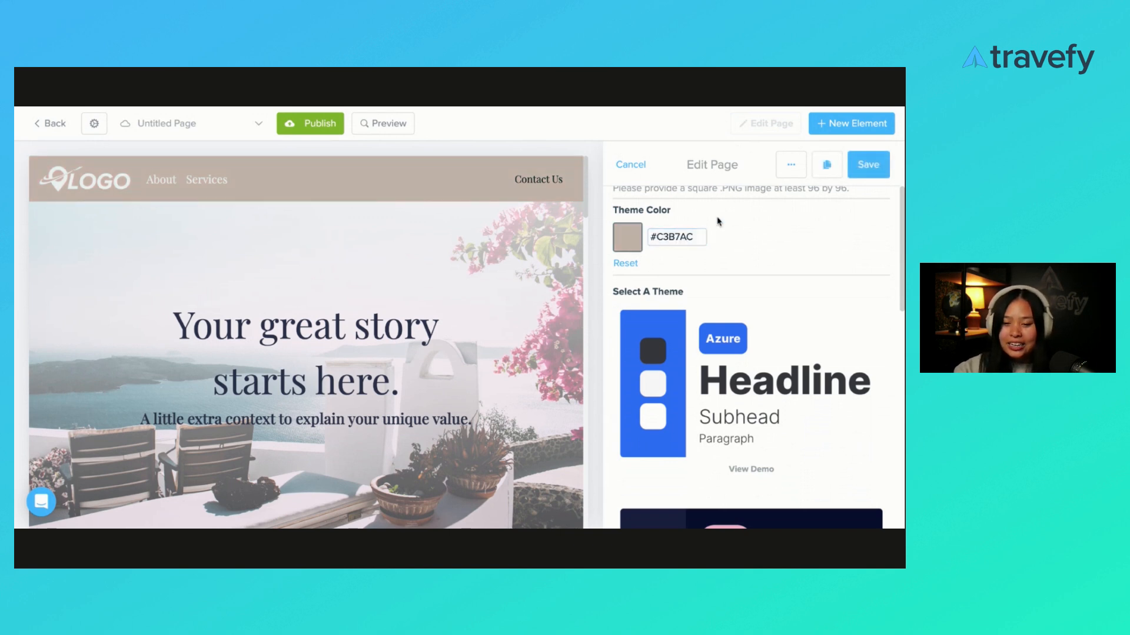
mouse_move(446, 187)
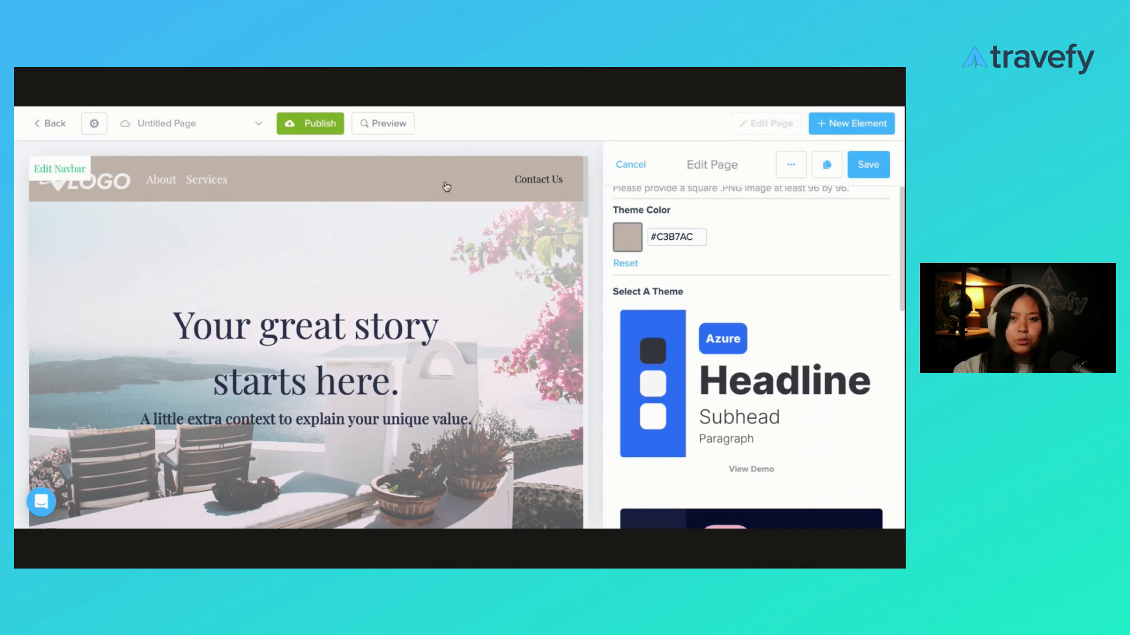
click(676, 236)
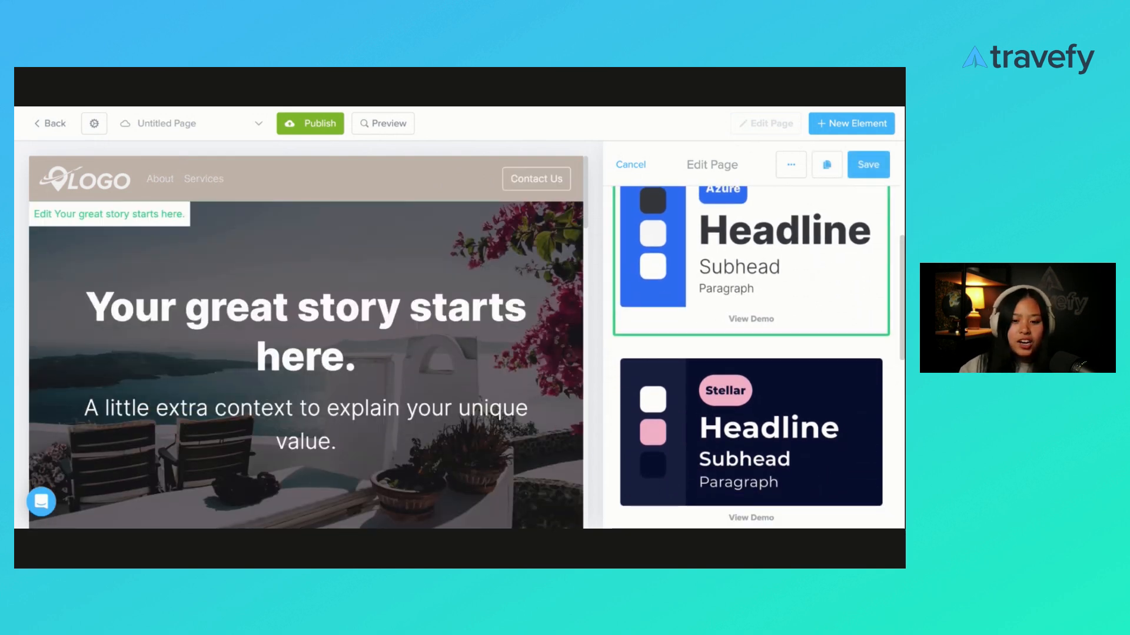
Step: Apply the Kaizen theme from the Select A Theme list to the new page
scroll(down, 3)
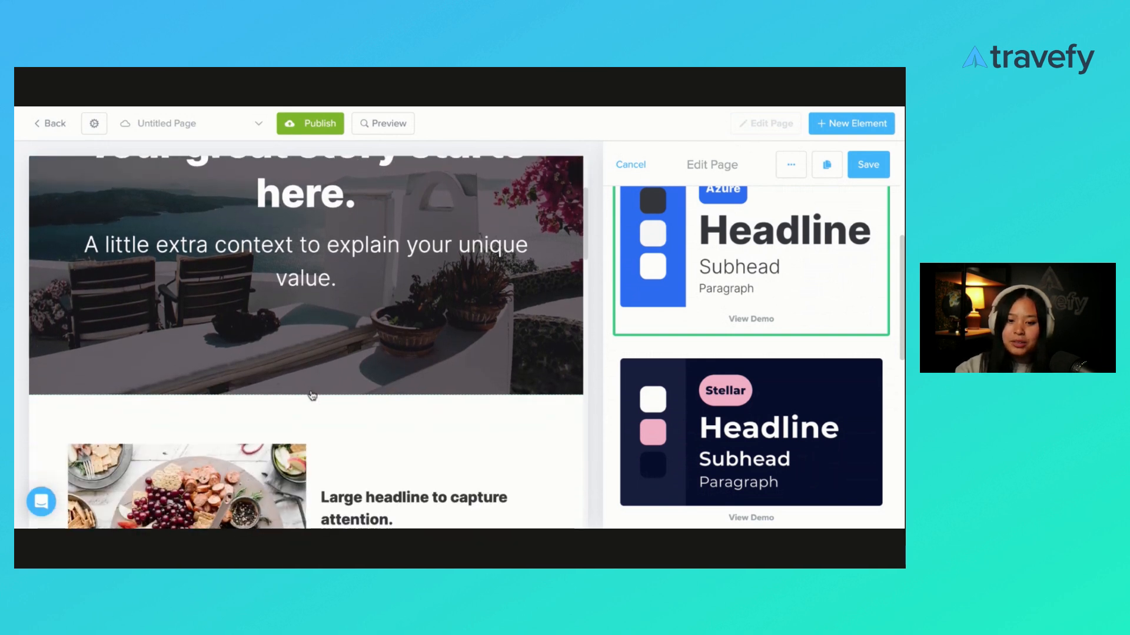
scroll(down, 3)
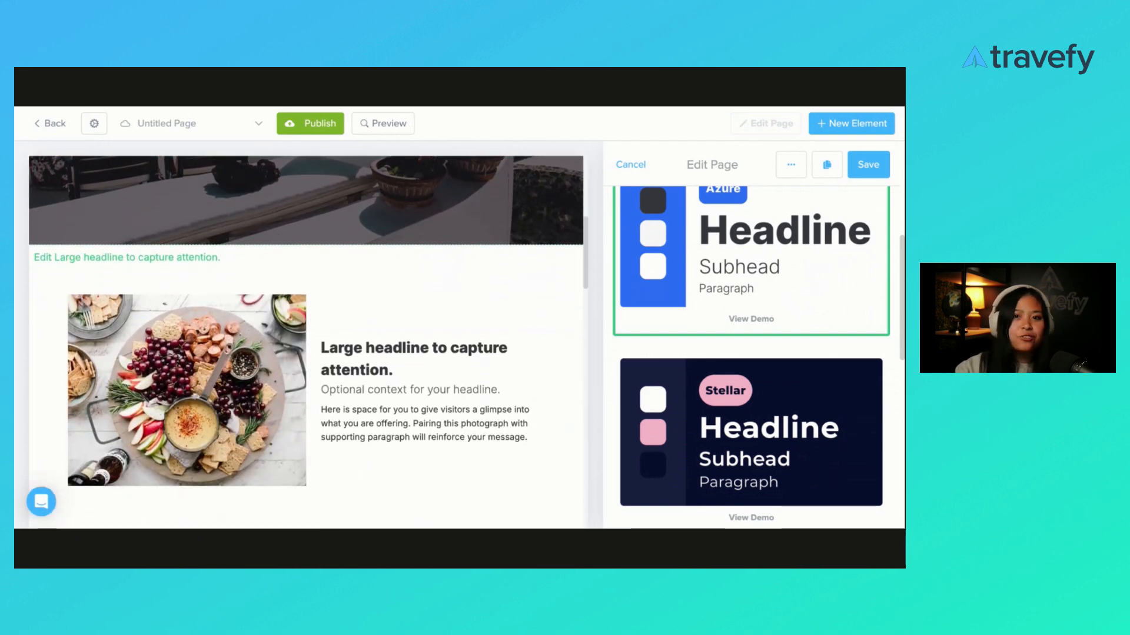
scroll(down, 3)
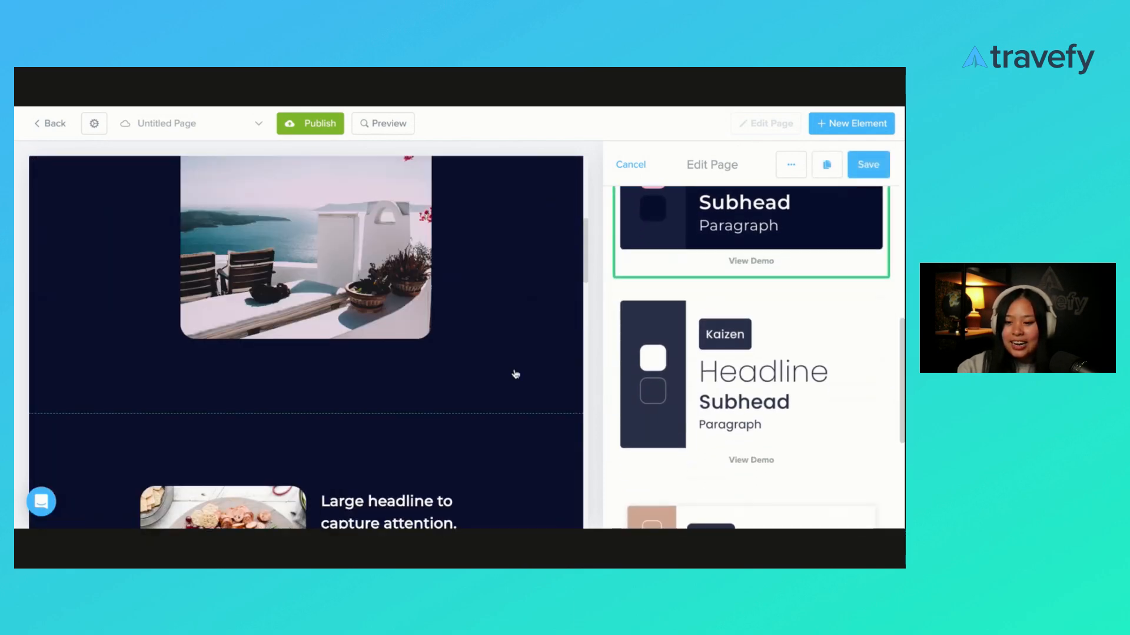
scroll(down, 3)
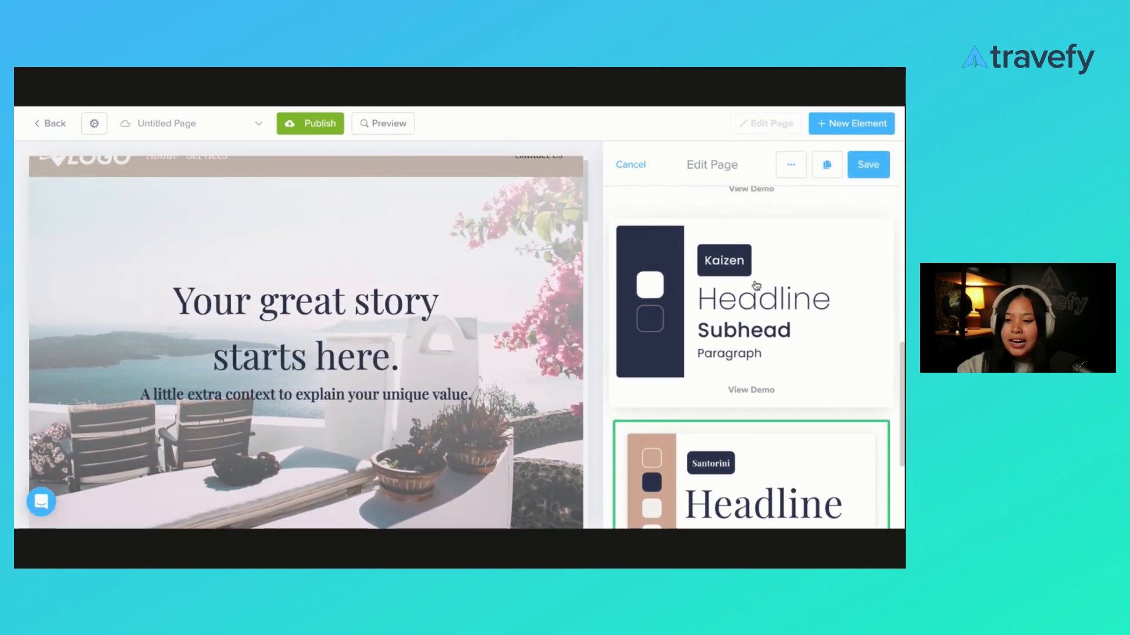
click(751, 313)
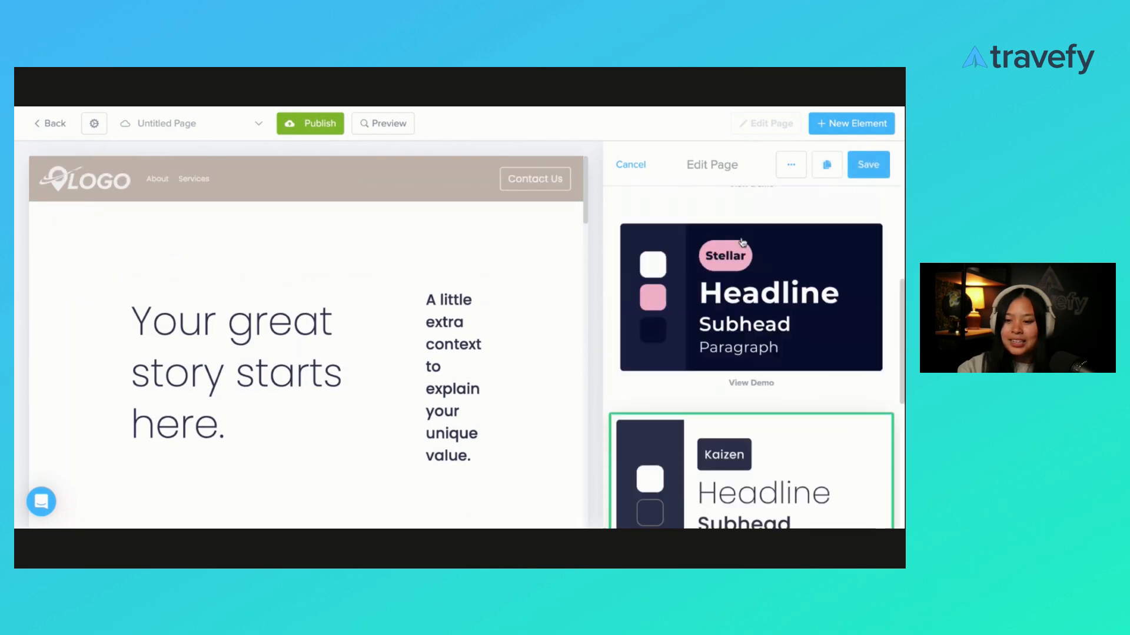
click(733, 214)
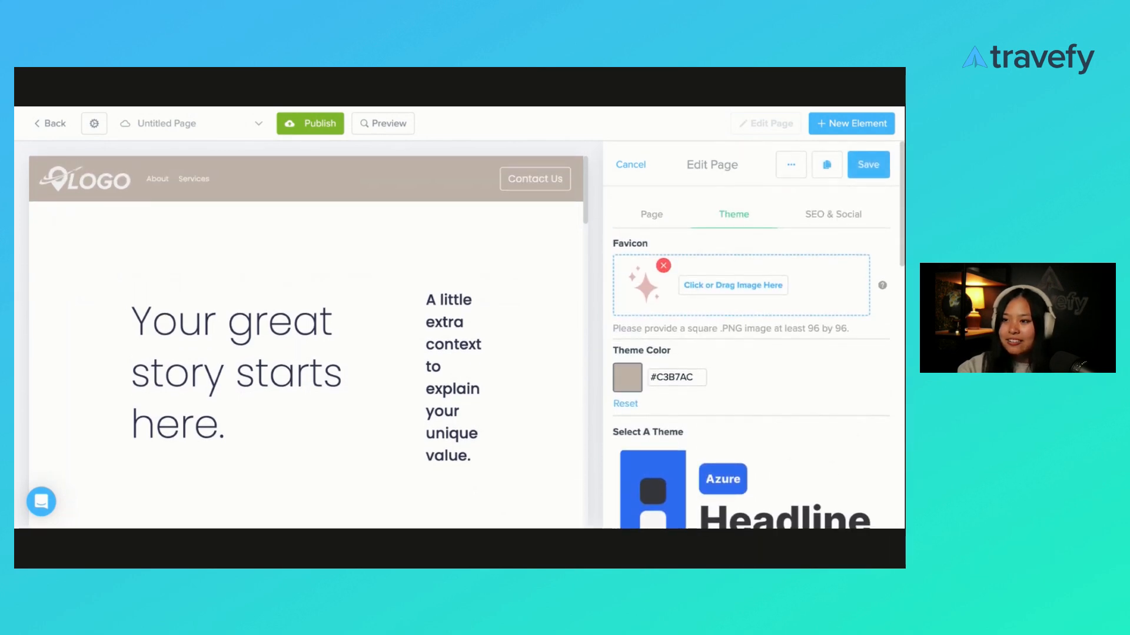
Step: Give the page the slug 'about-template' and the title 'About Template'
click(651, 214)
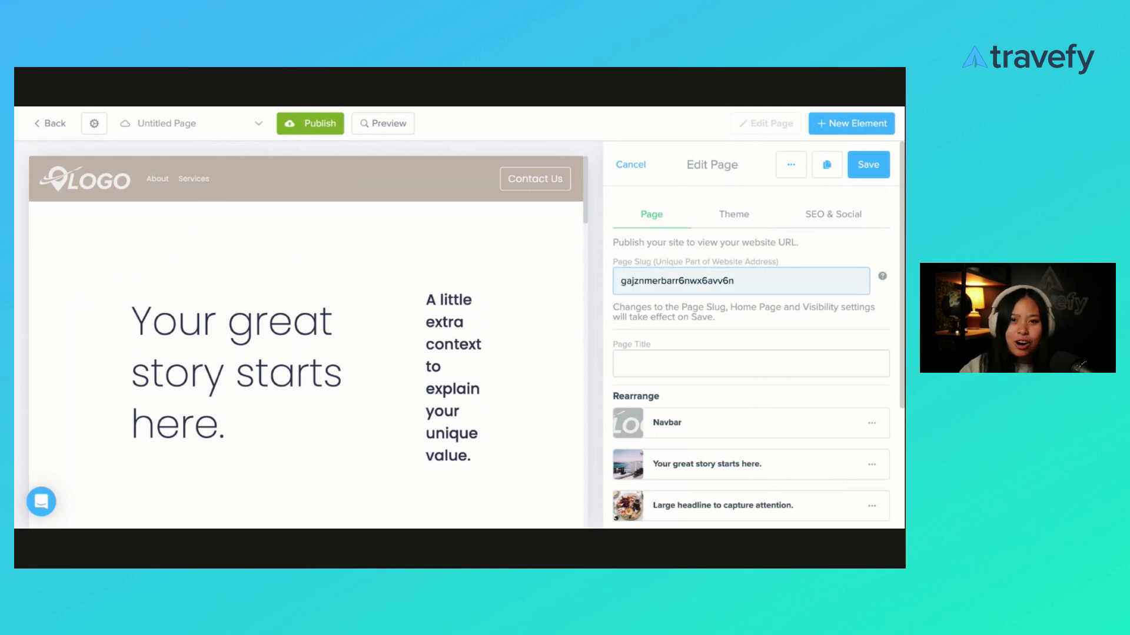
triple_click(739, 280)
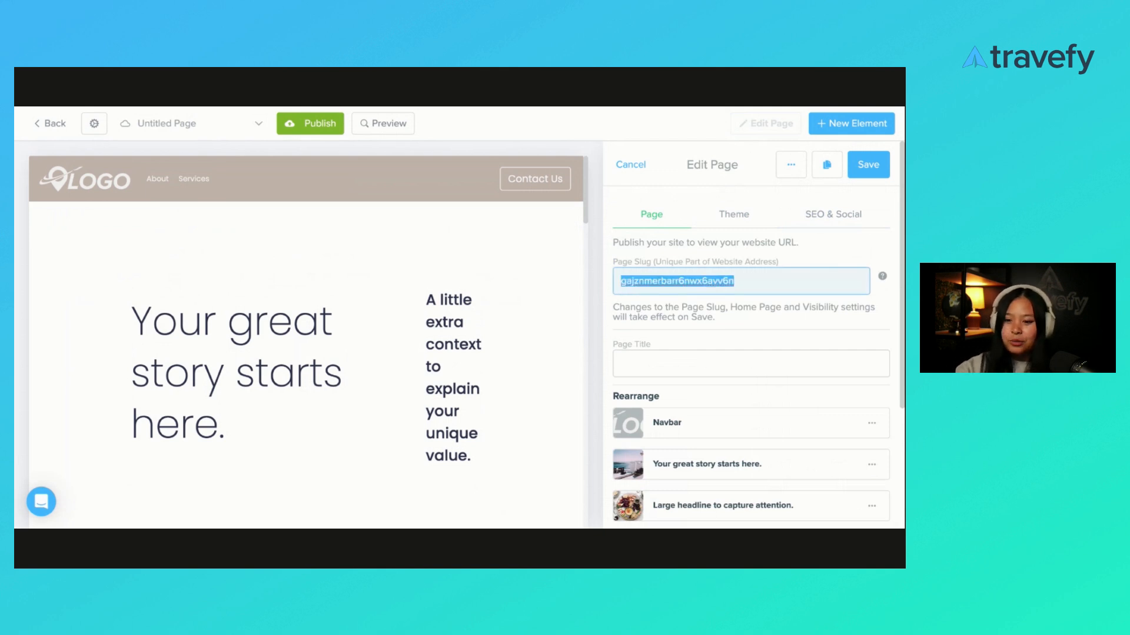
text(about-)
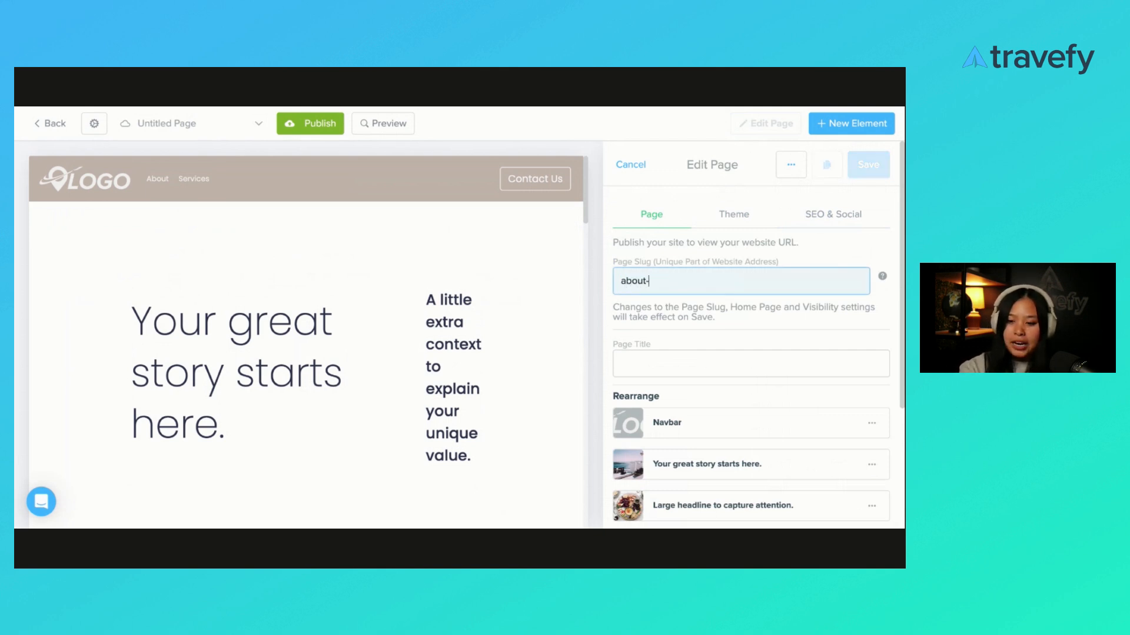
text(templa)
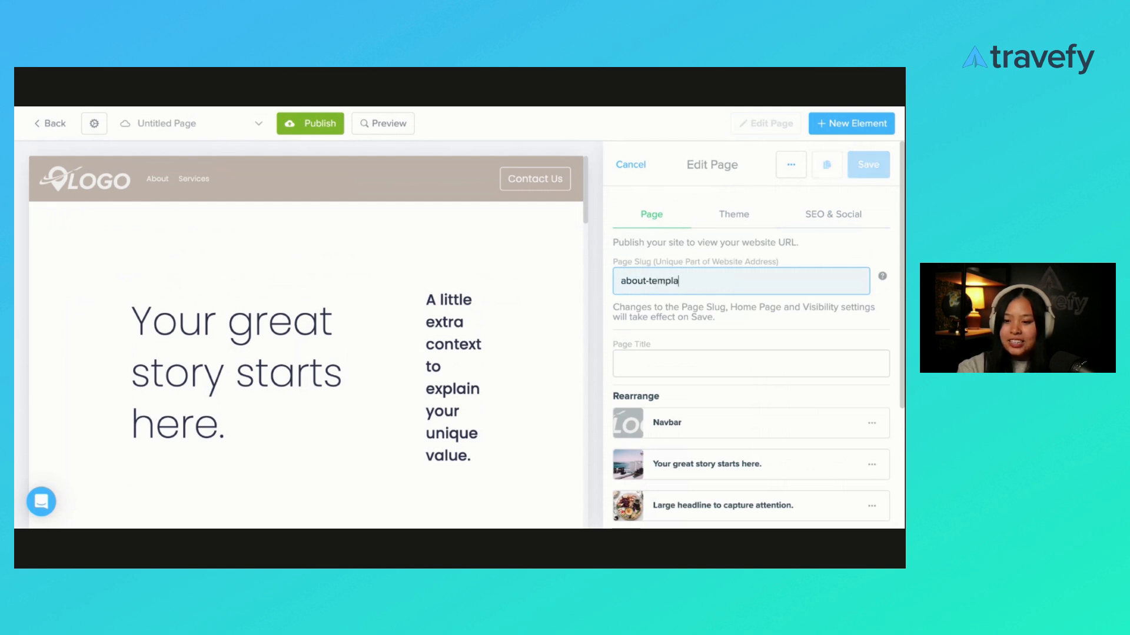
click(750, 364)
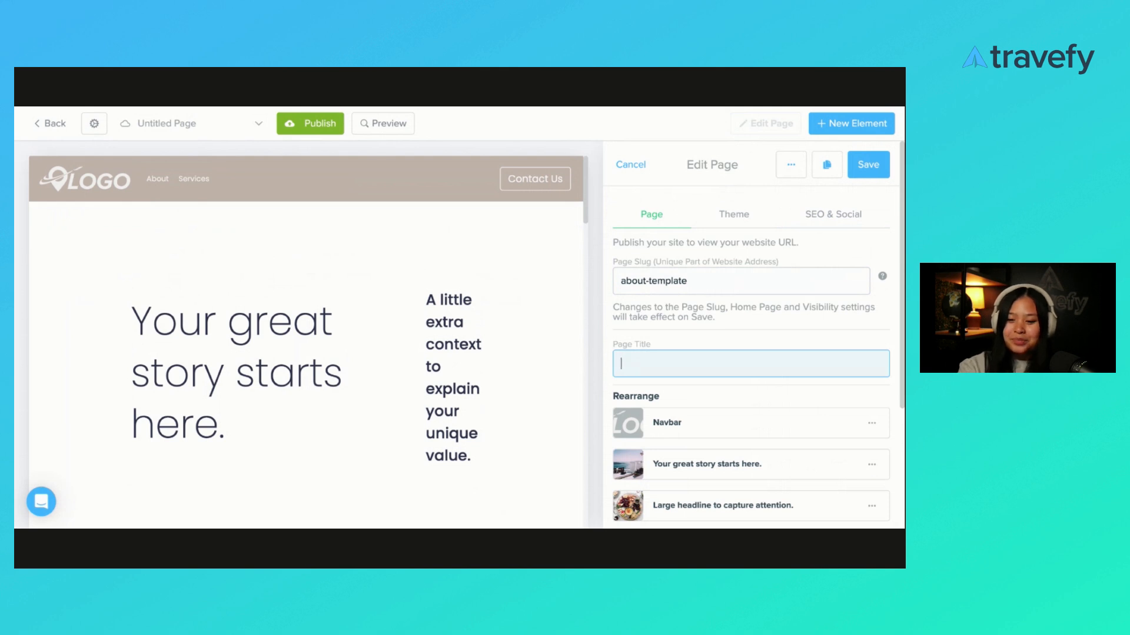
text(A)
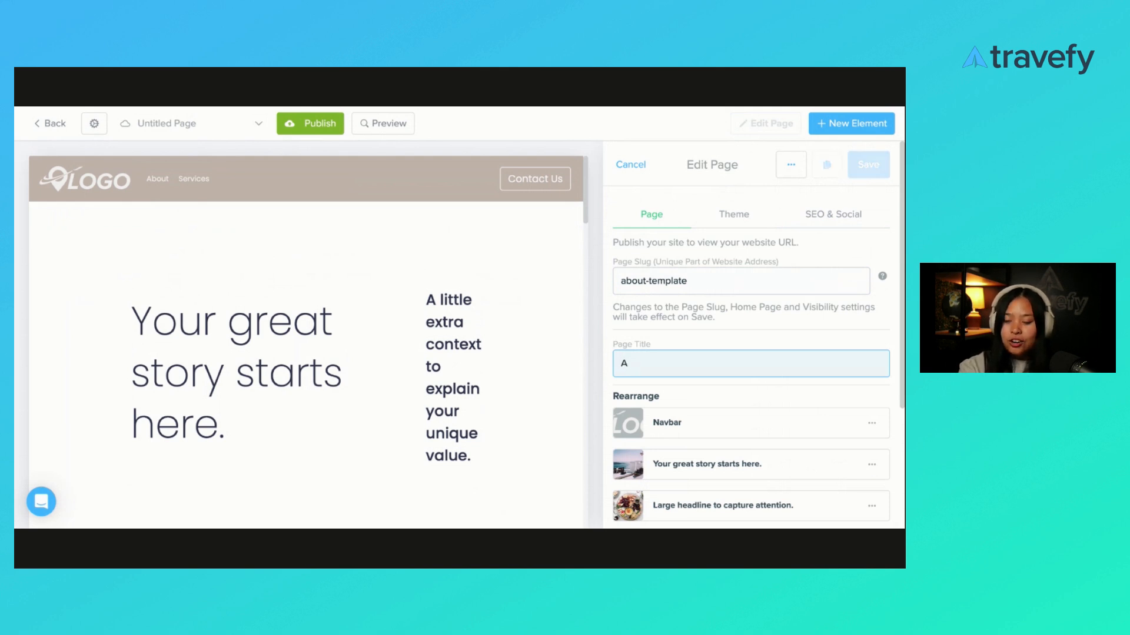
text(bout Template)
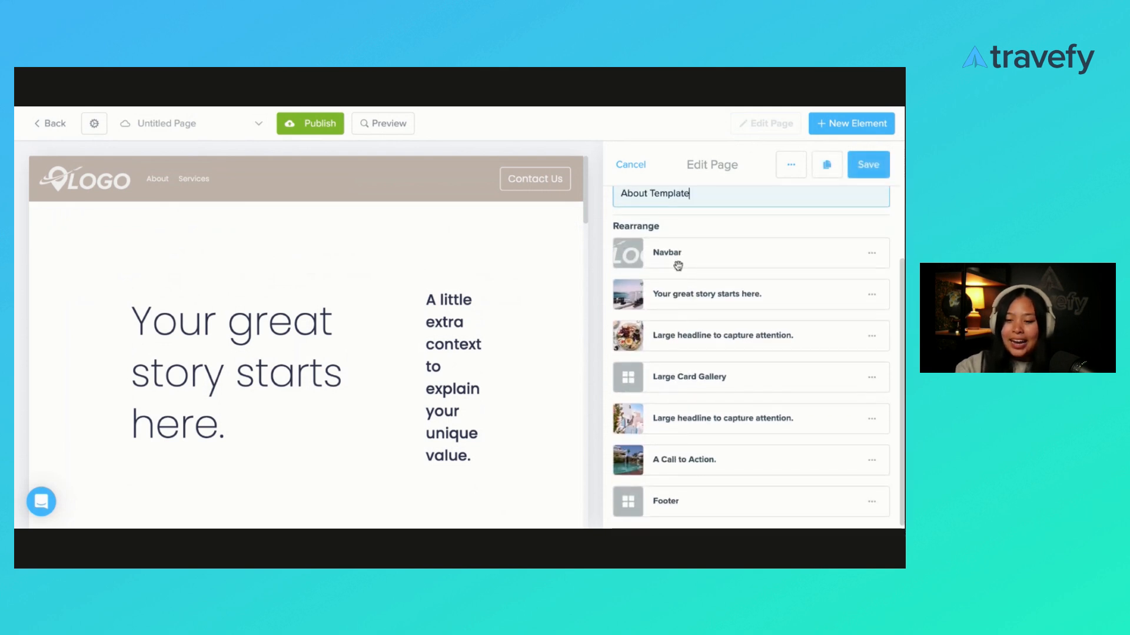
mouse_move(728, 275)
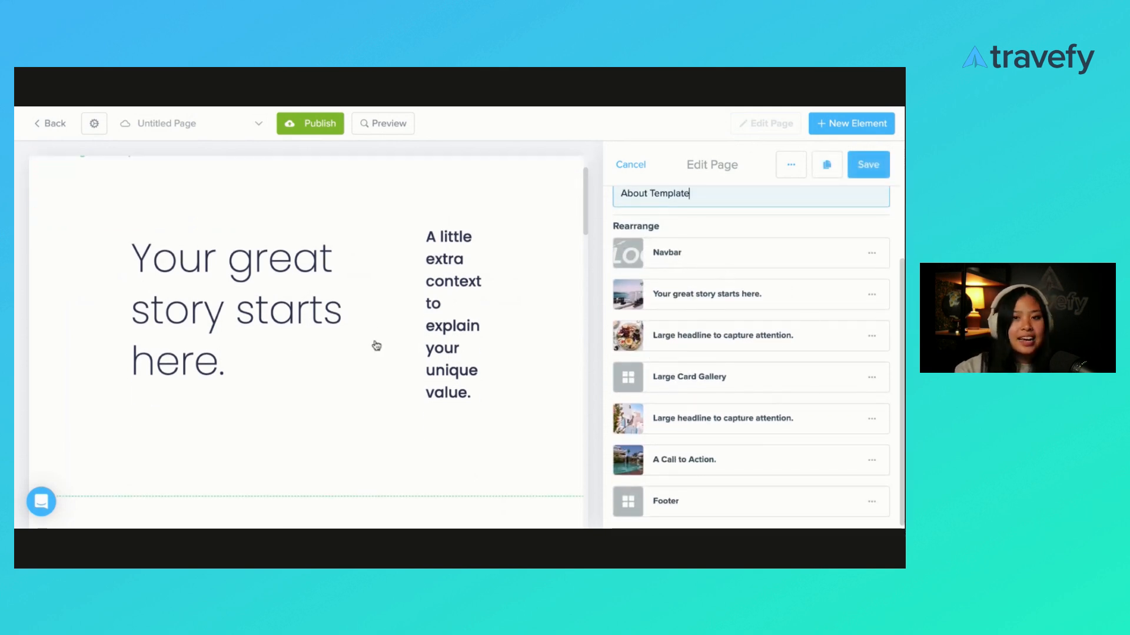
Step: Review the page preview and move Large Card Gallery after both Large headline sections
scroll(down, 3)
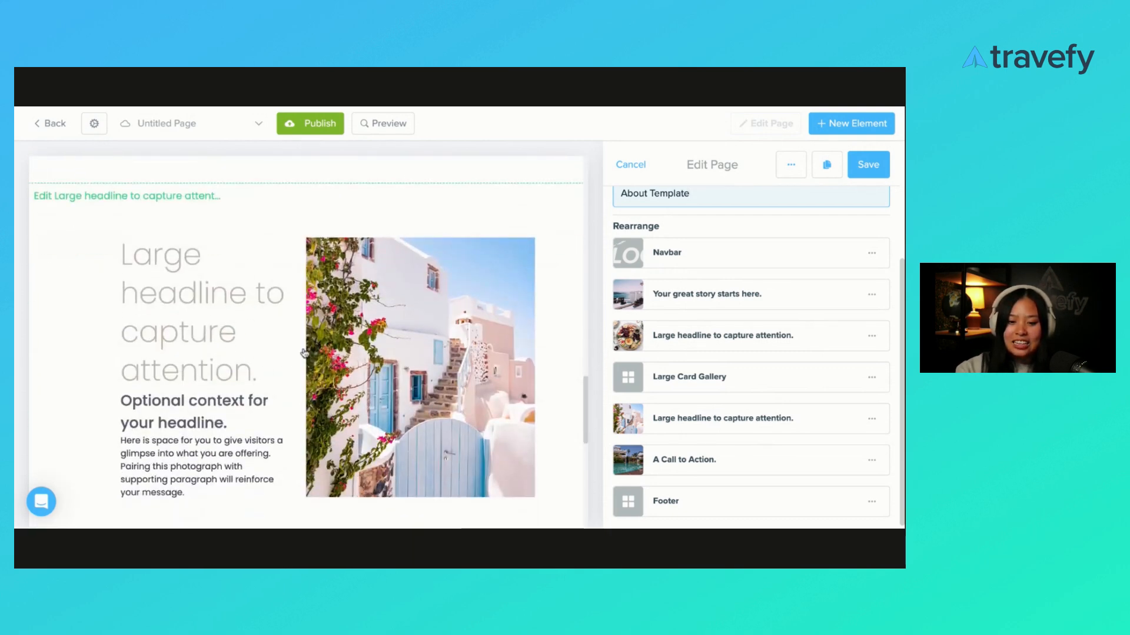
scroll(down, 3)
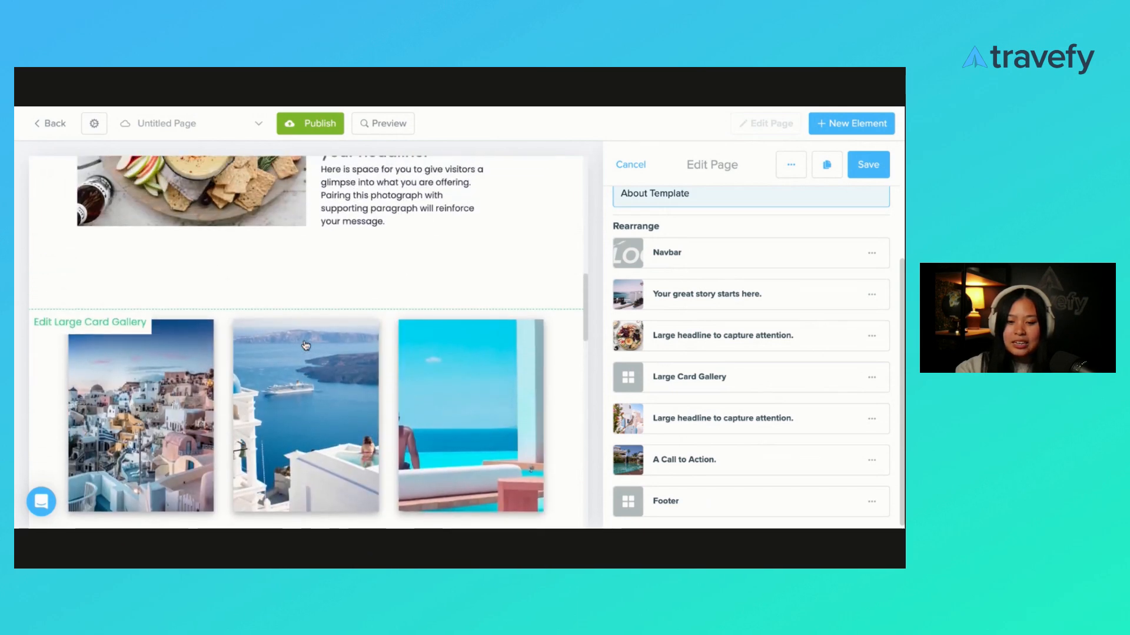
scroll(down, 3)
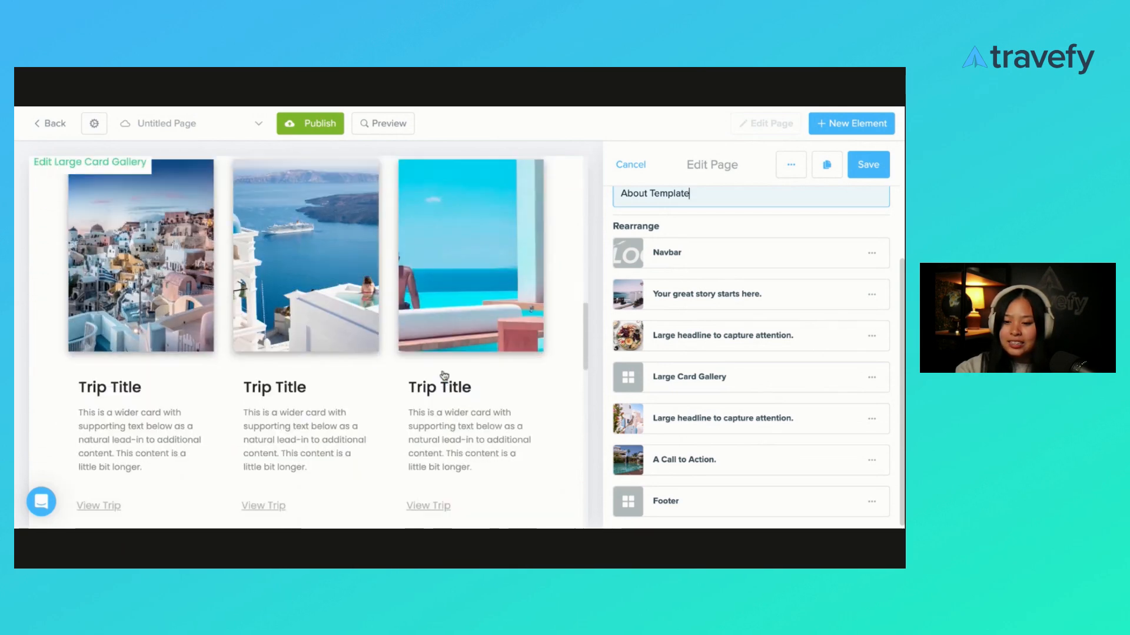
scroll(down, 3)
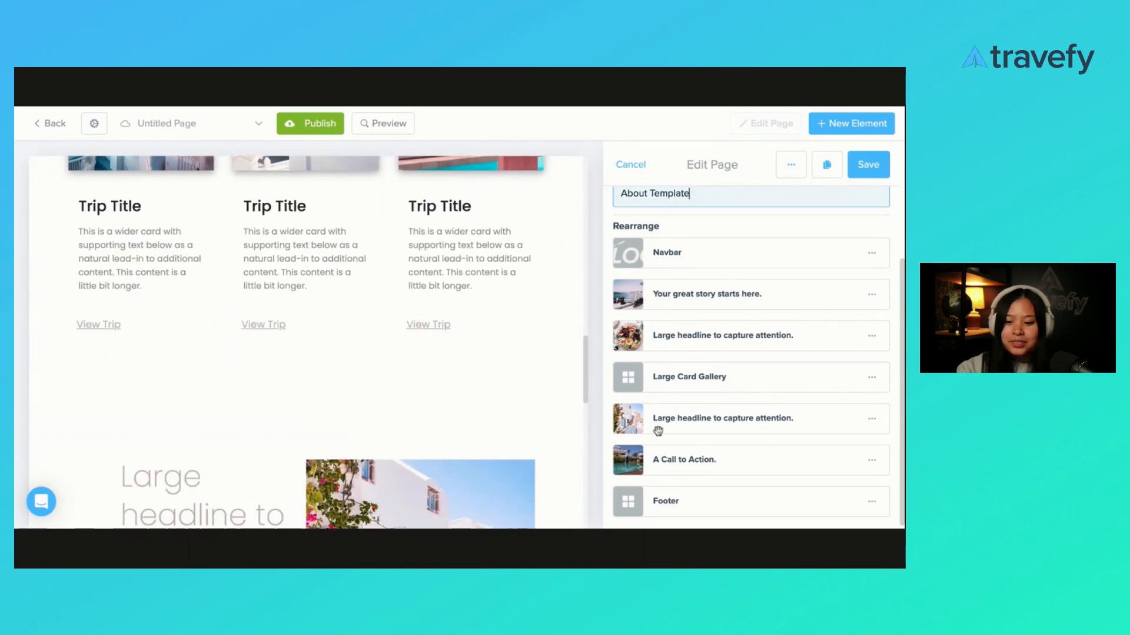
scroll(down, 3)
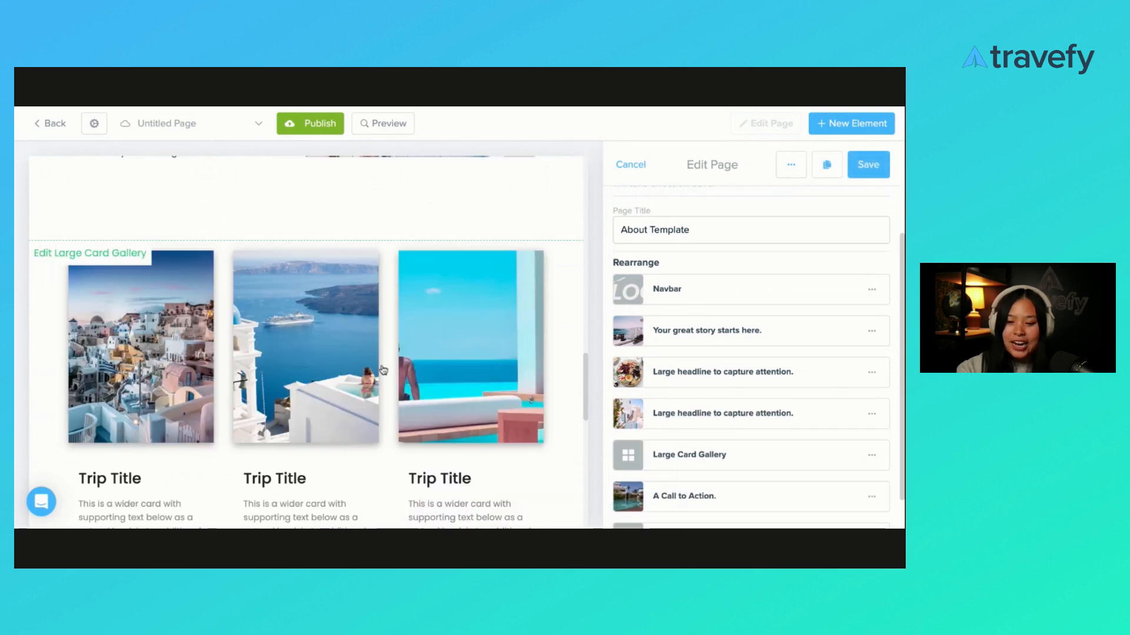
scroll(up, 3)
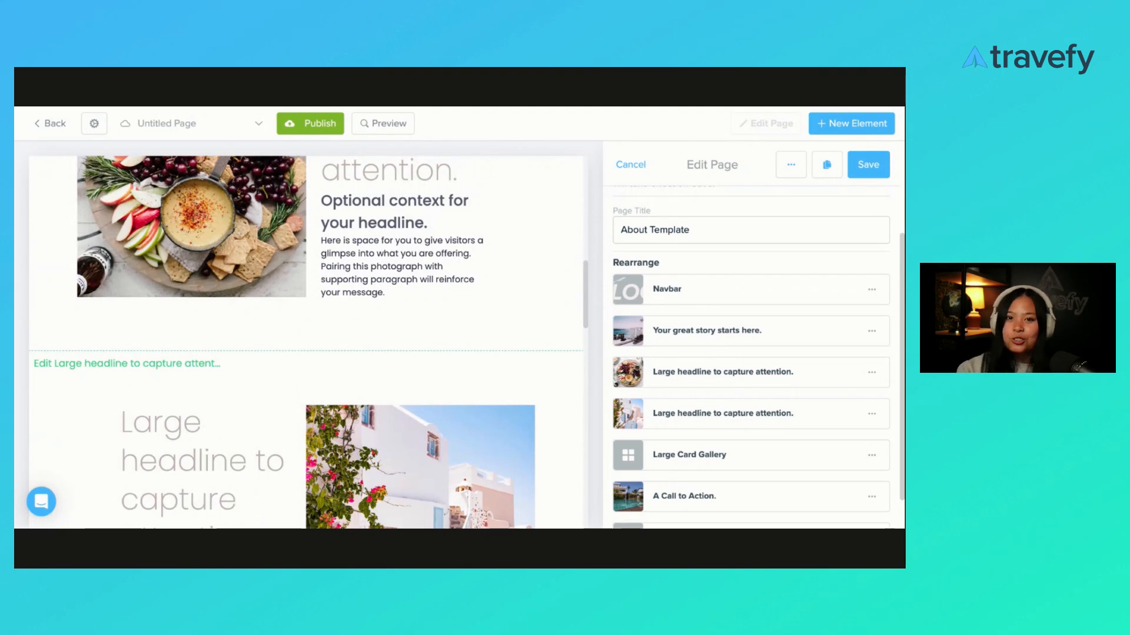
mouse_move(797, 209)
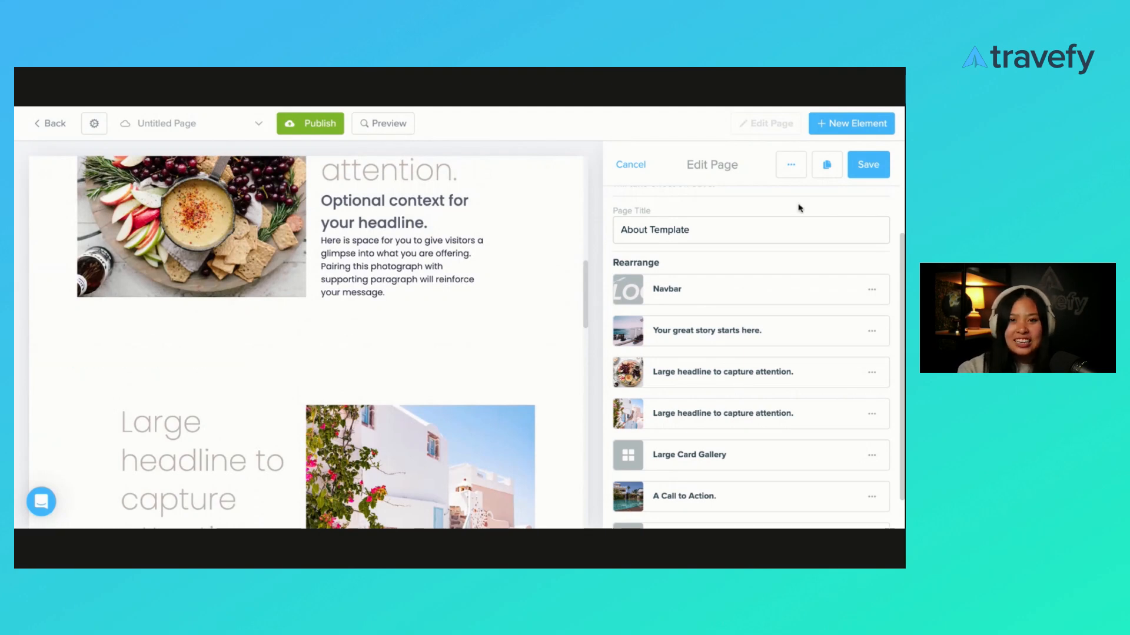
mouse_move(798, 209)
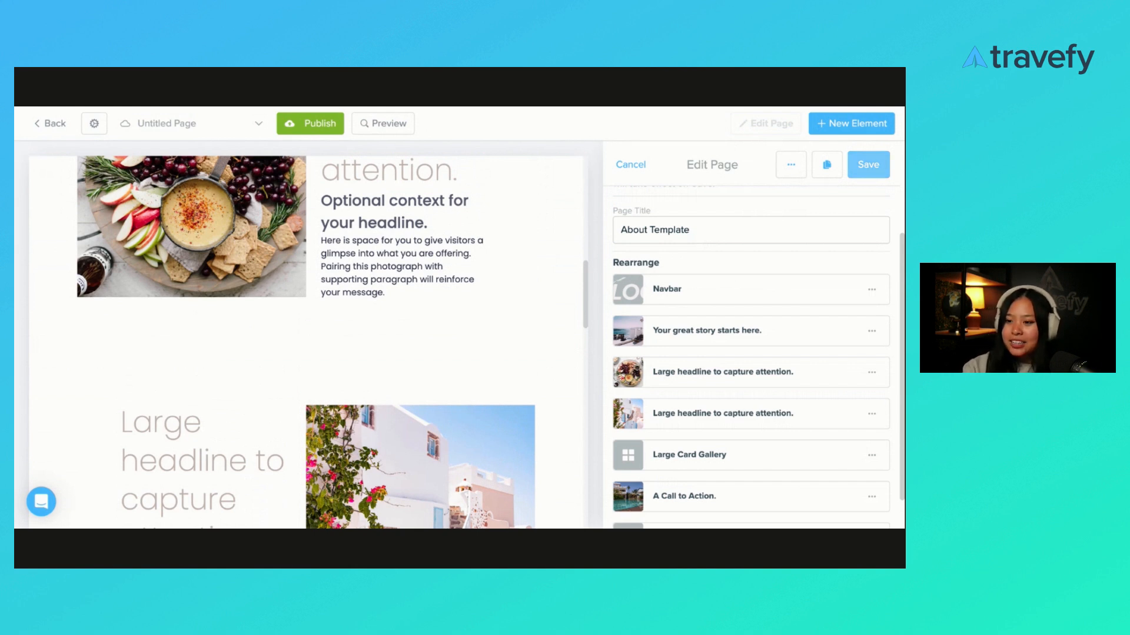
Step: Save the About Template page settings and return to the top of the page
click(867, 165)
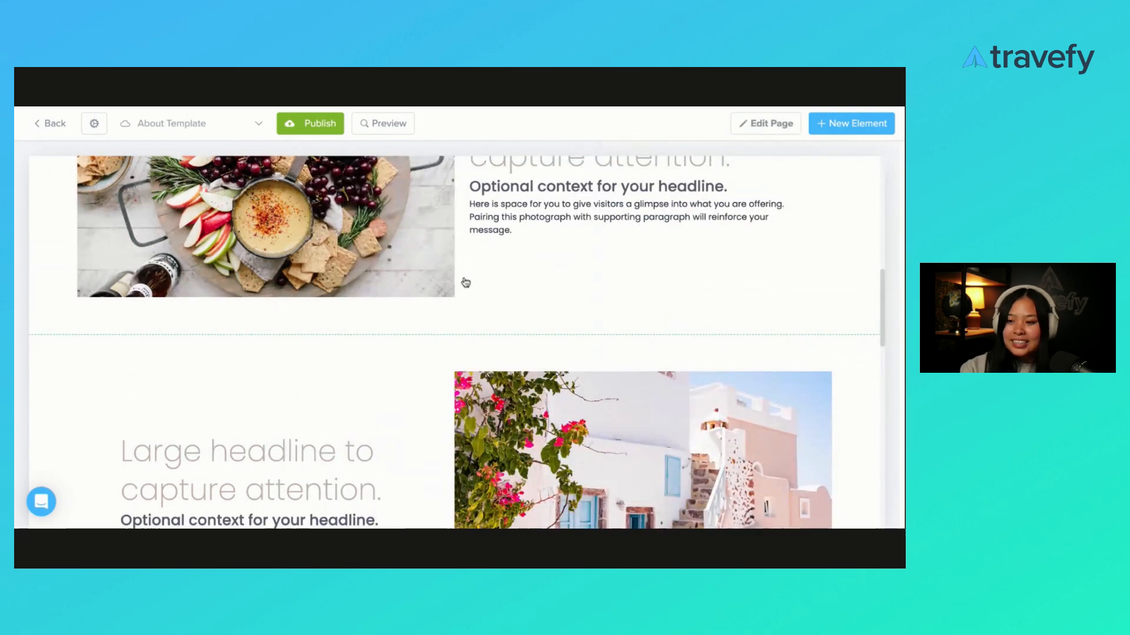
scroll(up, 3)
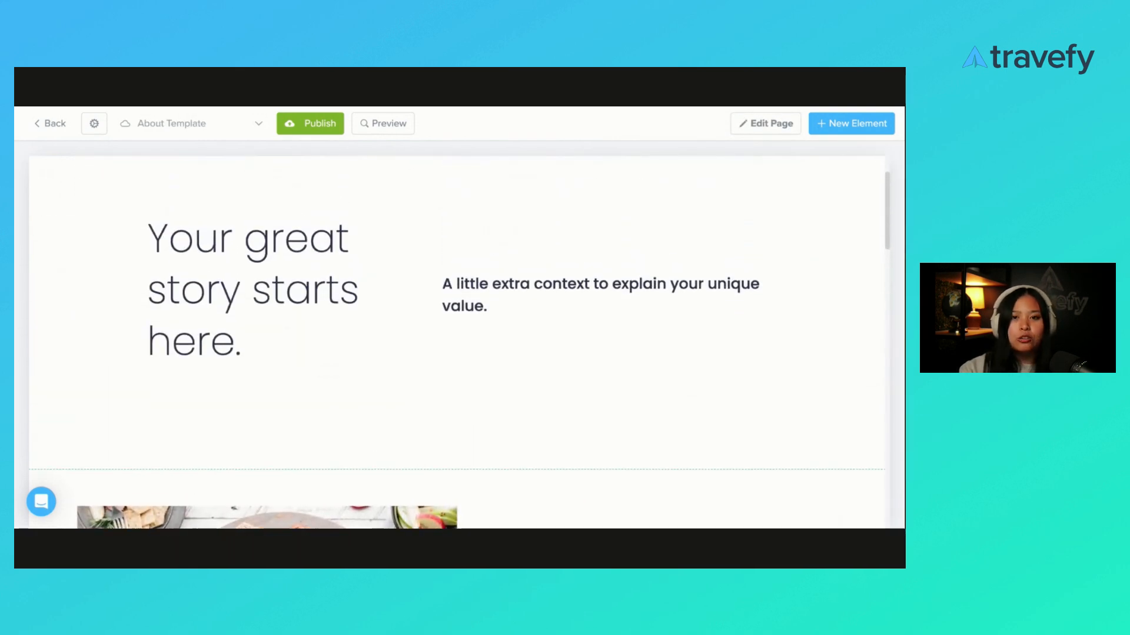
mouse_move(394, 291)
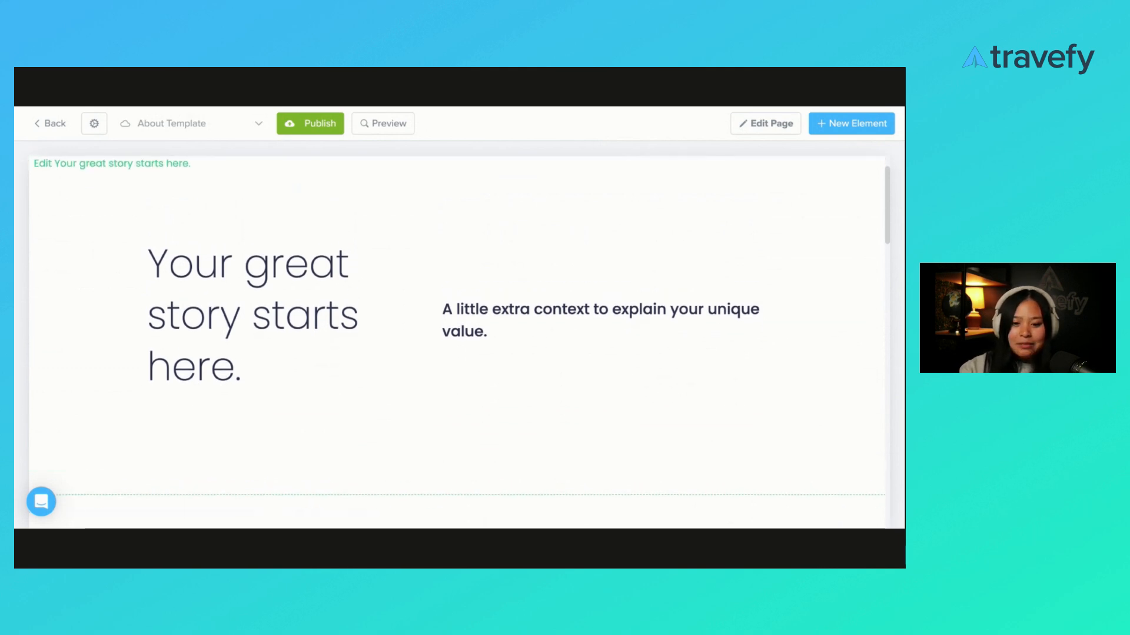
mouse_move(369, 307)
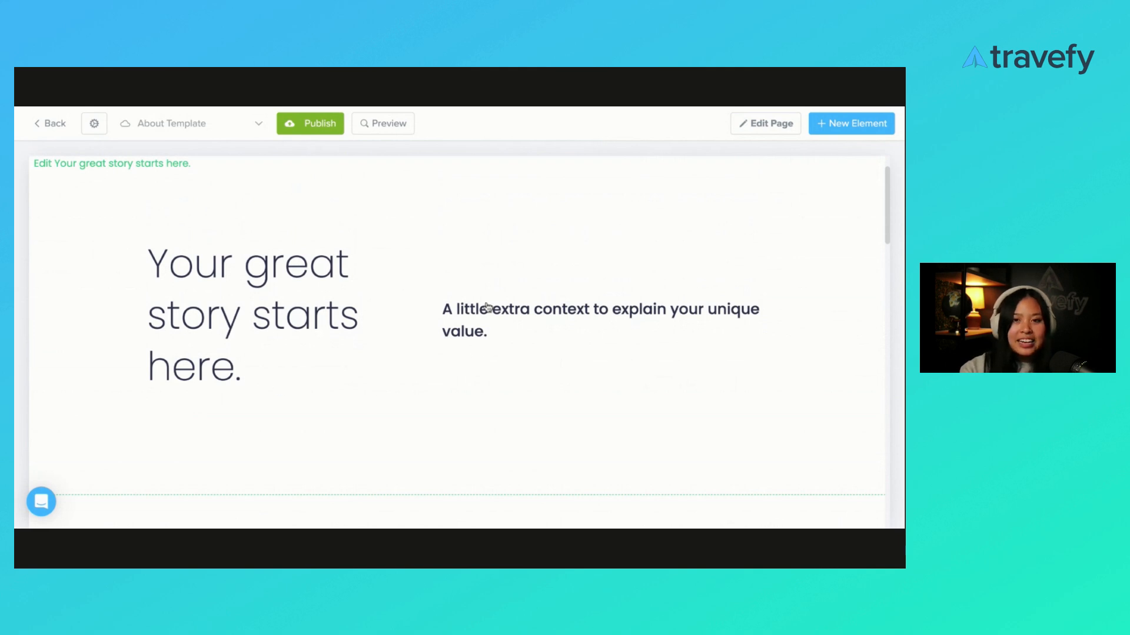
Step: Replace the hero section heading with 'About Company Name'
click(489, 317)
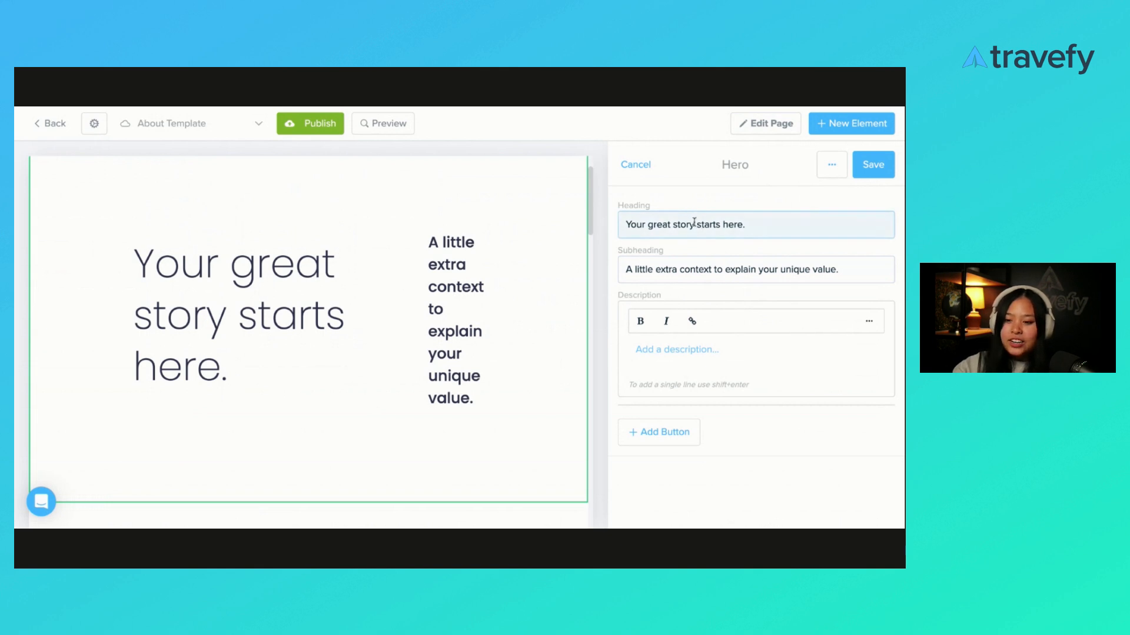
triple_click(685, 224)
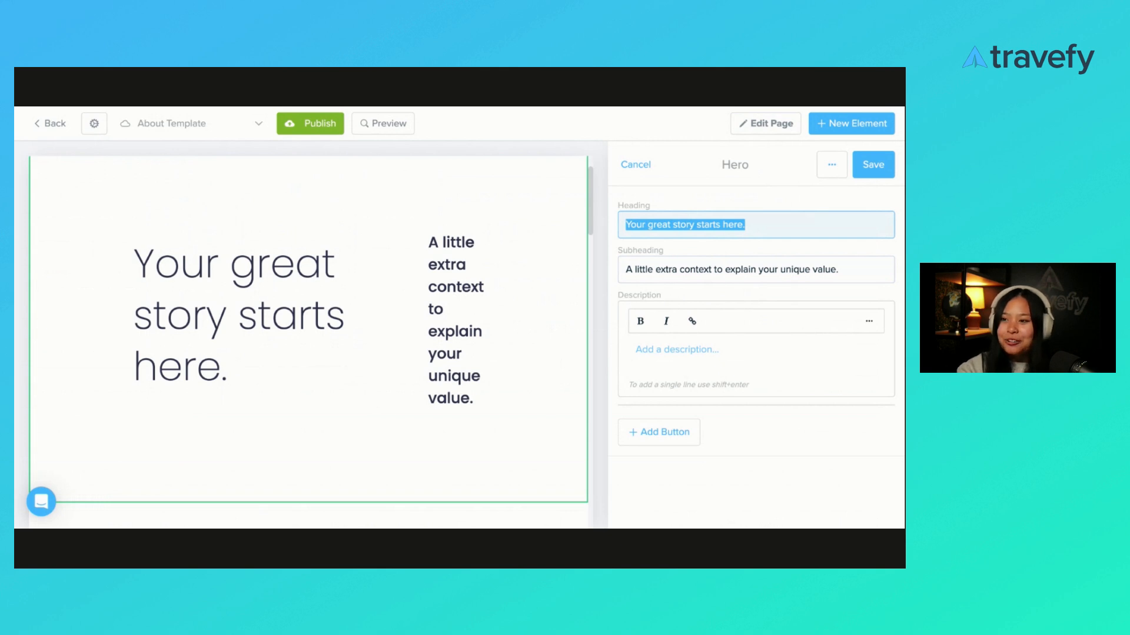
text(About Compa)
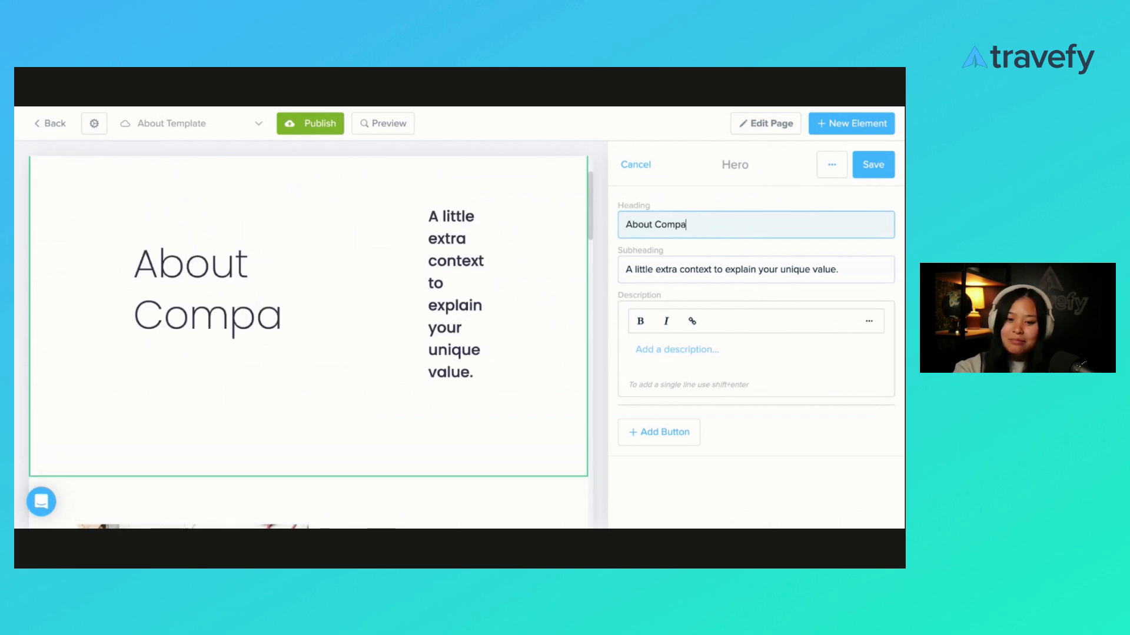
text(ny Name)
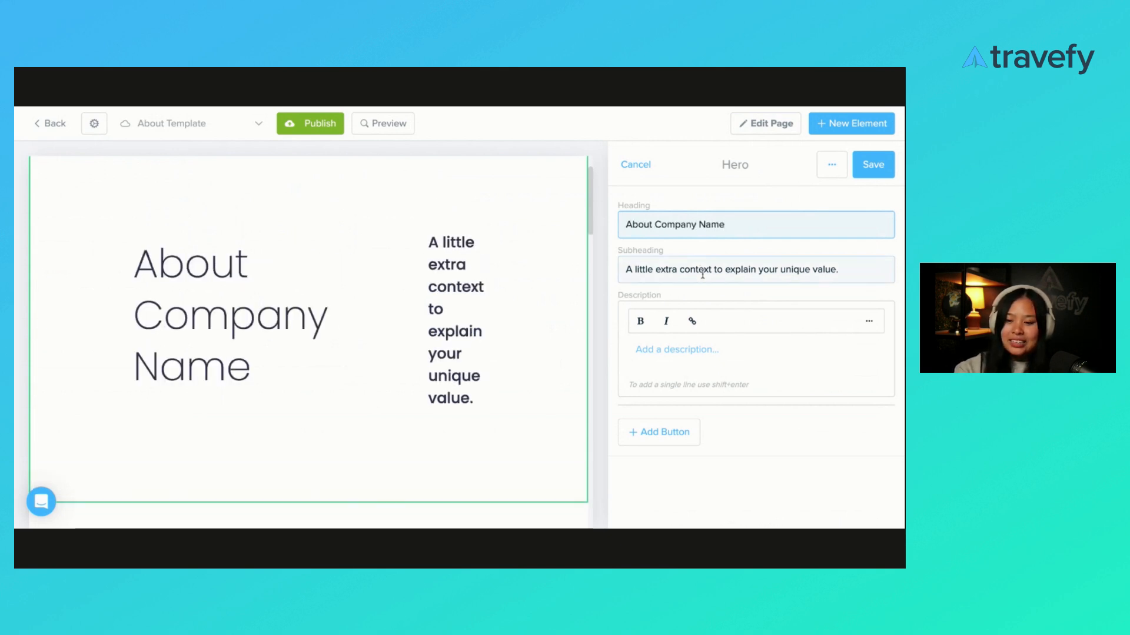
Step: Replace the hero subheading with 'Slogan', leaving the description empty
triple_click(730, 269)
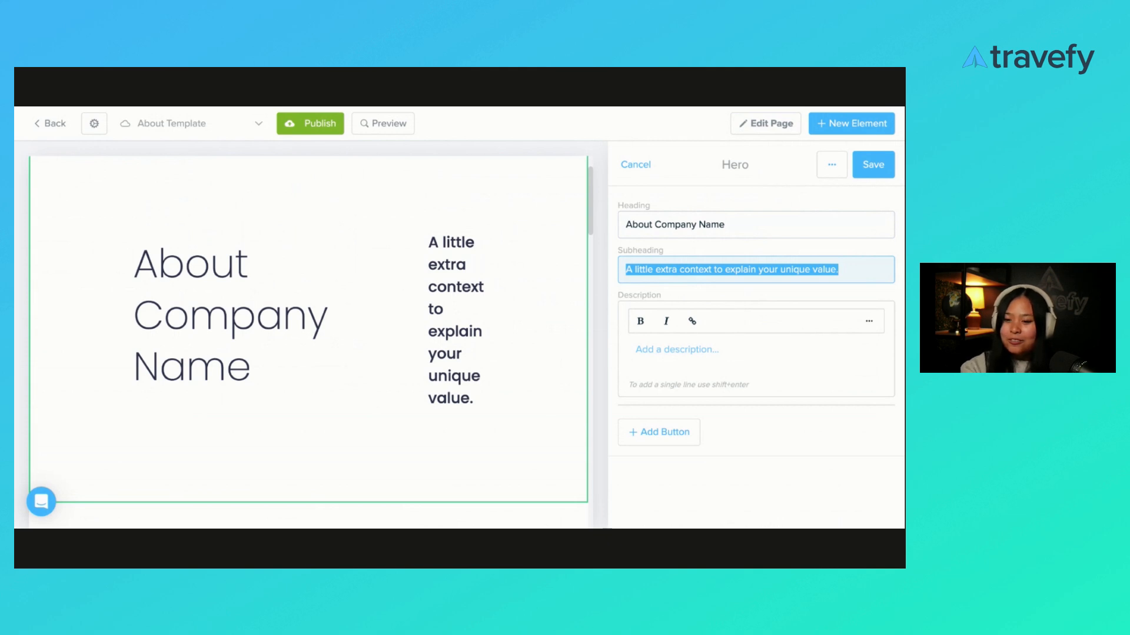
text(Slog)
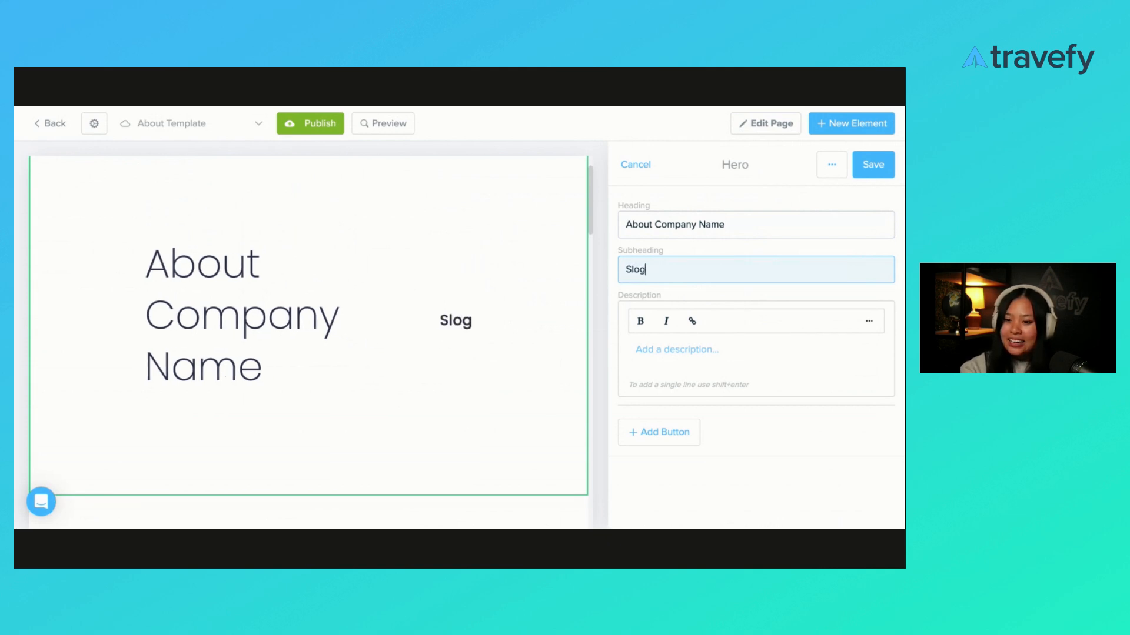
text(an)
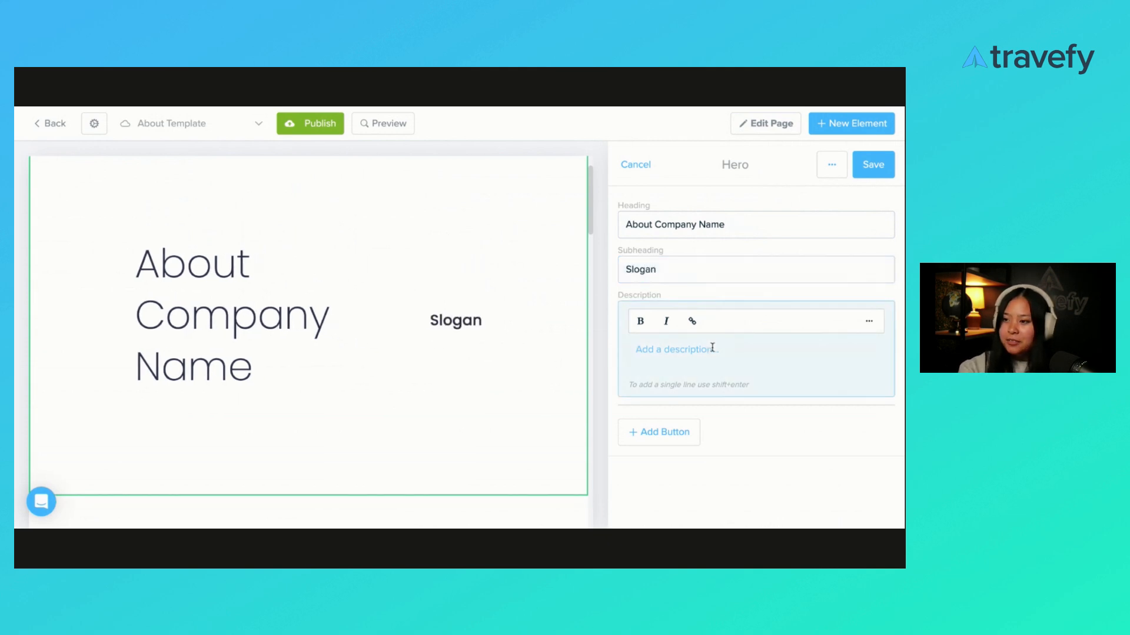
text(c)
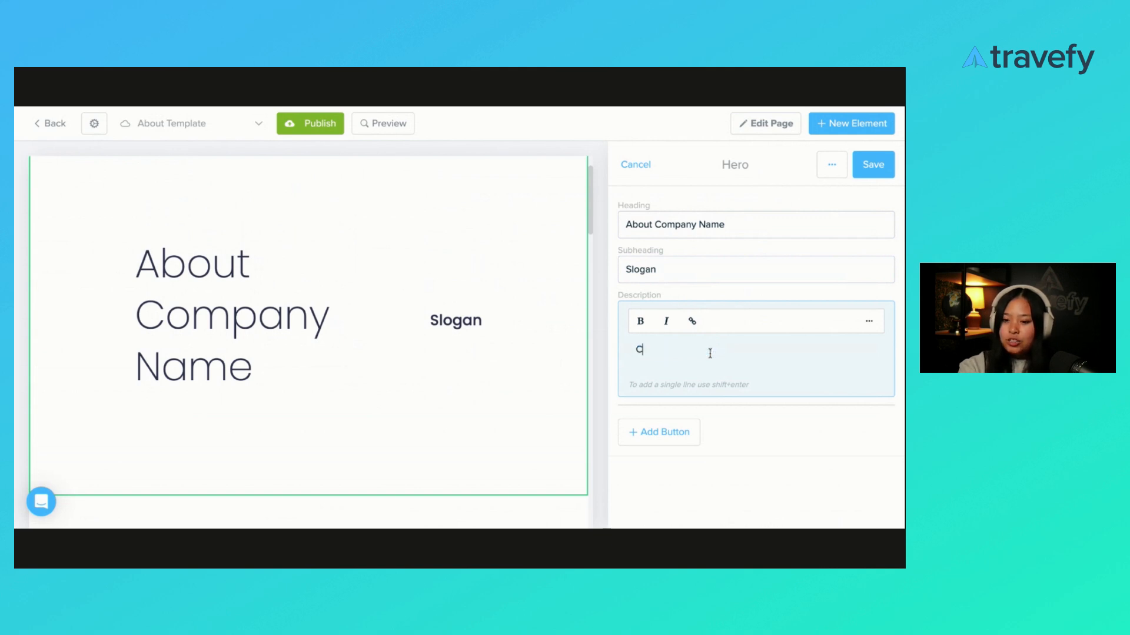
key(Backspace)
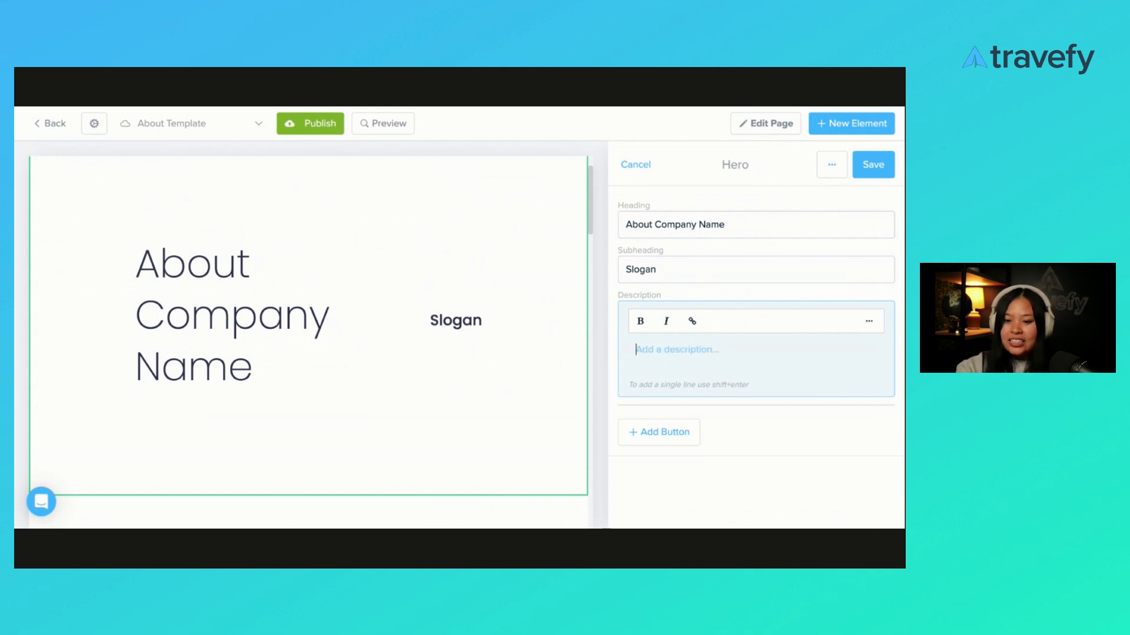
mouse_move(685, 362)
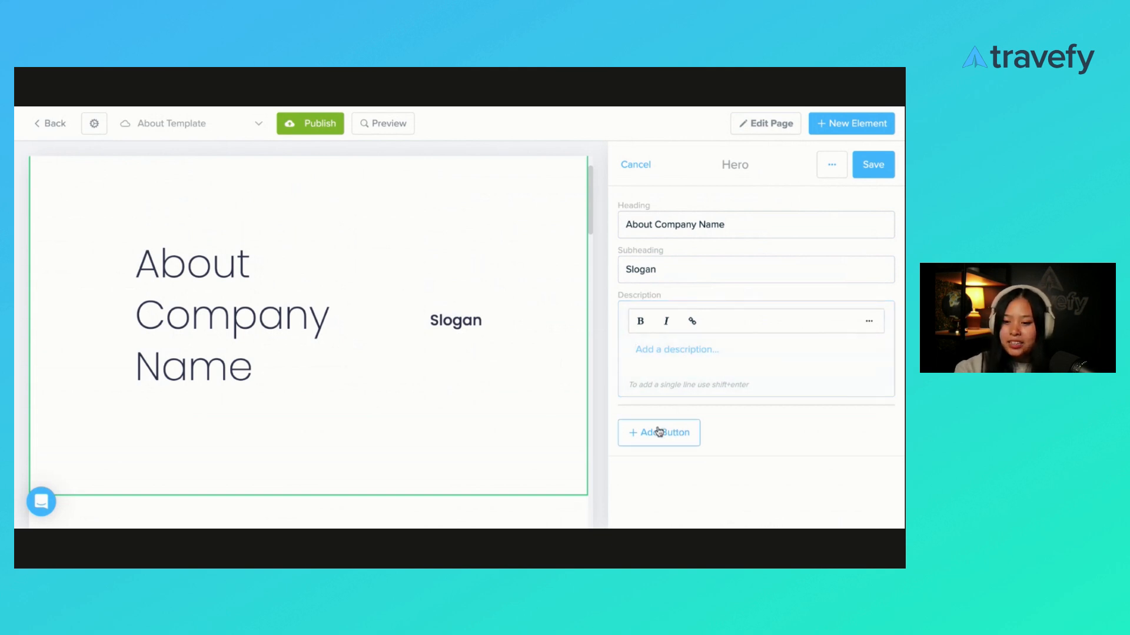
Step: Add an email-address button labelled 'Contact' to the hero and save the section
click(658, 432)
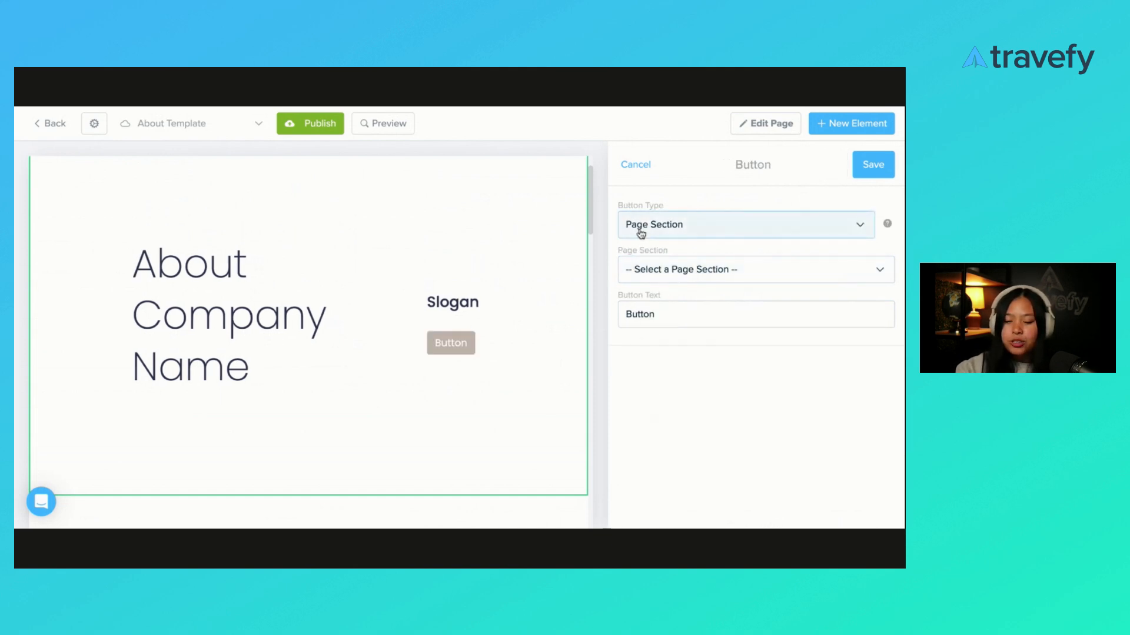
mouse_move(718, 225)
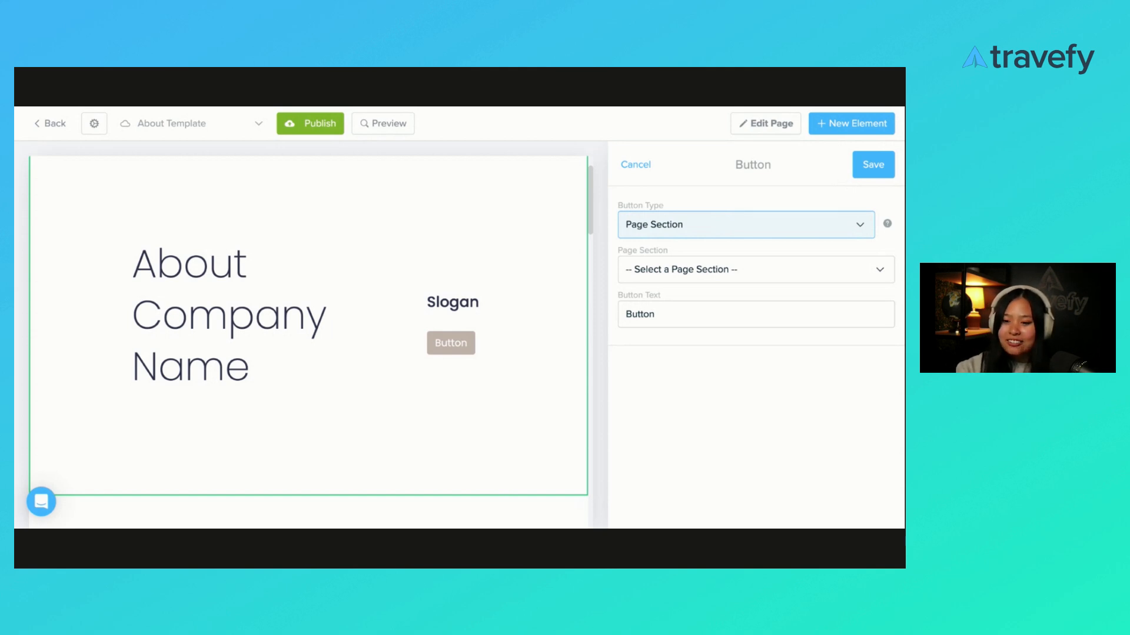
click(746, 224)
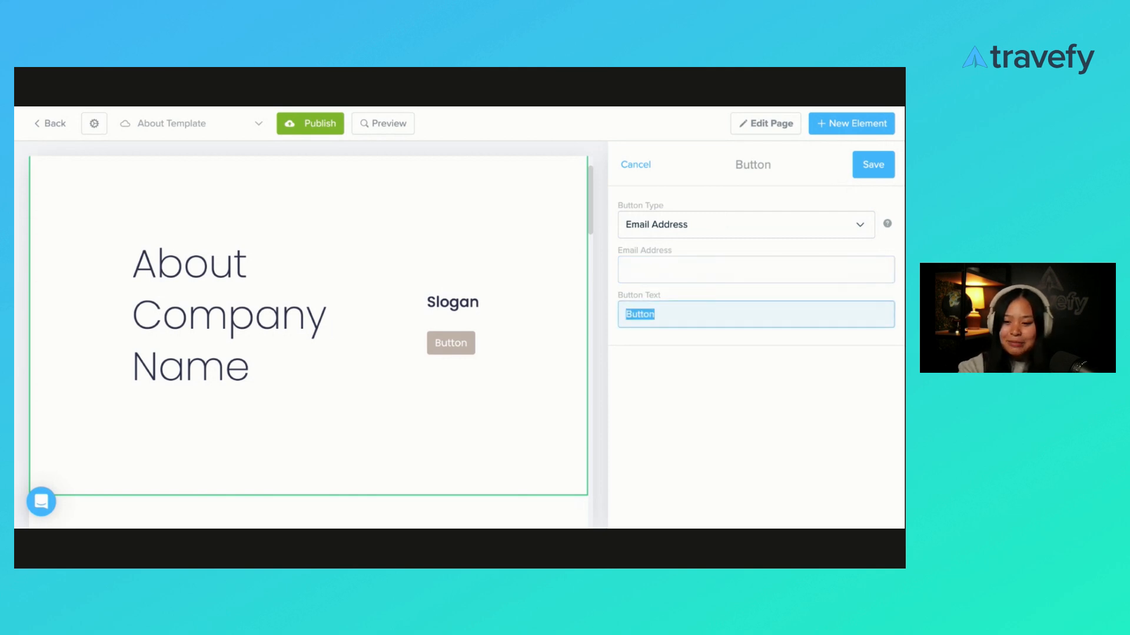
text(Conta)
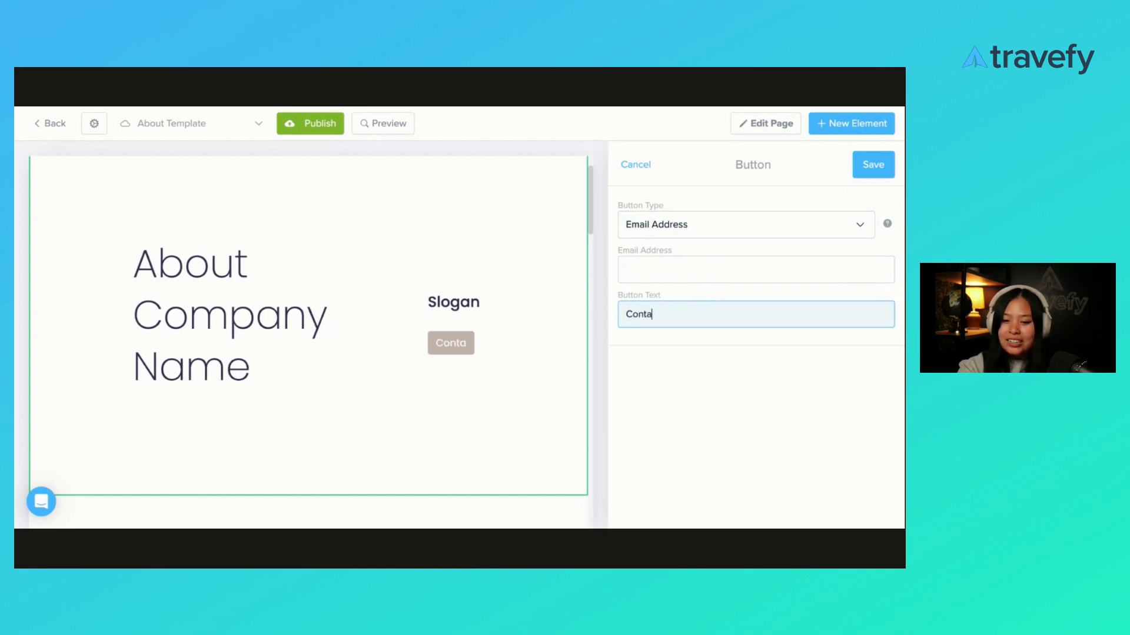
click(872, 165)
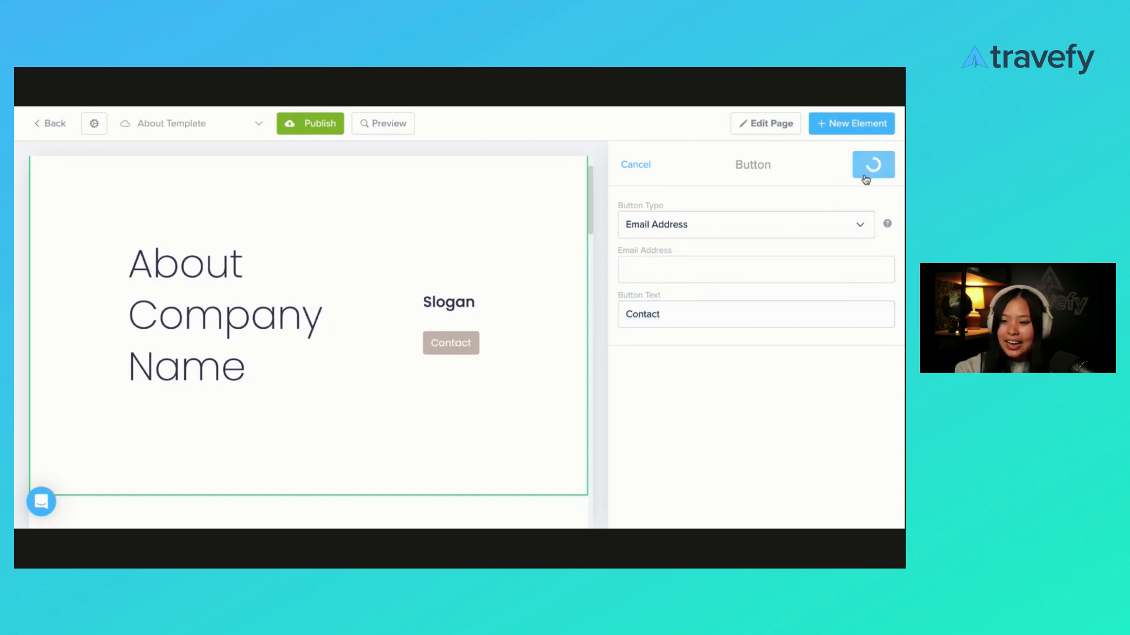
click(872, 164)
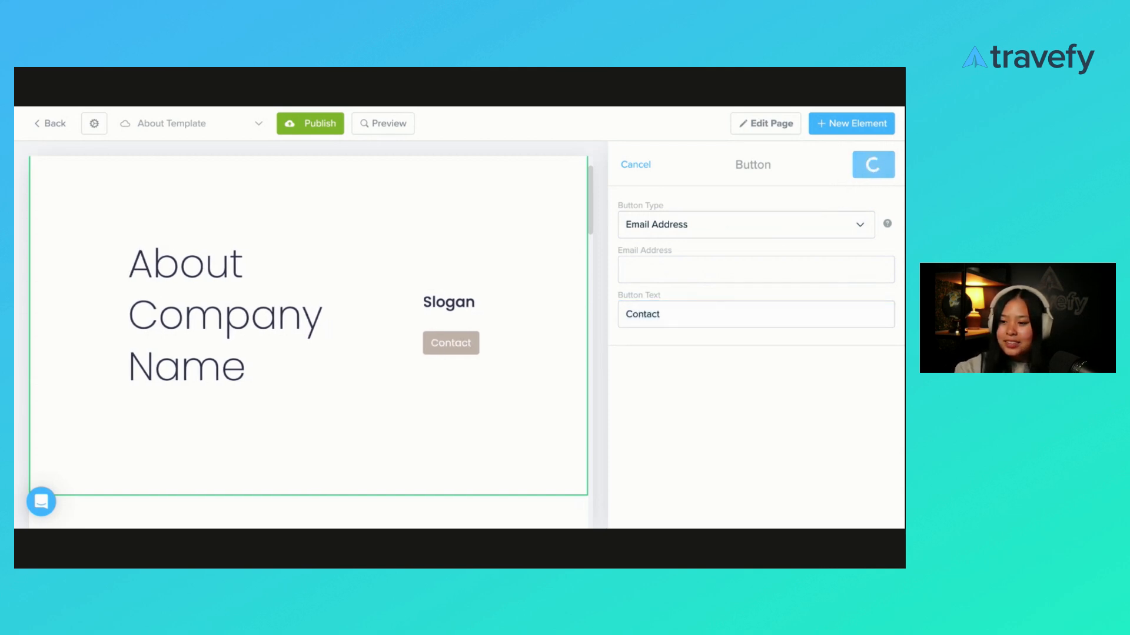
click(872, 165)
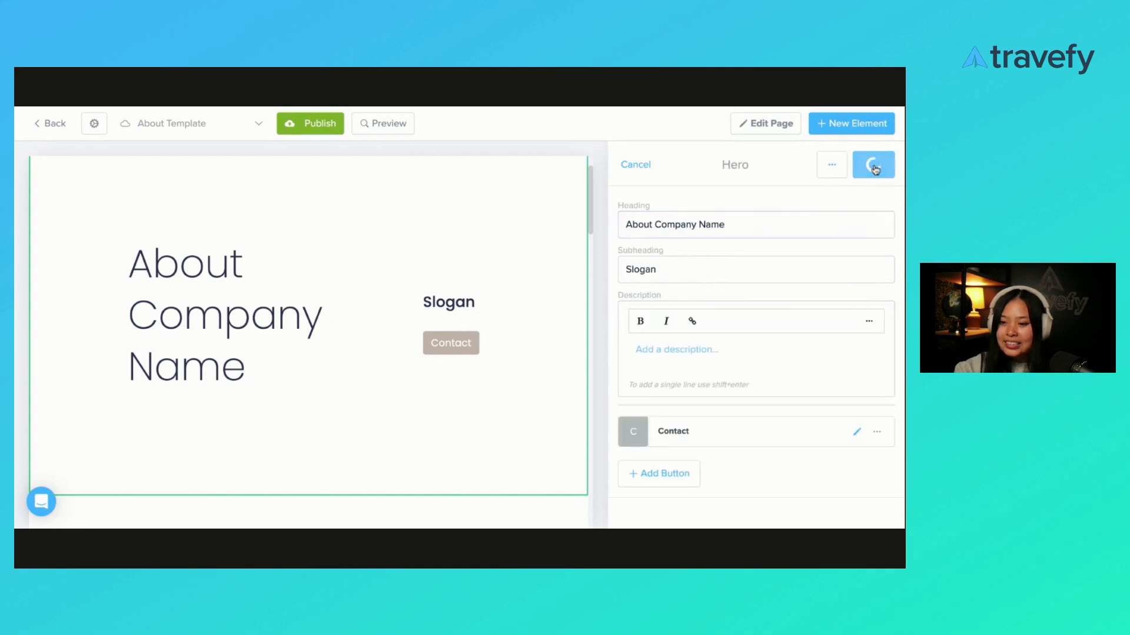
click(872, 165)
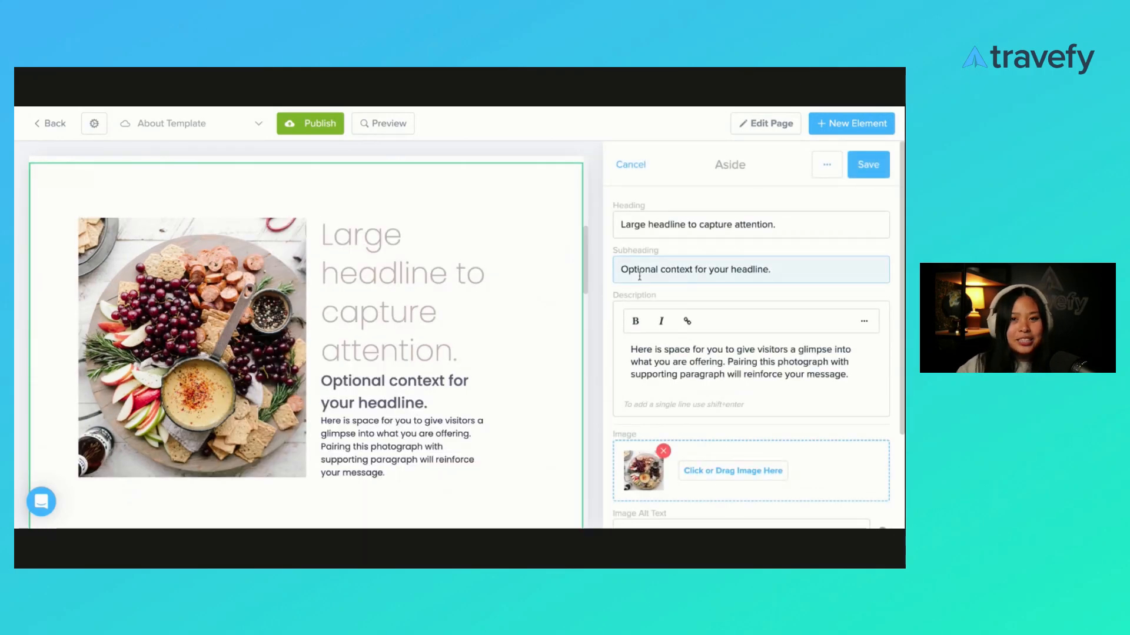
Step: Replace the Aside section heading with 'How We Got Started'
double_click(664, 223)
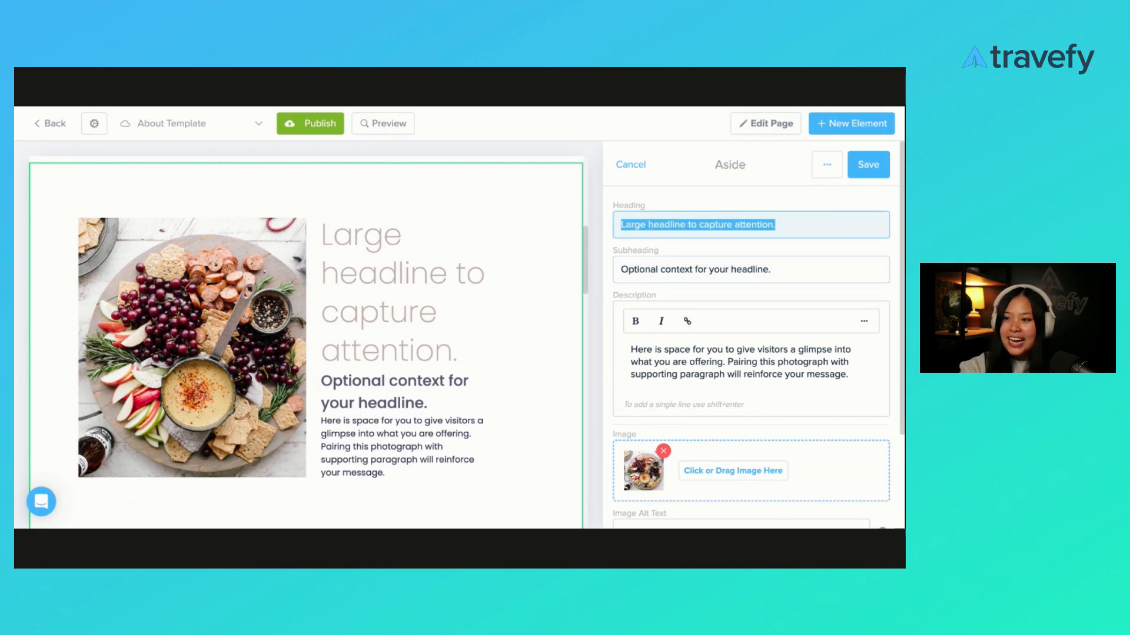
text(How)
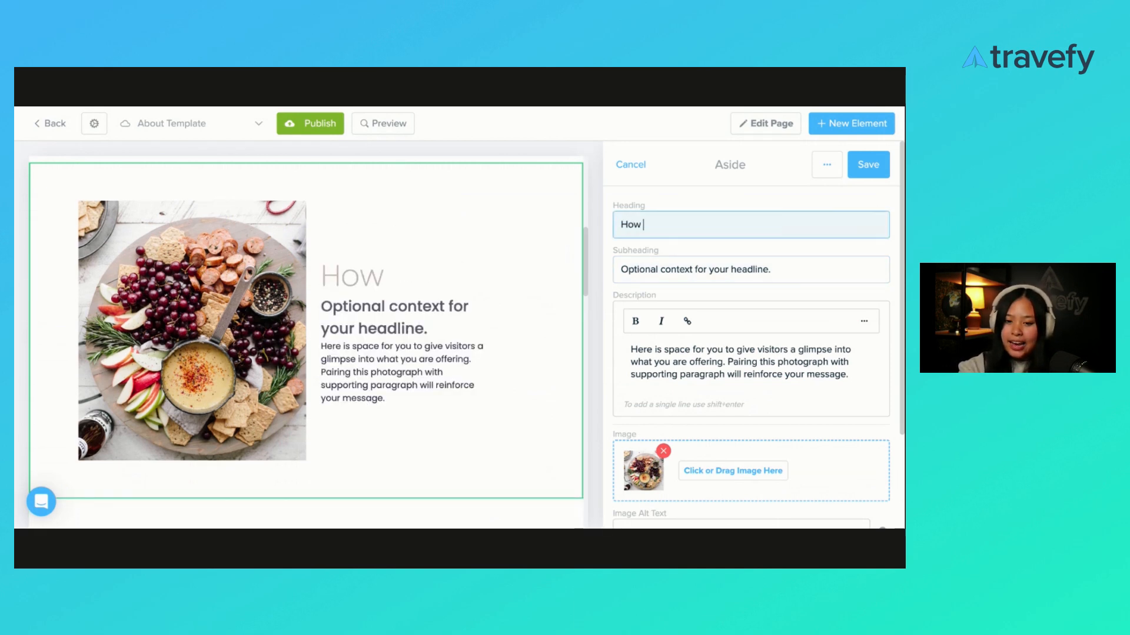
text(We Got Star)
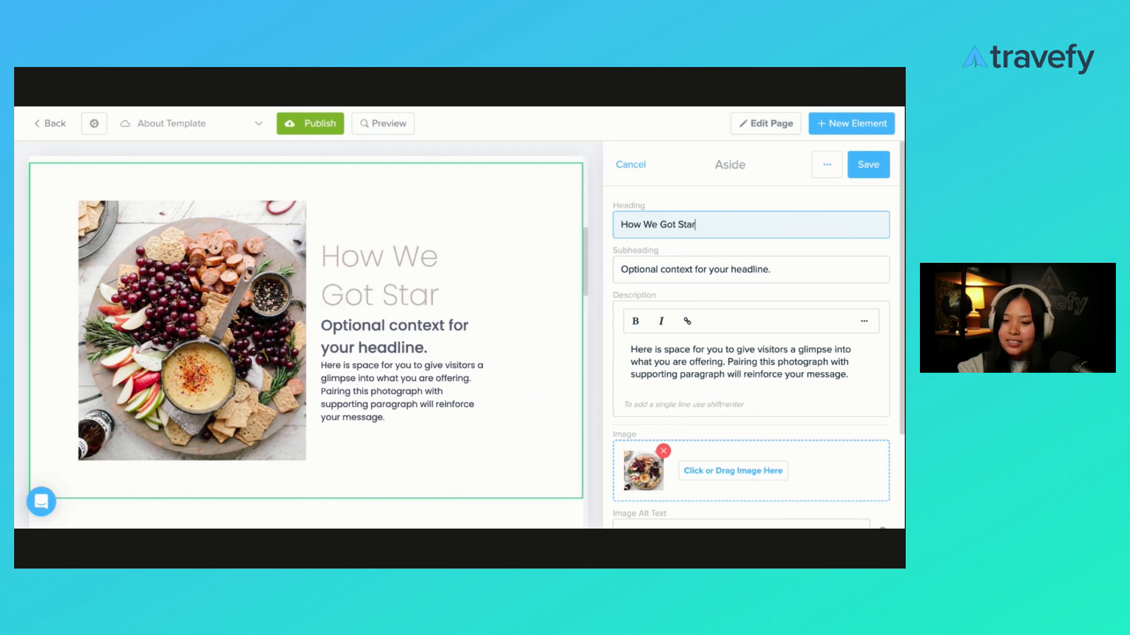
text(ted)
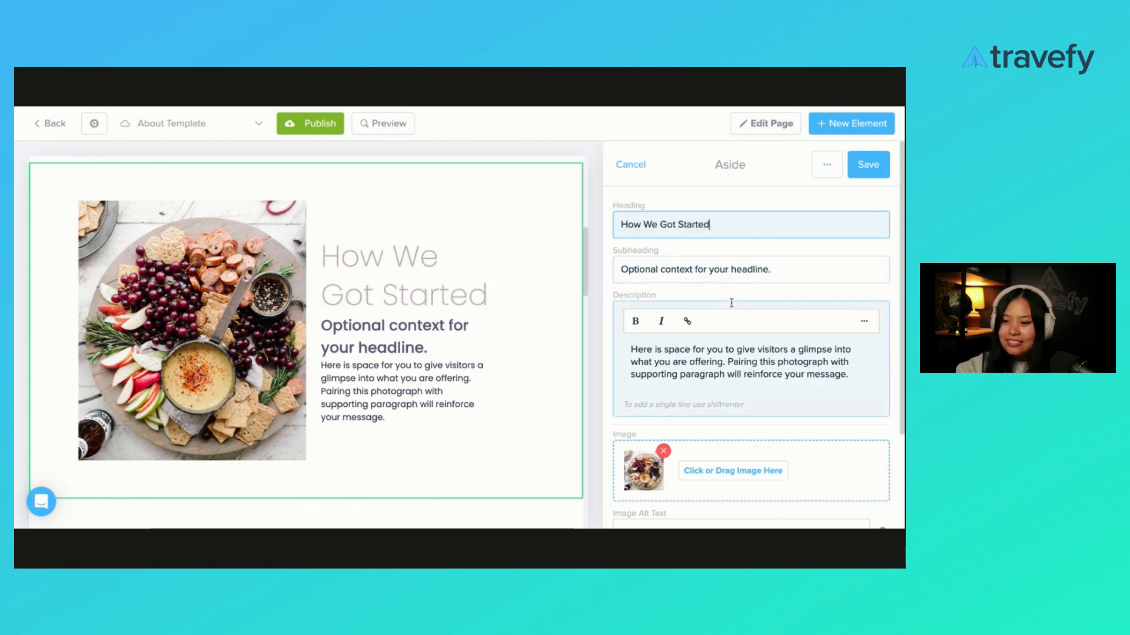
Step: Clear the Aside section's subheading and description text
click(727, 269)
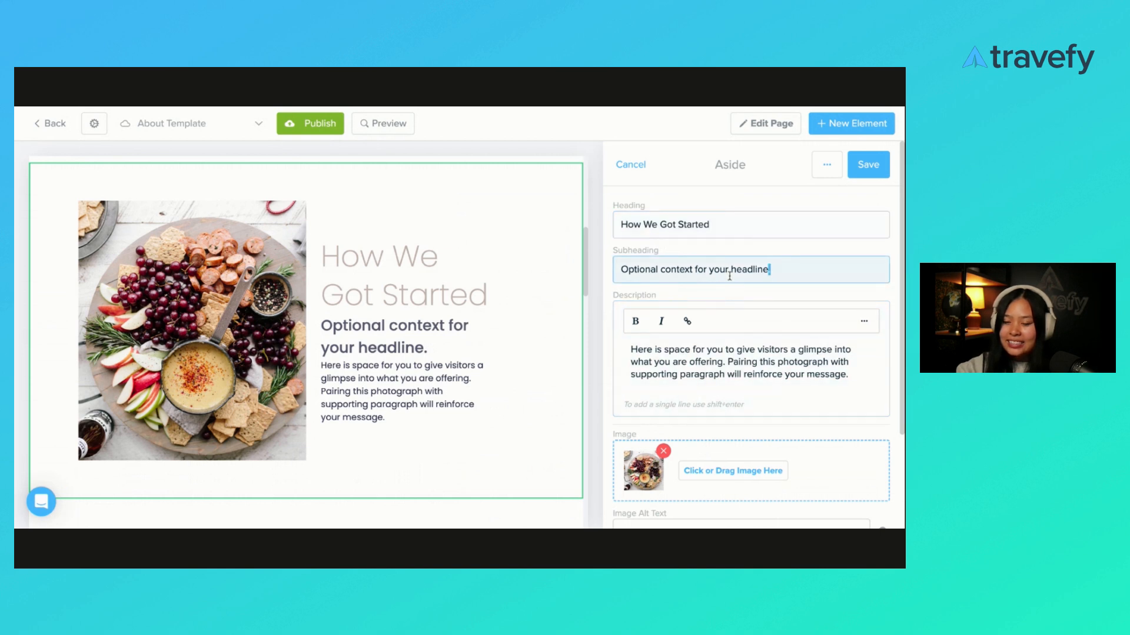
triple_click(694, 268)
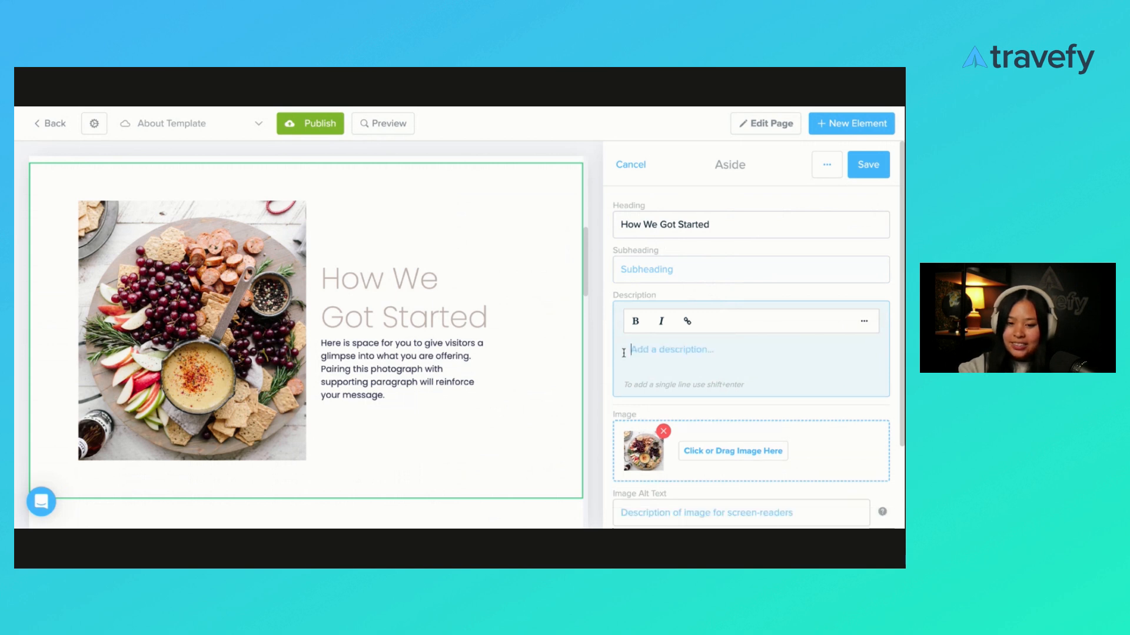
scroll(down, 3)
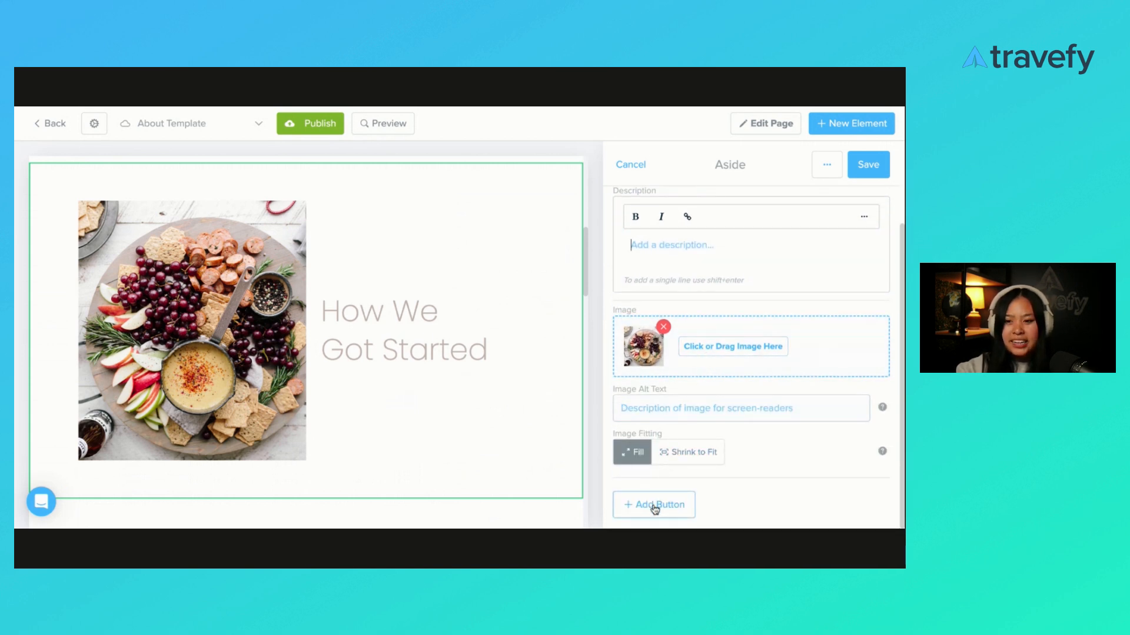
scroll(up, 3)
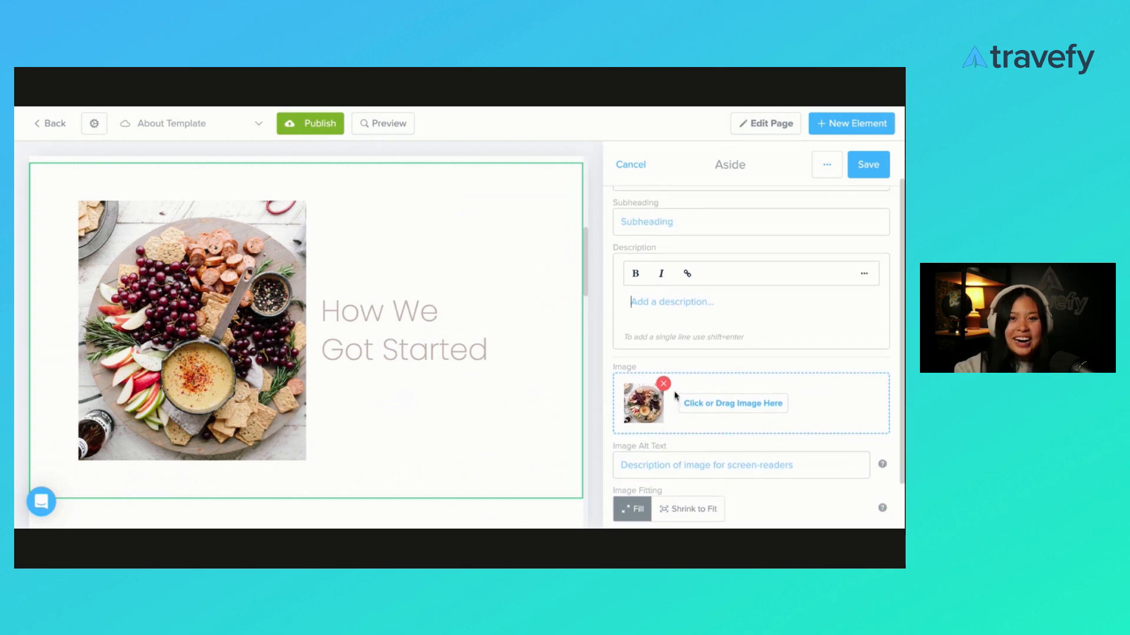
scroll(down, 3)
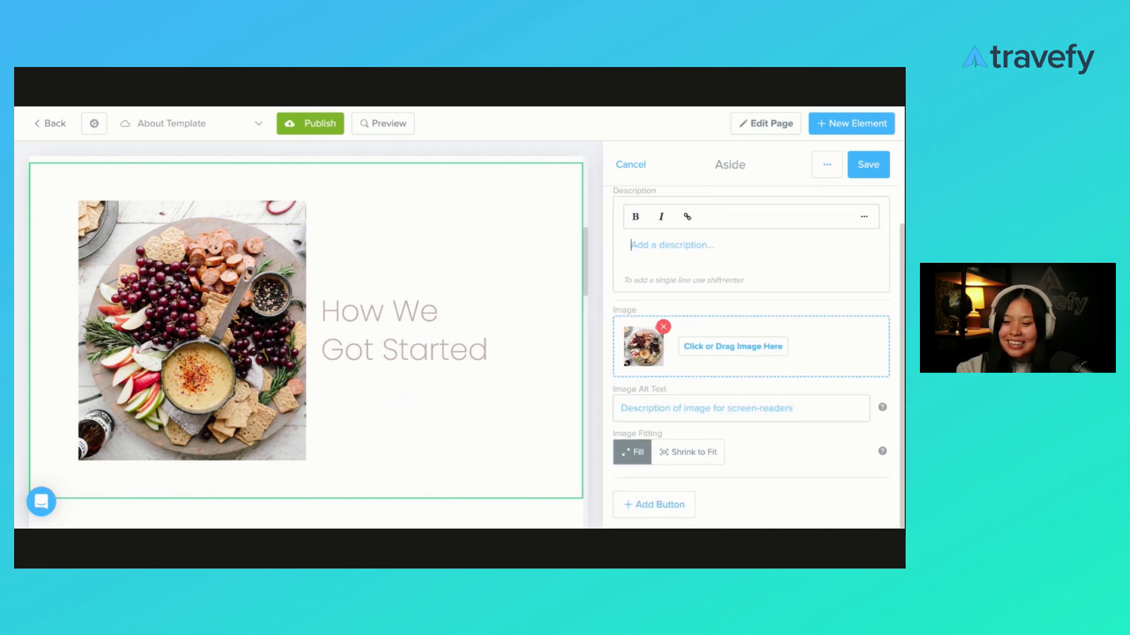
Step: Add a Form-type button labelled 'Let's Connect' under the How We Got Started heading and save it
click(653, 505)
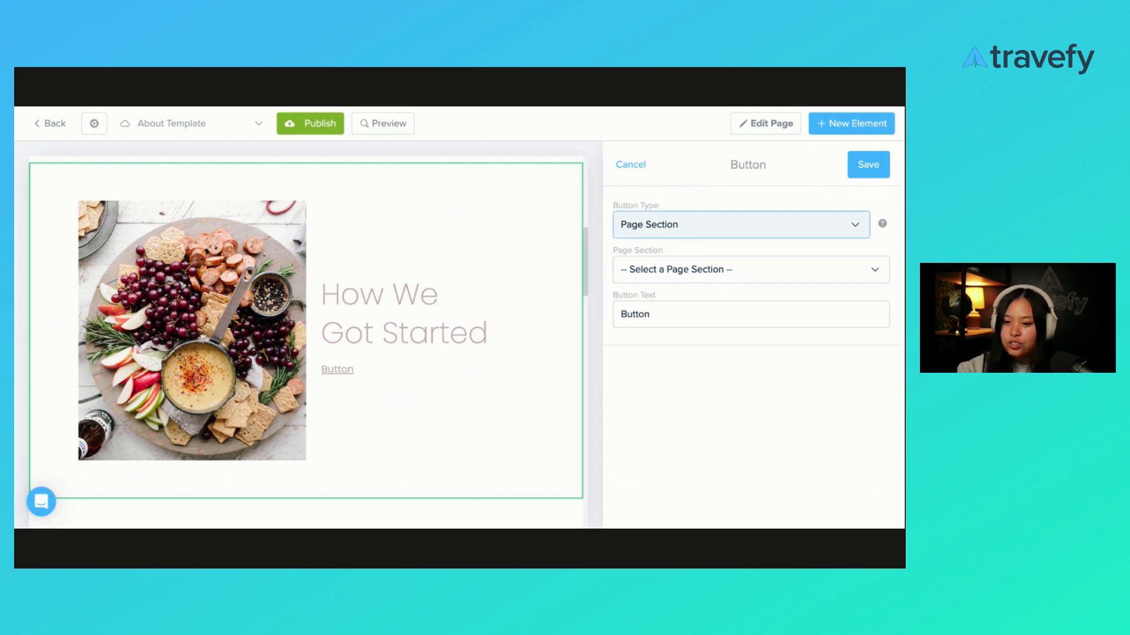
click(741, 224)
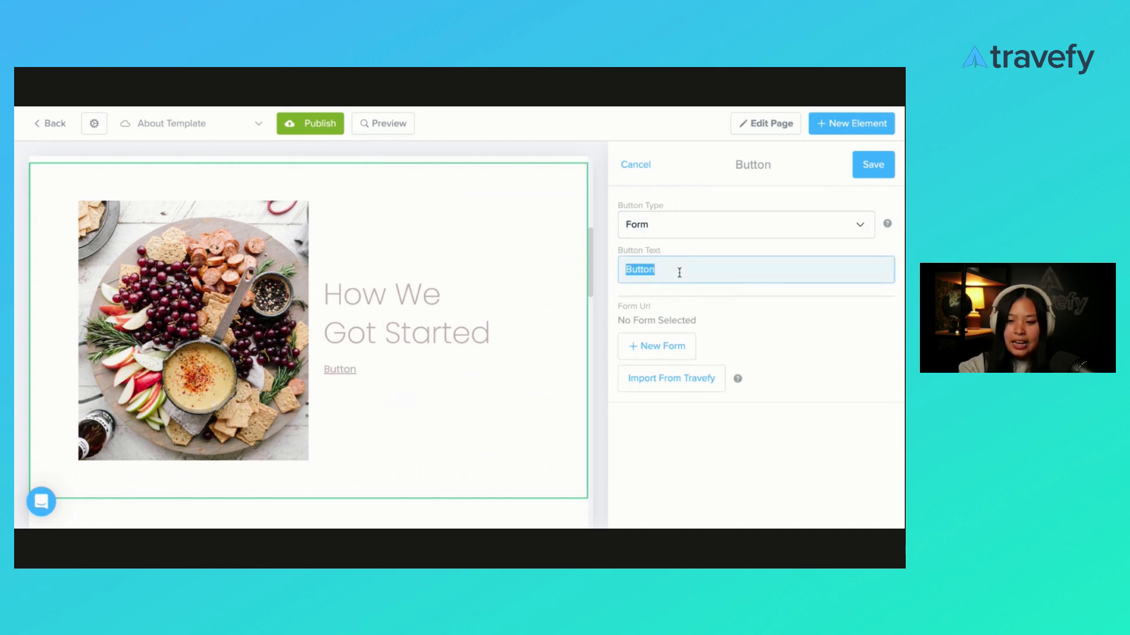
text(Click Here)
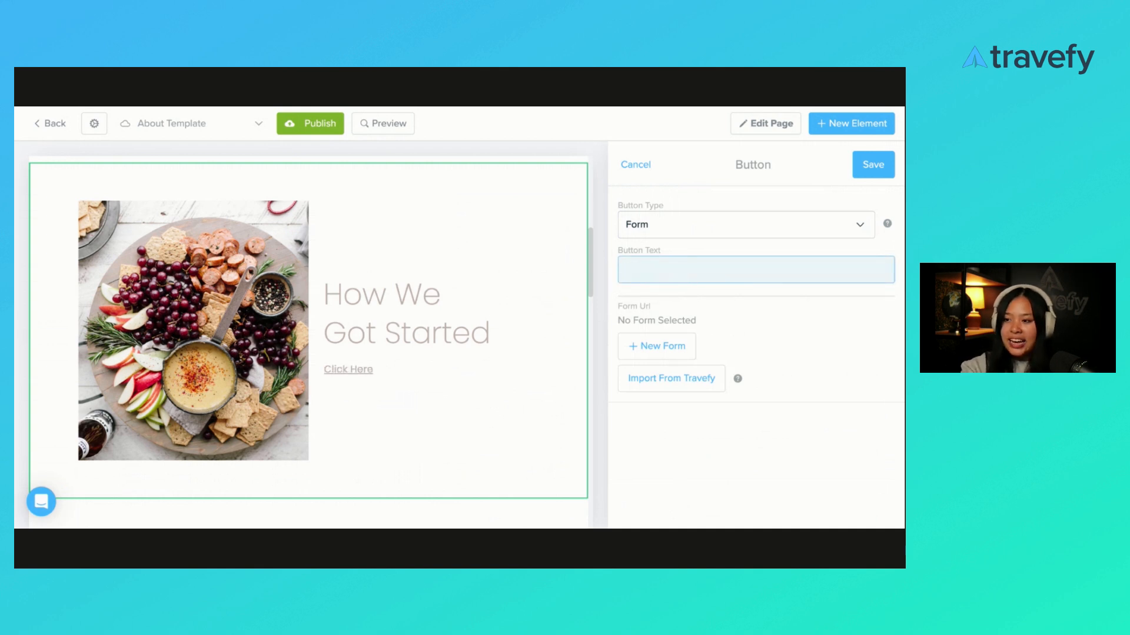
text(Let's Conn)
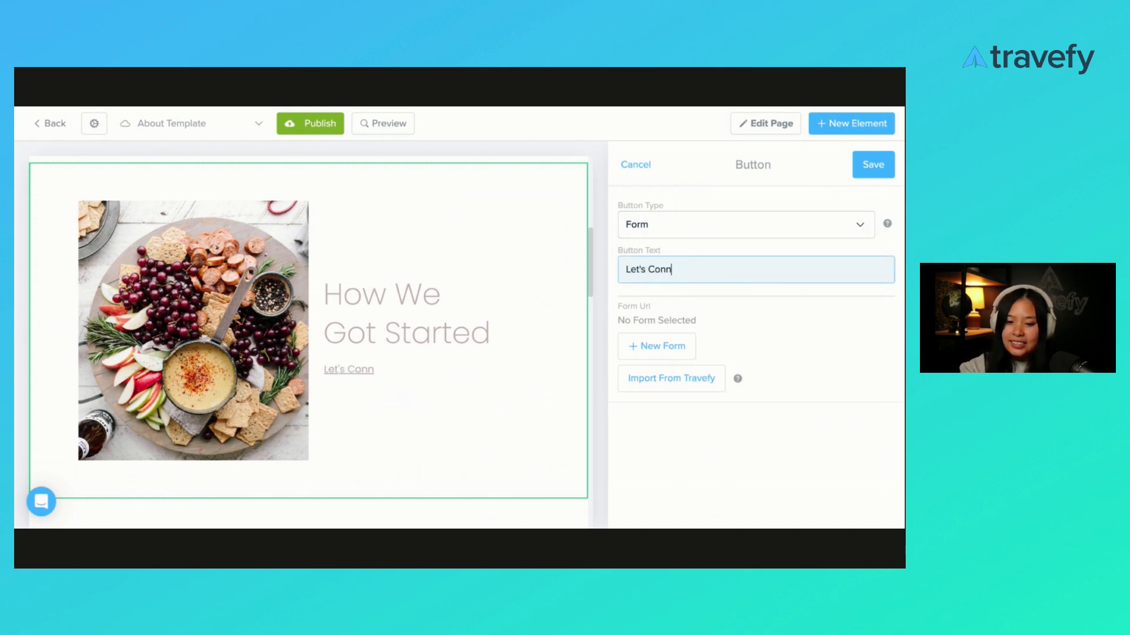
text(ect)
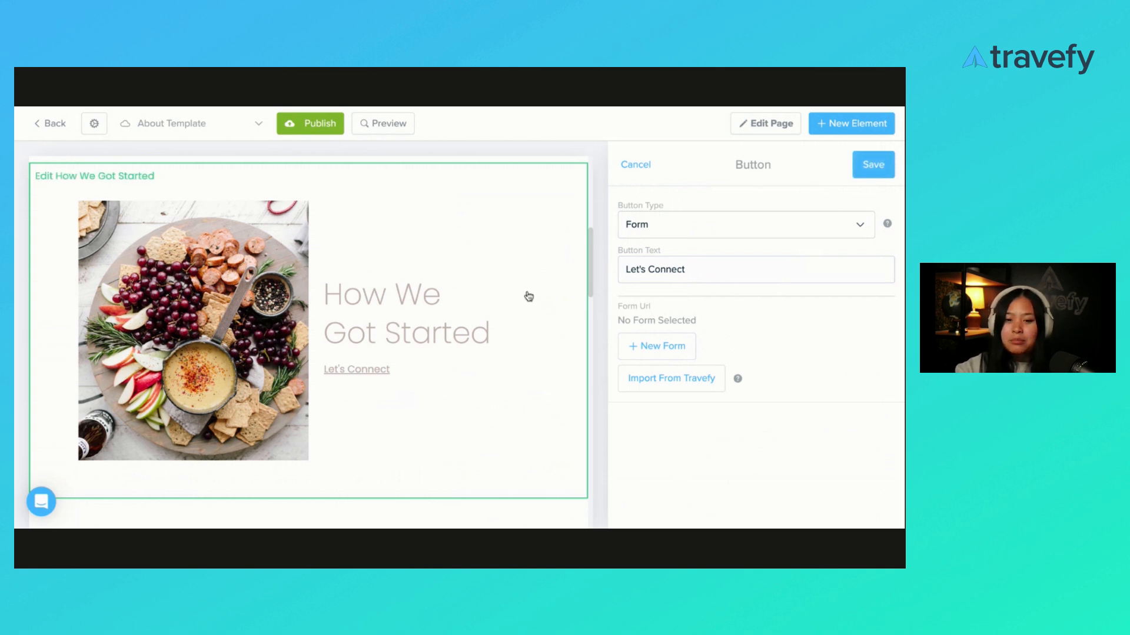
mouse_move(149, 487)
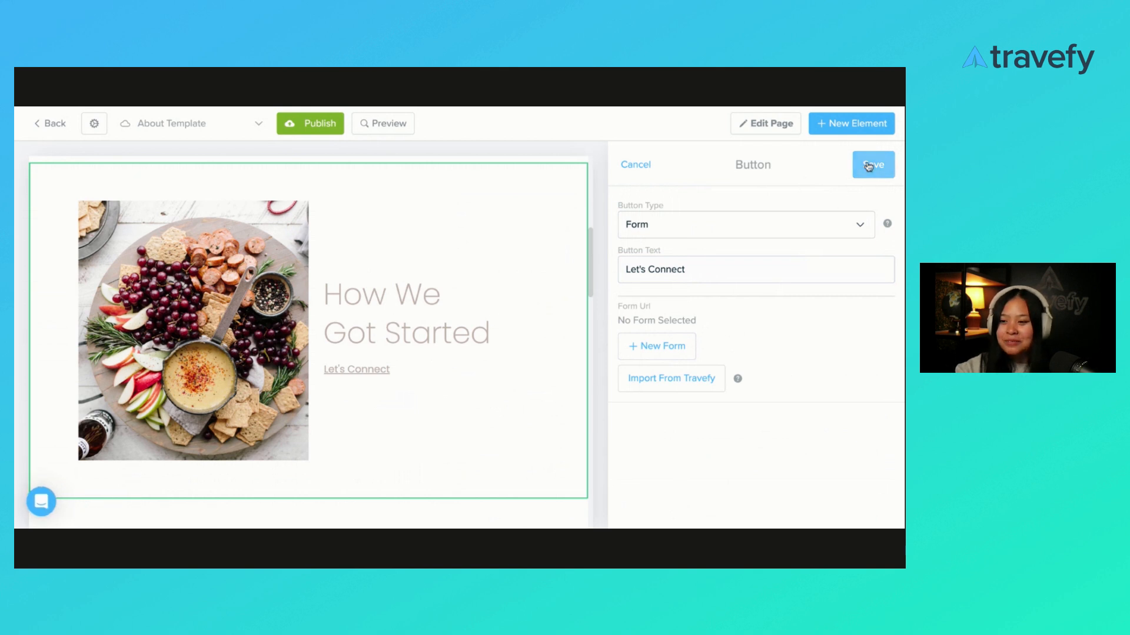
click(872, 165)
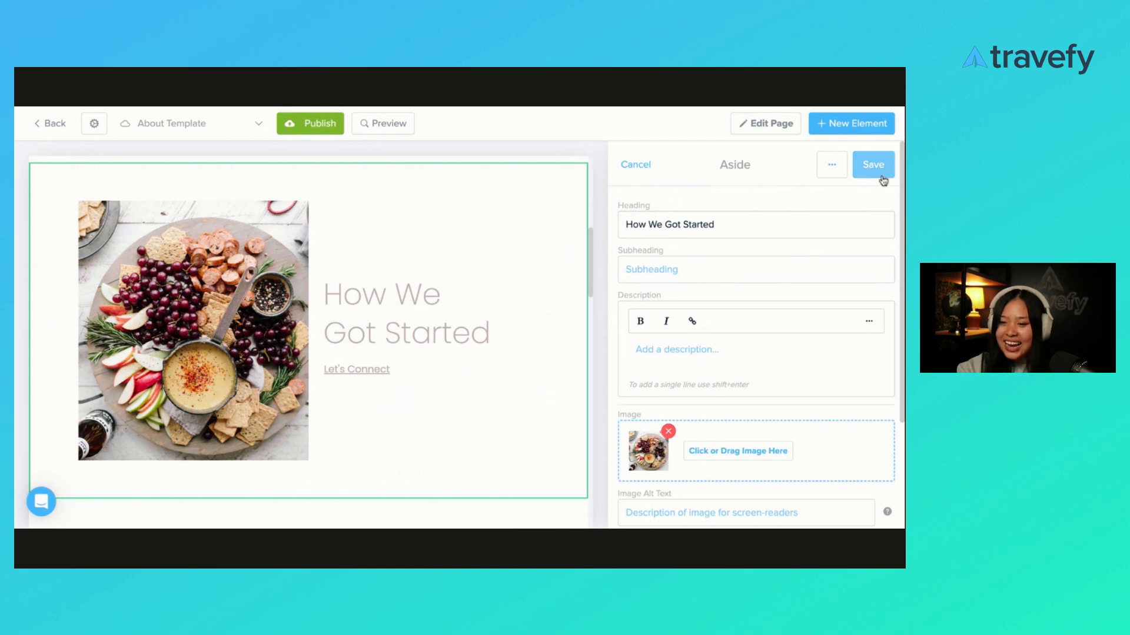
Step: Save the How We Got Started aside and move down to the next headline section
click(872, 165)
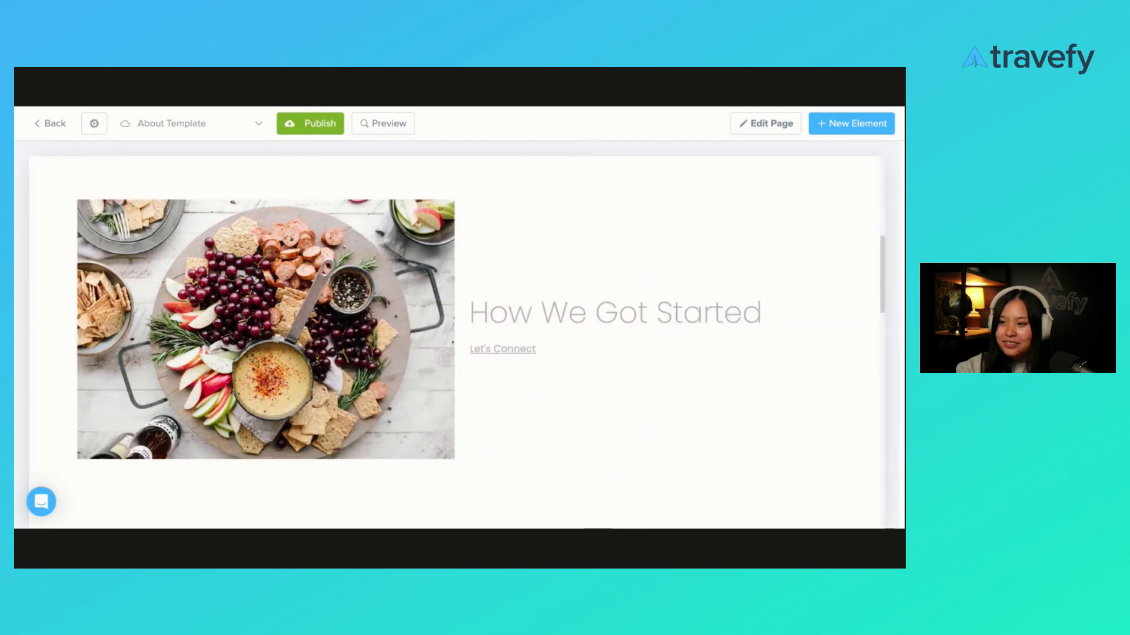
scroll(down, 3)
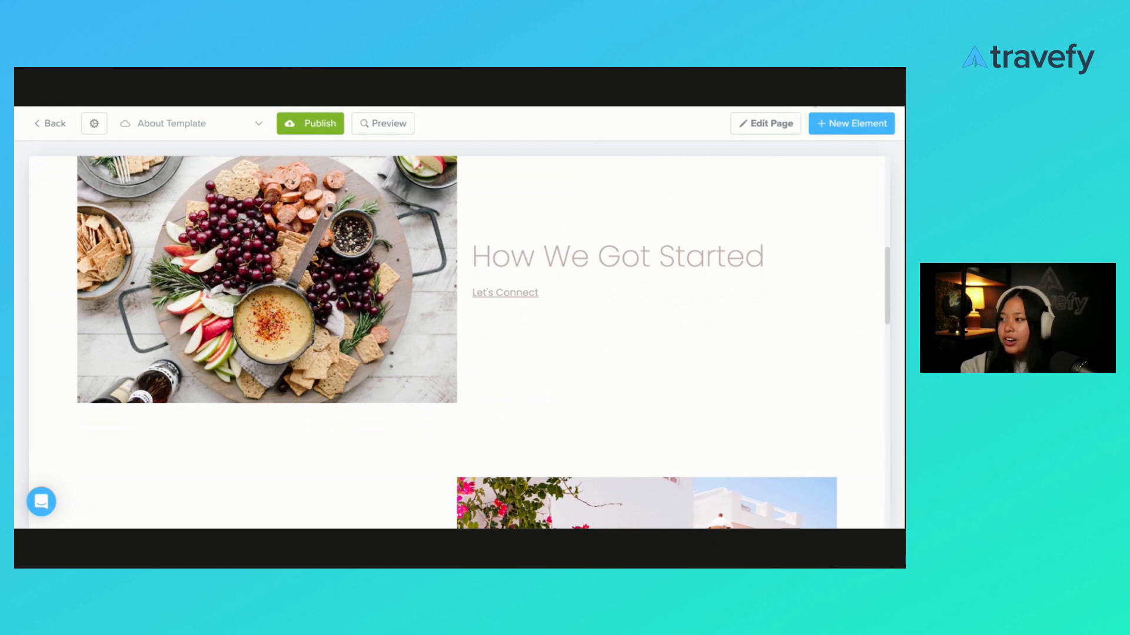
mouse_move(222, 439)
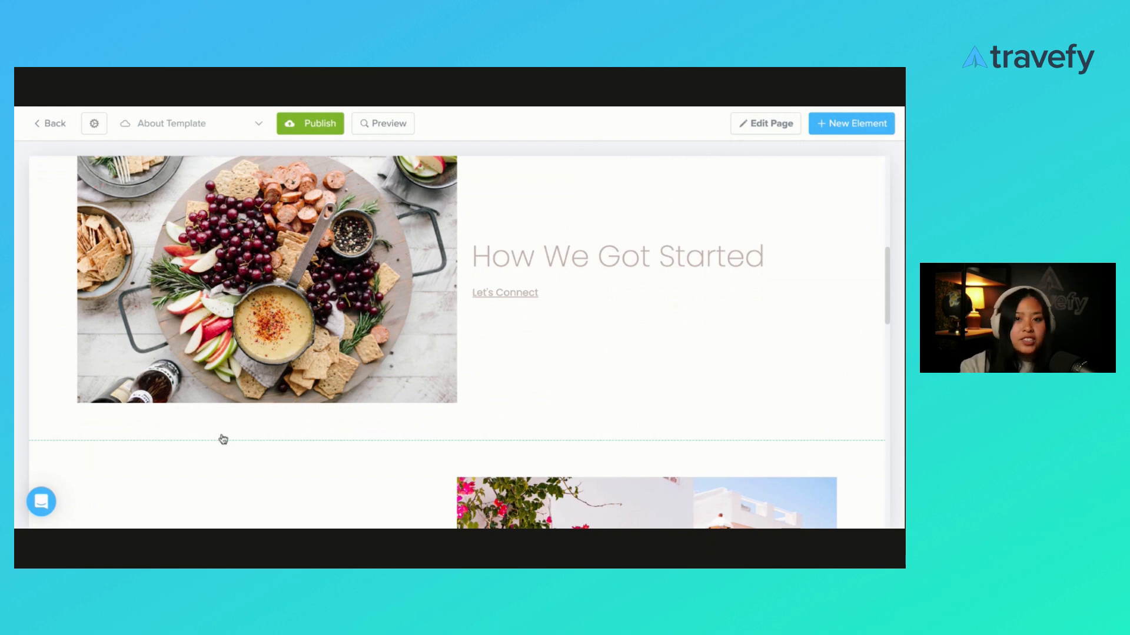
scroll(down, 3)
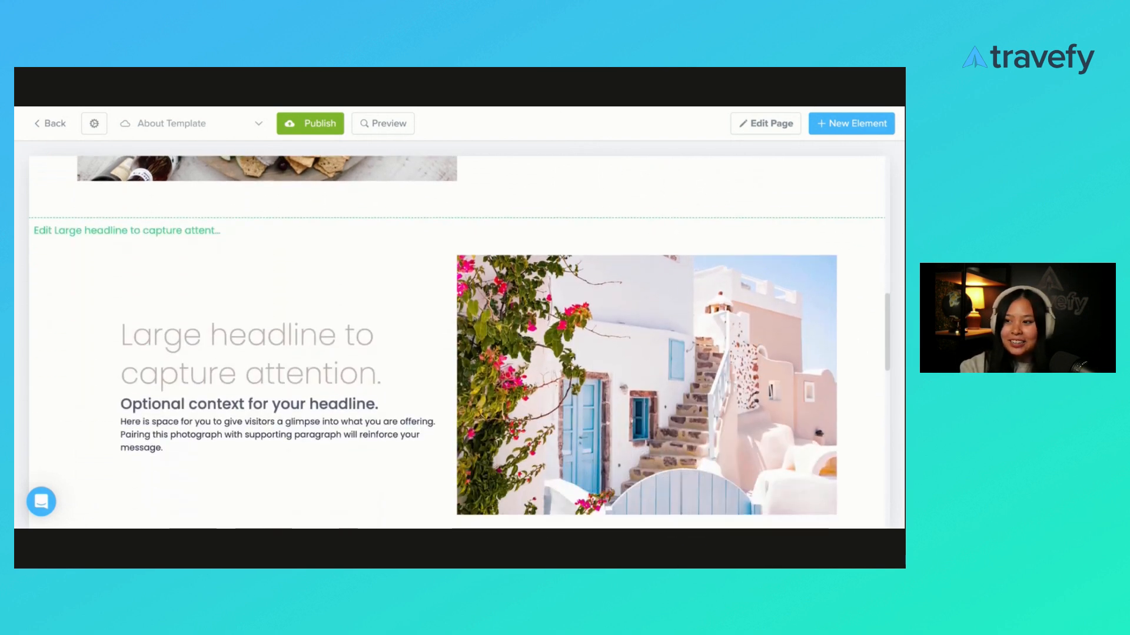
click(252, 360)
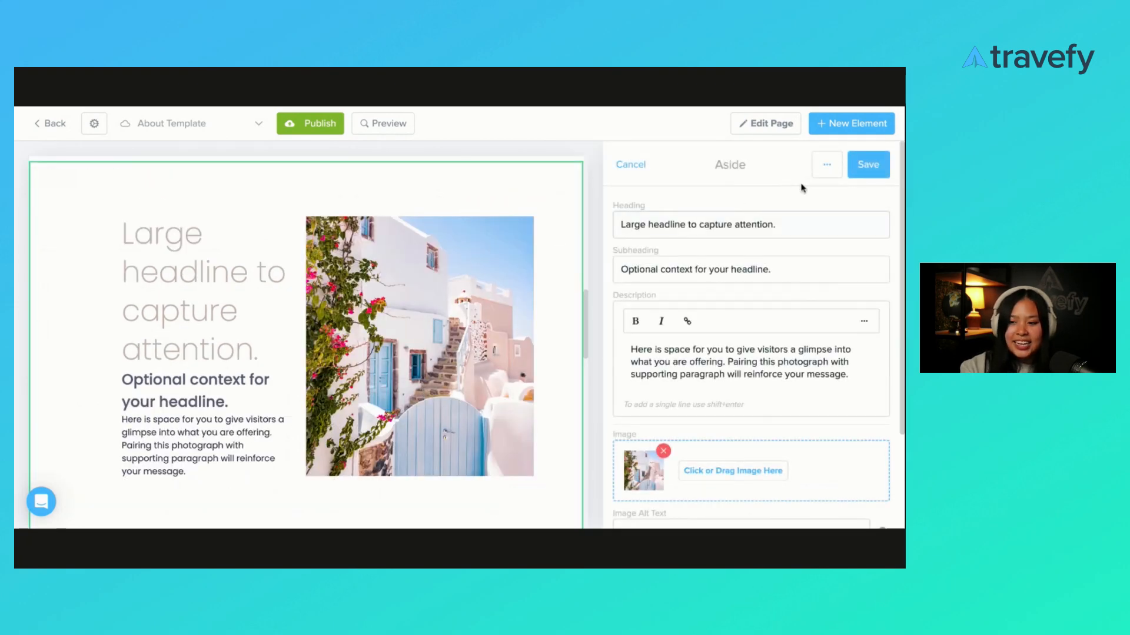
mouse_move(484, 271)
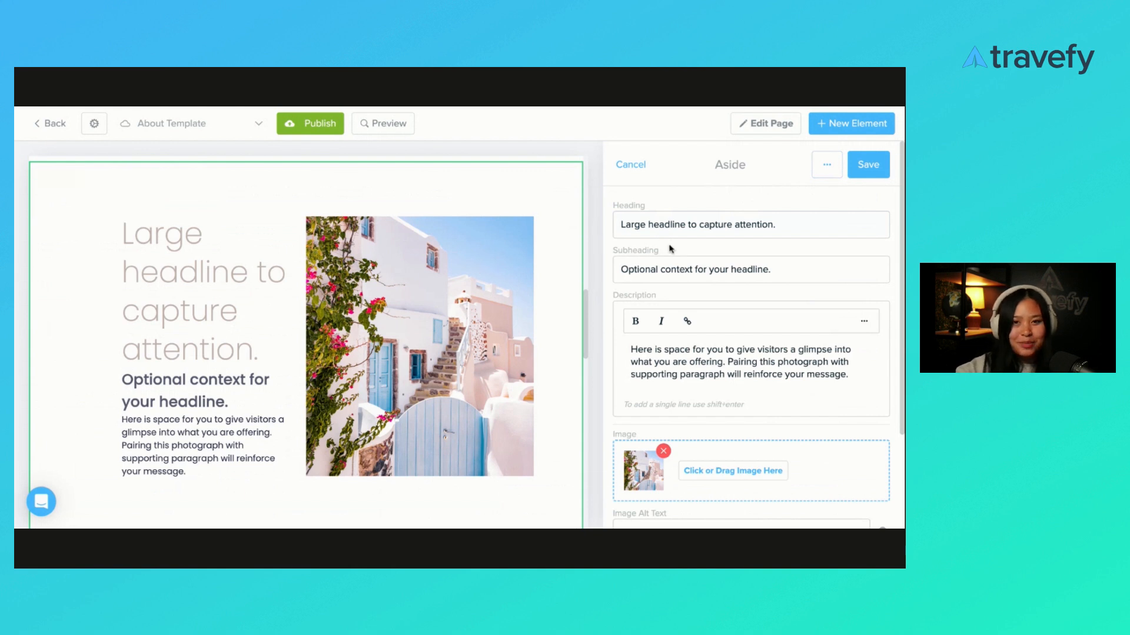
click(826, 164)
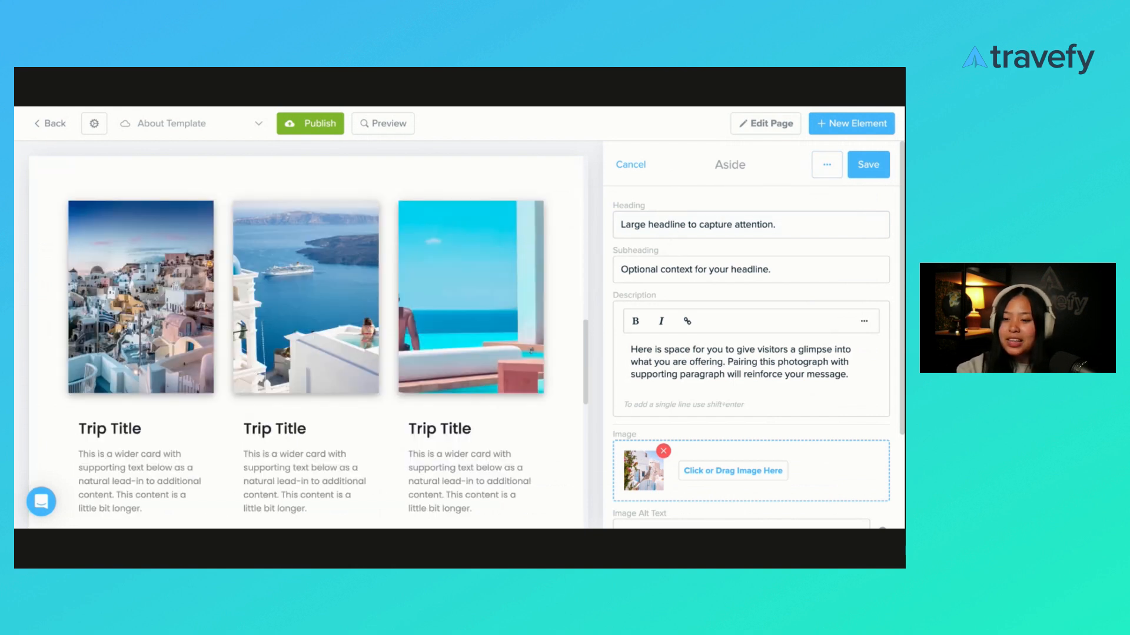
click(867, 164)
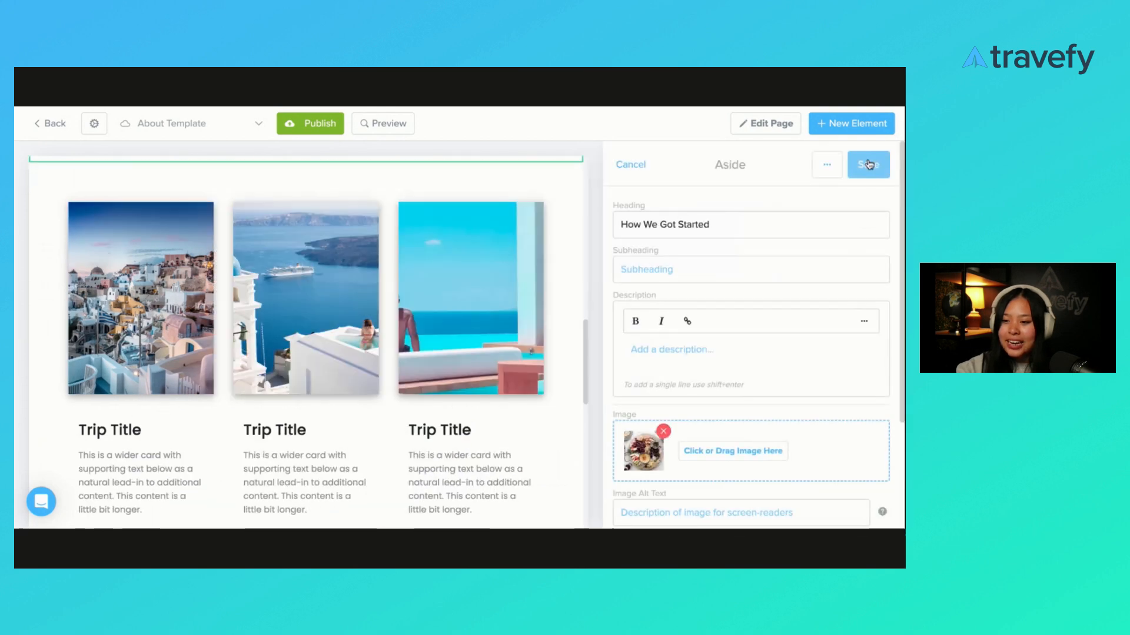
click(867, 164)
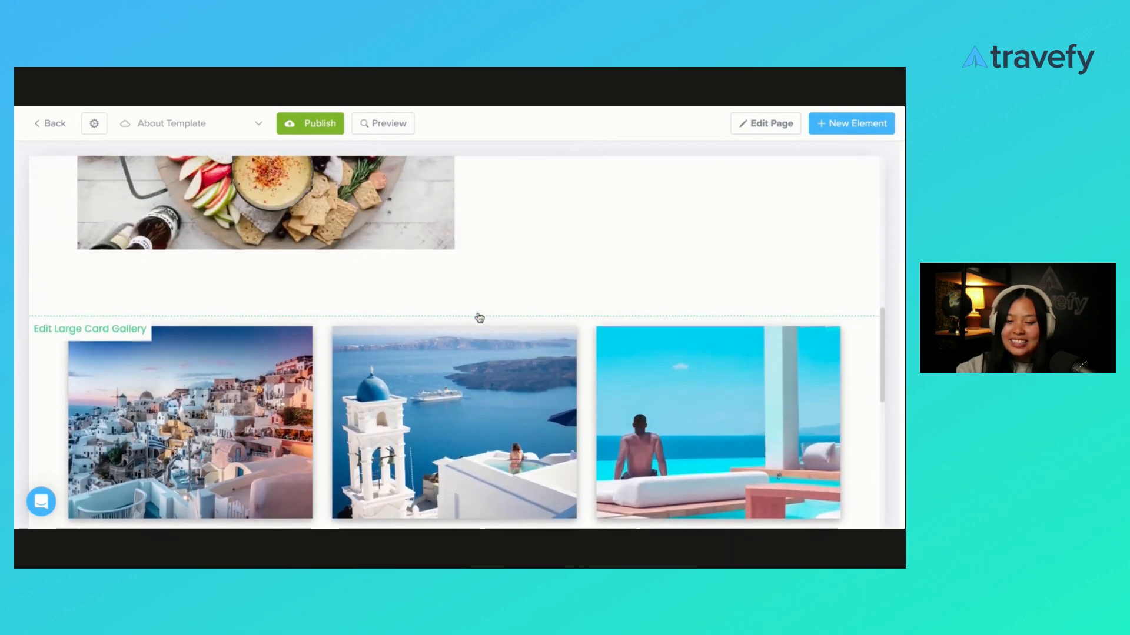
Step: Save the Large Card Gallery unchanged, leaving the three Trip Title cards on the page
scroll(down, 3)
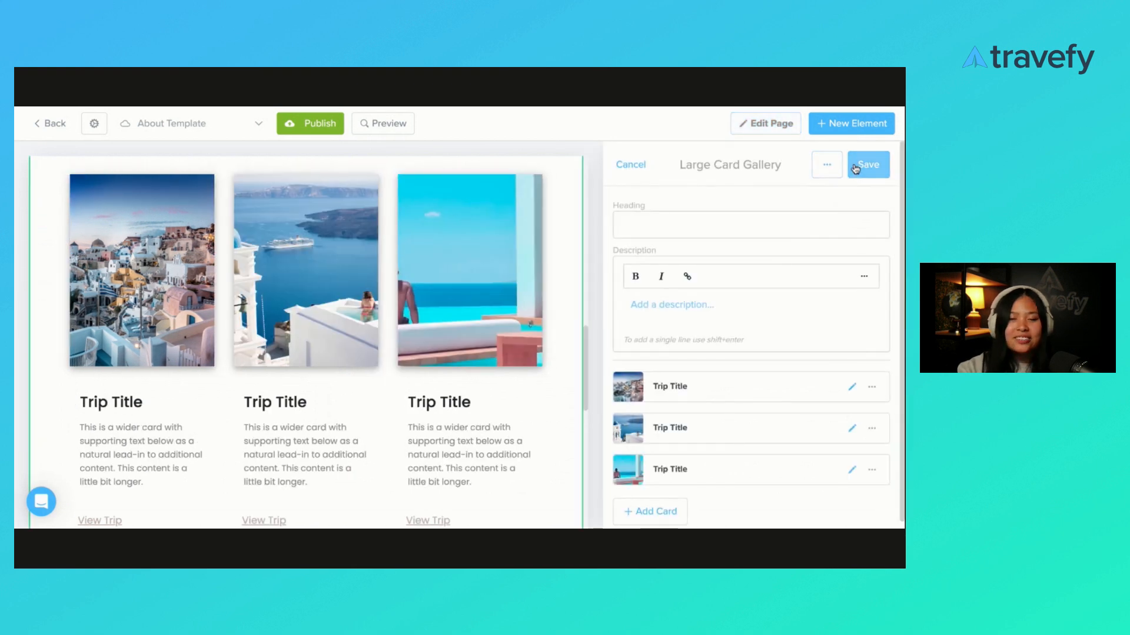
click(867, 165)
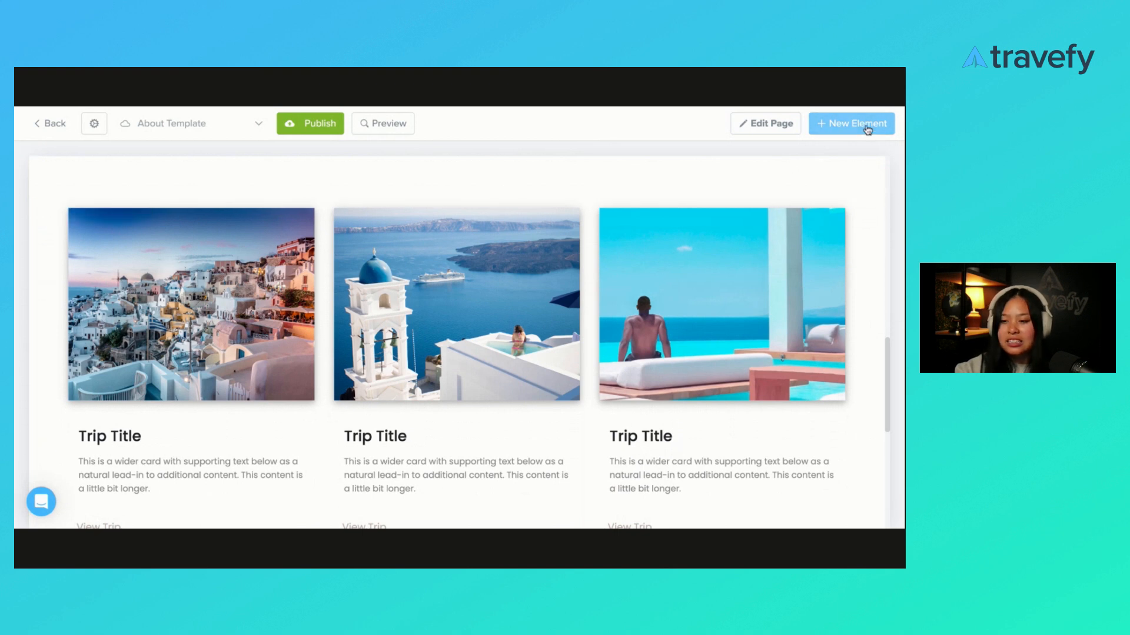
Step: Bring up the New Element catalogue and scroll its list down to Medium Card Gallery
click(851, 124)
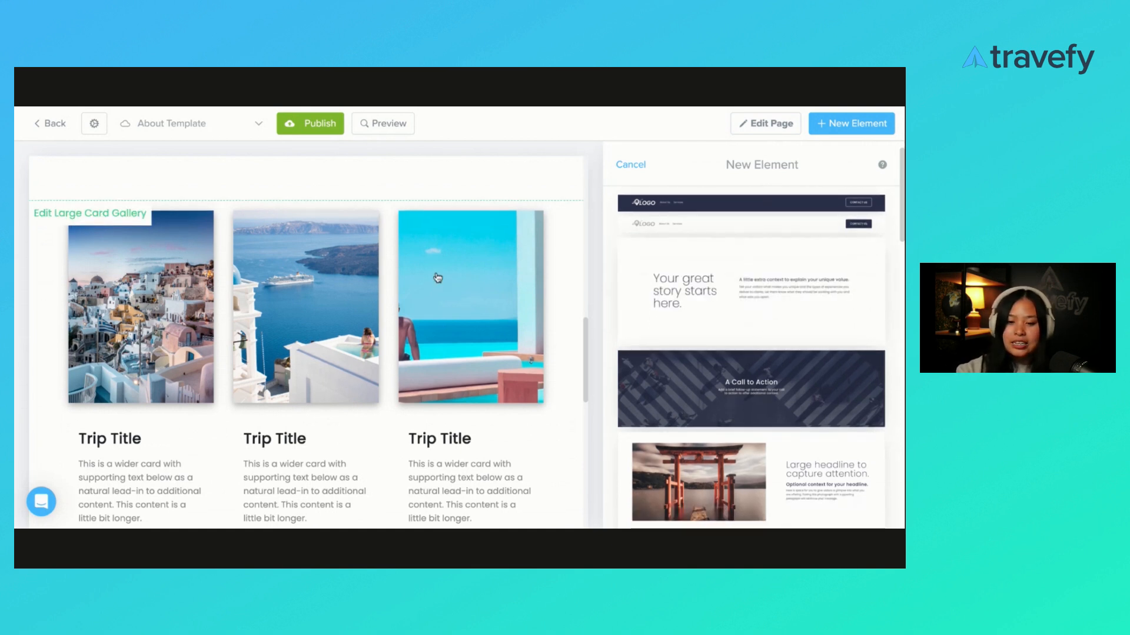
scroll(down, 3)
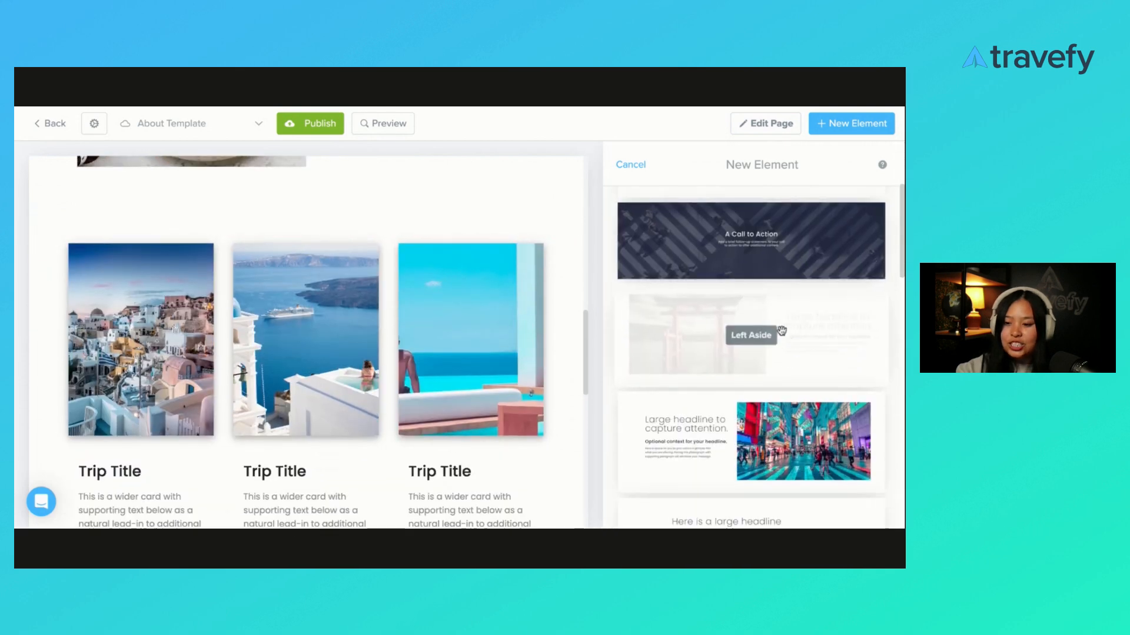
scroll(down, 3)
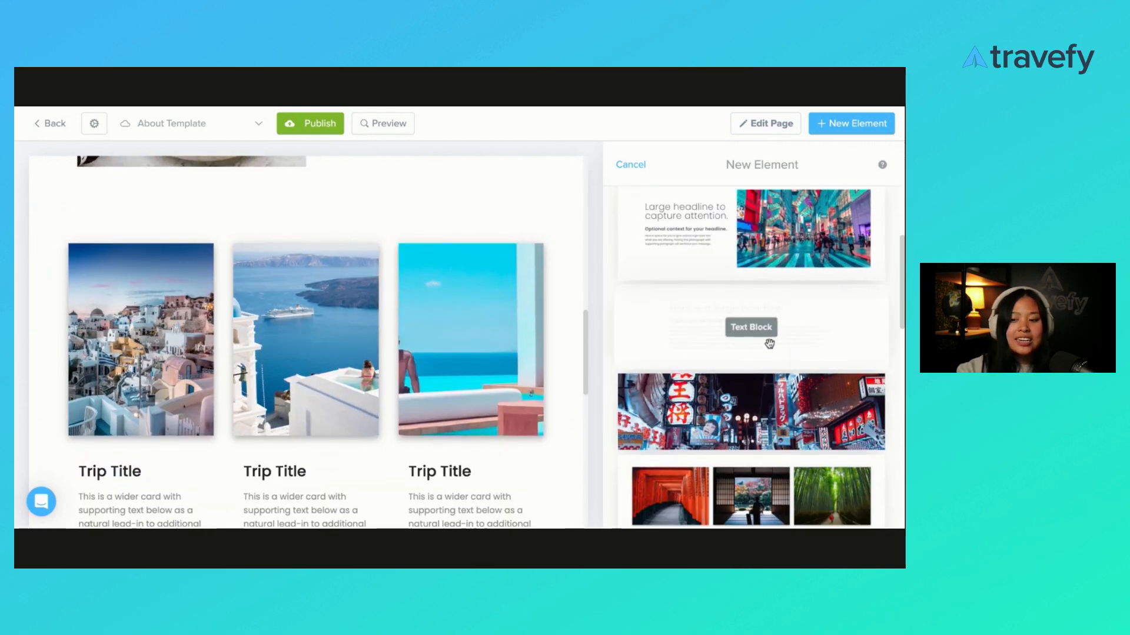
scroll(down, 3)
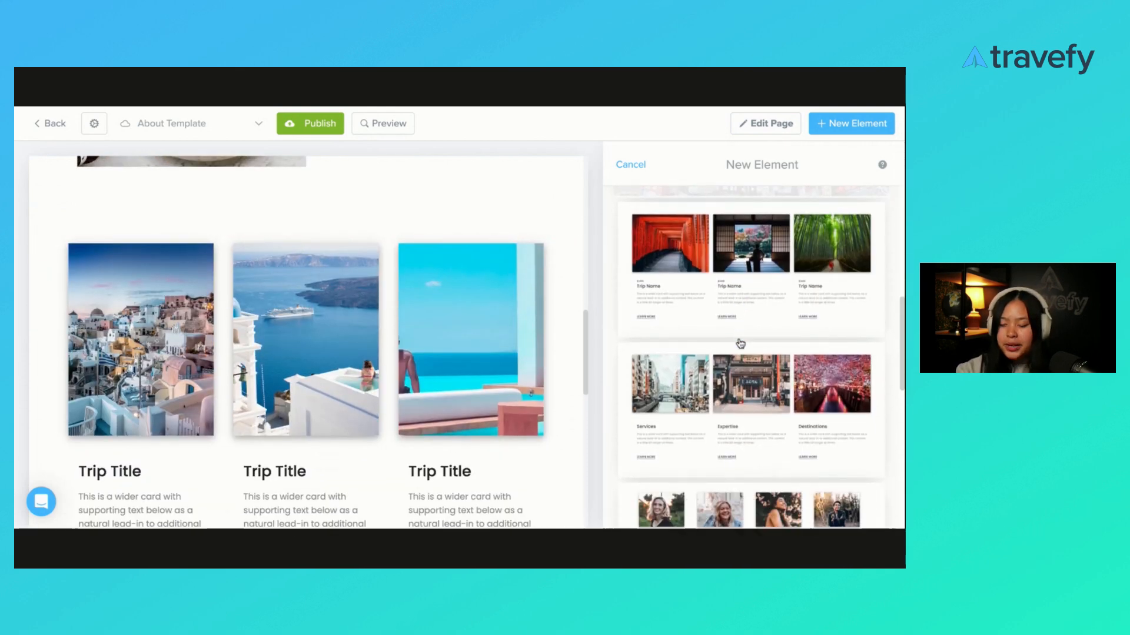
scroll(down, 3)
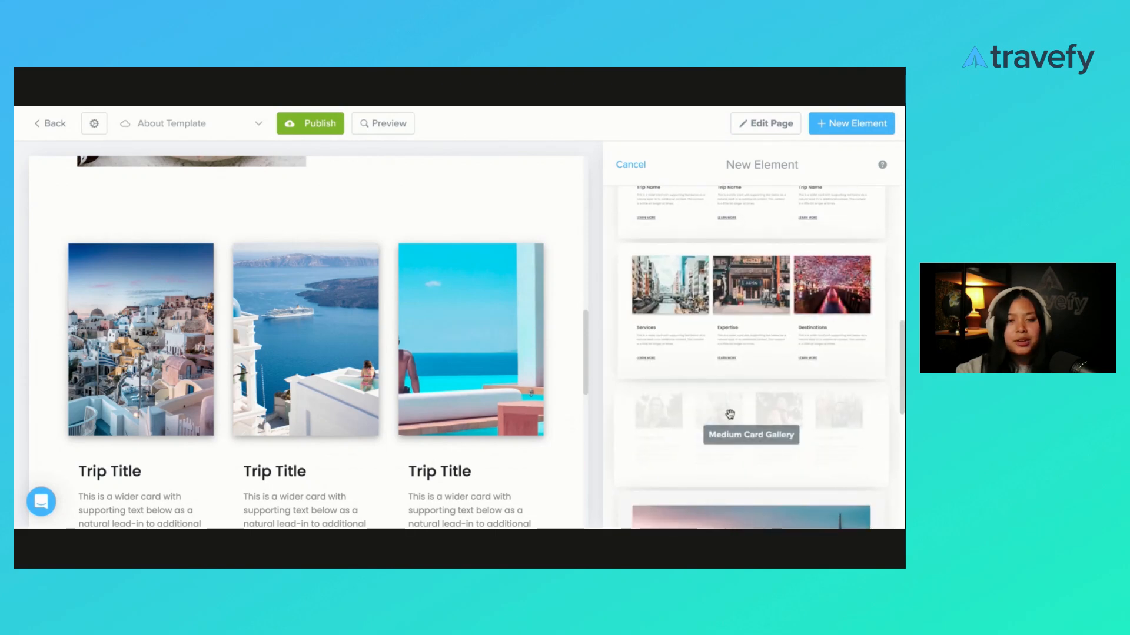
mouse_move(729, 413)
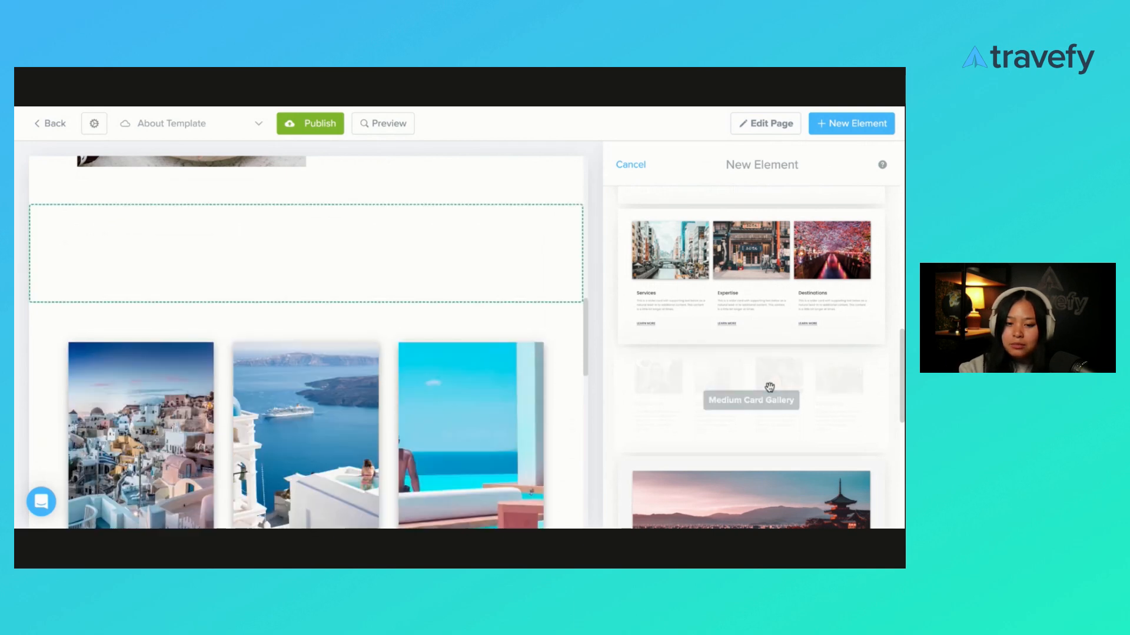
Step: Insert a Medium Card Gallery and head it 'What Others Have to Say'
click(749, 401)
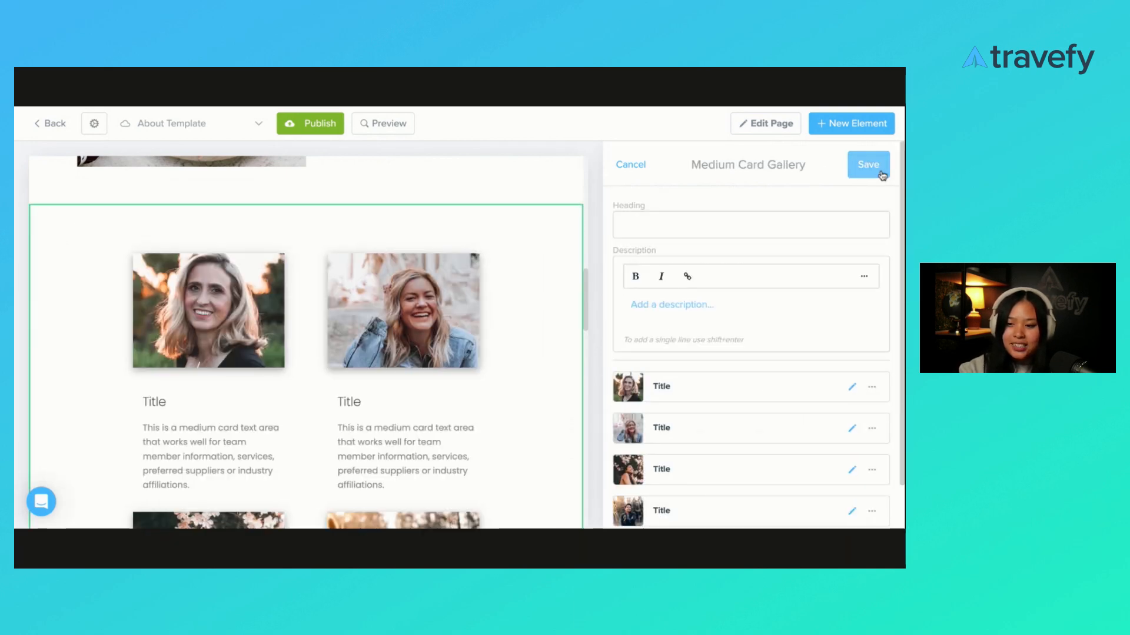
click(750, 224)
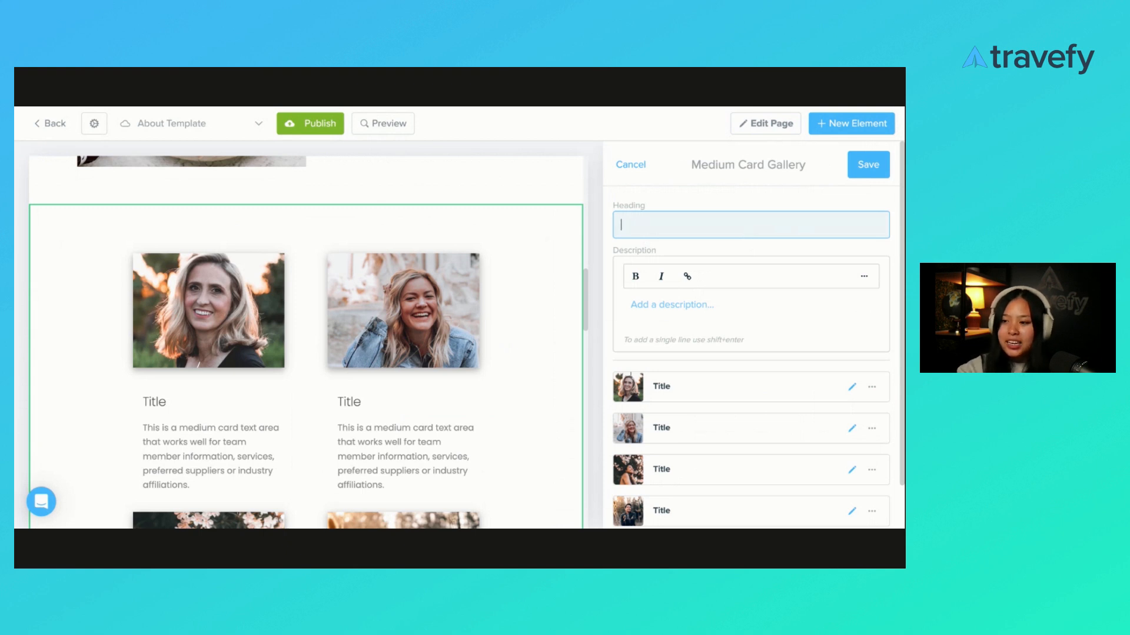
text(What Other)
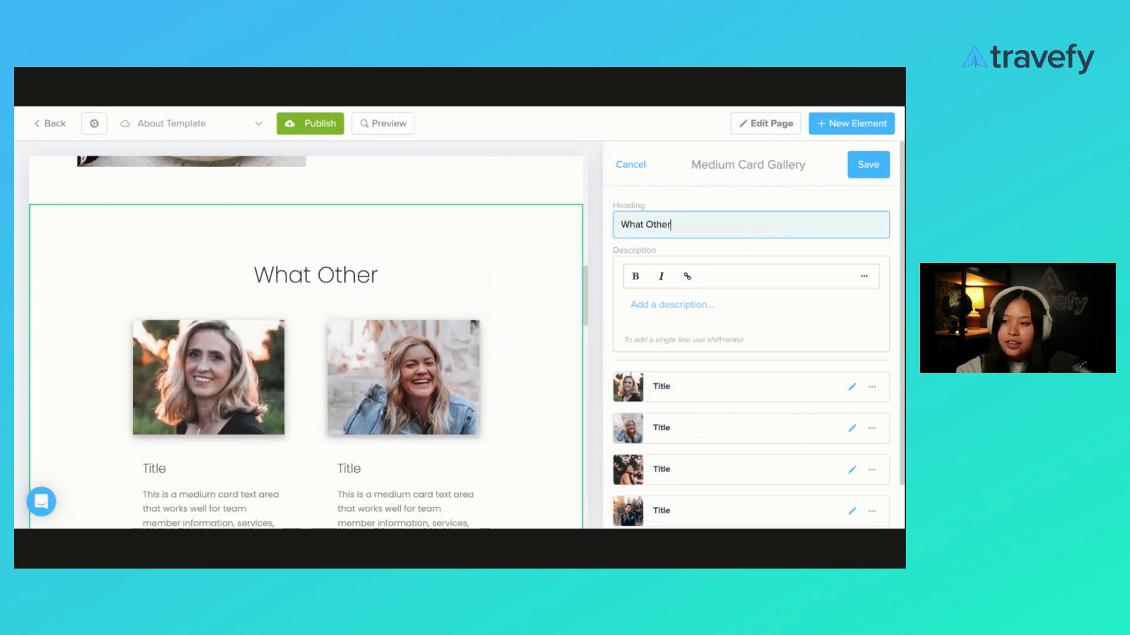
text(s Have to Say)
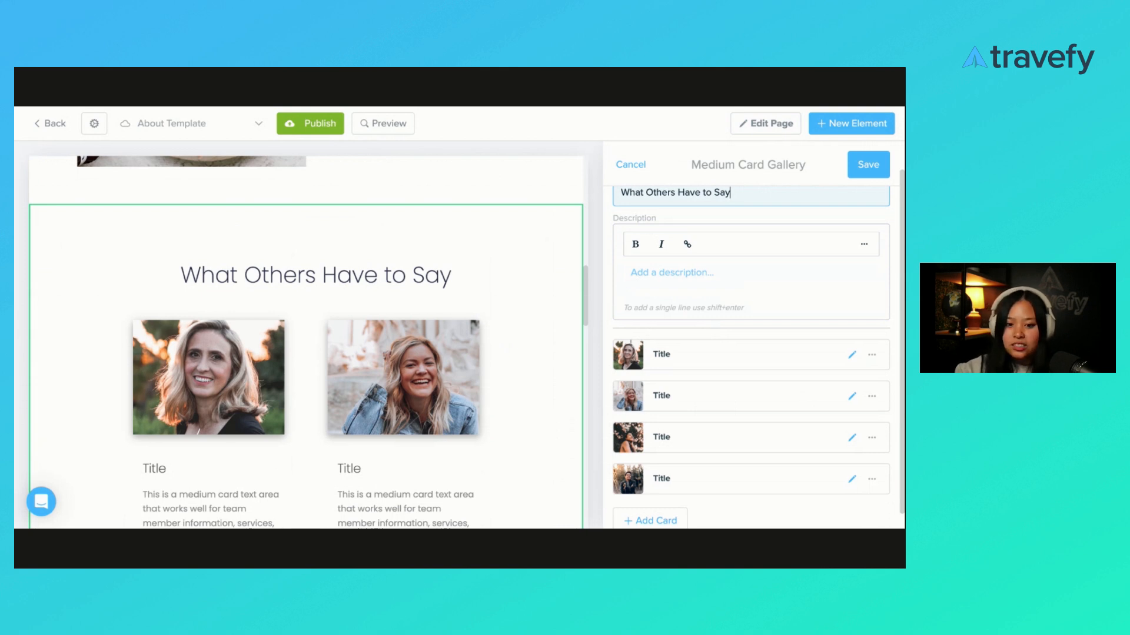
scroll(down, 3)
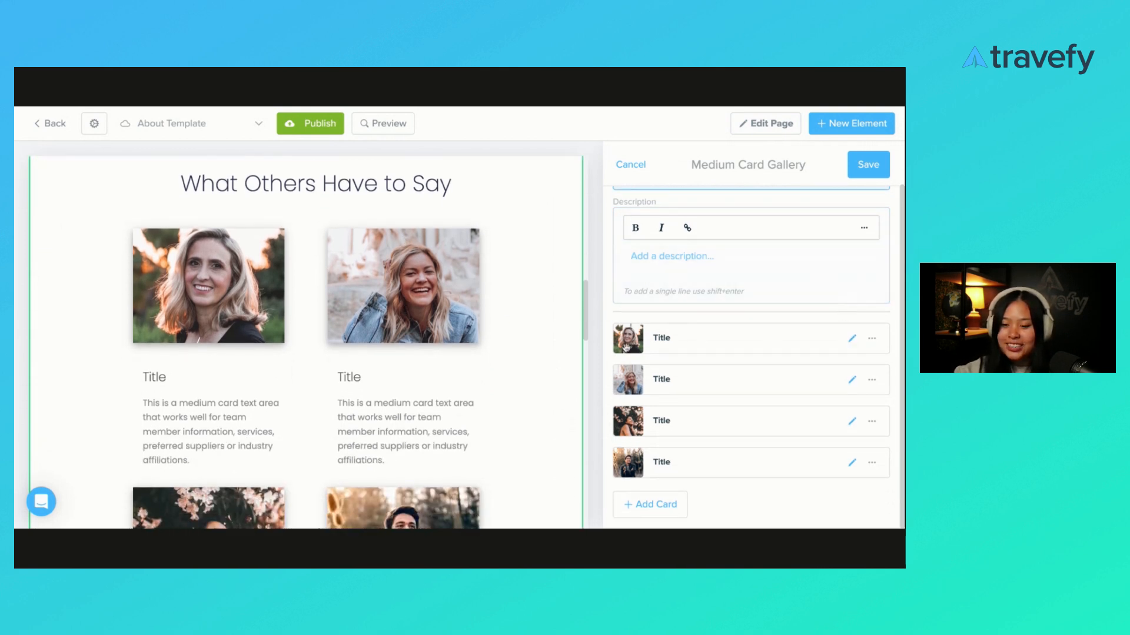
mouse_move(201, 339)
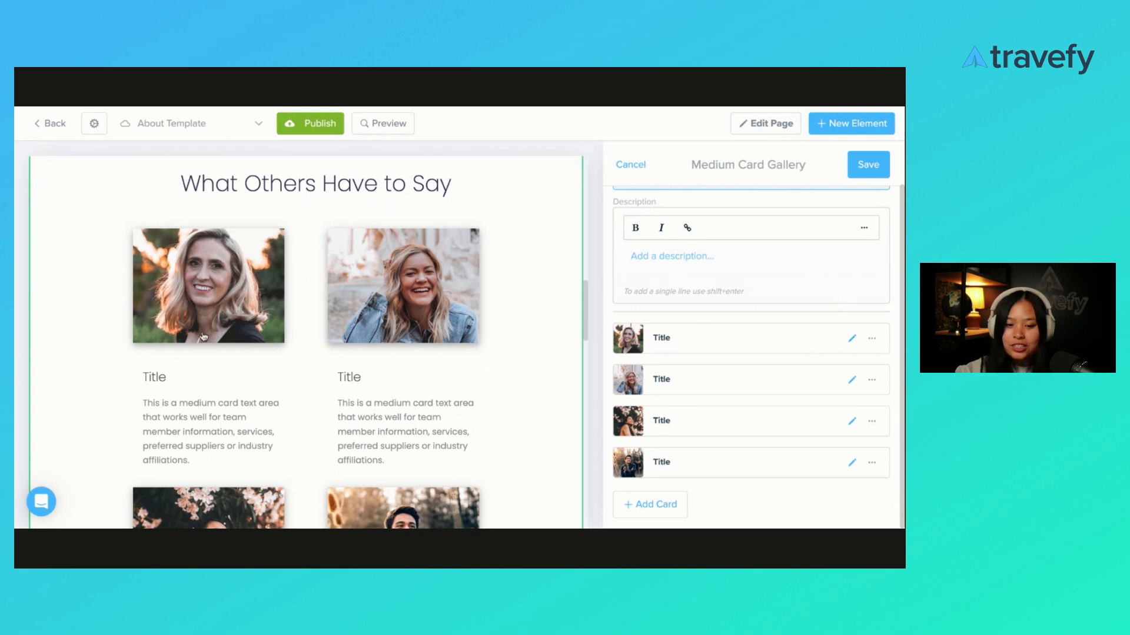
Step: Rename the first two cards to Testimonial 1 and Testimonial 2 and save them
click(851, 338)
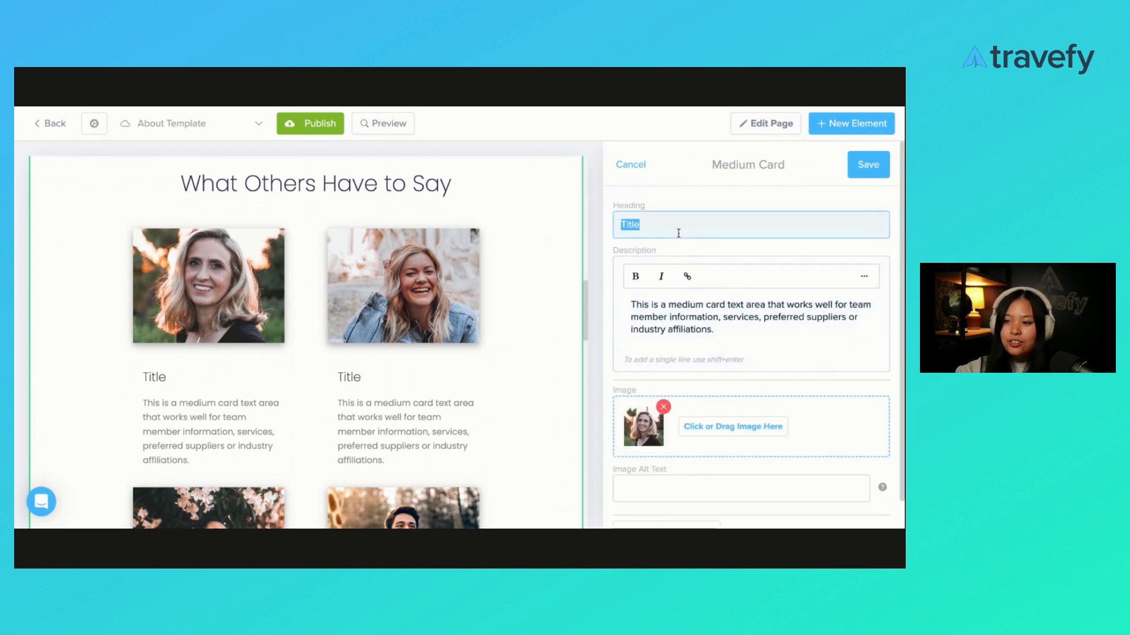
text(Test)
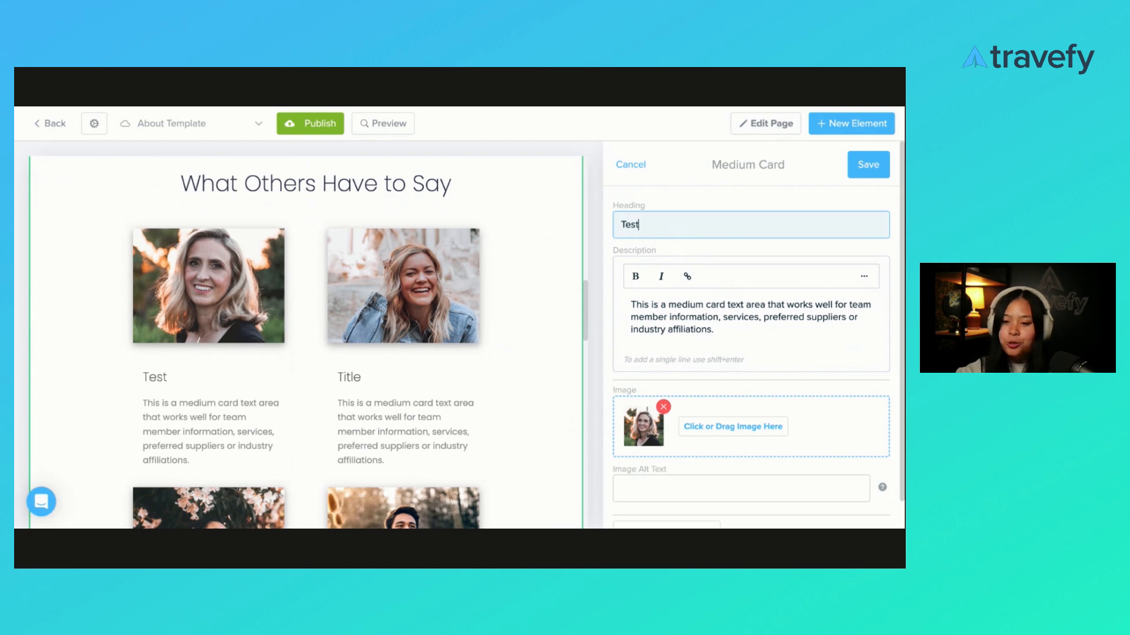
text(estimonial 1)
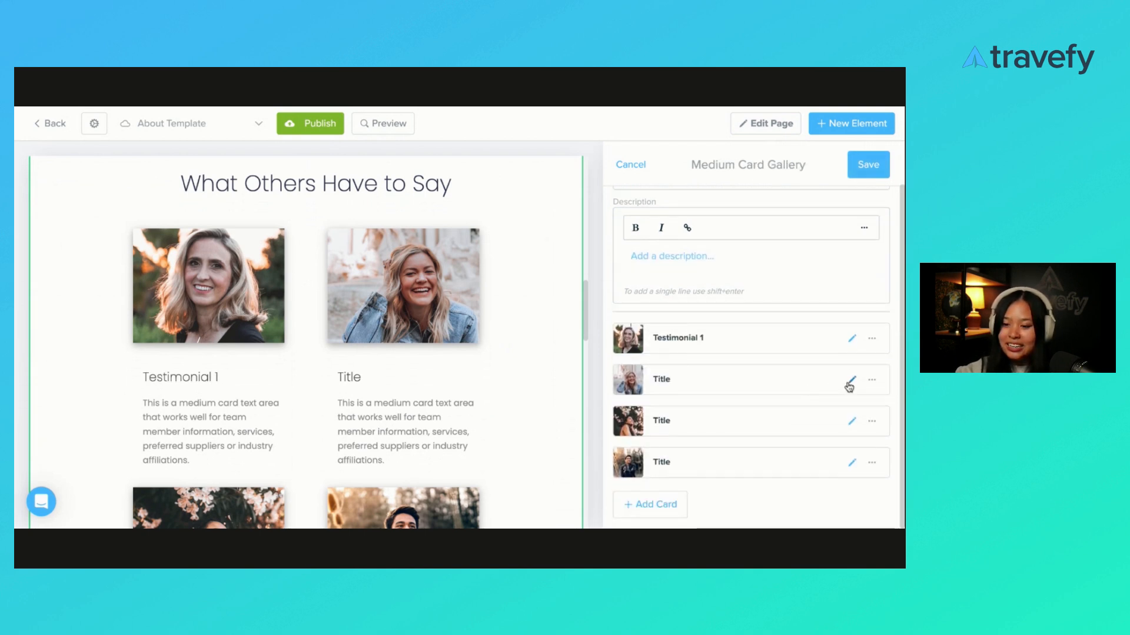
click(850, 380)
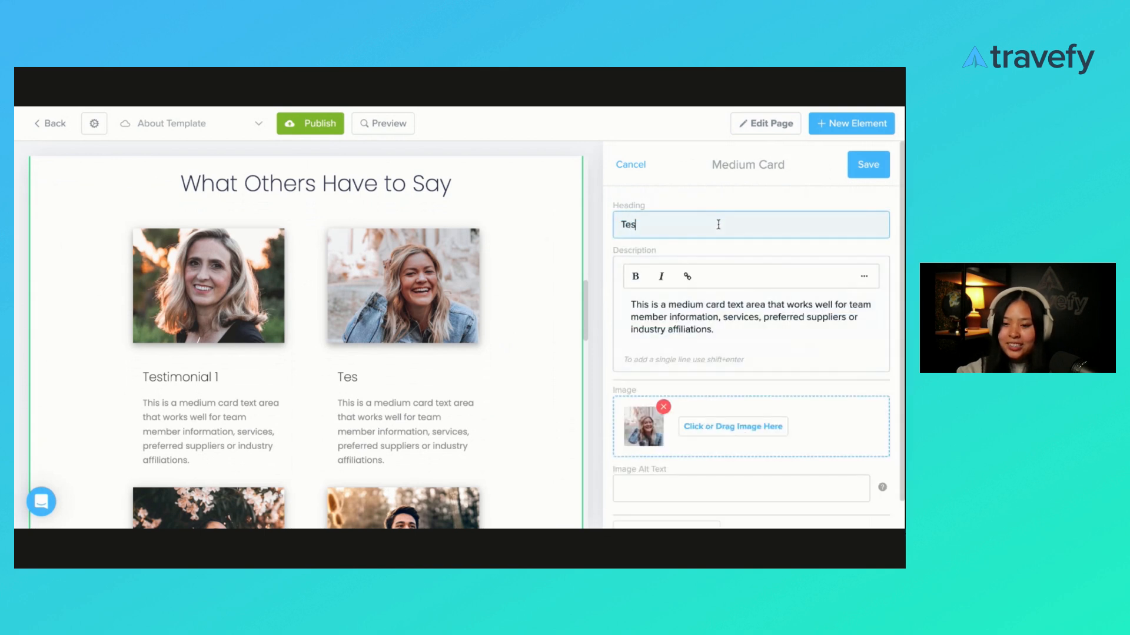
text(timonial)
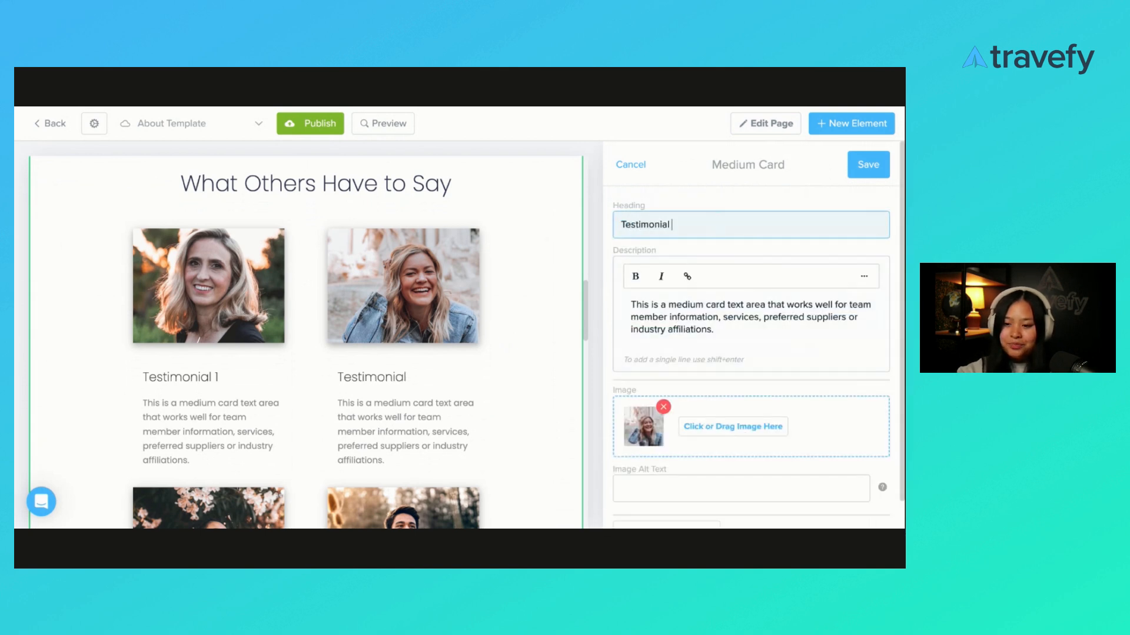
click(867, 165)
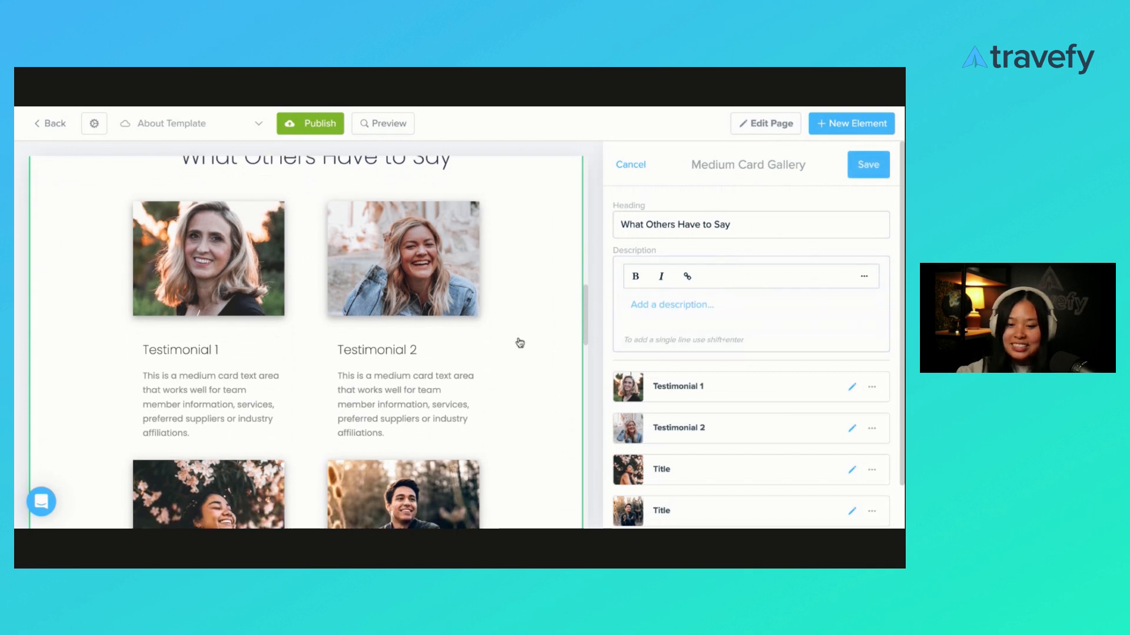
Step: Rename the third card to Testimonial 3, save it, and delete the leftover fourth card
scroll(down, 3)
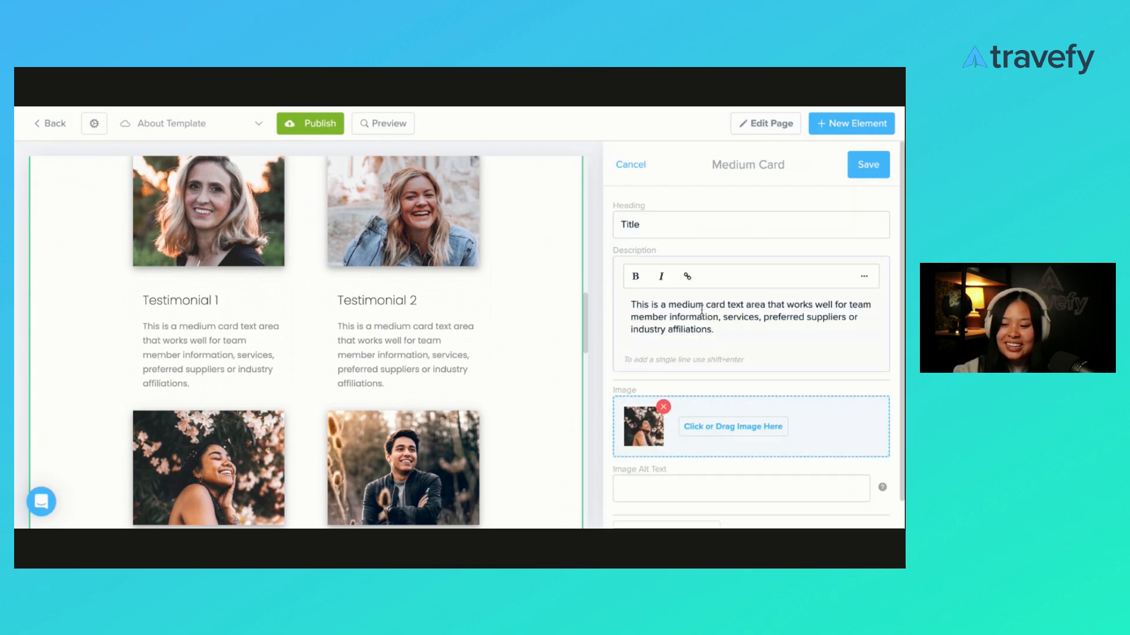
text(Tes)
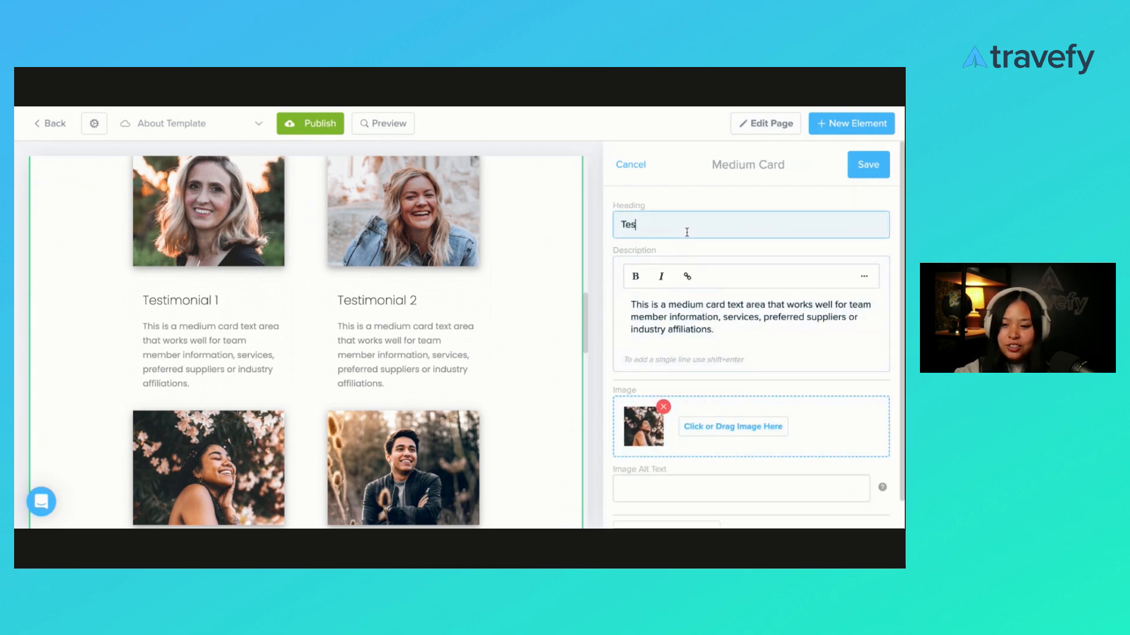
text(timonial)
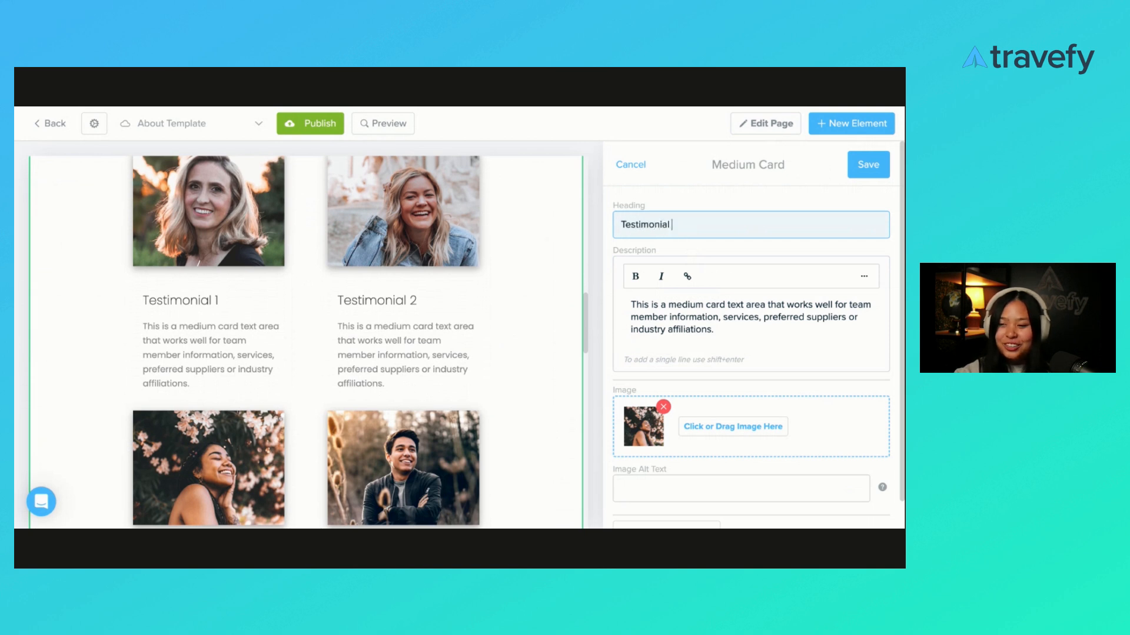
text(3)
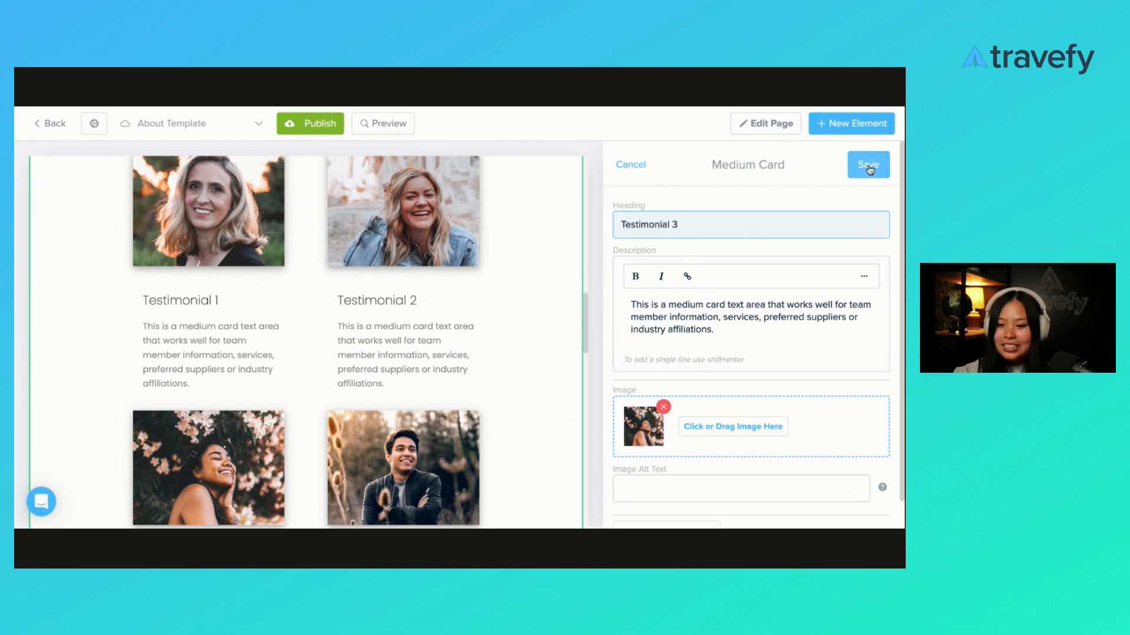
click(867, 165)
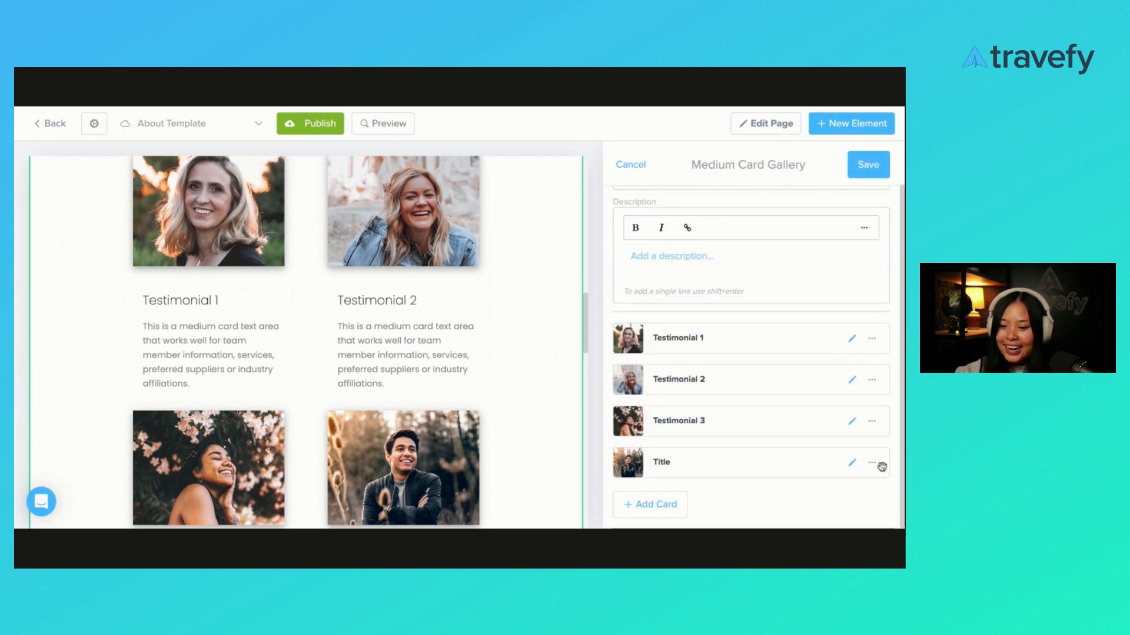
click(872, 462)
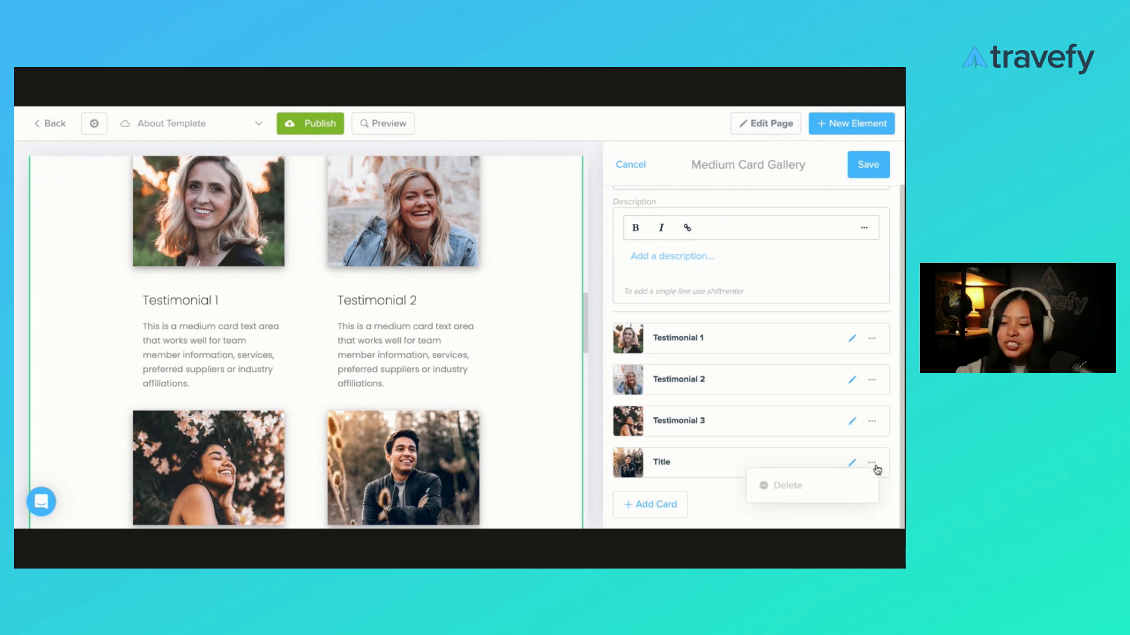
click(788, 485)
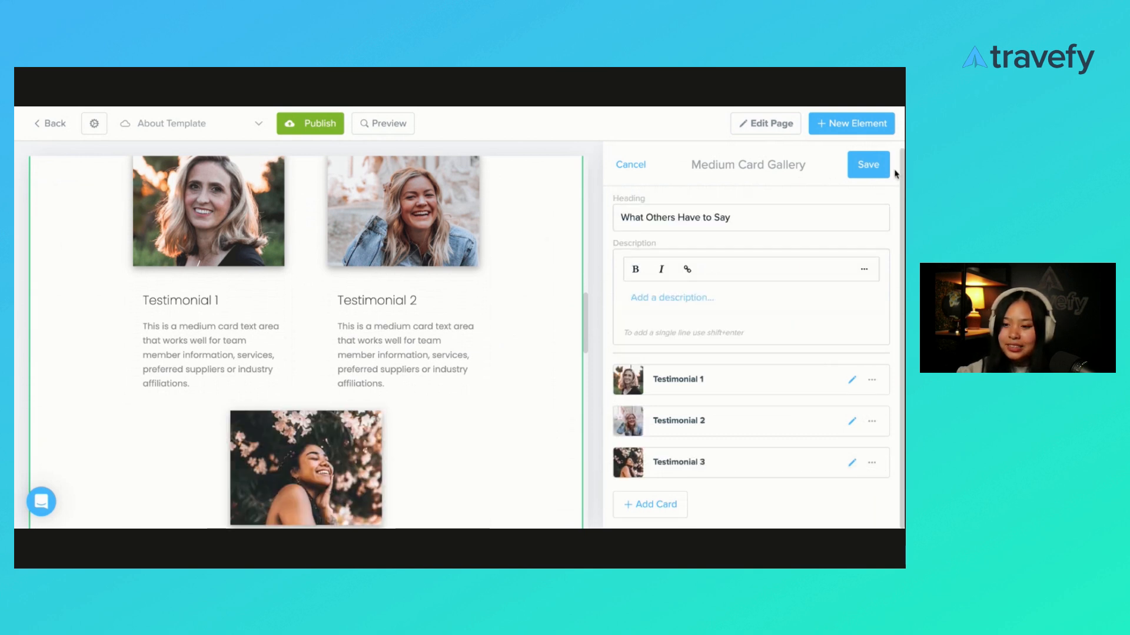
Step: Save the three-card testimonial gallery and reopen the New Element catalogue below it
click(867, 165)
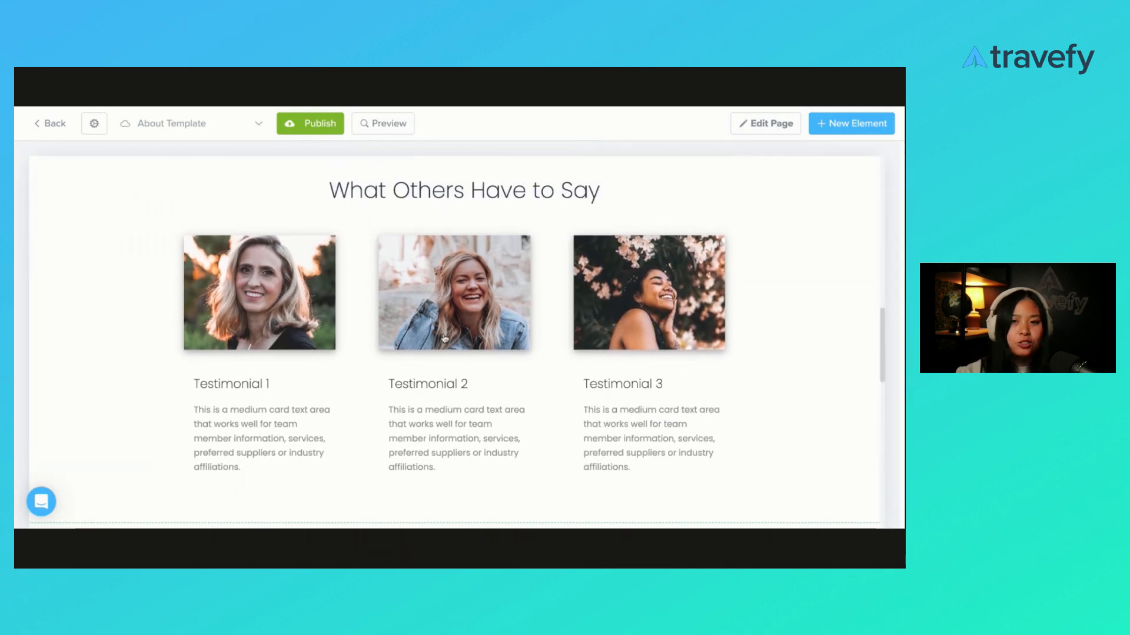
mouse_move(404, 377)
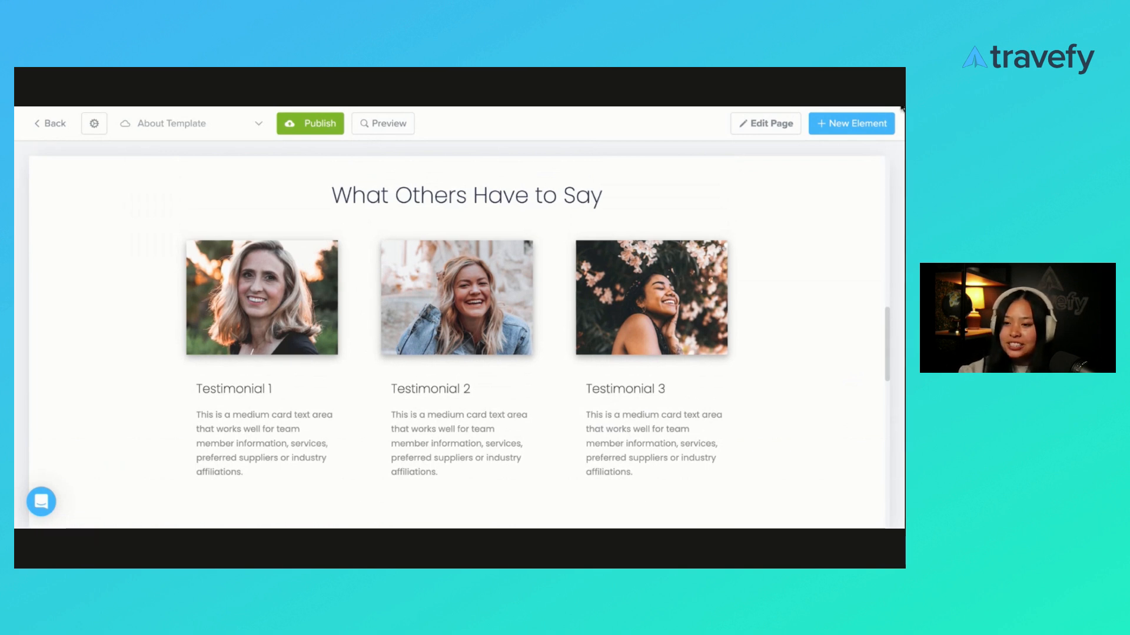
scroll(down, 3)
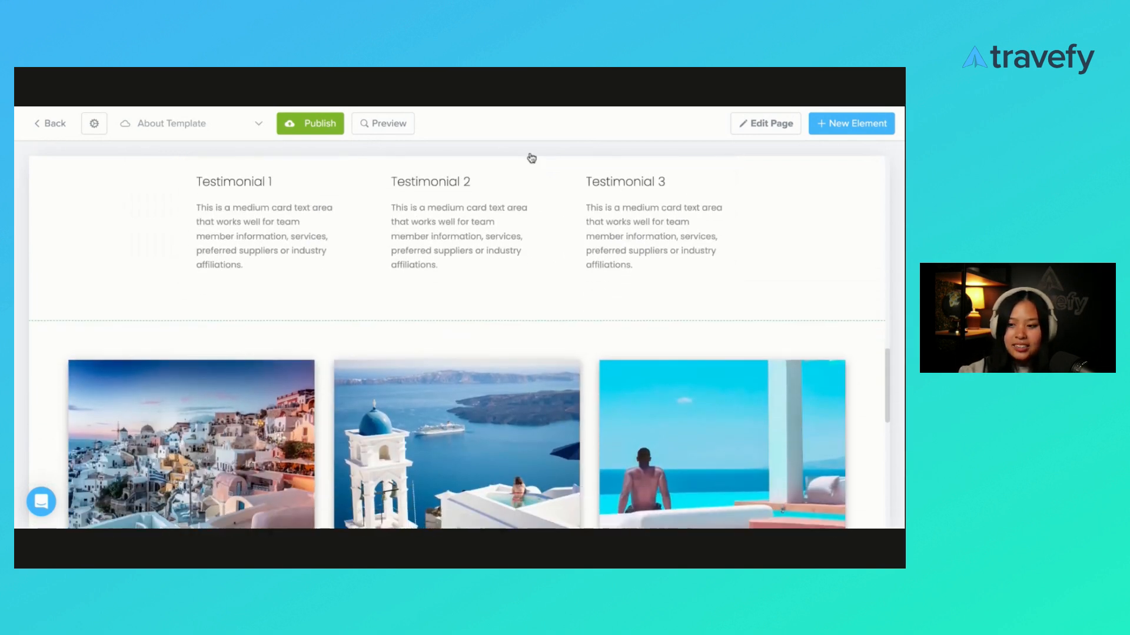
click(851, 124)
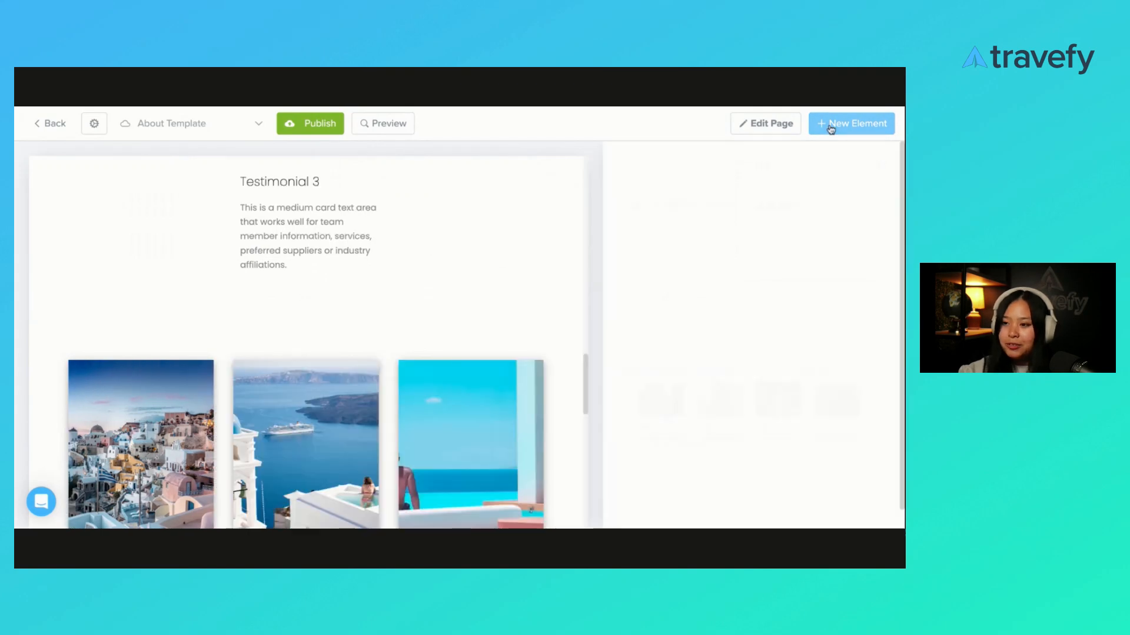
click(851, 123)
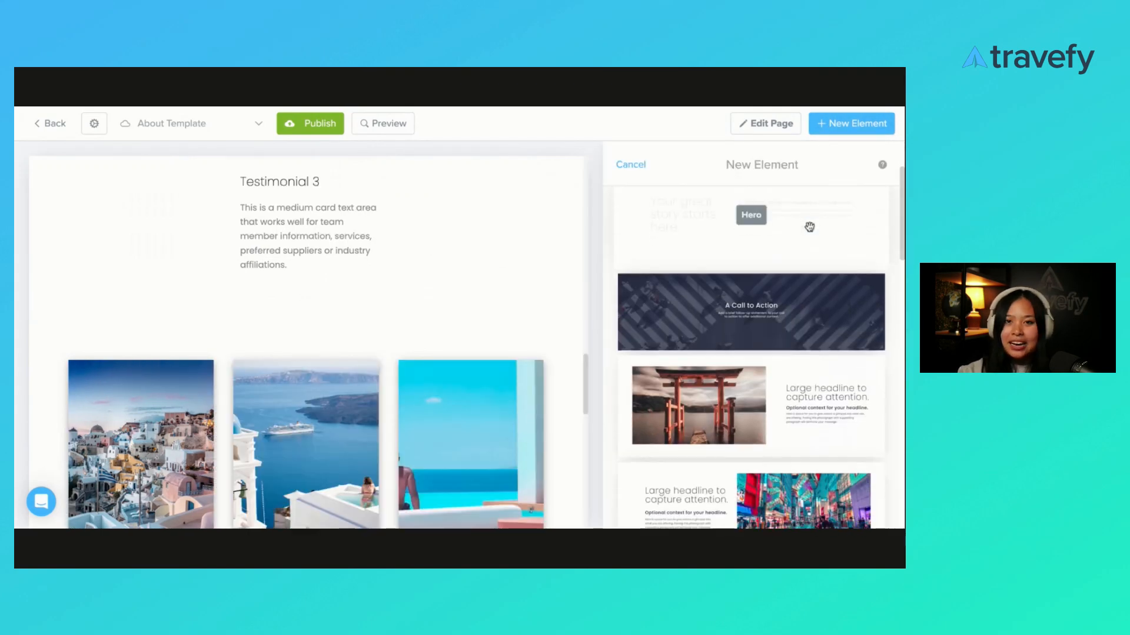
Step: Insert a Text Block with placeholder heading, subheading and body below the testimonials
scroll(down, 3)
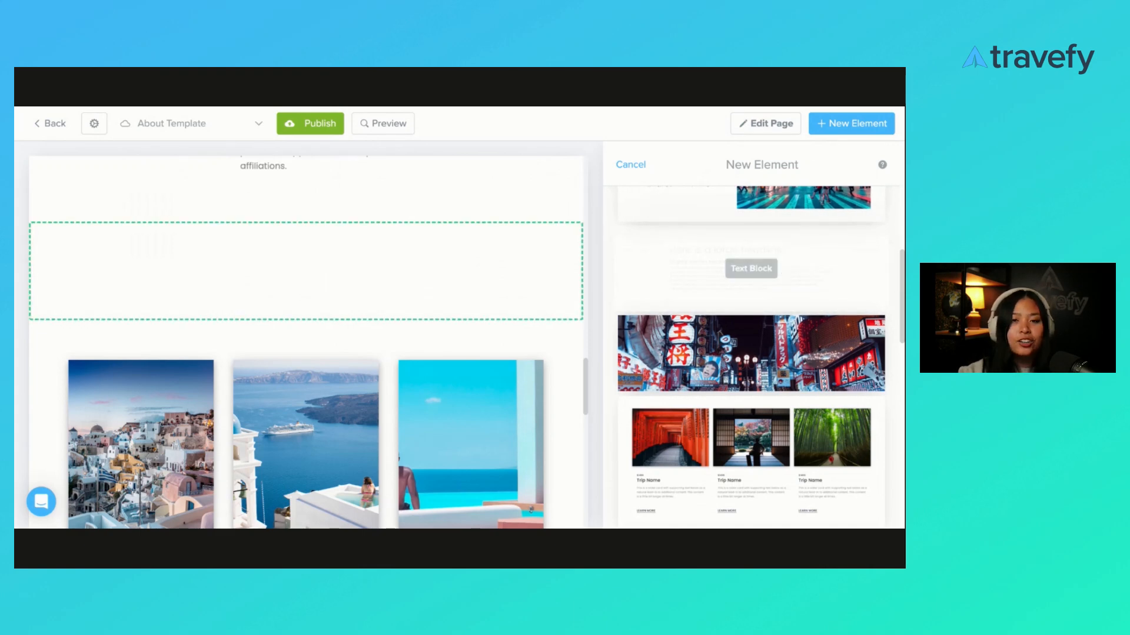
click(750, 268)
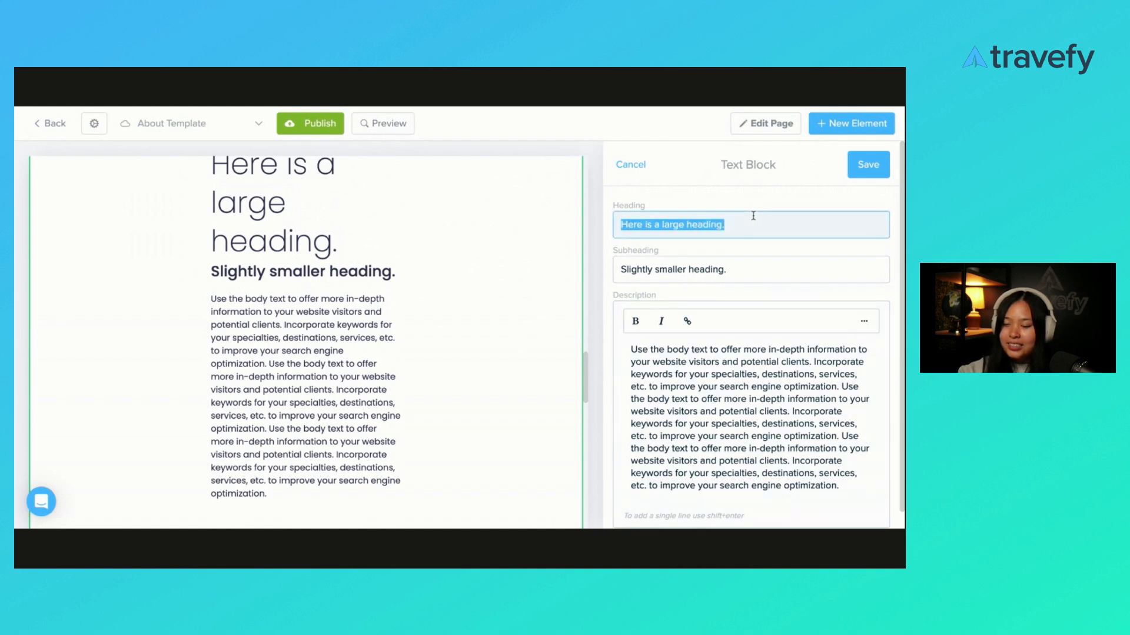
Step: Head the block 'Common Questions', replace subheading and body with three questions and 'Answer Here' bullets, and save
text(Common Qu)
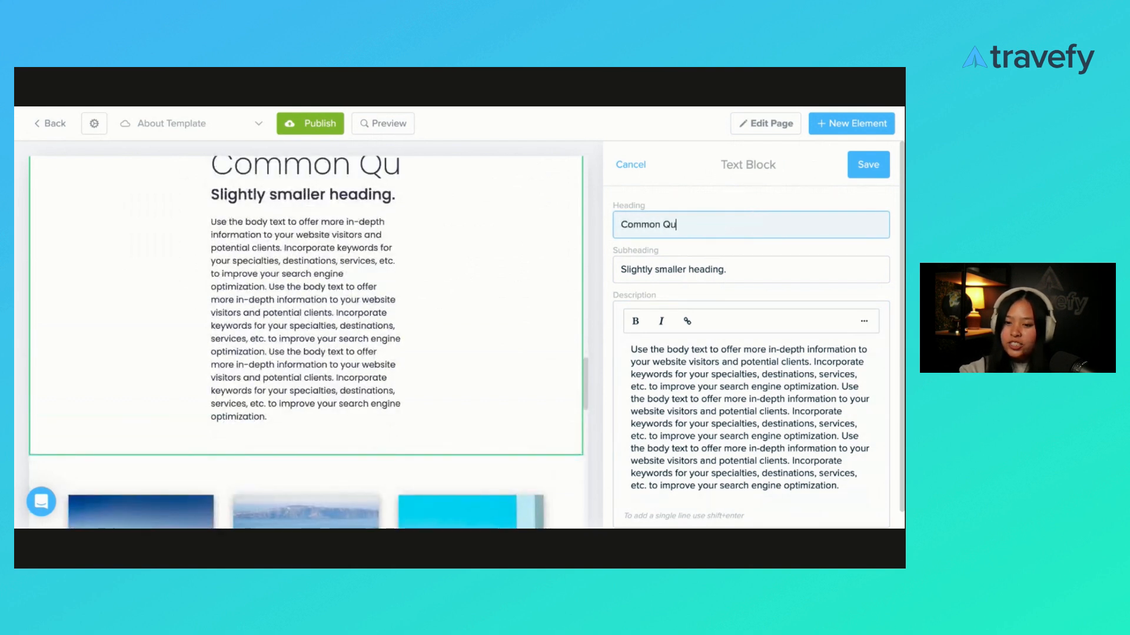
text(estions)
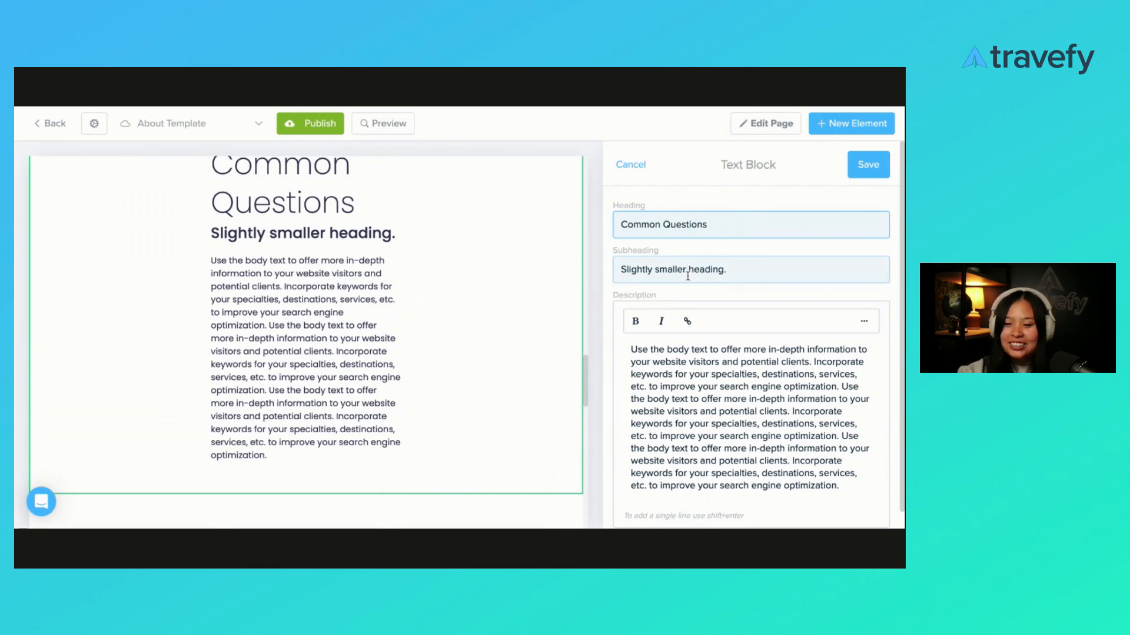
triple_click(672, 269)
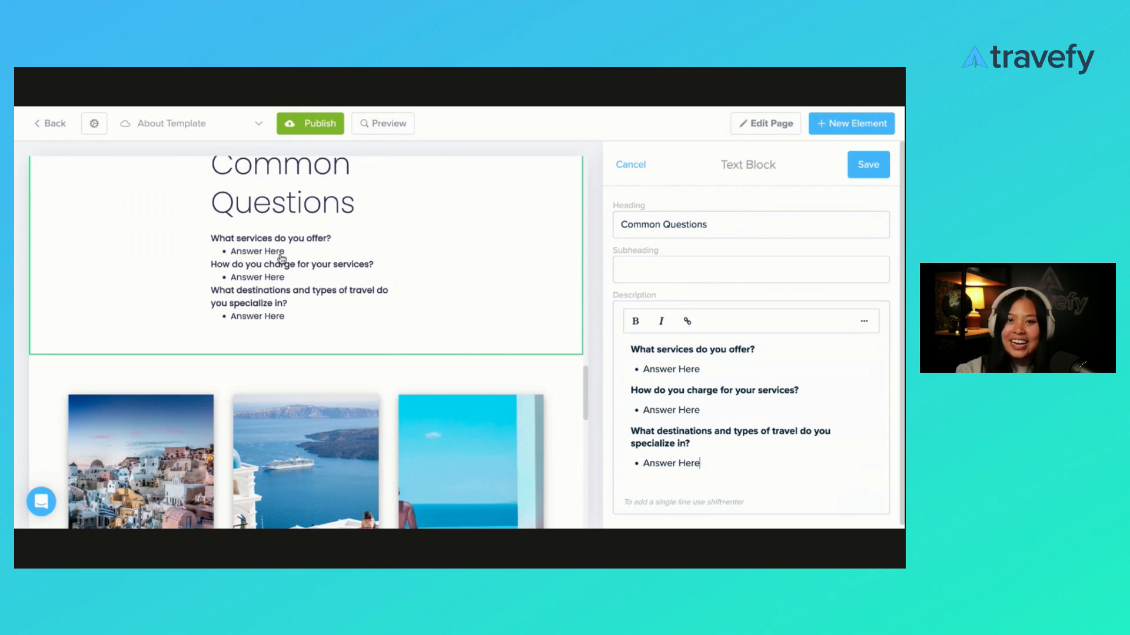
mouse_move(687, 320)
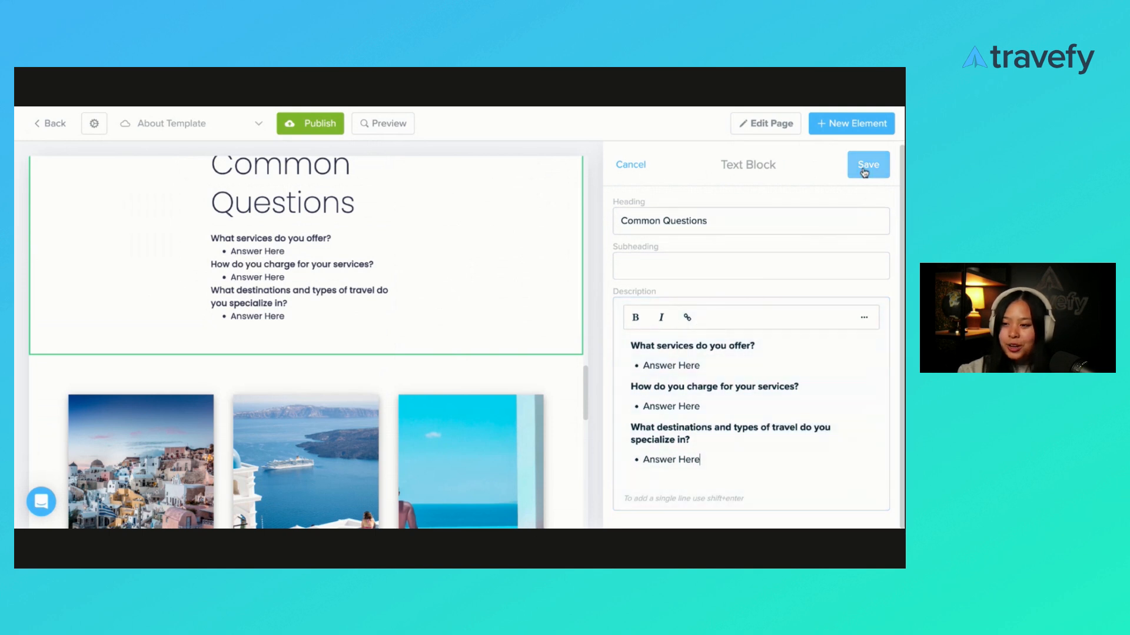
click(867, 165)
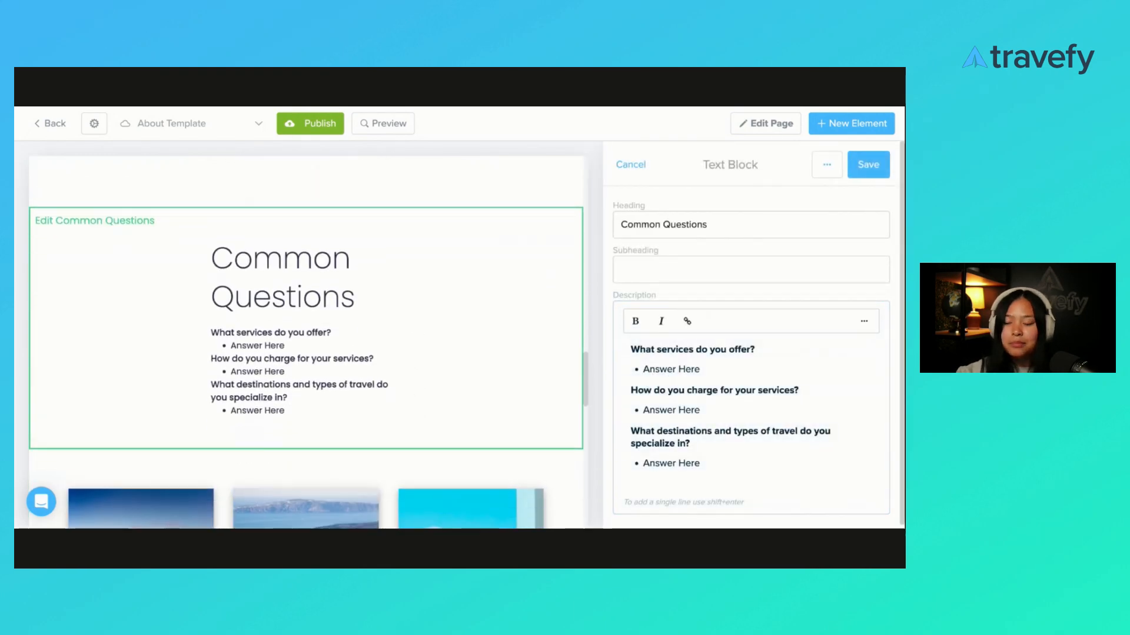
Step: Add blank lines between the three questions in the Common Questions description
click(699, 368)
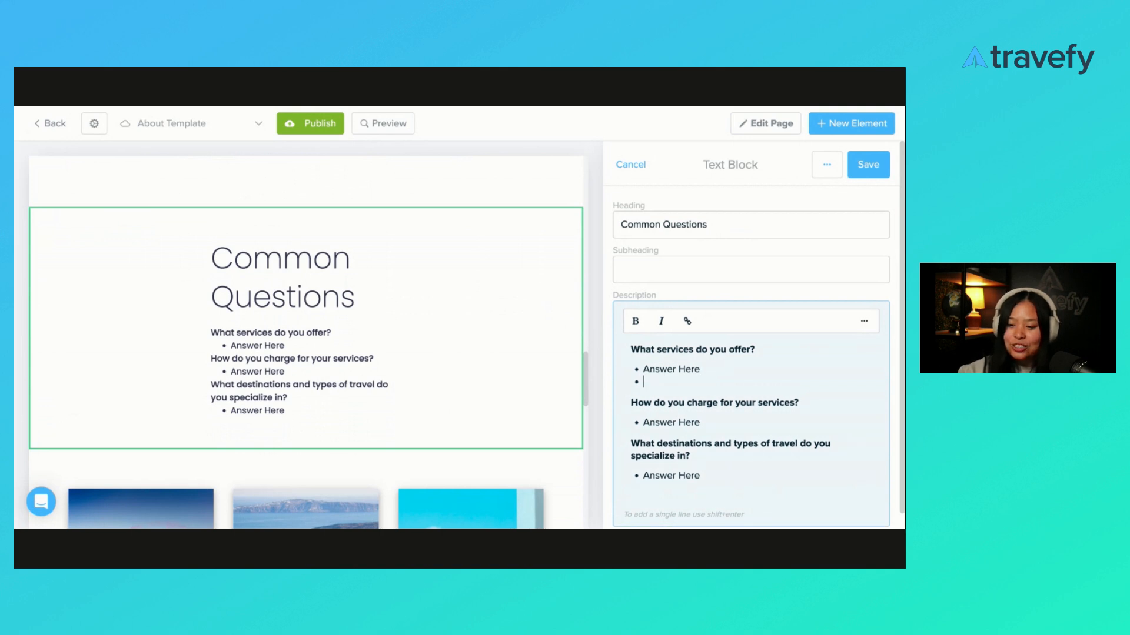
key(Backspace)
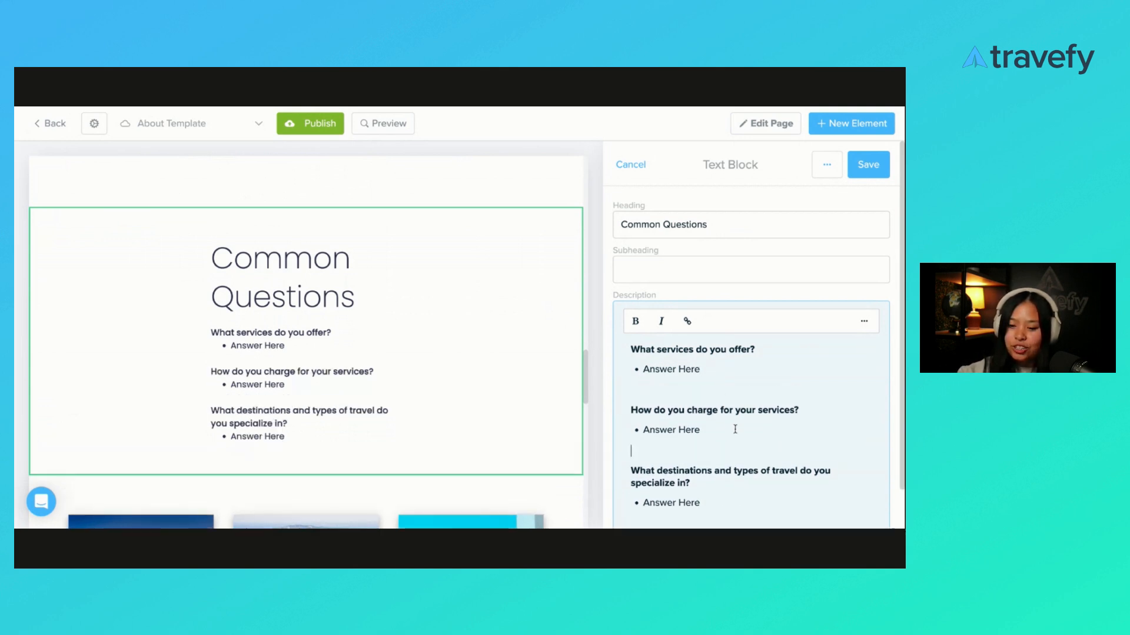
scroll(up, 3)
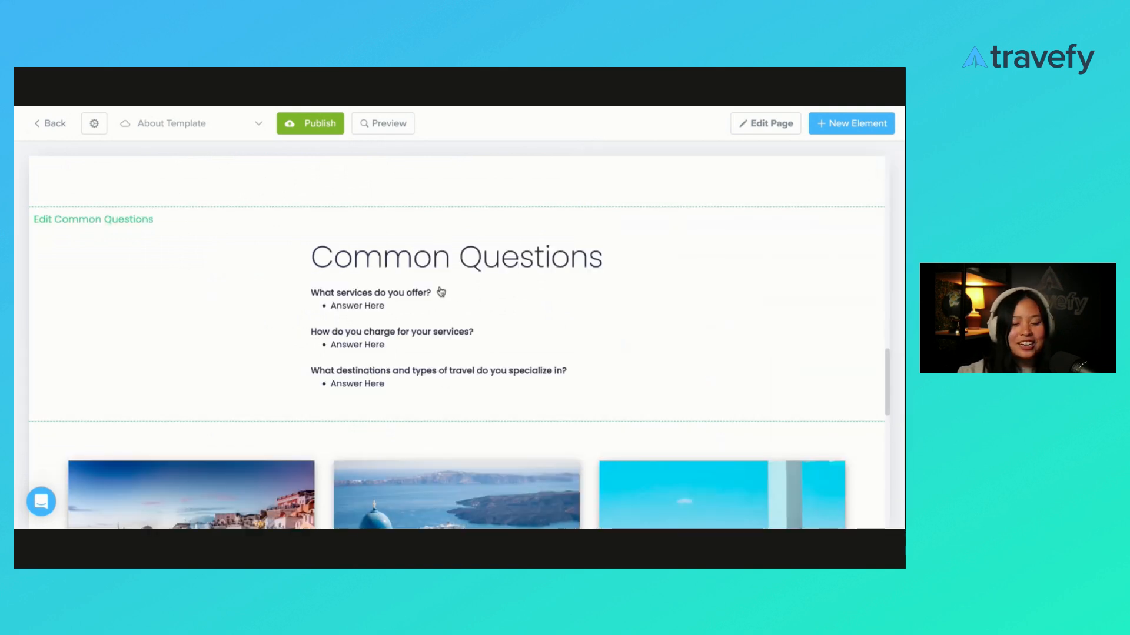
mouse_move(402, 311)
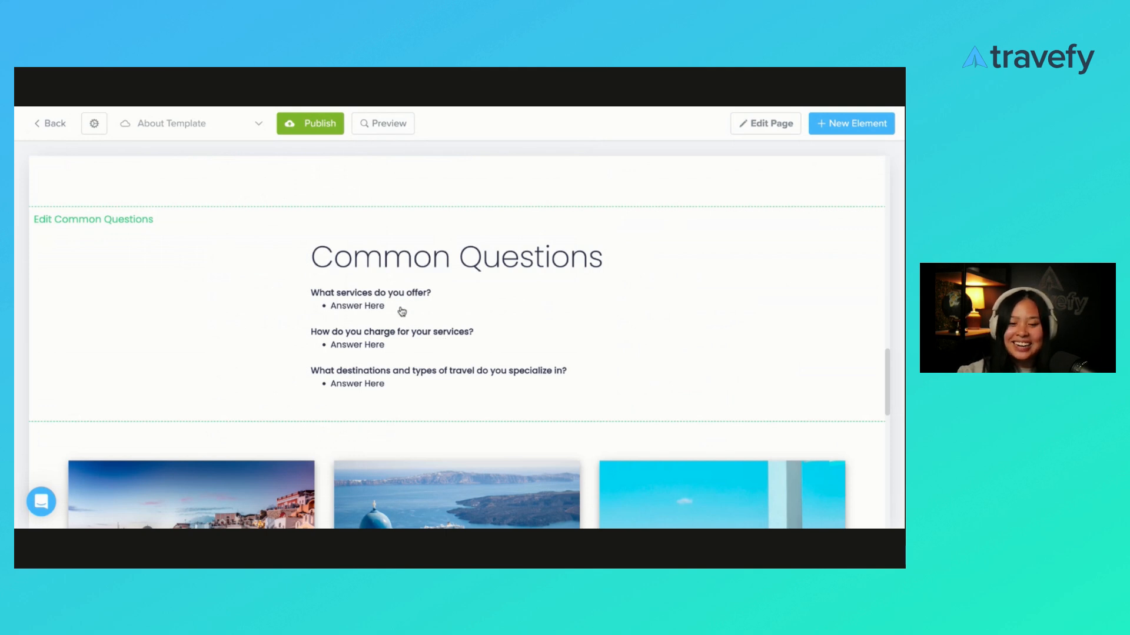
scroll(down, 3)
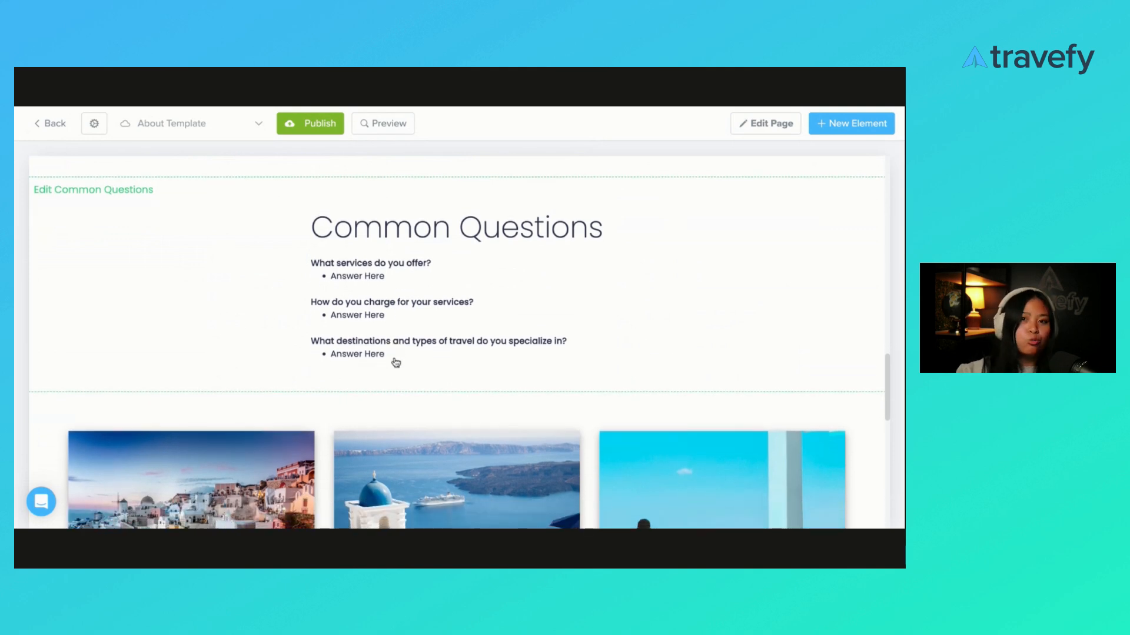
scroll(down, 3)
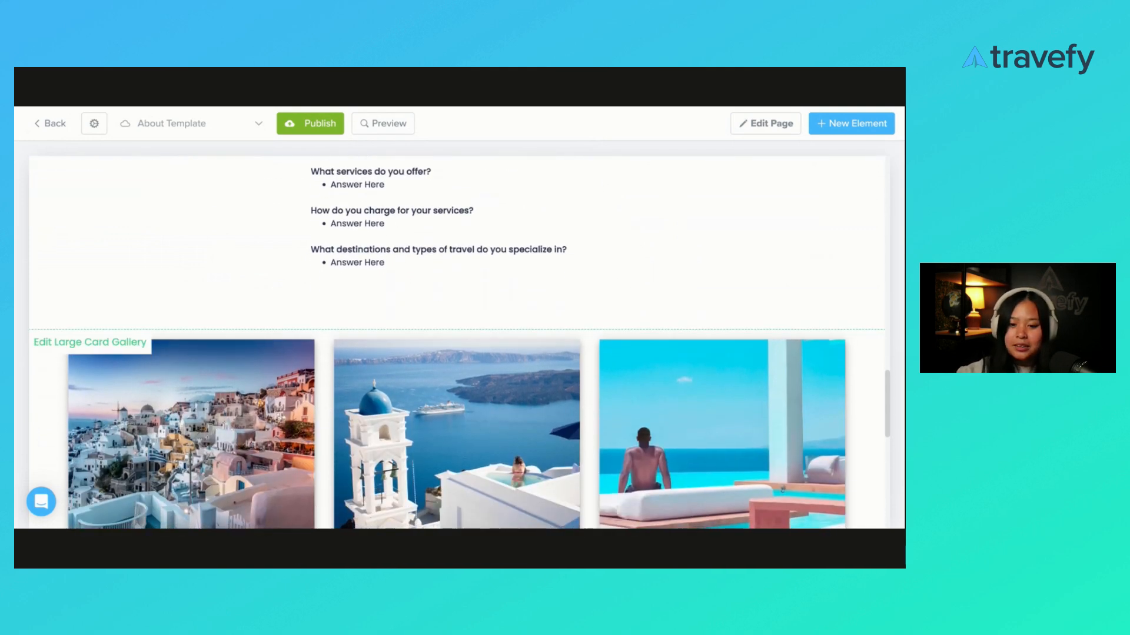
scroll(down, 3)
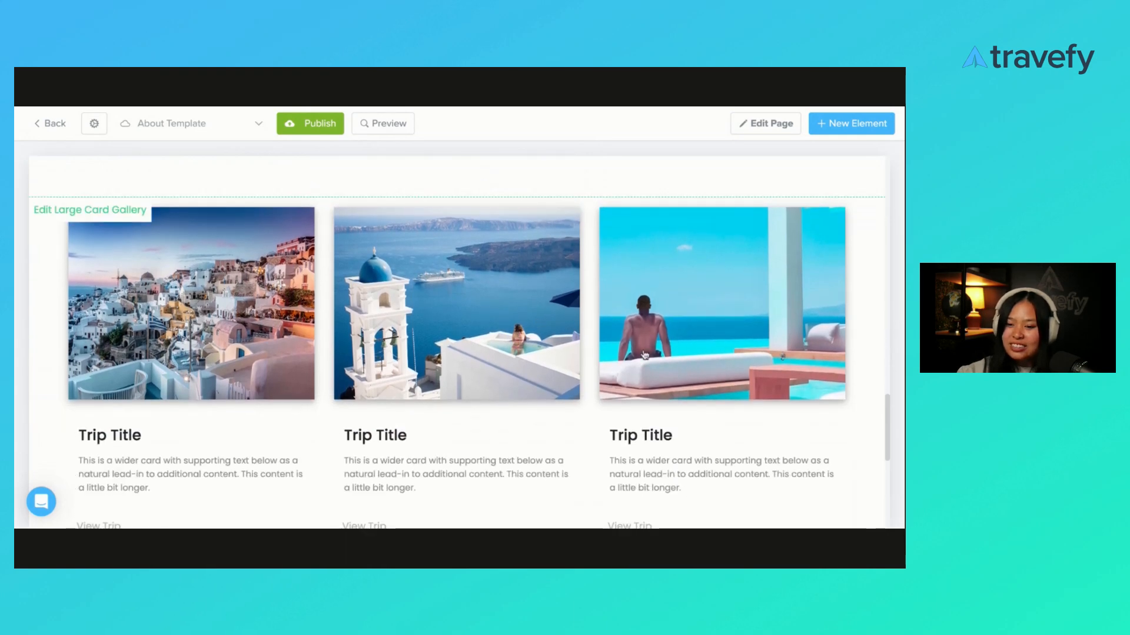
Step: Cancel out of the trip card gallery and save the Common Questions text block
click(89, 210)
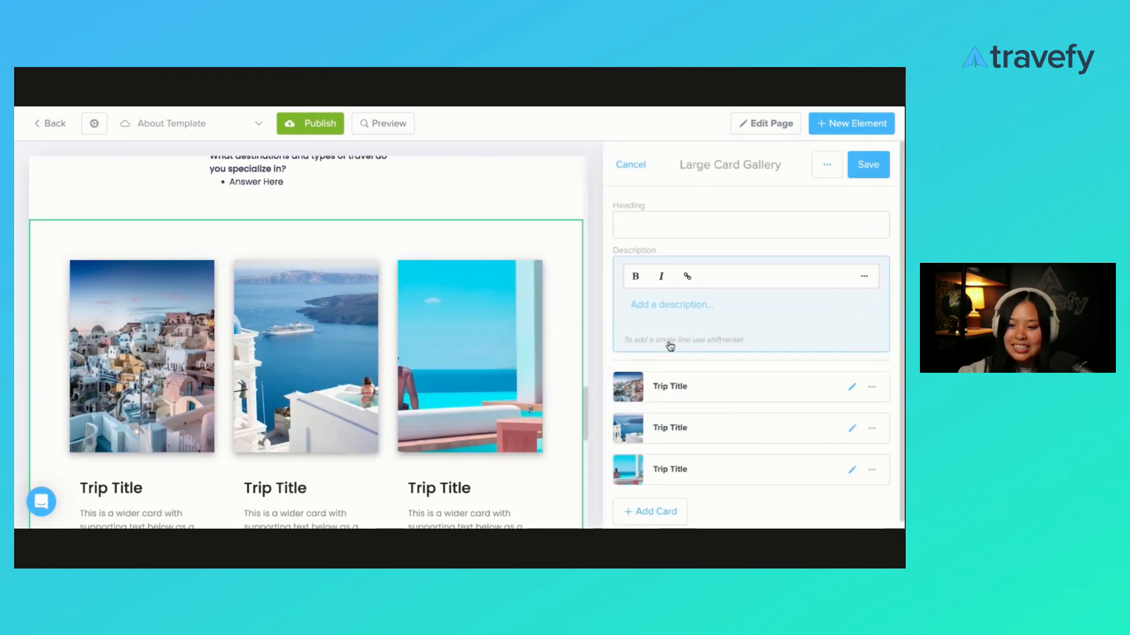
click(826, 165)
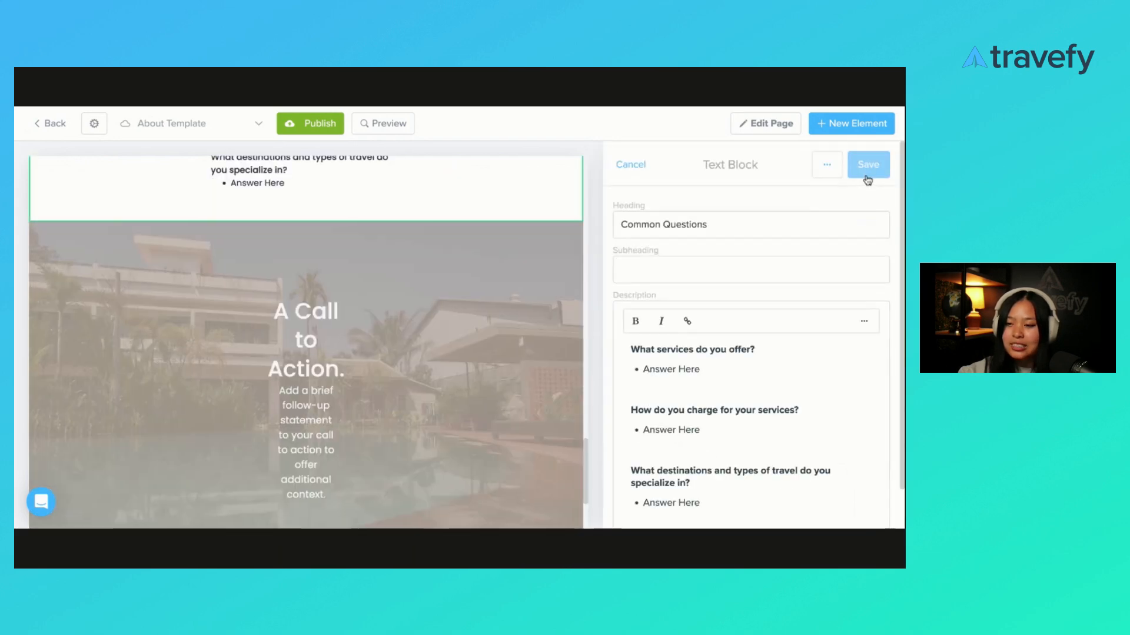
click(869, 165)
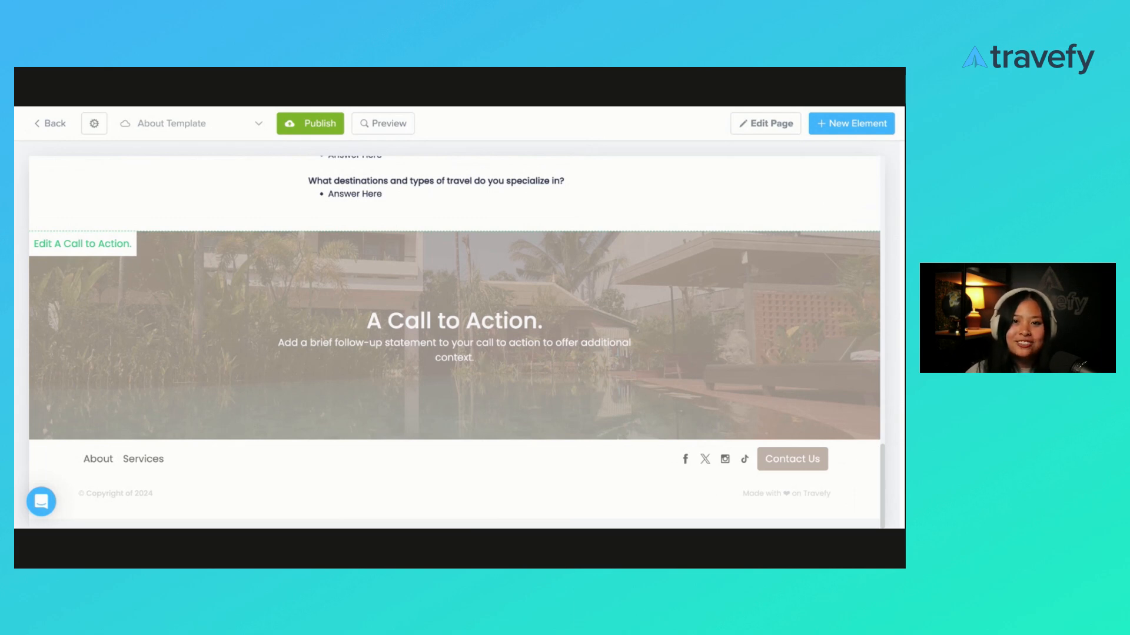
Step: Set the call-to-action heading to 'Ready to Travel?' and its subheading to 'Book Today'
click(81, 242)
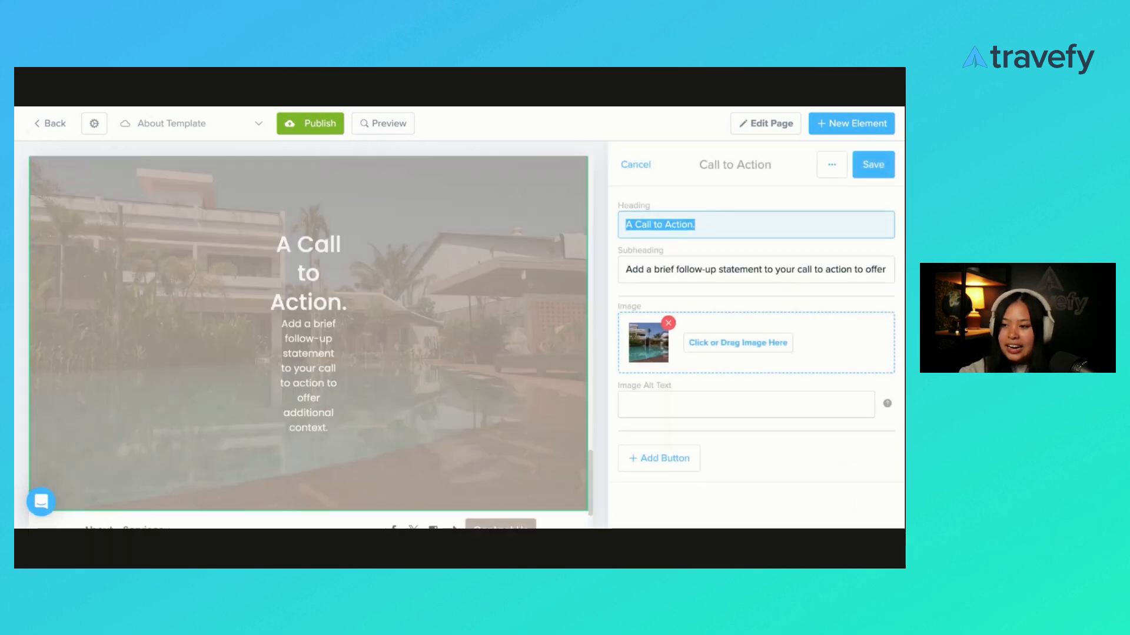
text(Ready to Tra)
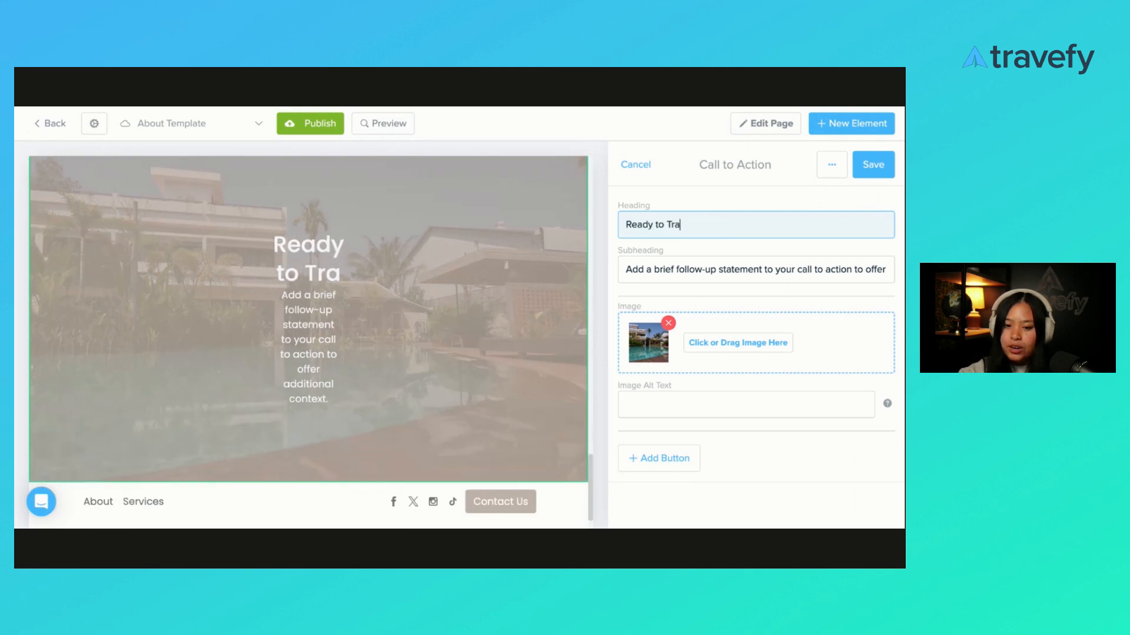
click(754, 270)
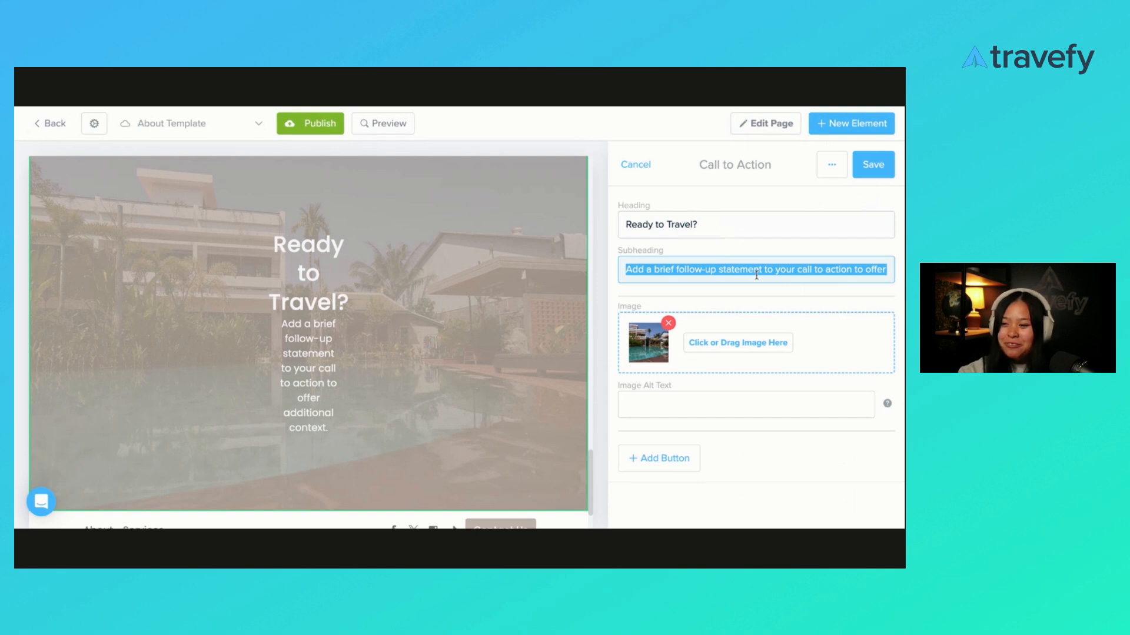
mouse_move(828, 270)
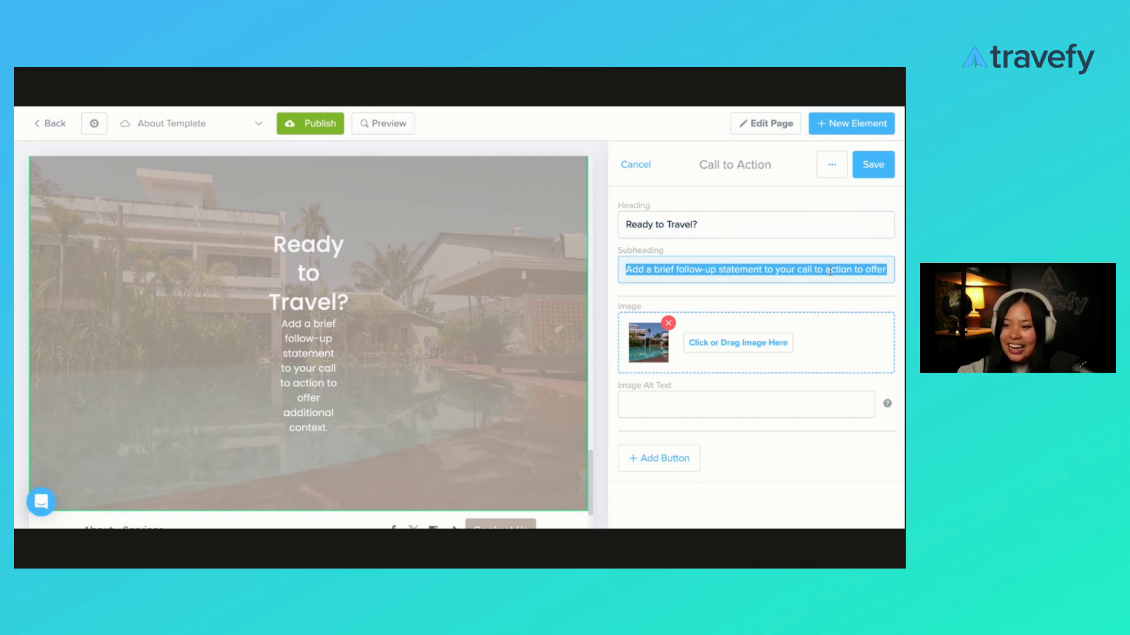
text(Book Toda)
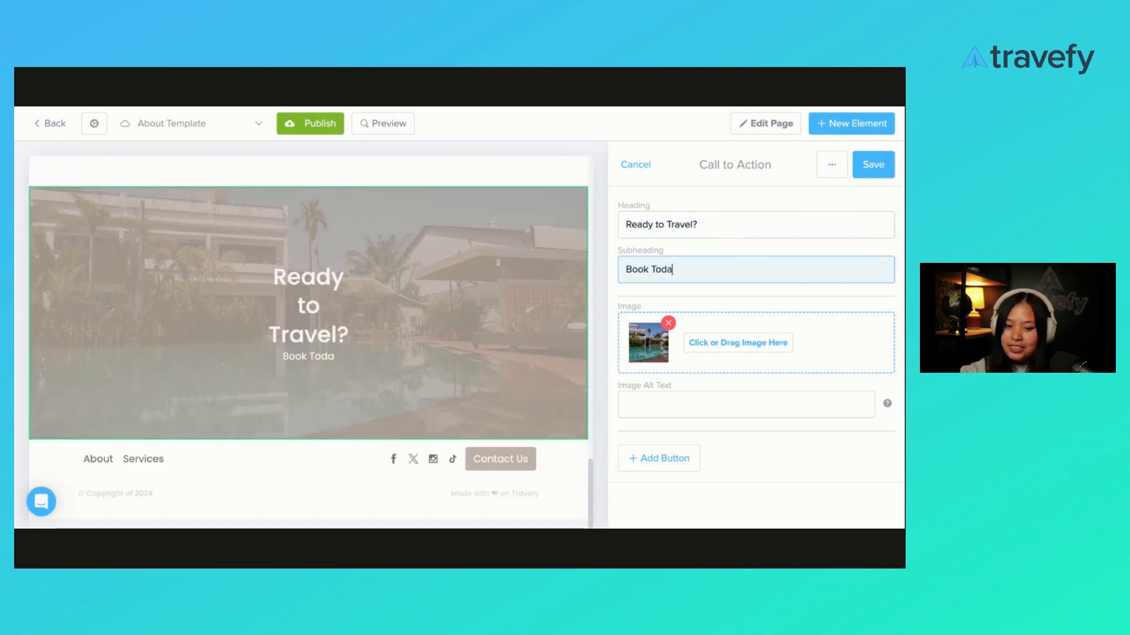
text(y)
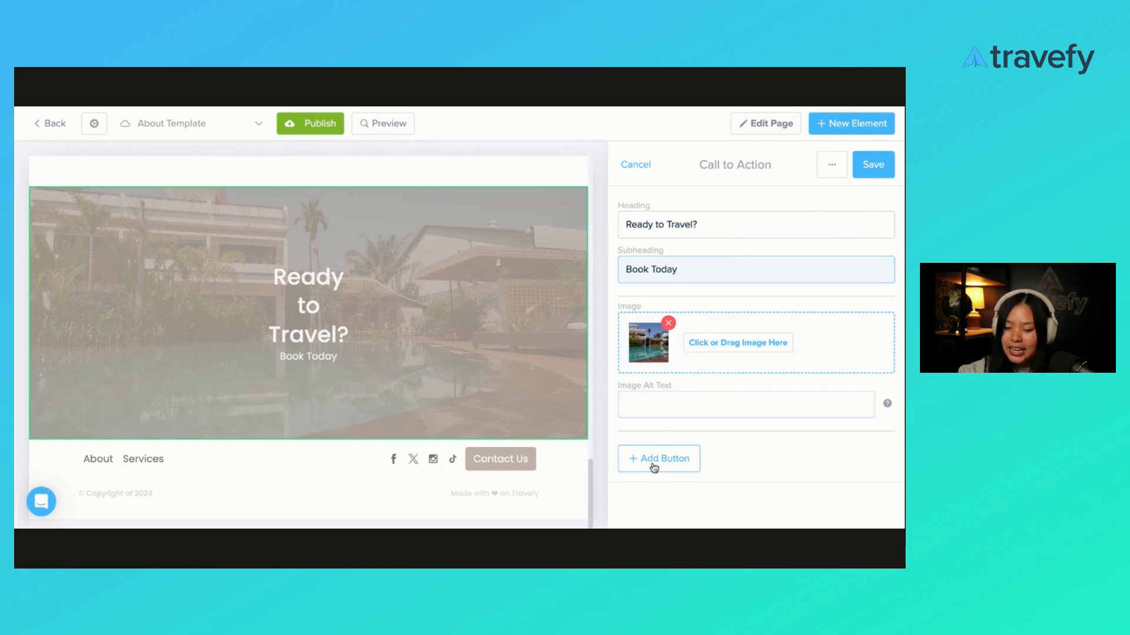
Step: Add a Form-type button labelled 'Let's Connect' and save the Ready to Travel? section
click(659, 458)
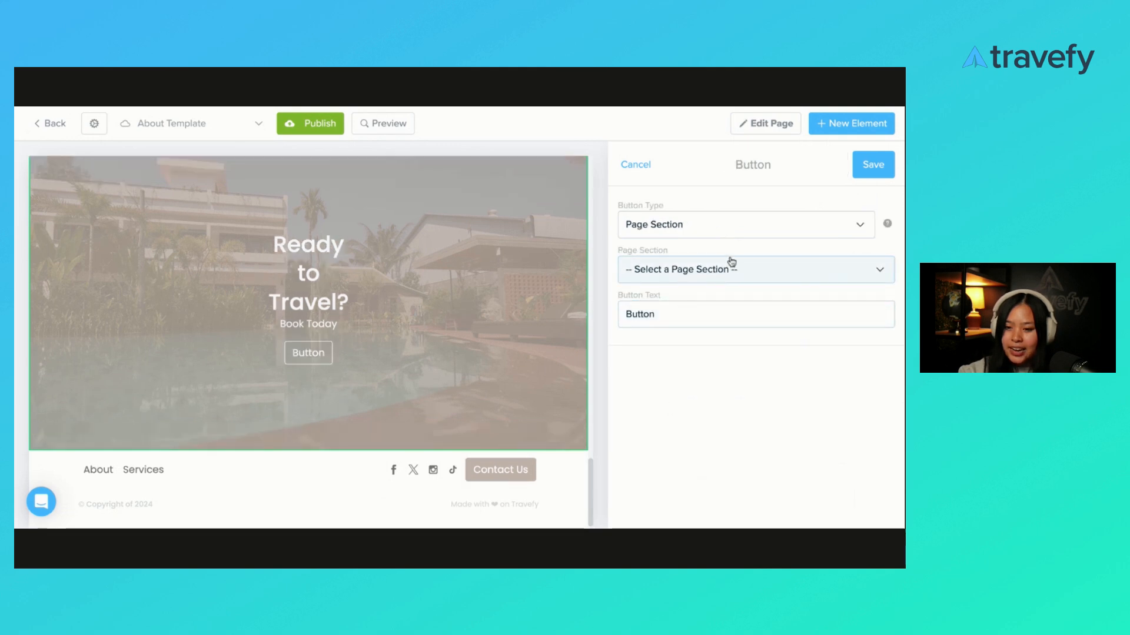
mouse_move(719, 239)
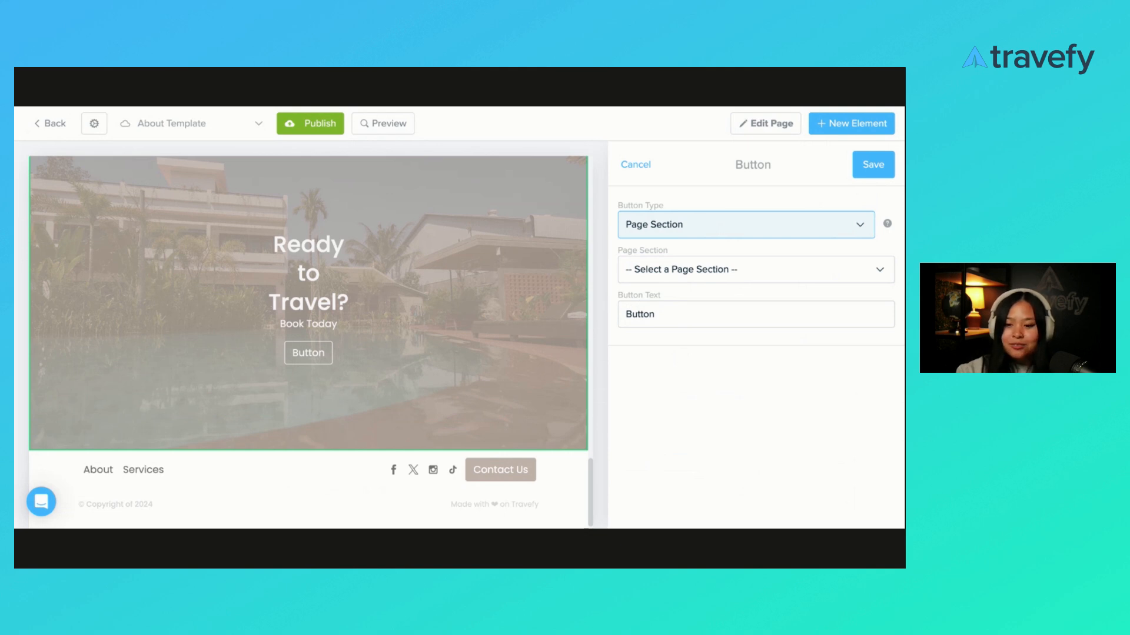
click(745, 224)
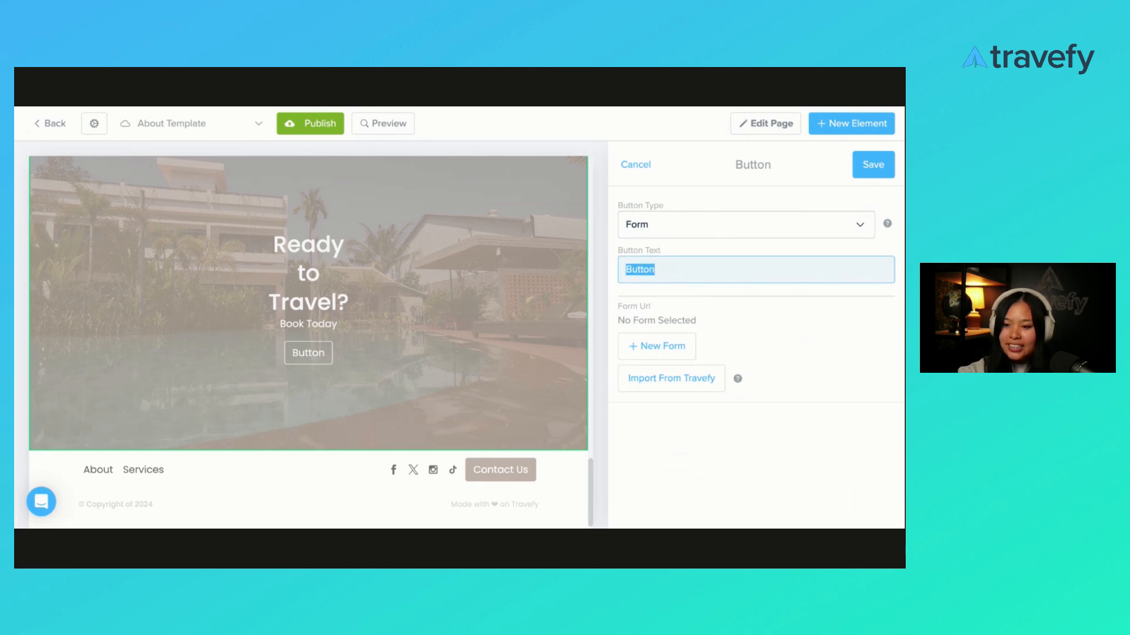
text(Let's Connec)
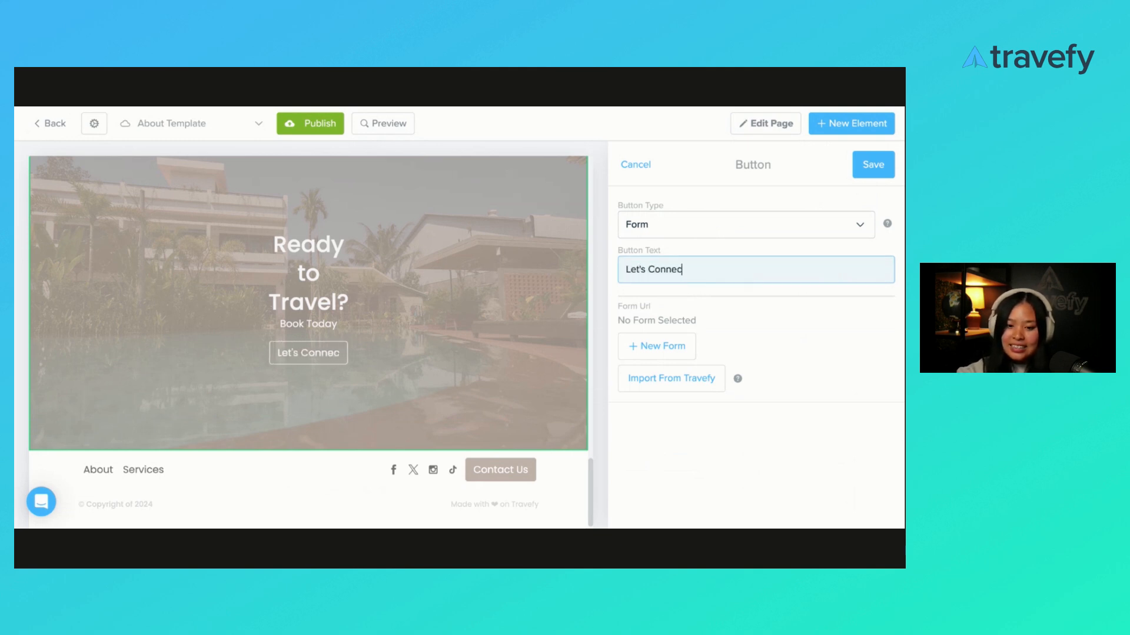
text(t)
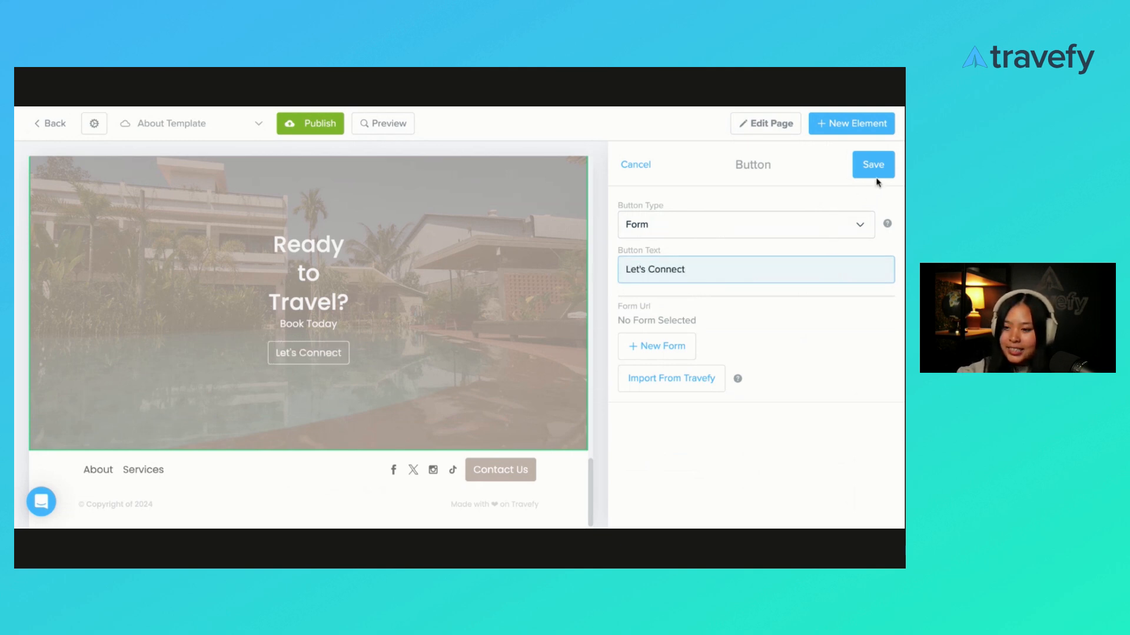
click(872, 165)
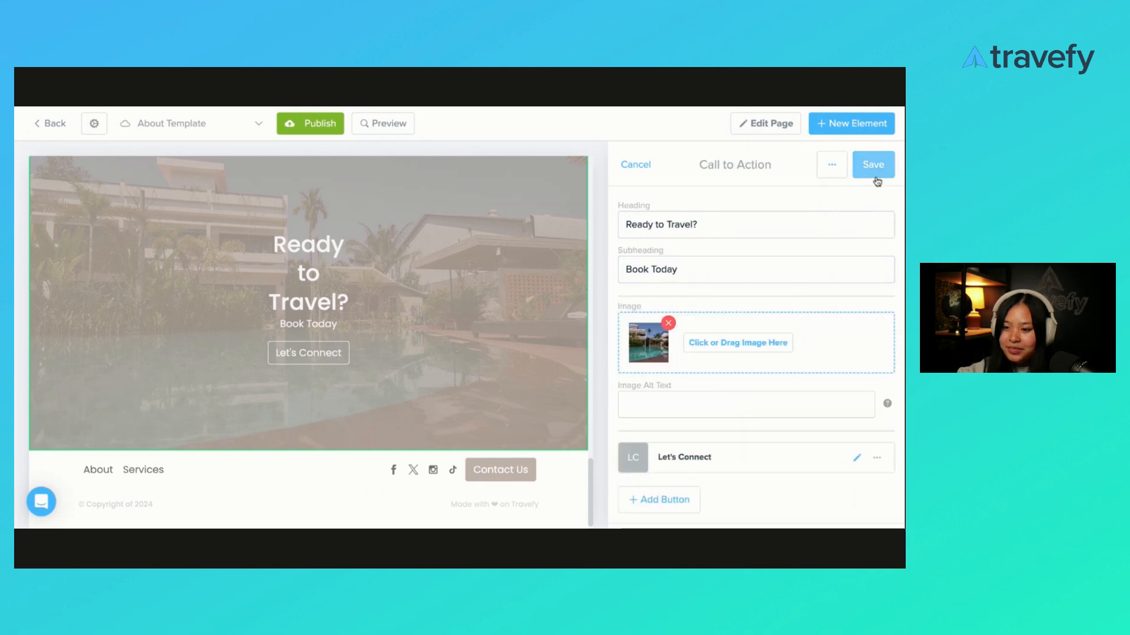
click(872, 164)
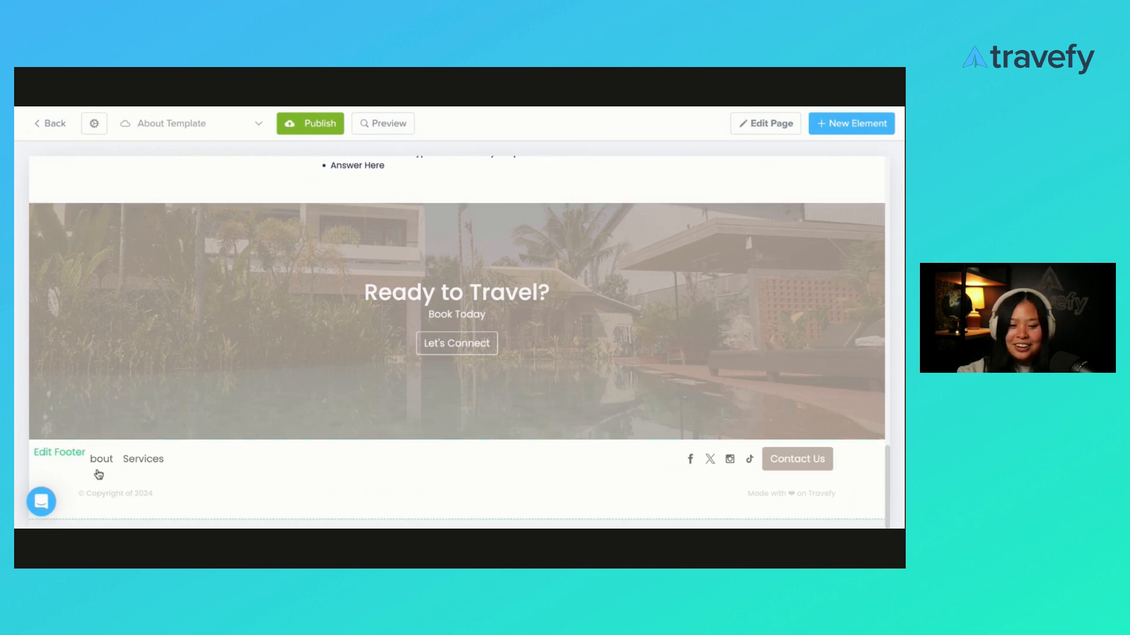
mouse_move(457, 485)
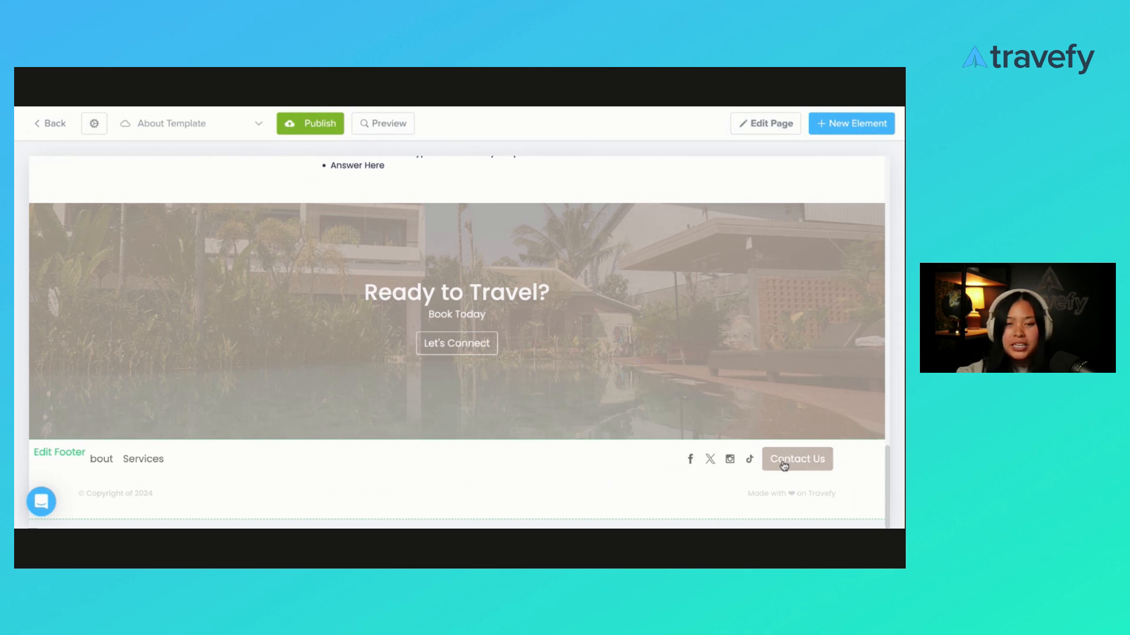
mouse_move(647, 477)
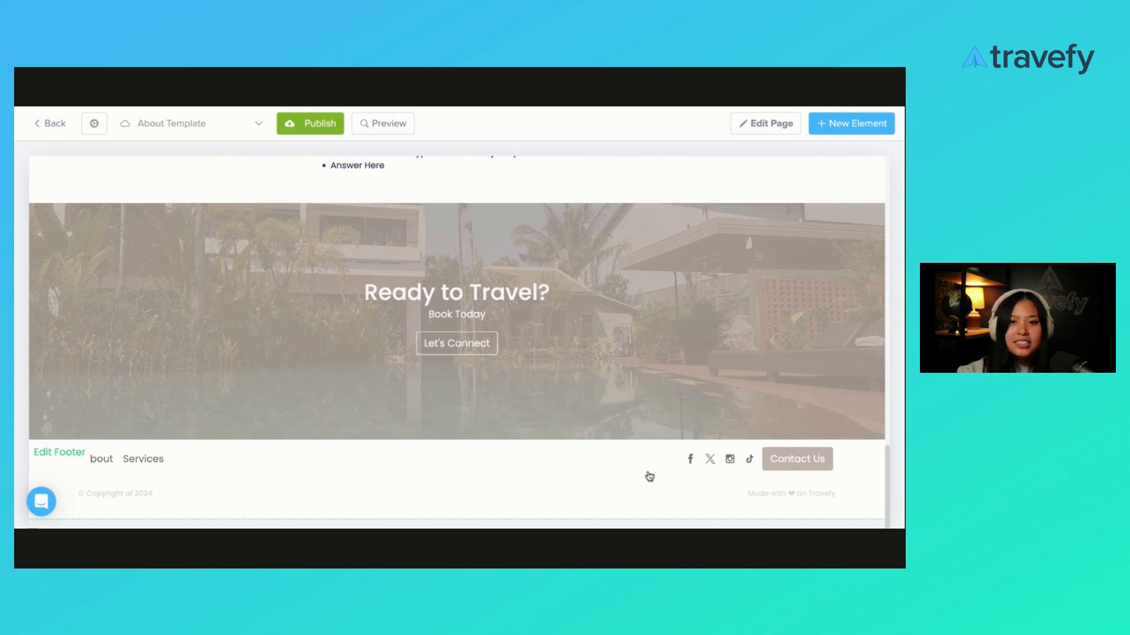
mouse_move(647, 477)
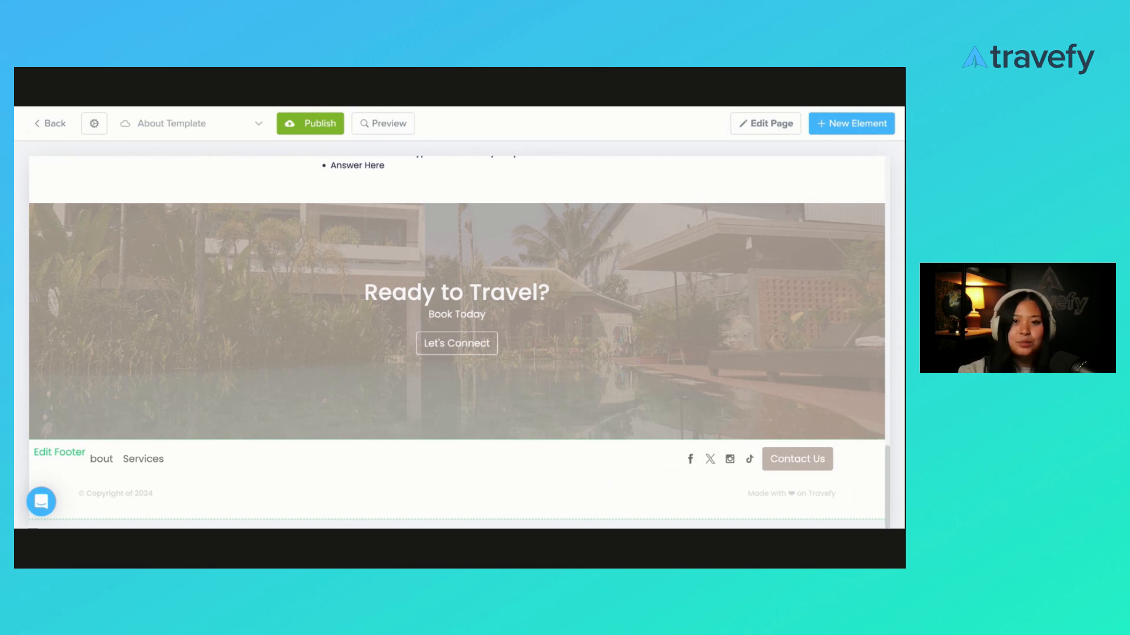
Step: Bring up the footer's settings listing its About, Services and social link items
click(59, 452)
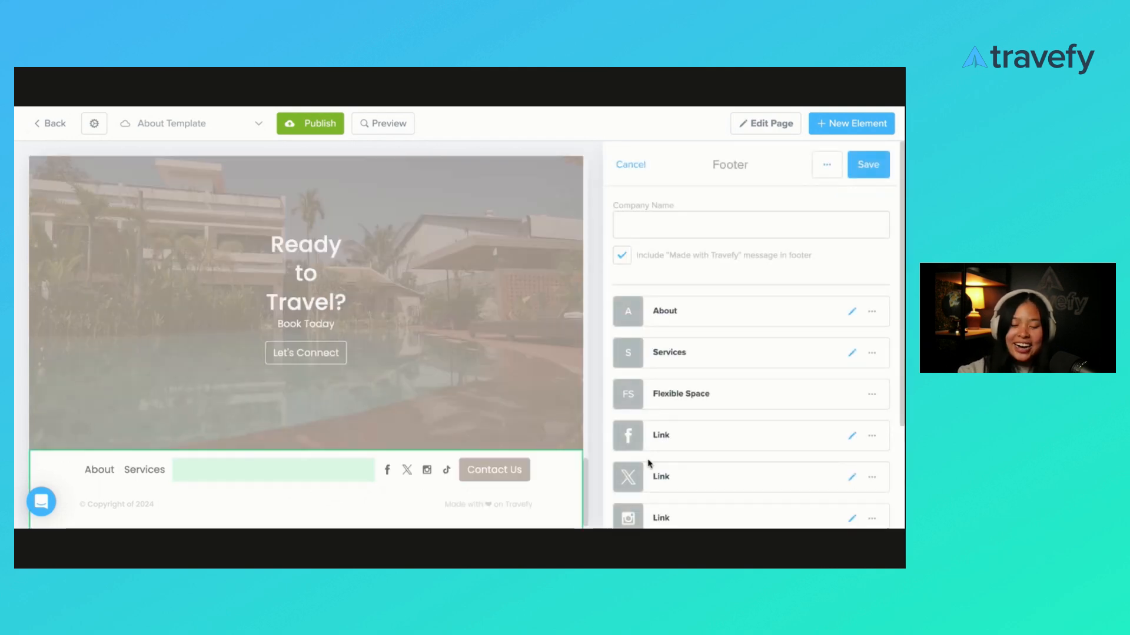
mouse_move(647, 464)
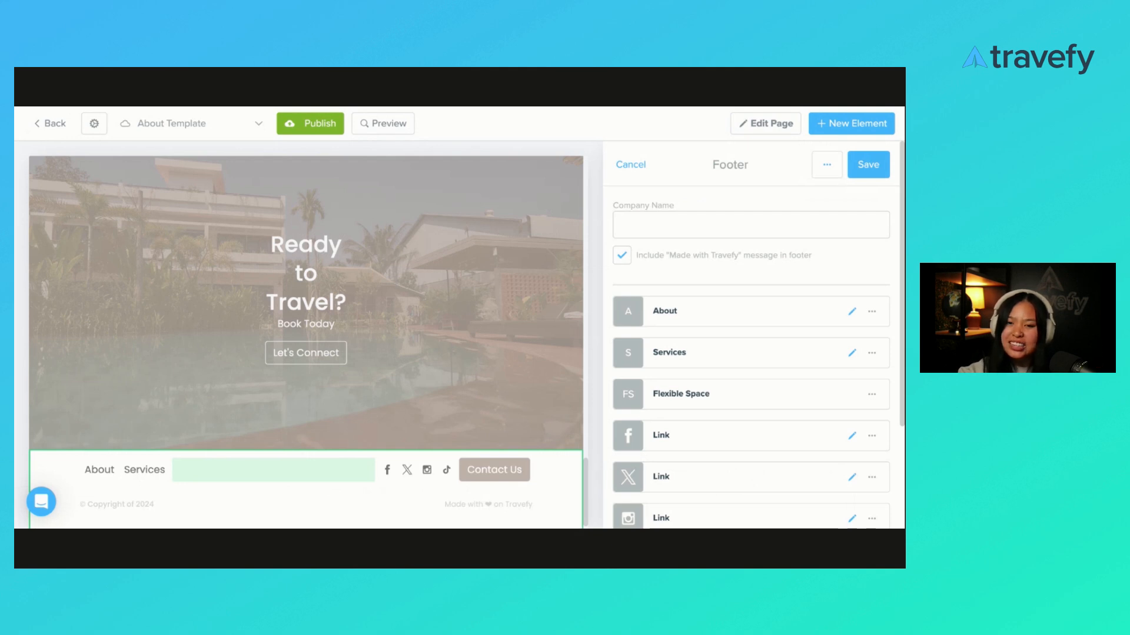
Step: Review the Facebook footer link's URL and link text fields, then return to the item list
scroll(down, 3)
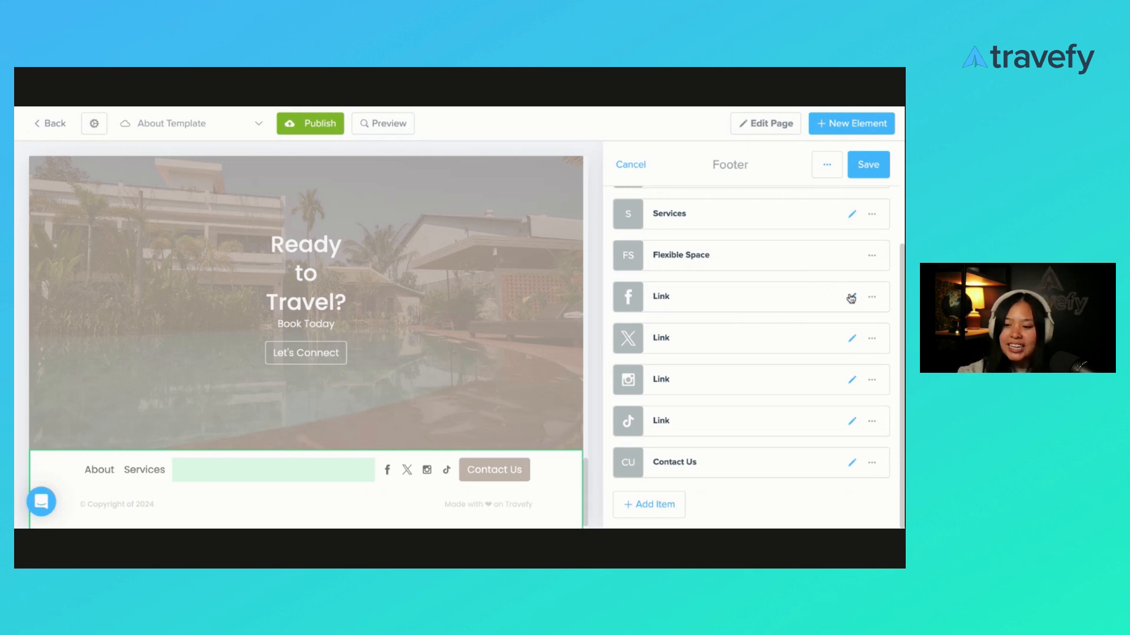
click(851, 297)
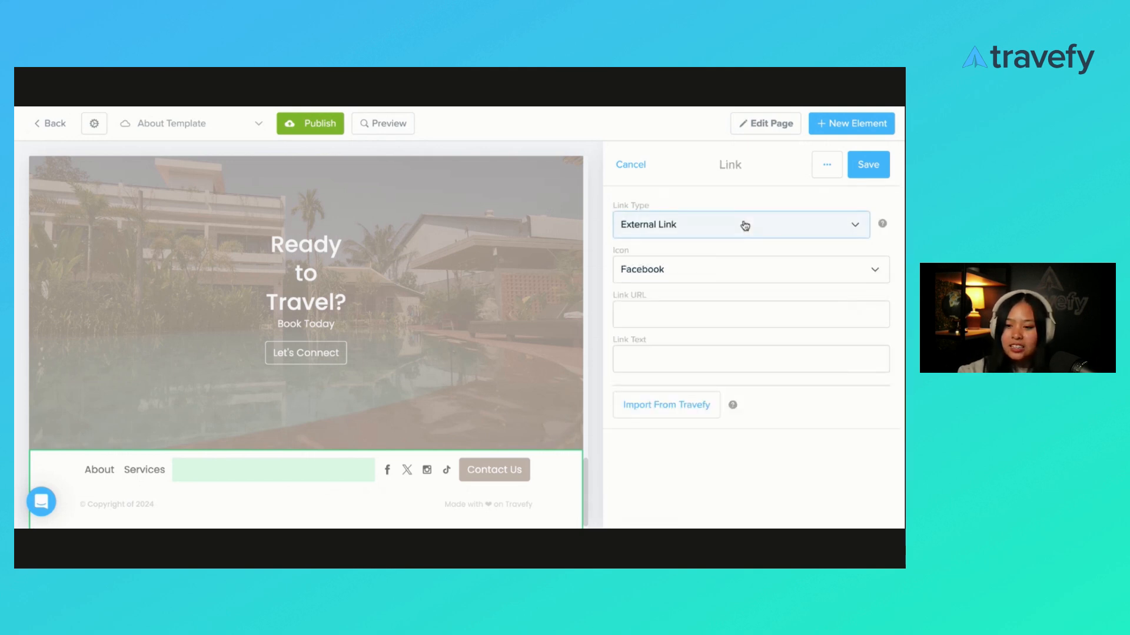
click(749, 313)
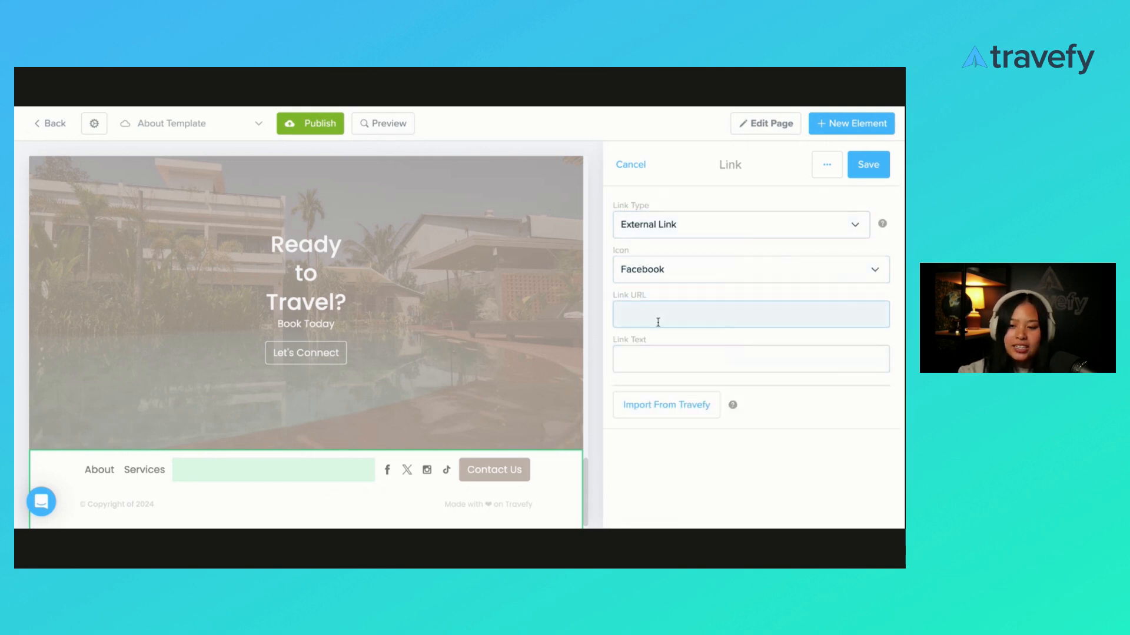
click(750, 359)
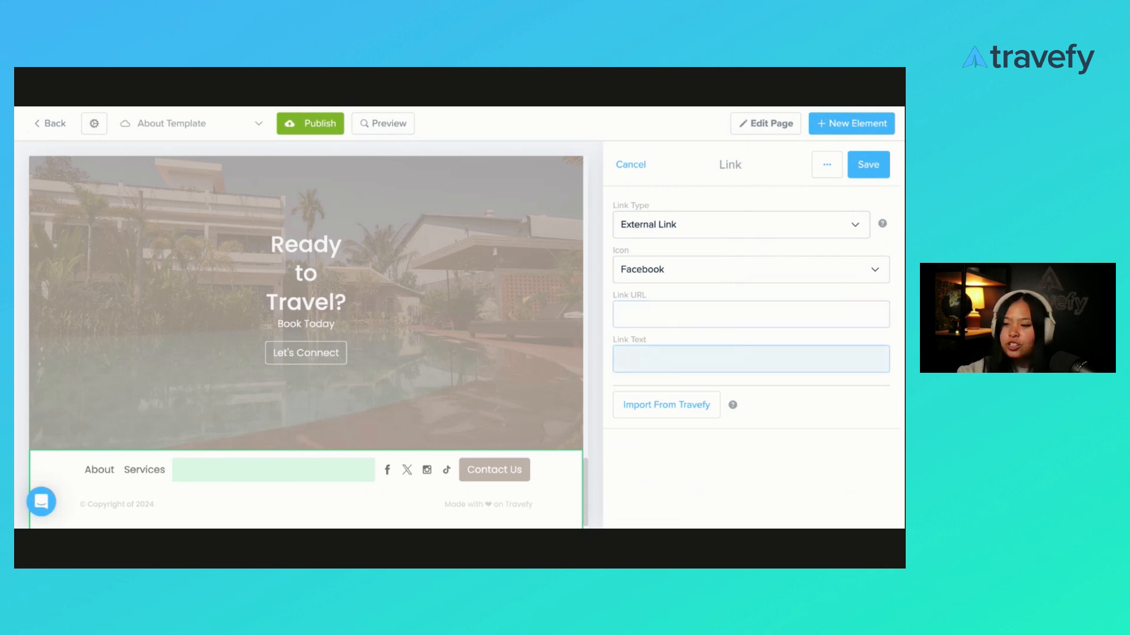
click(631, 165)
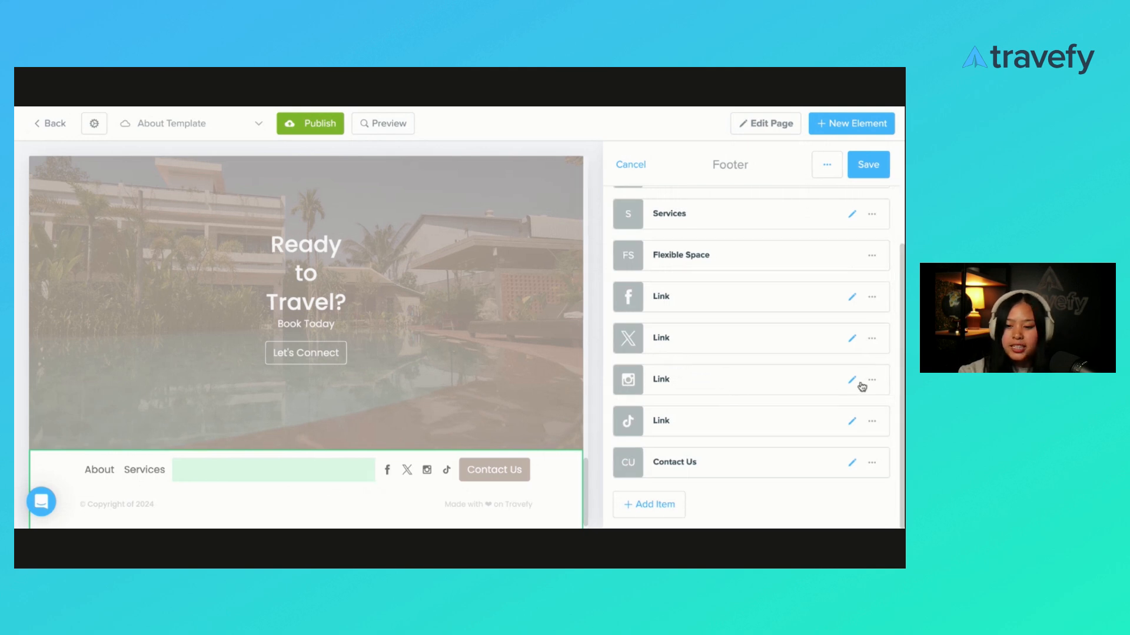
Step: Check the Instagram link's options and close the footer panel back to the page top
click(871, 380)
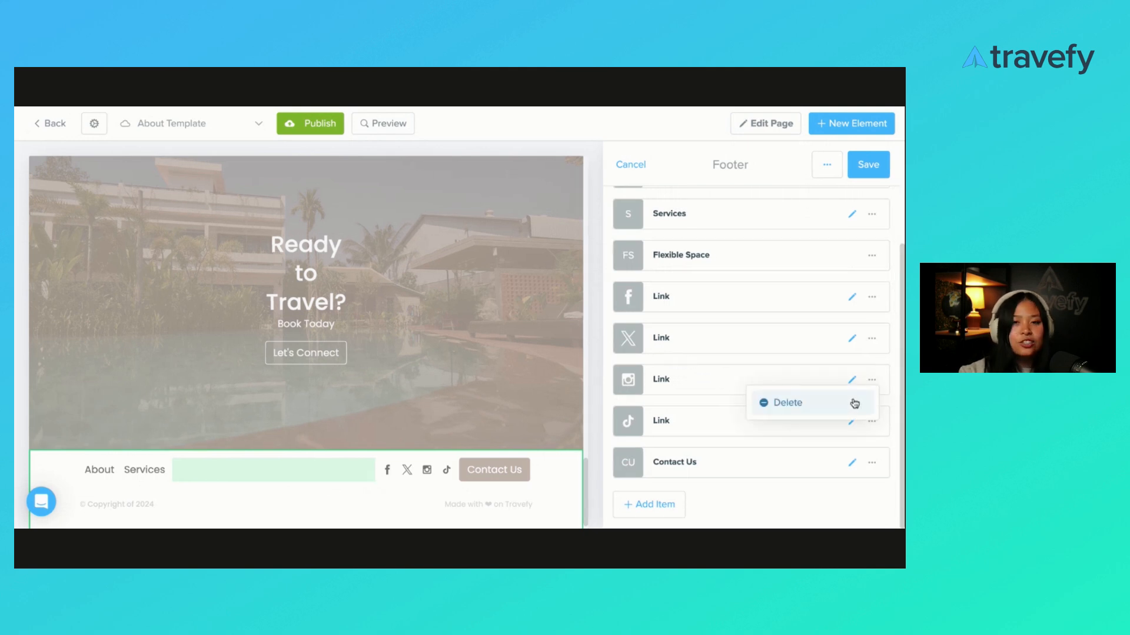
click(868, 165)
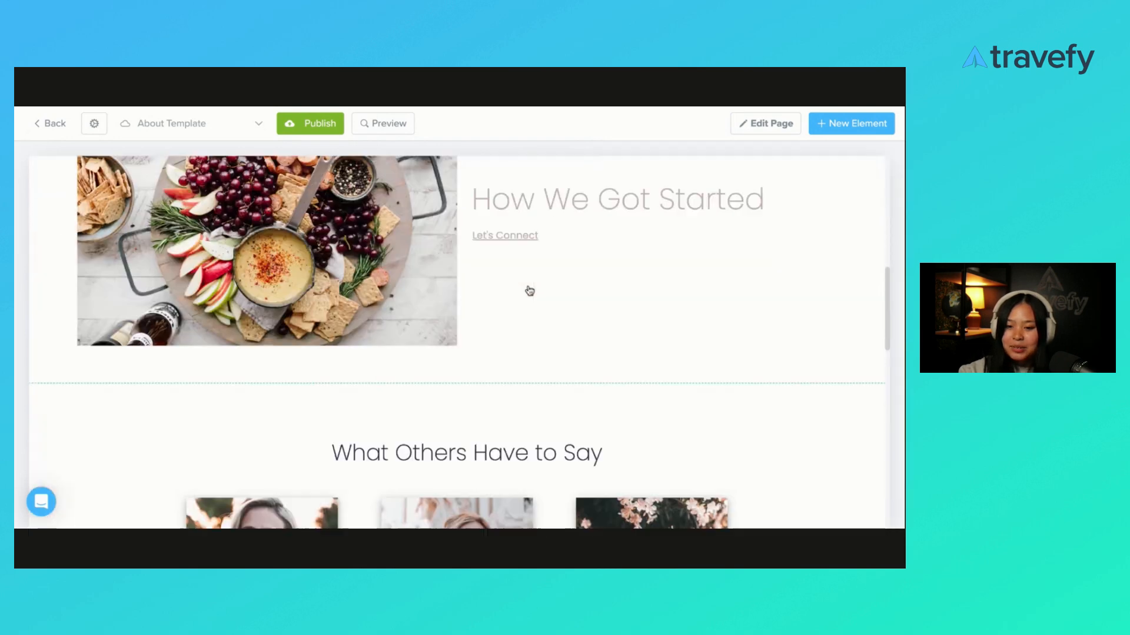
scroll(up, 3)
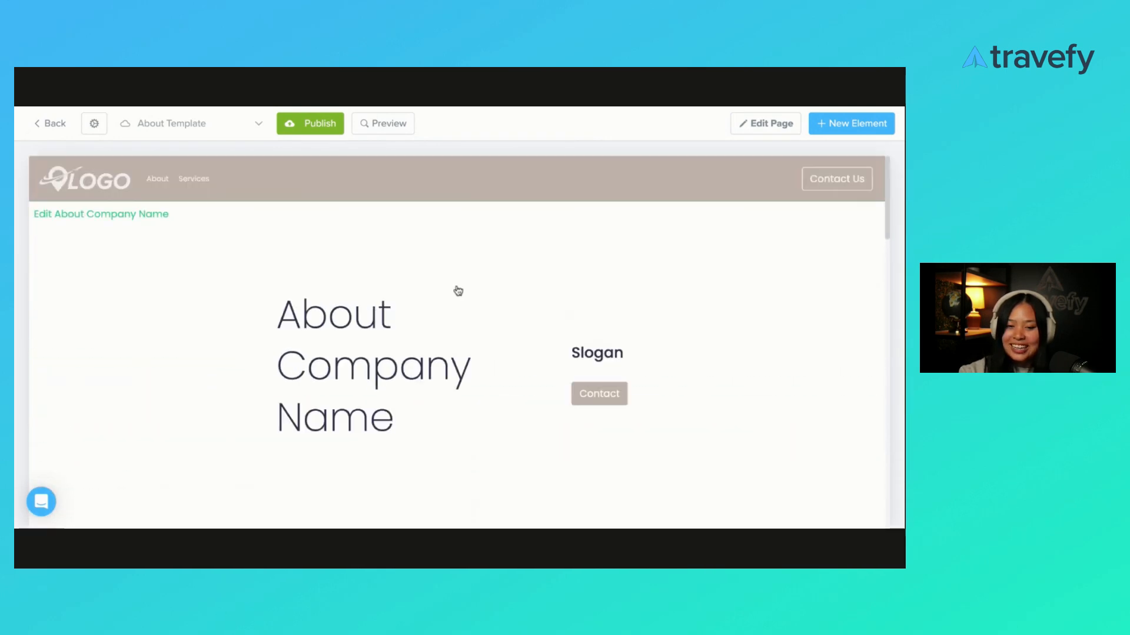
mouse_move(362, 183)
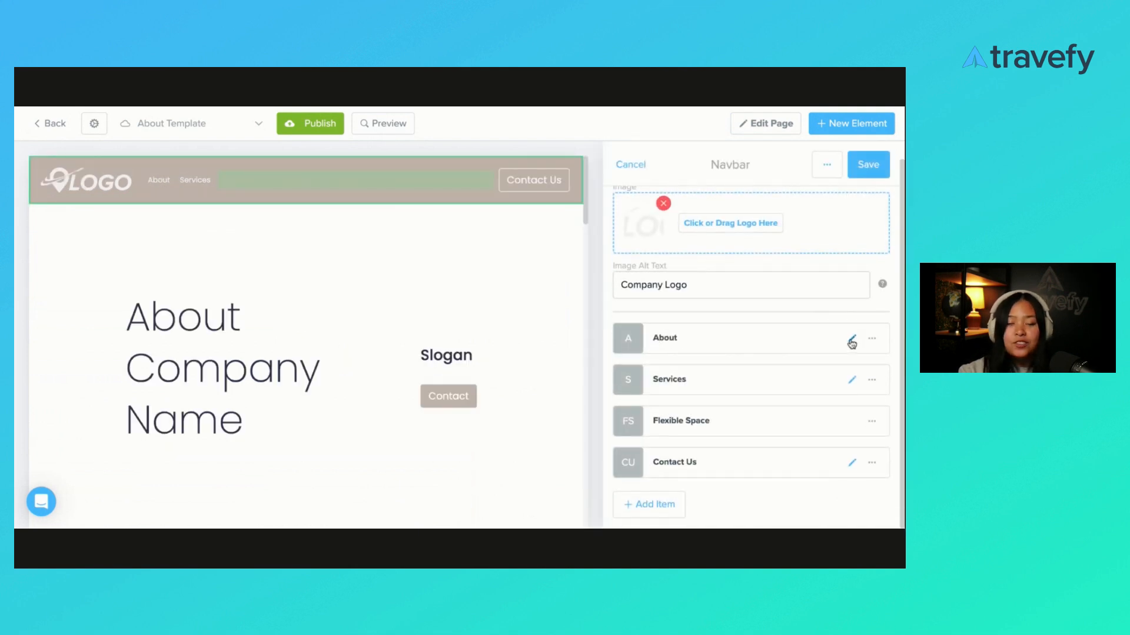
mouse_move(853, 383)
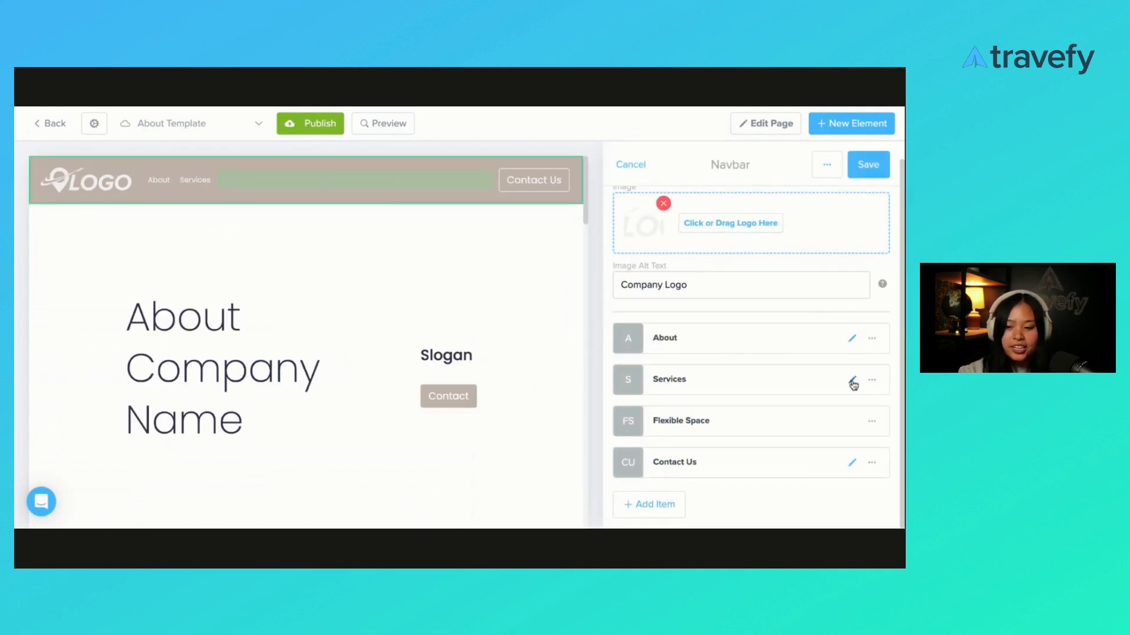
click(852, 380)
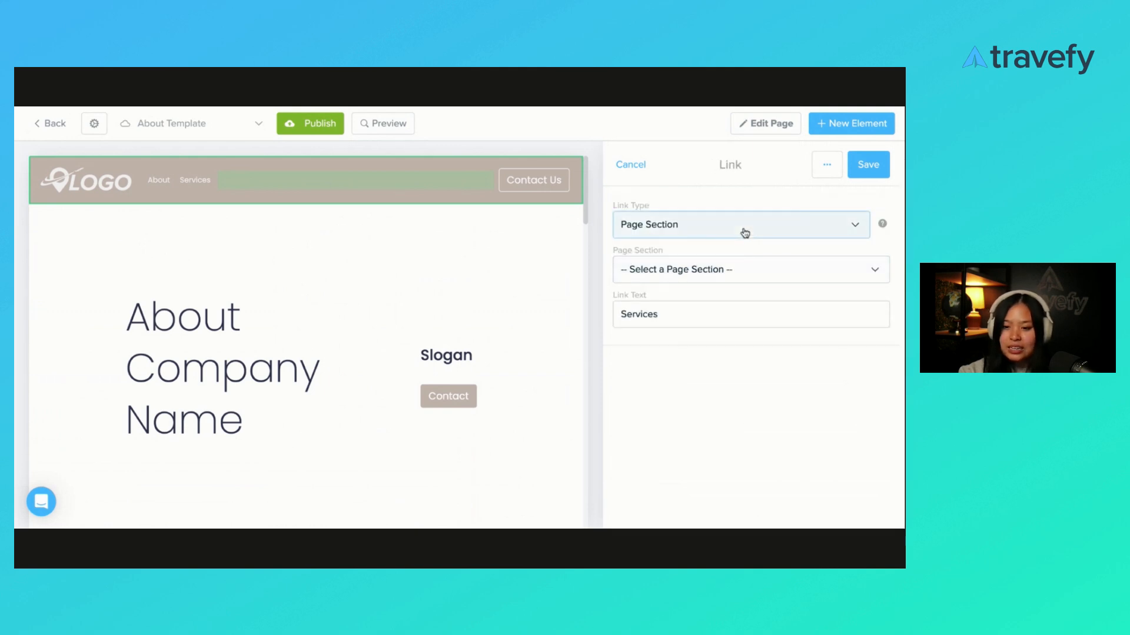
mouse_move(744, 233)
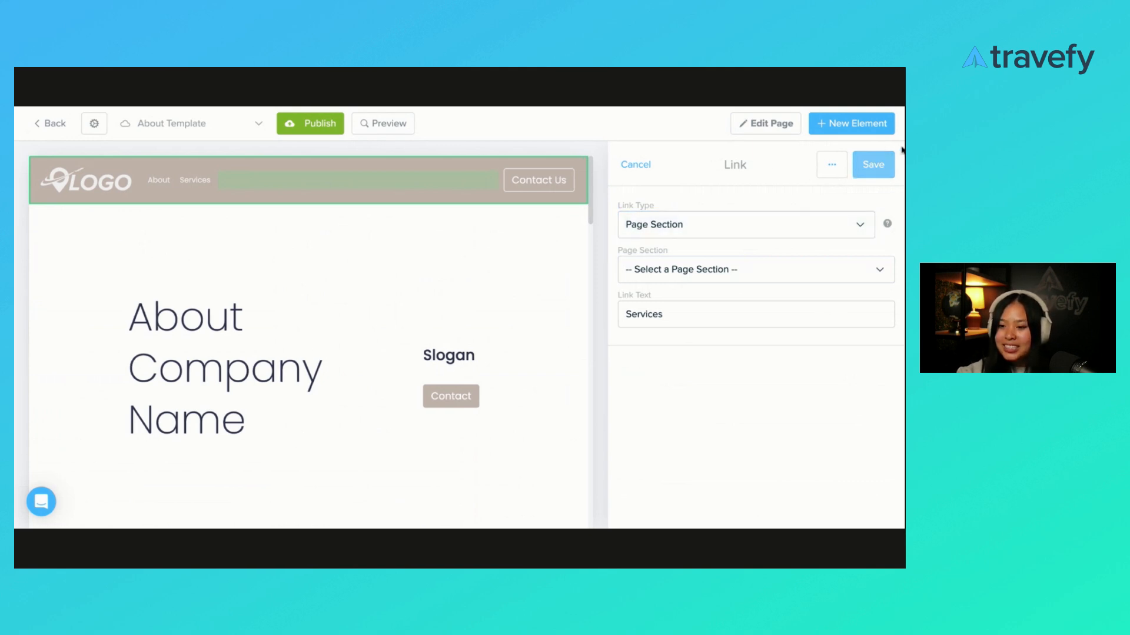
click(872, 165)
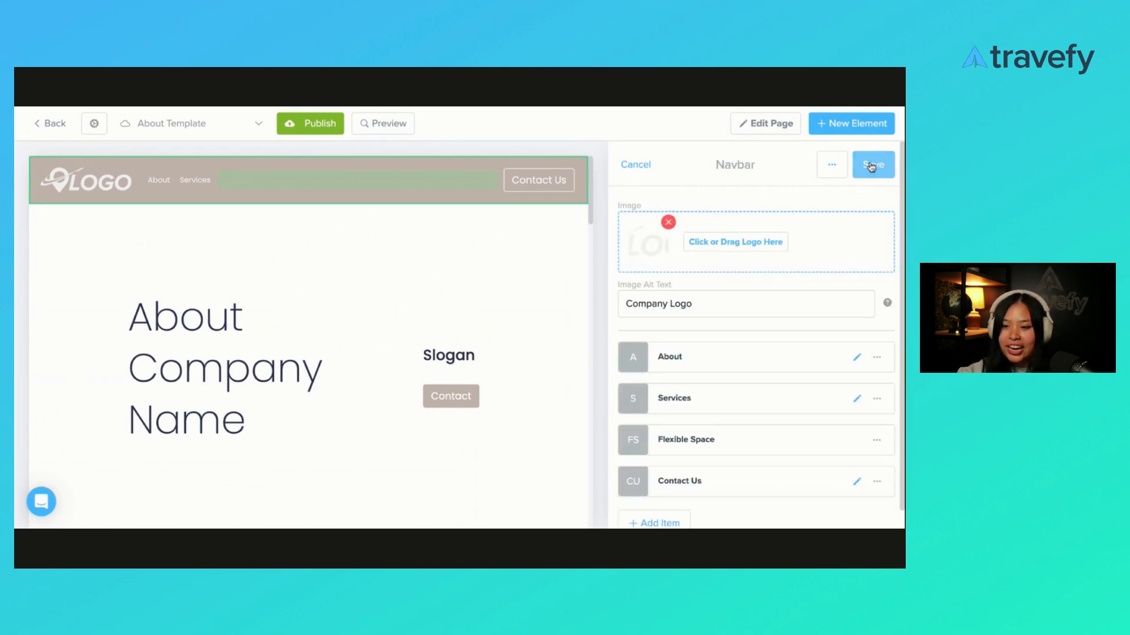
click(872, 165)
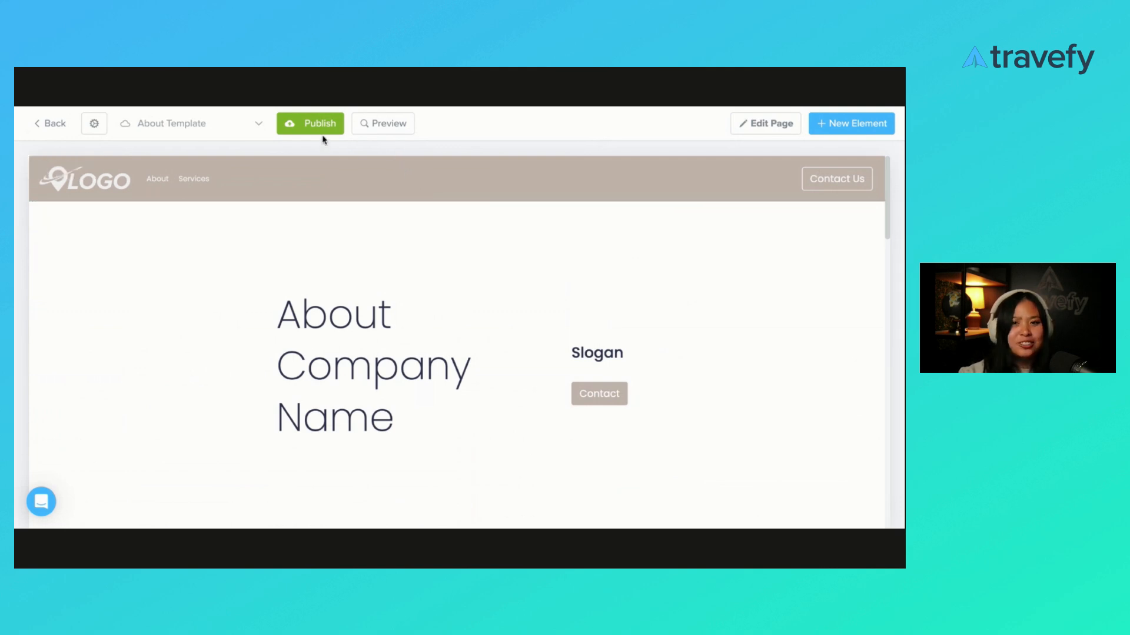
Step: Publish the About Template page and start Save To Library from its more-options menu
click(310, 123)
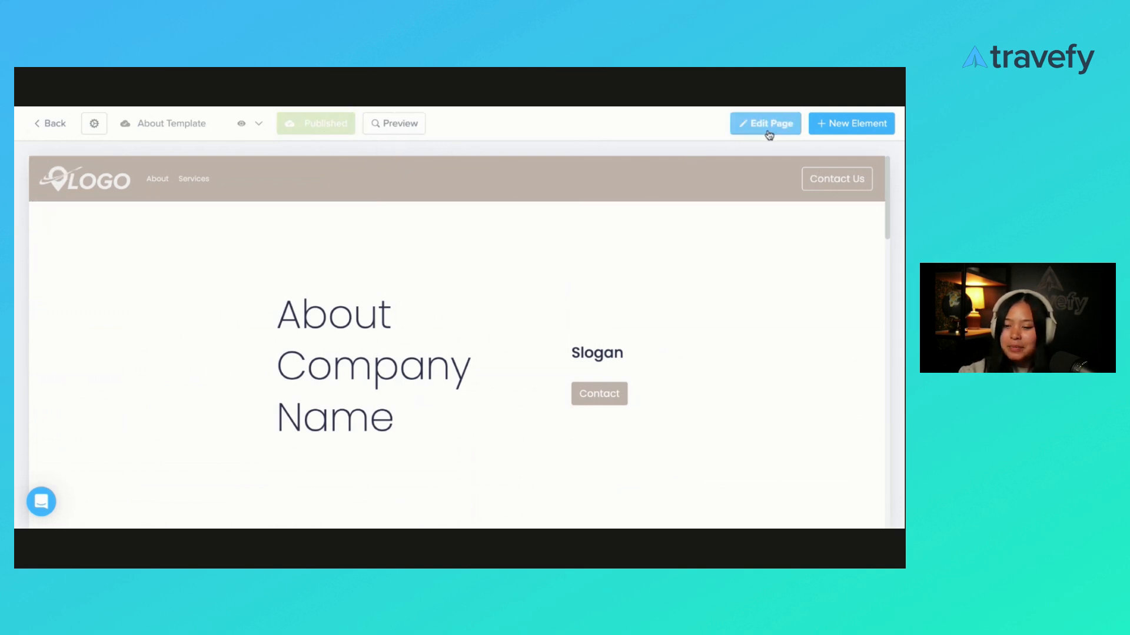
click(764, 123)
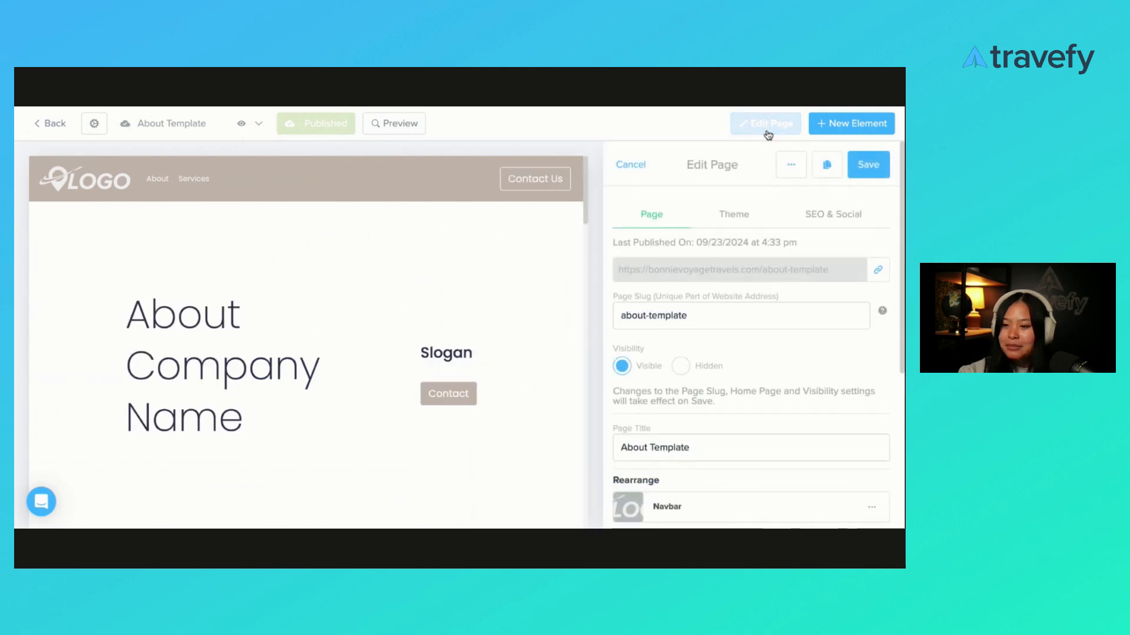
click(791, 165)
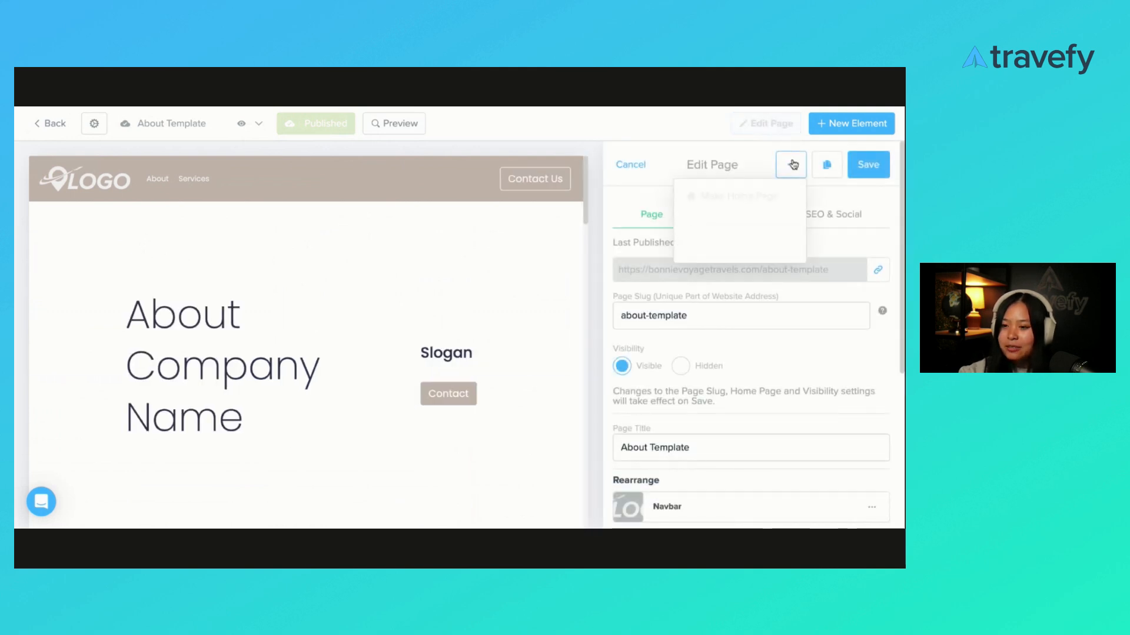
click(790, 165)
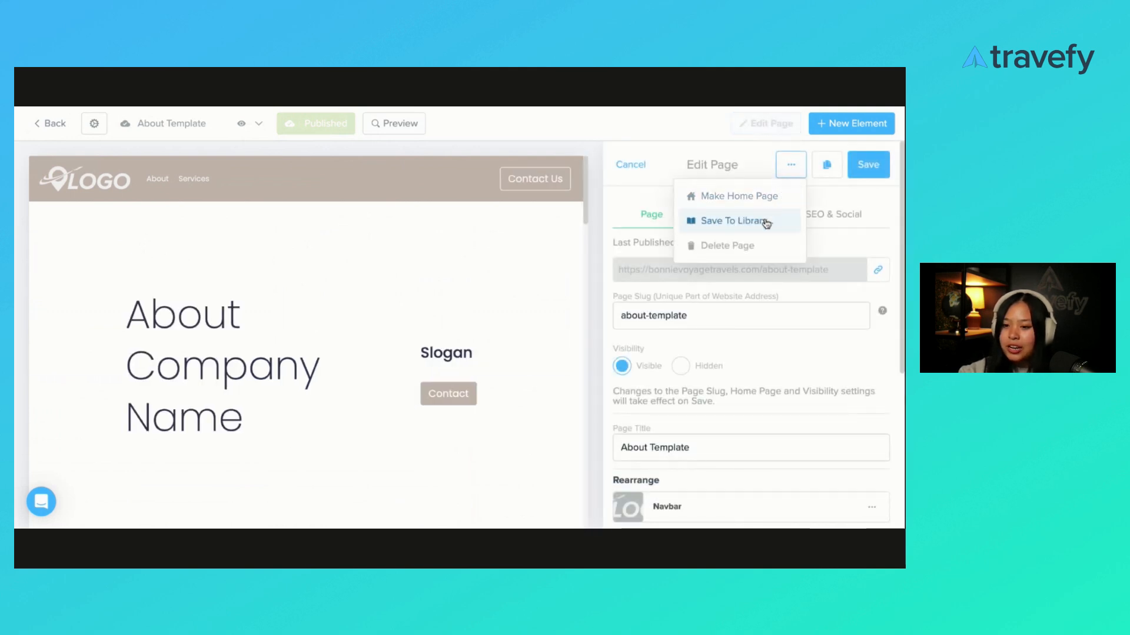
mouse_move(761, 225)
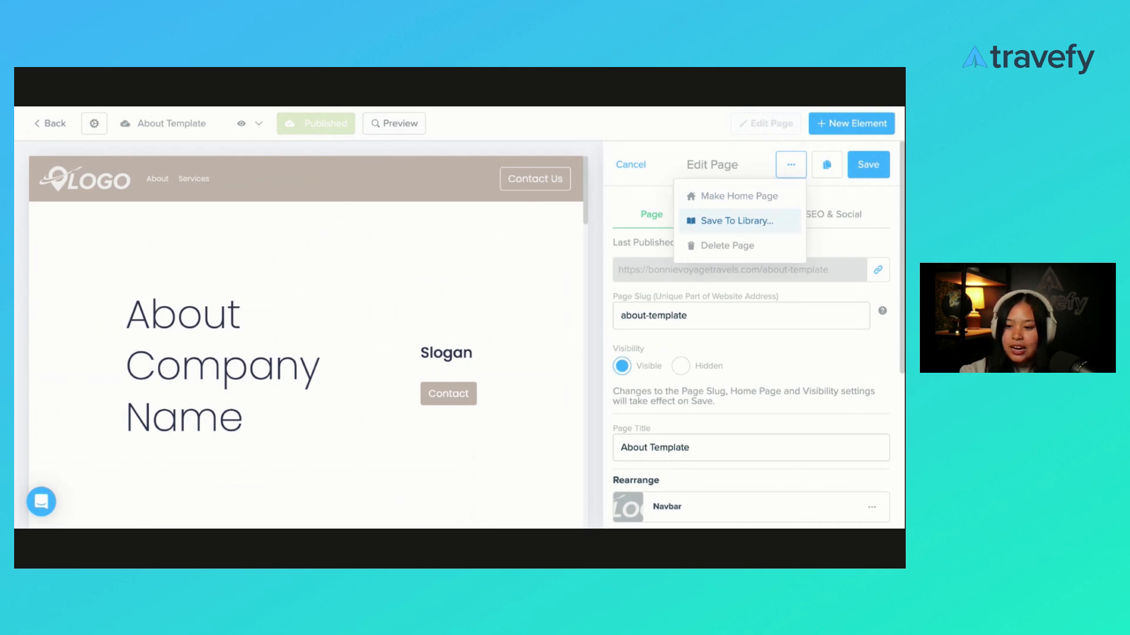
click(737, 220)
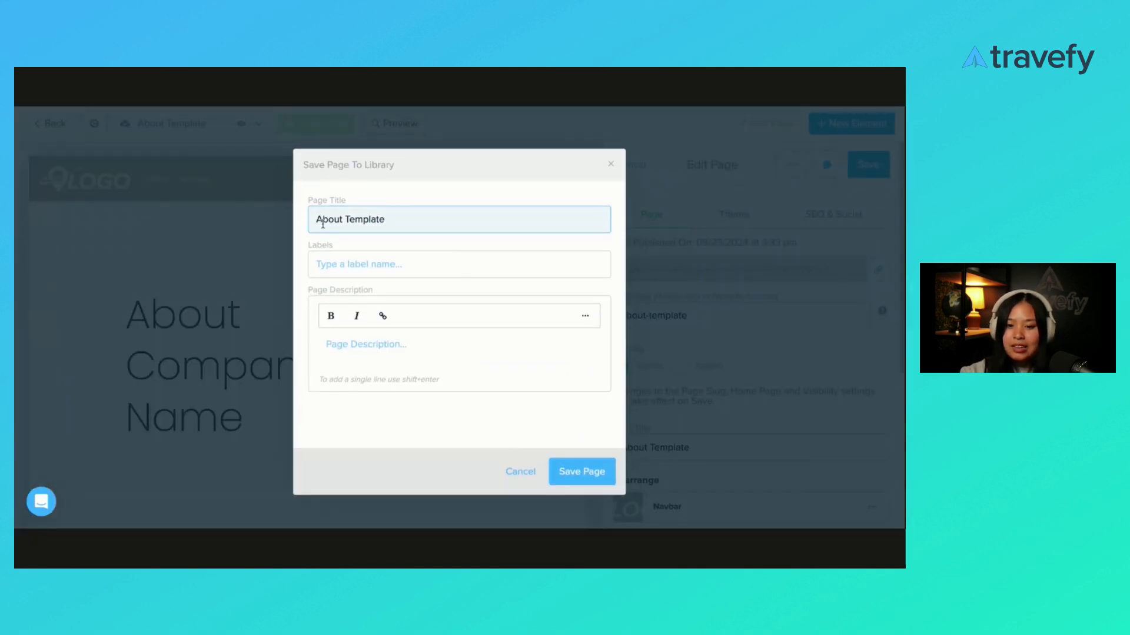
Step: Save the page to the library with labels template and page and description 'About Template'
click(457, 263)
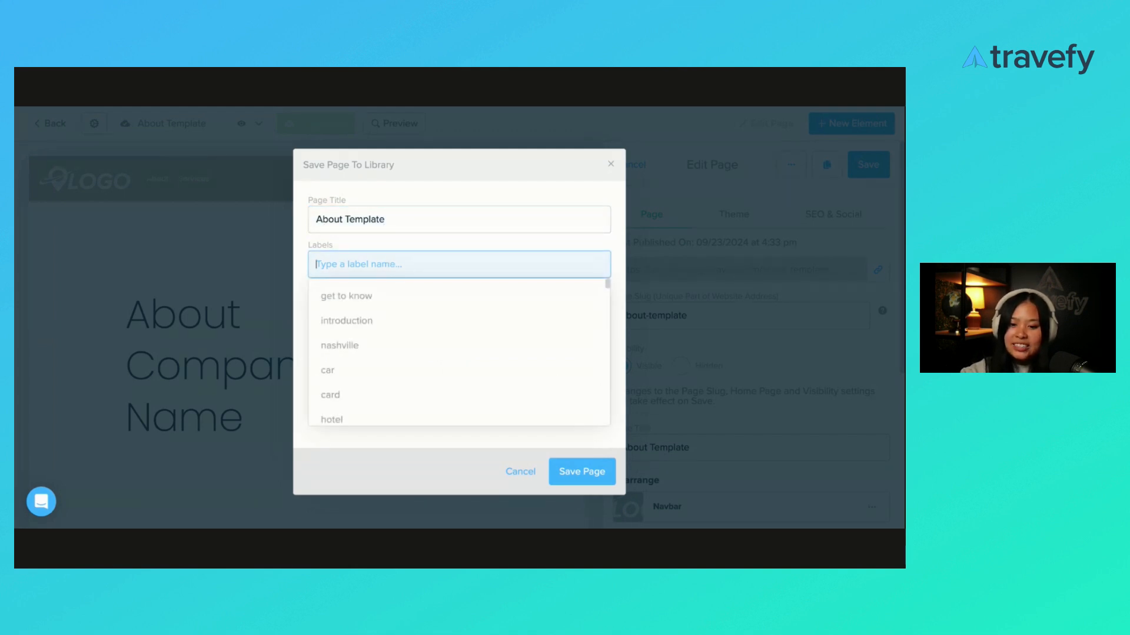
text(page)
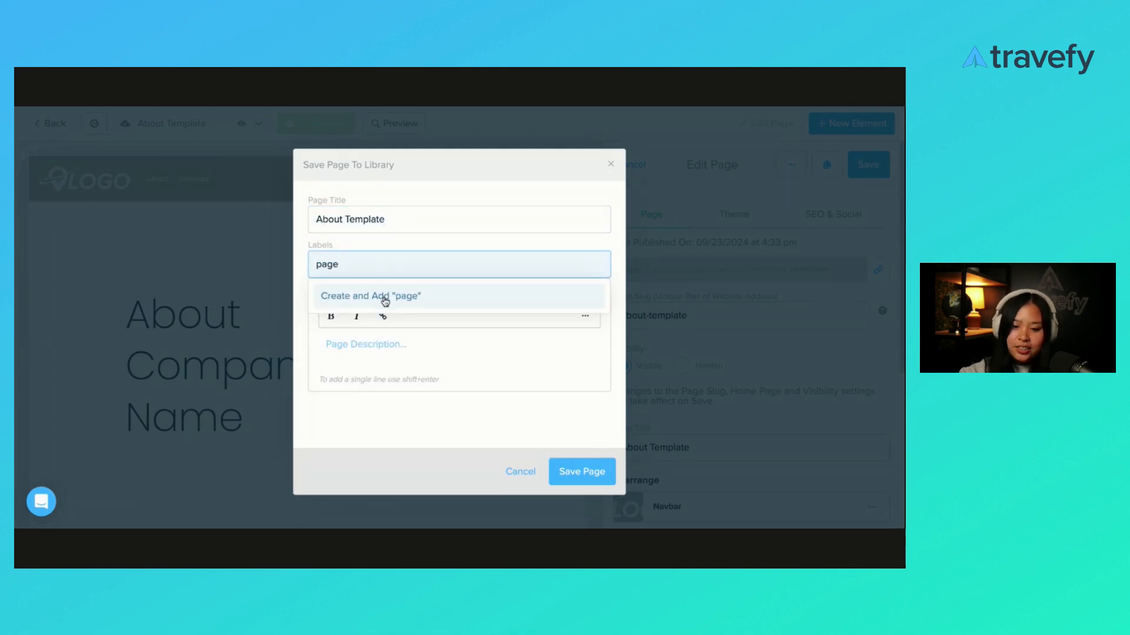
click(371, 295)
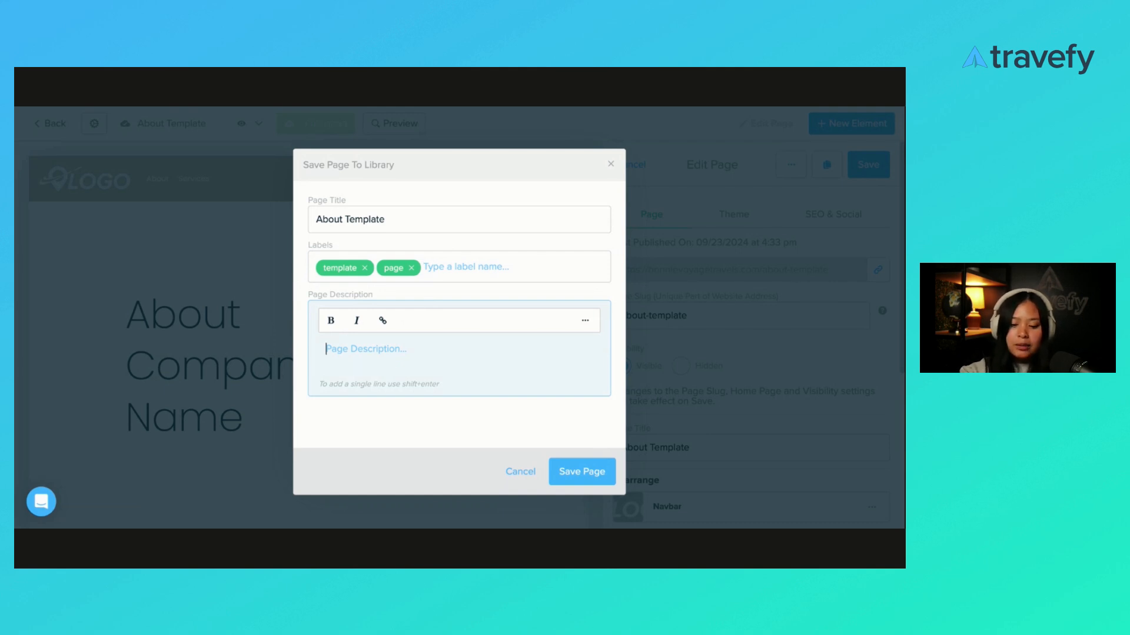
text(About Template)
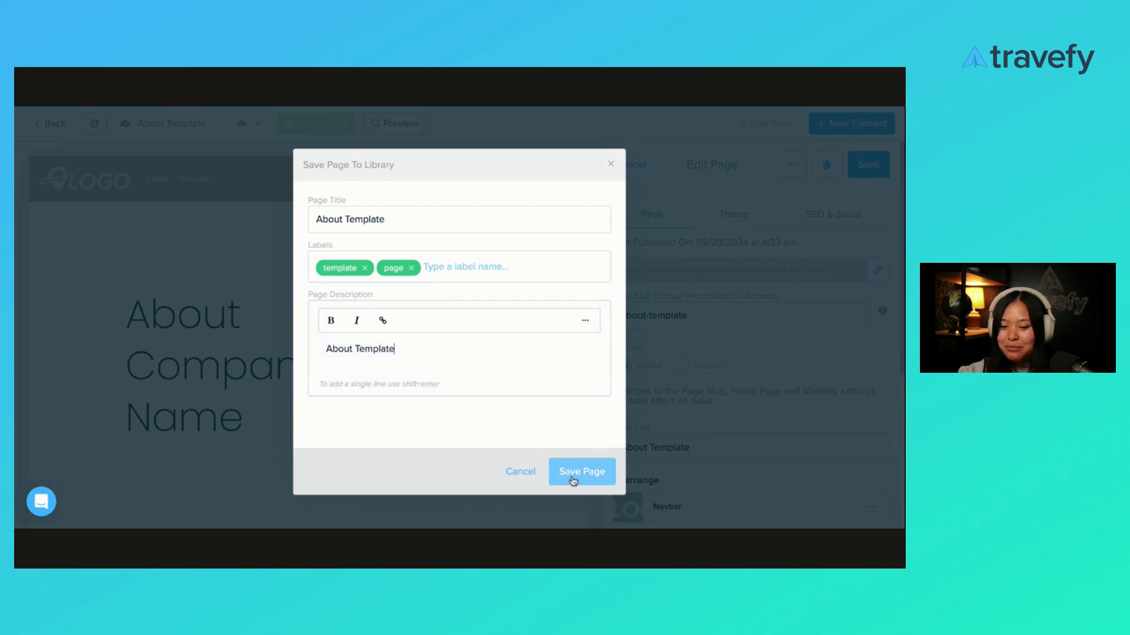
click(580, 471)
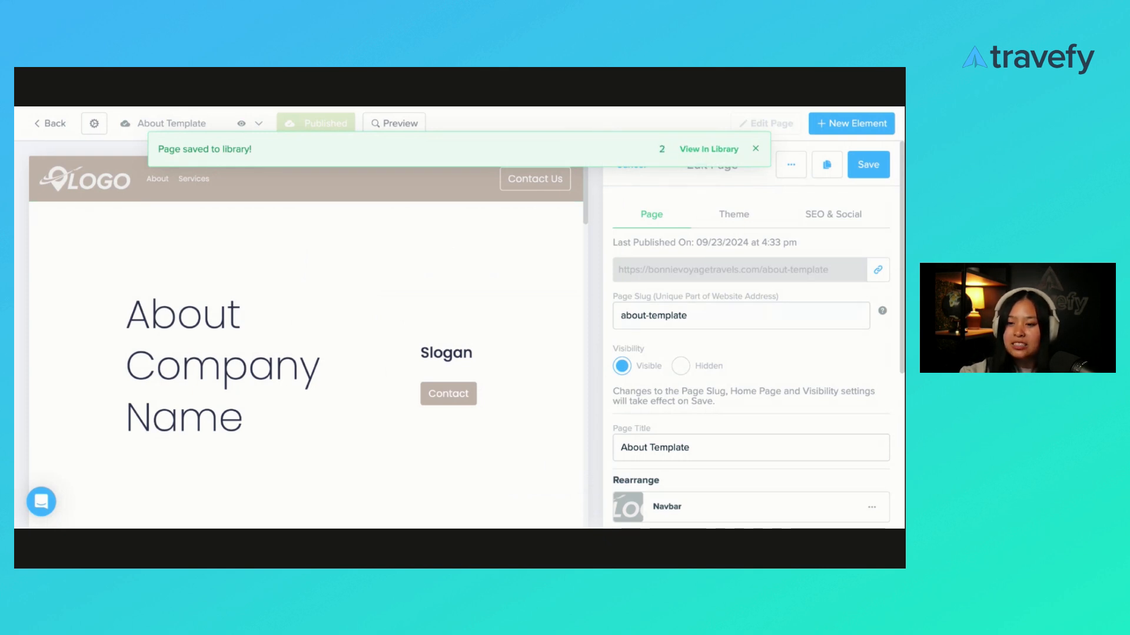
Step: Share About Template to the web, copy its public link and list it on the Travefy Marketplace
click(708, 149)
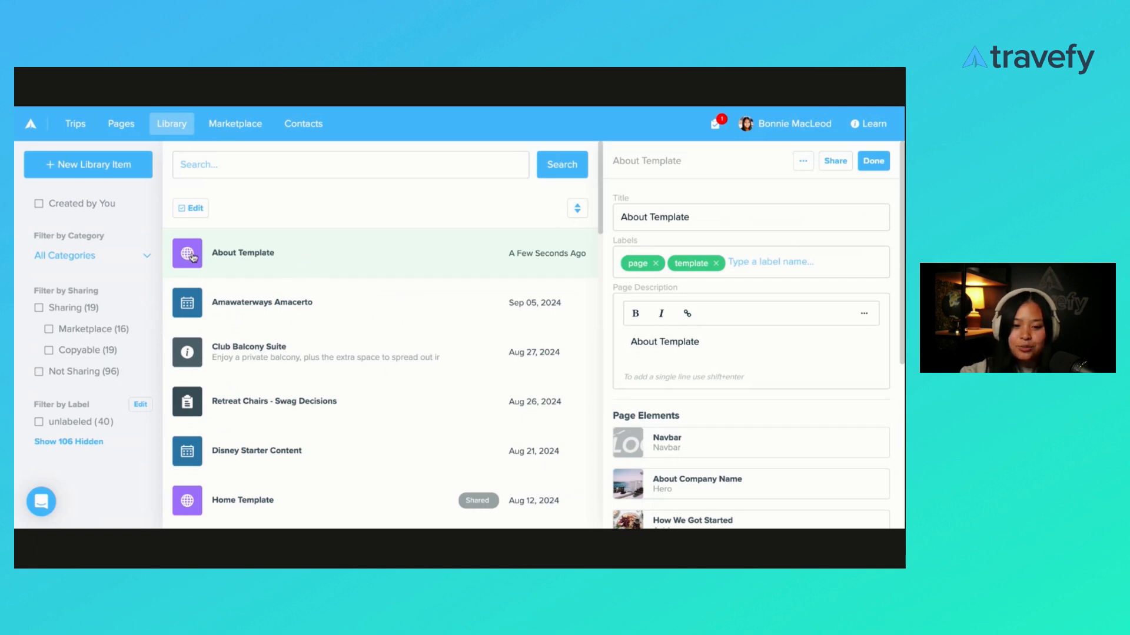
mouse_move(835, 176)
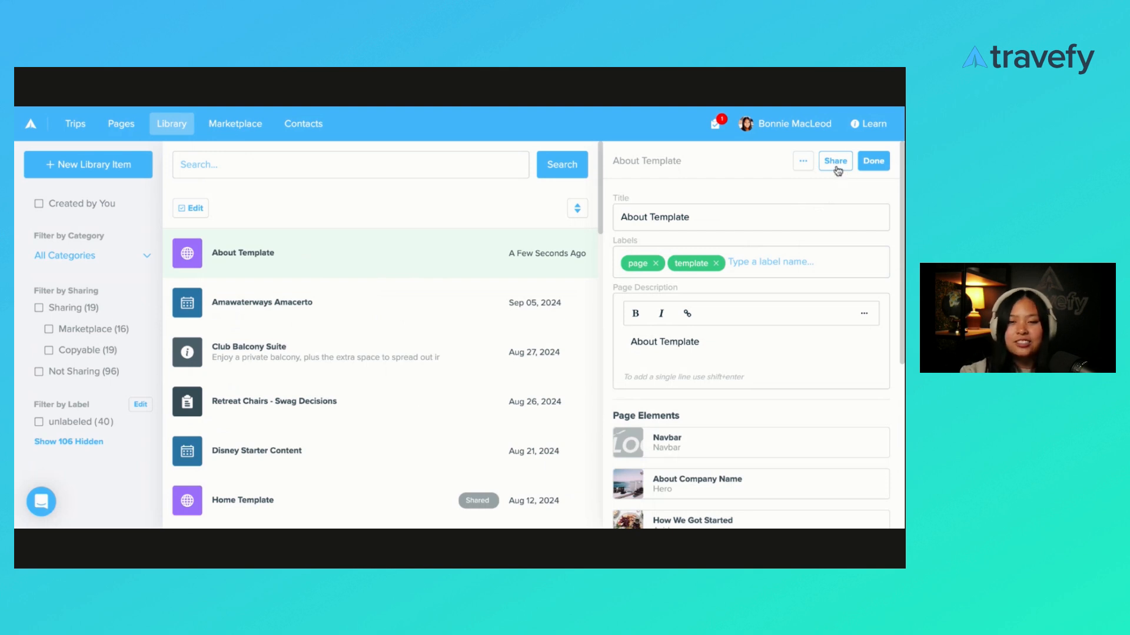
click(802, 162)
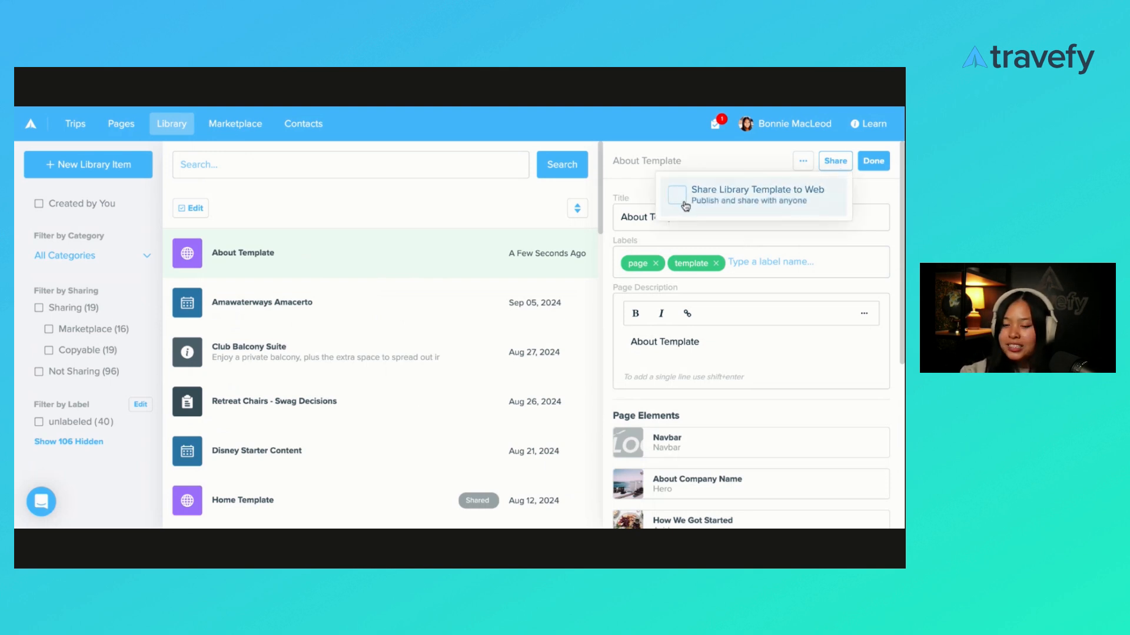
click(675, 194)
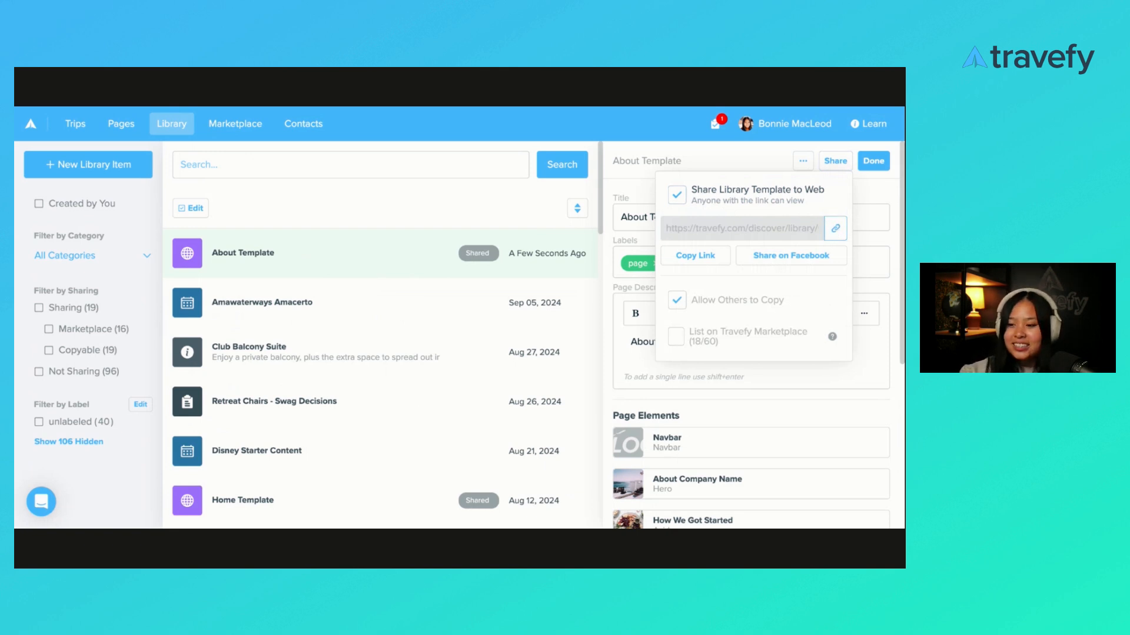
click(834, 228)
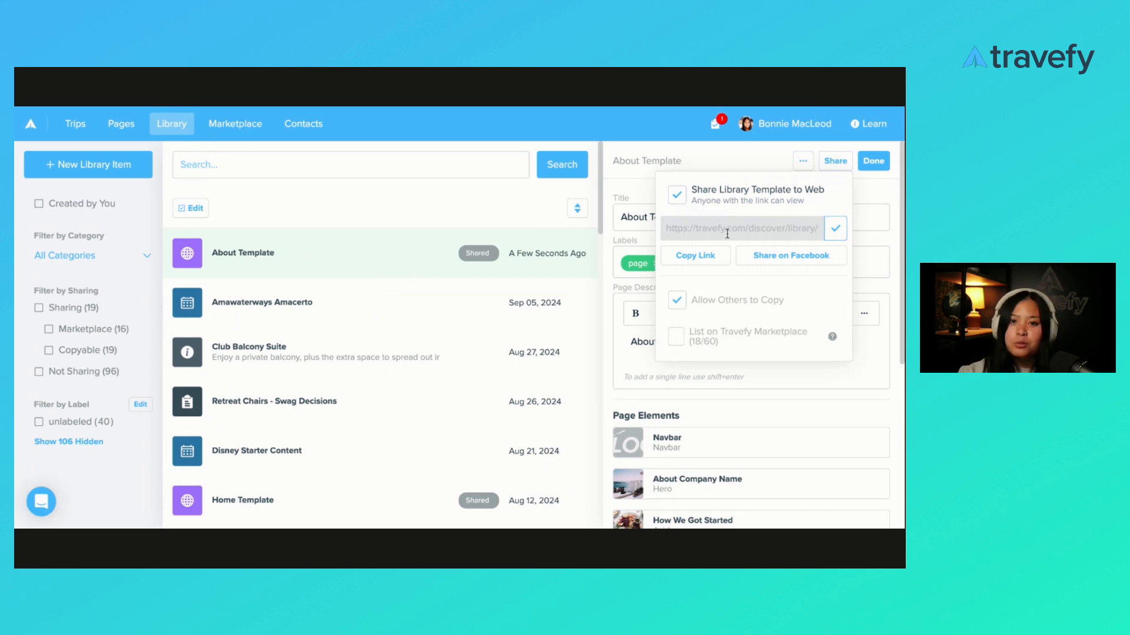
mouse_move(727, 233)
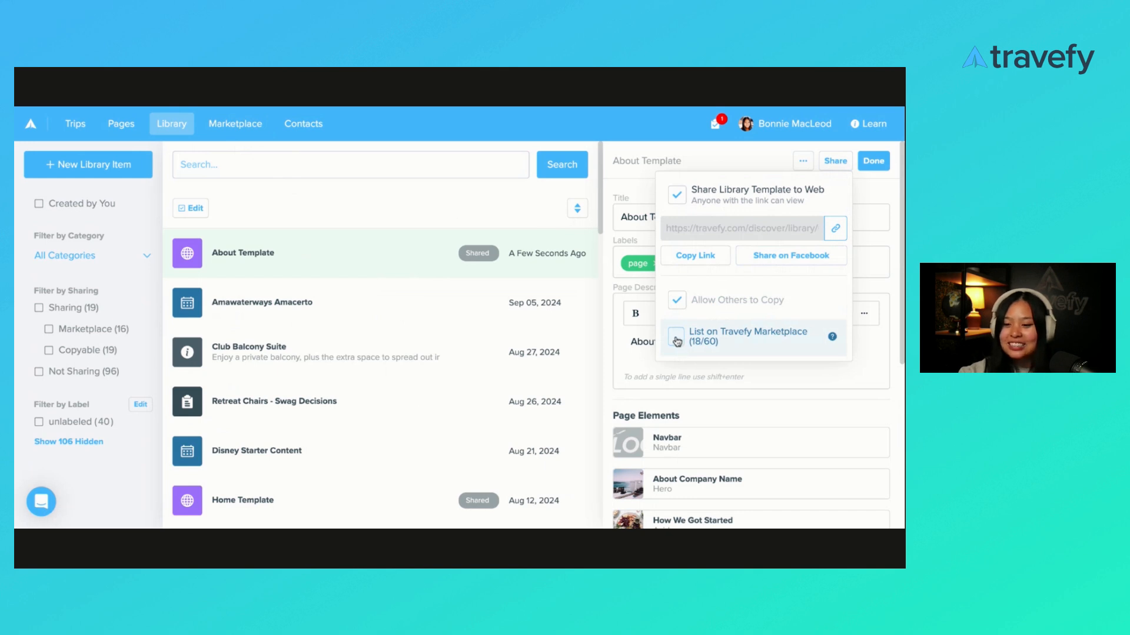
click(675, 337)
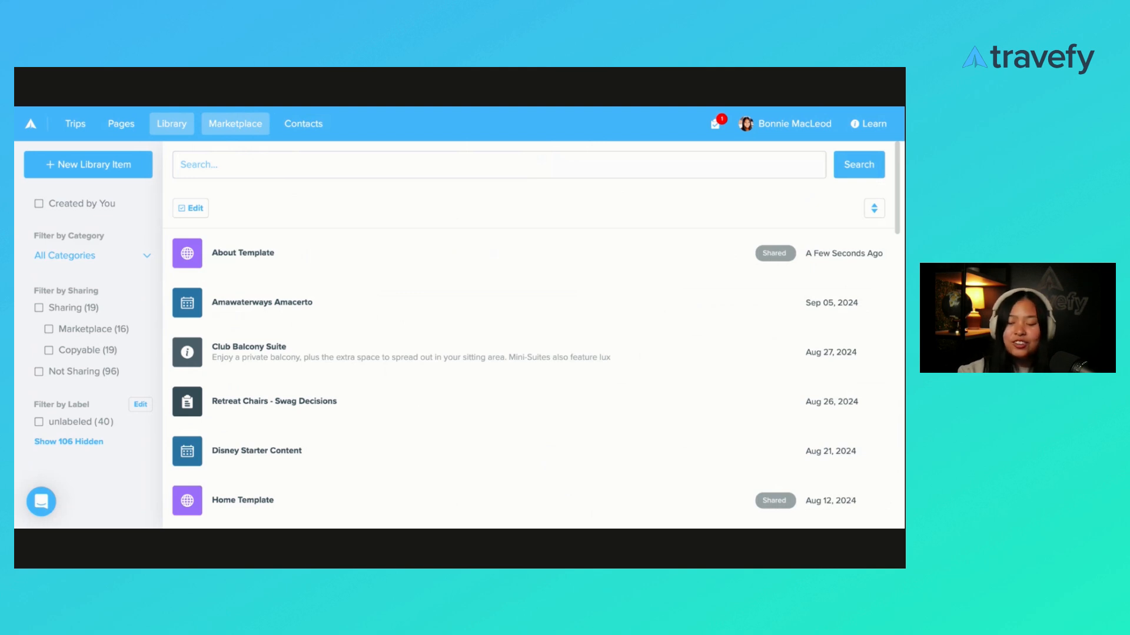
Step: Go to the Marketplace and show all Featured items
click(235, 124)
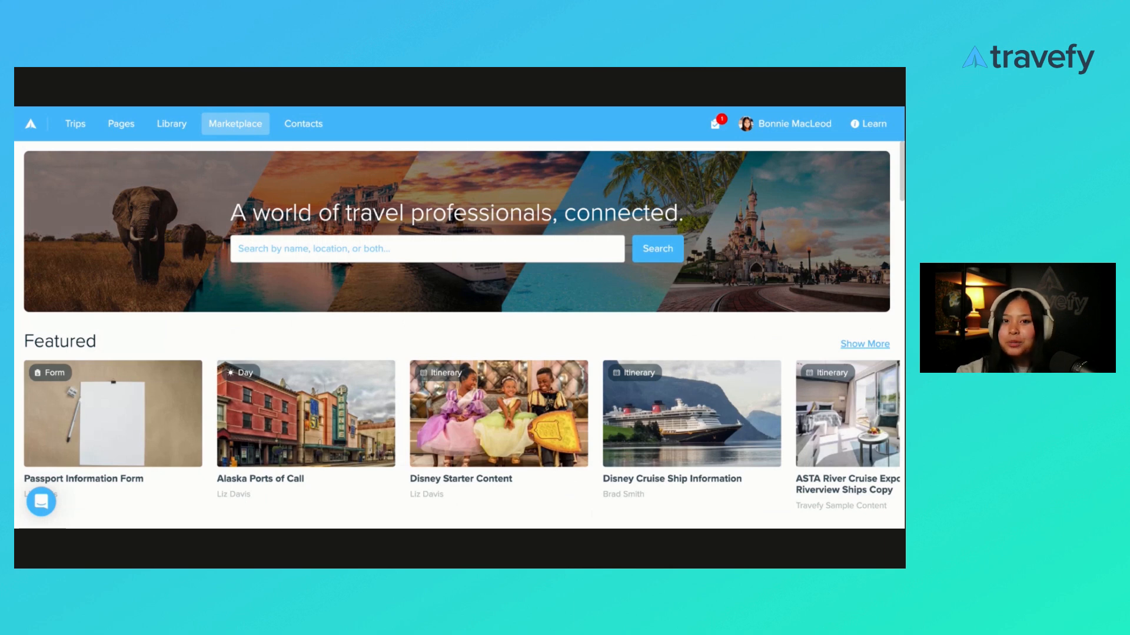
scroll(down, 3)
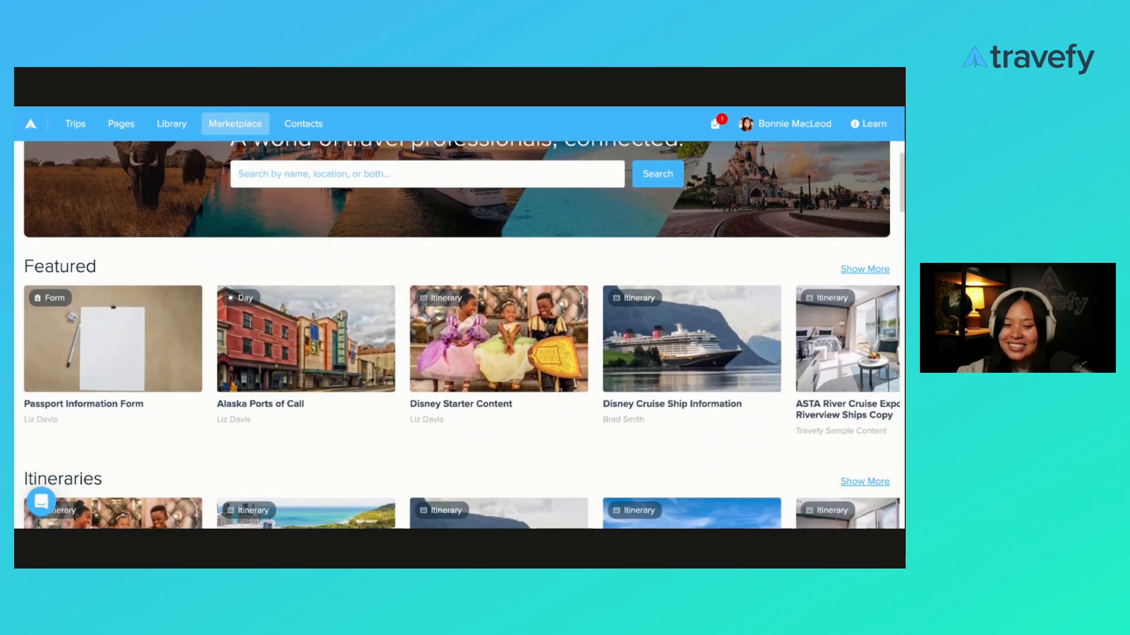
scroll(down, 3)
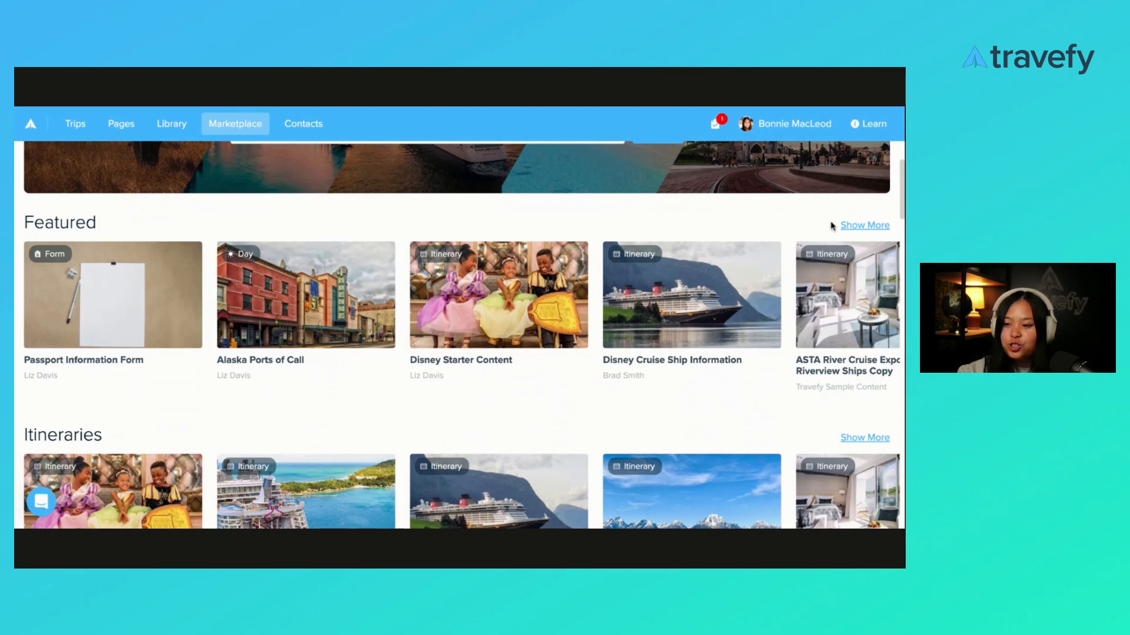
click(865, 224)
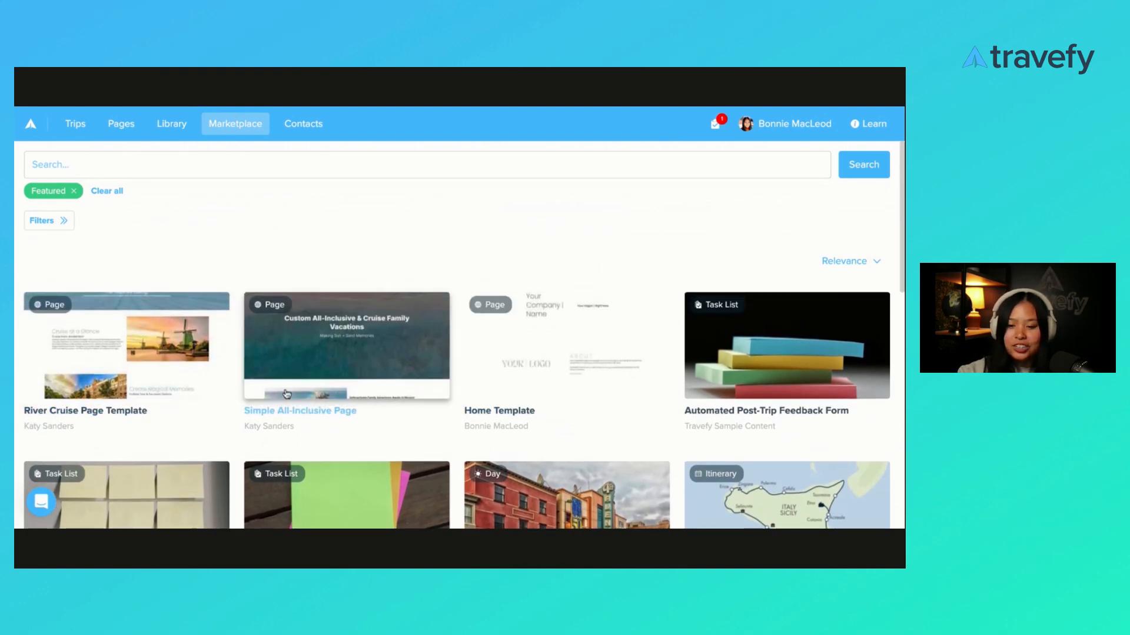
Step: Browse the featured results, then remove the Featured filter
scroll(down, 3)
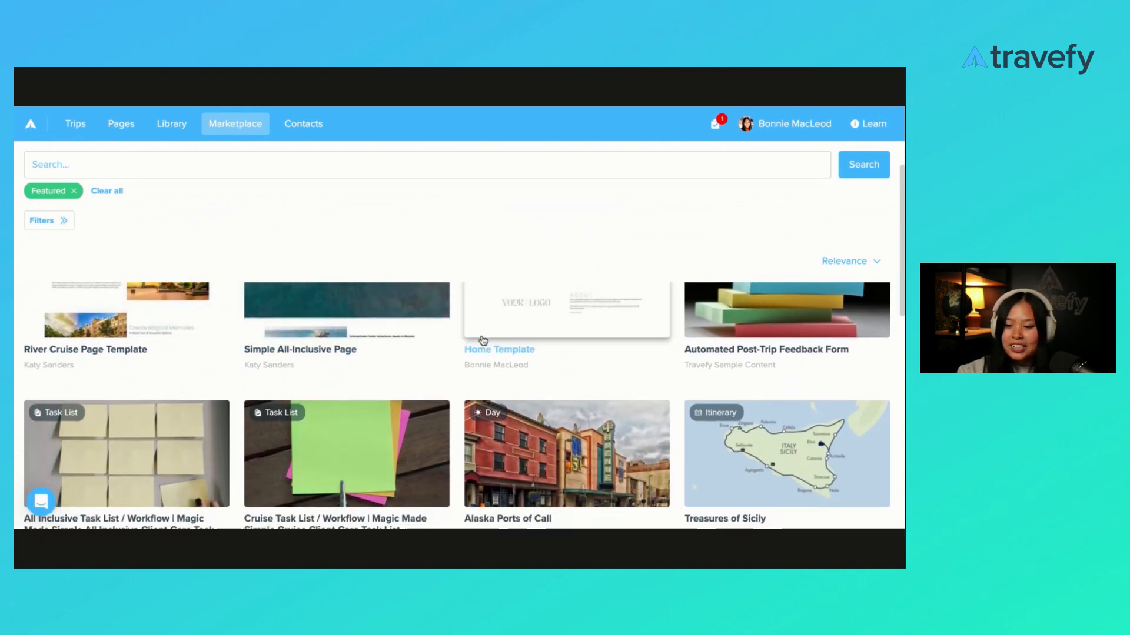
scroll(down, 3)
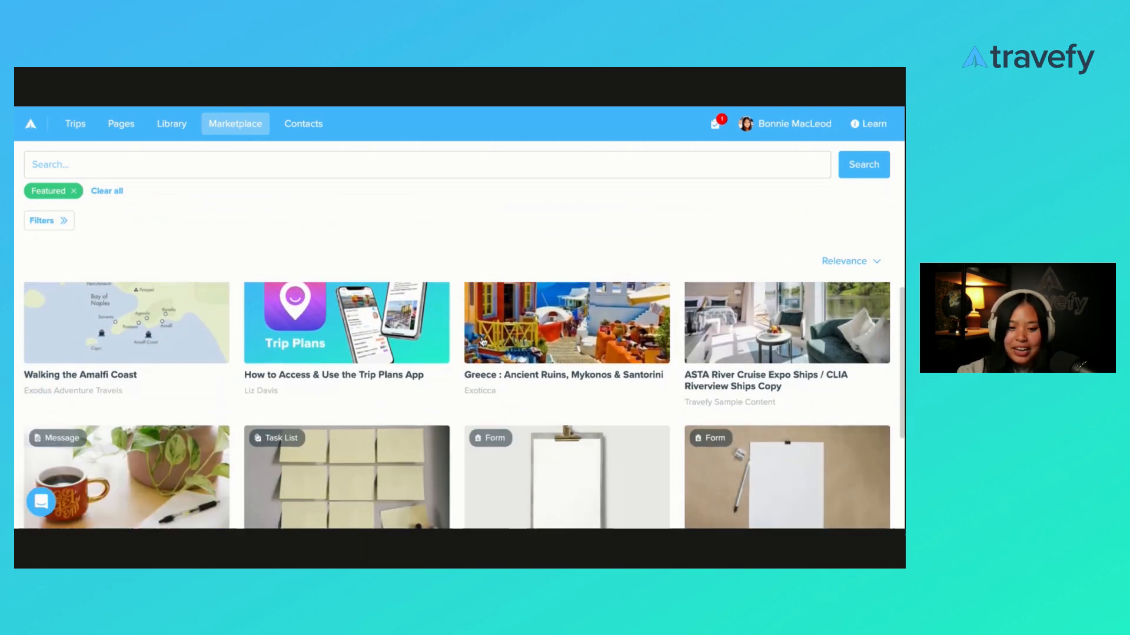
scroll(down, 3)
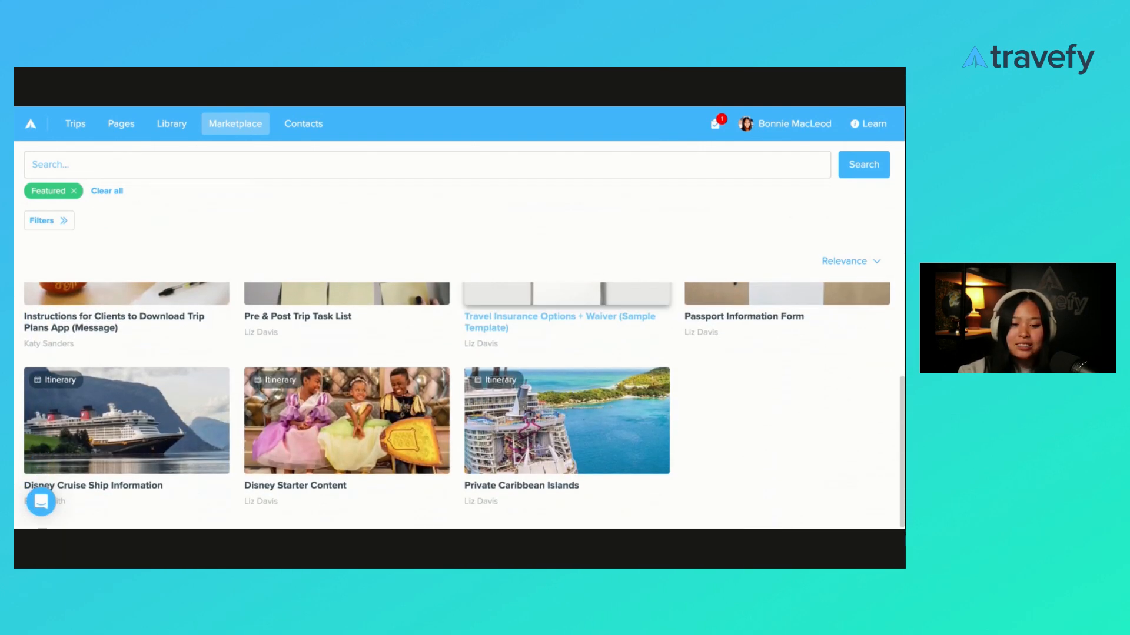
scroll(up, 3)
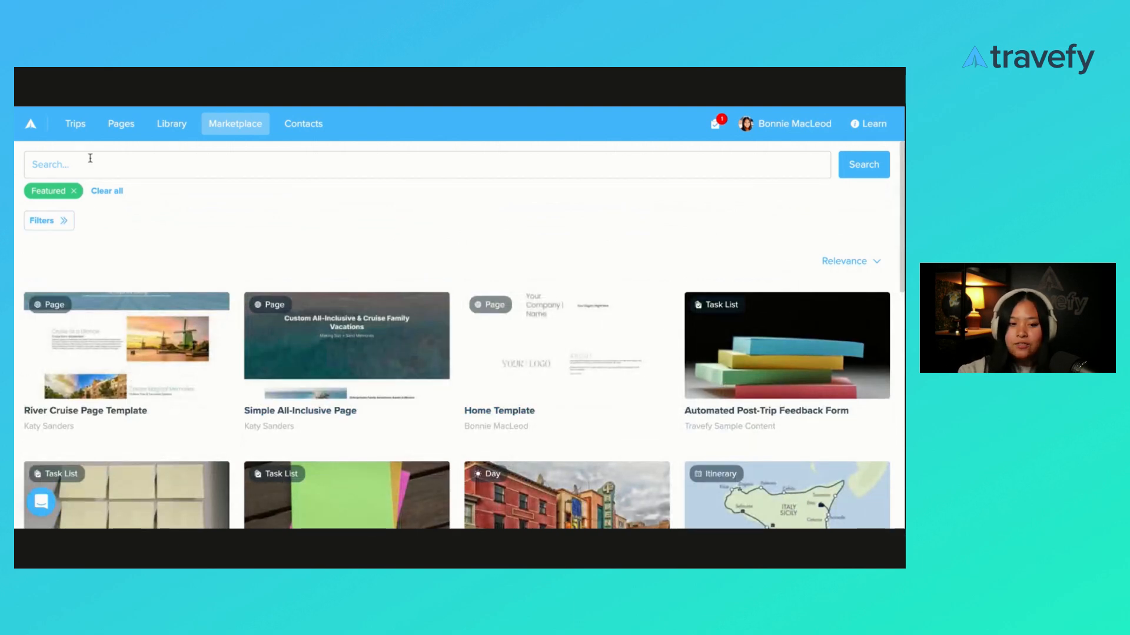
click(107, 191)
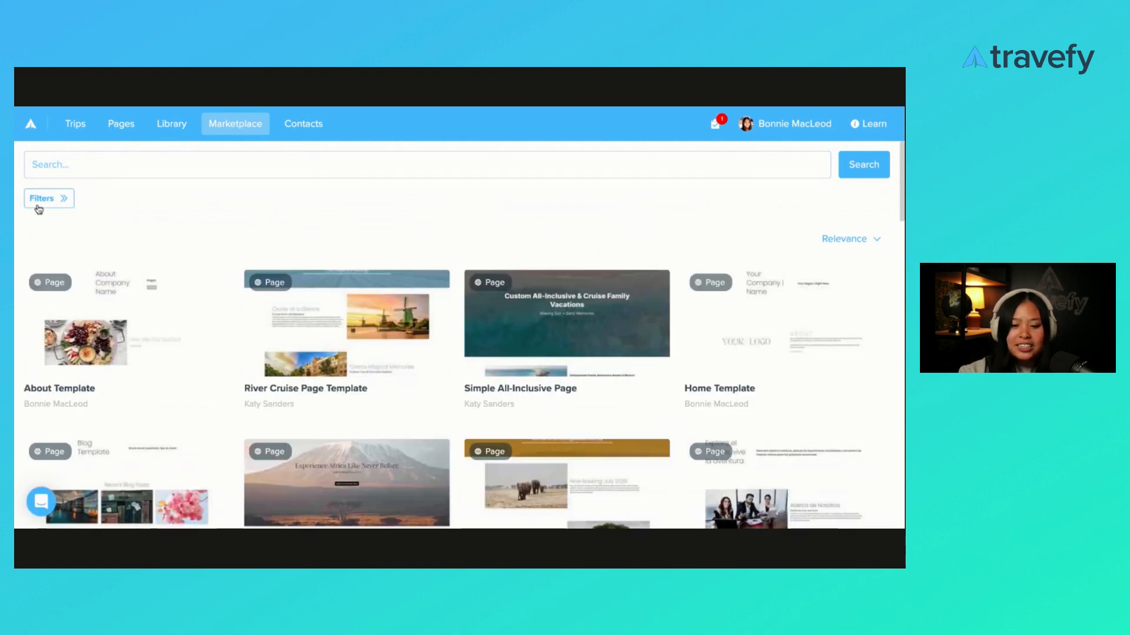
Step: Filter the Marketplace by category to show only Pages
click(41, 198)
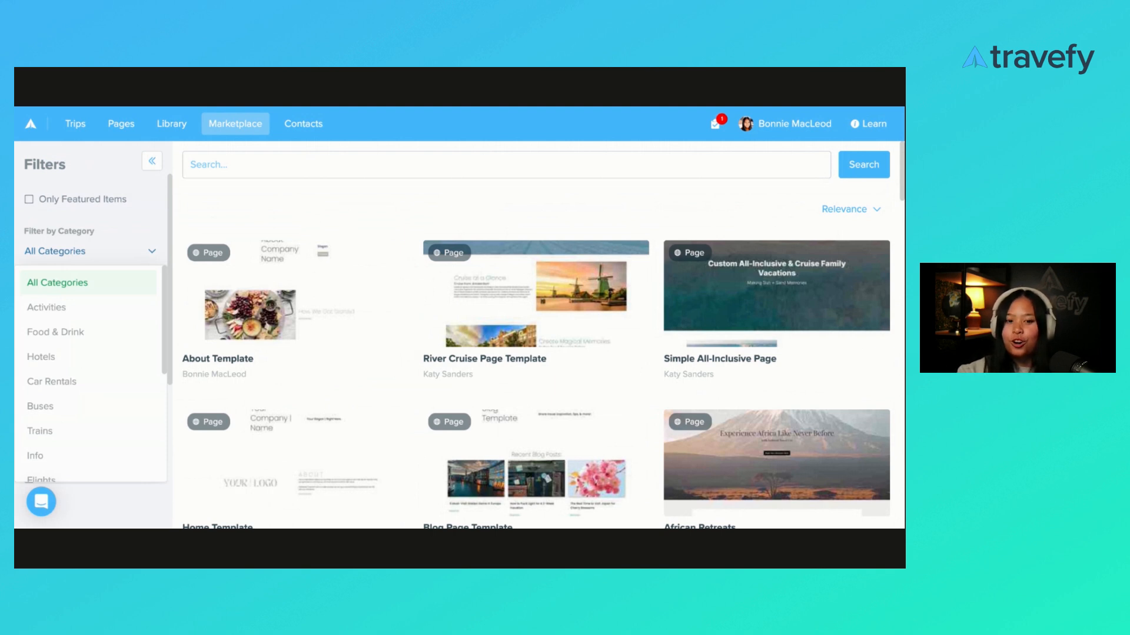
scroll(down, 3)
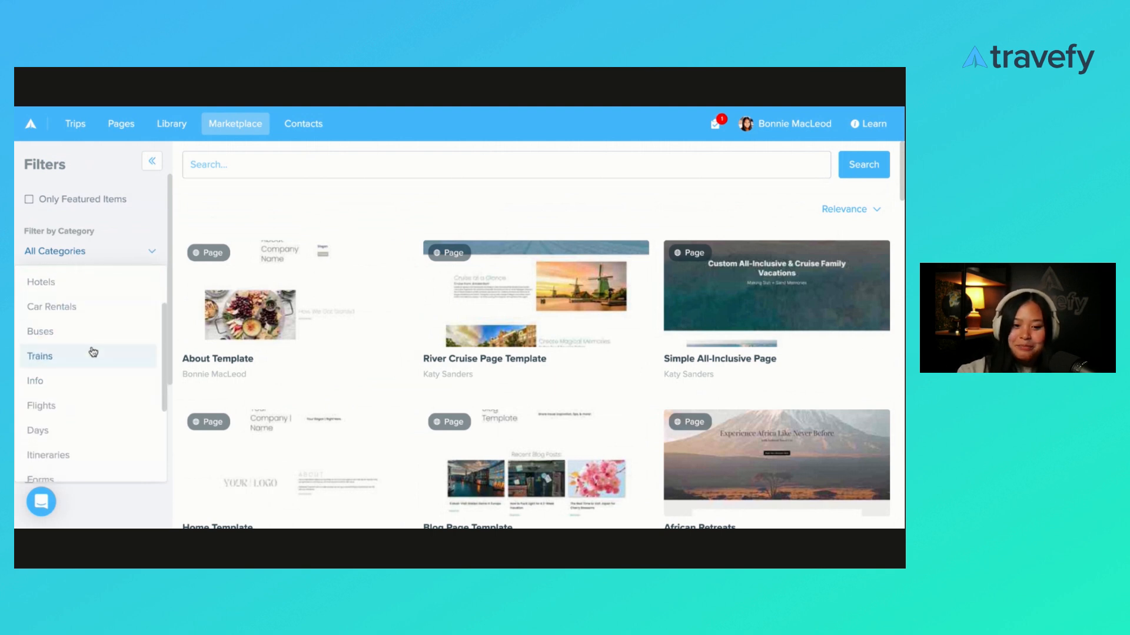
scroll(down, 3)
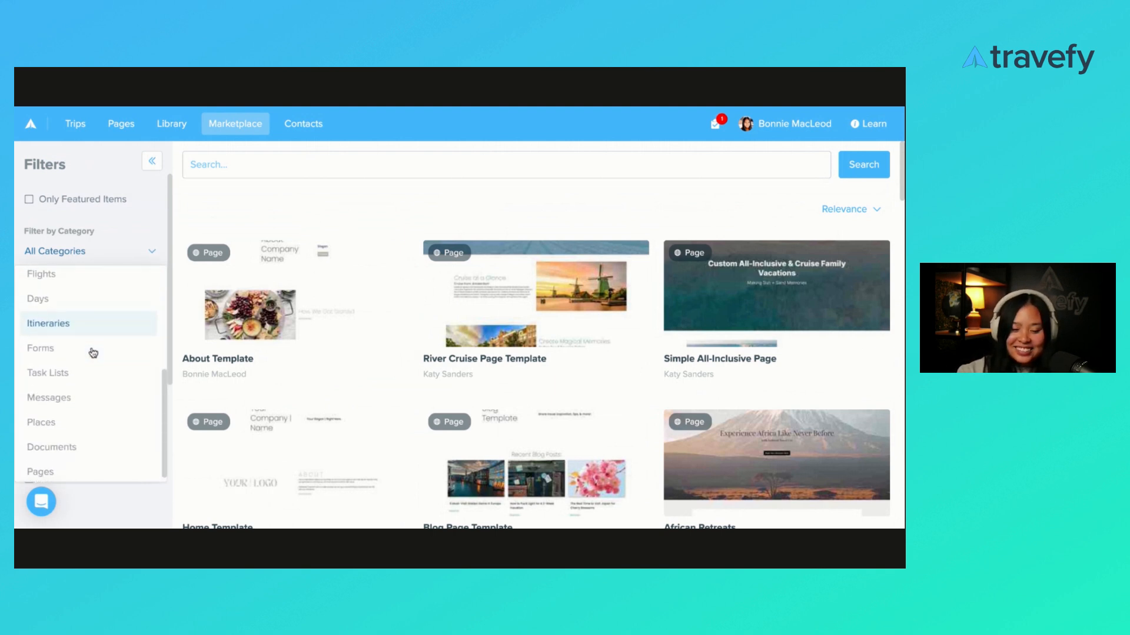
click(89, 251)
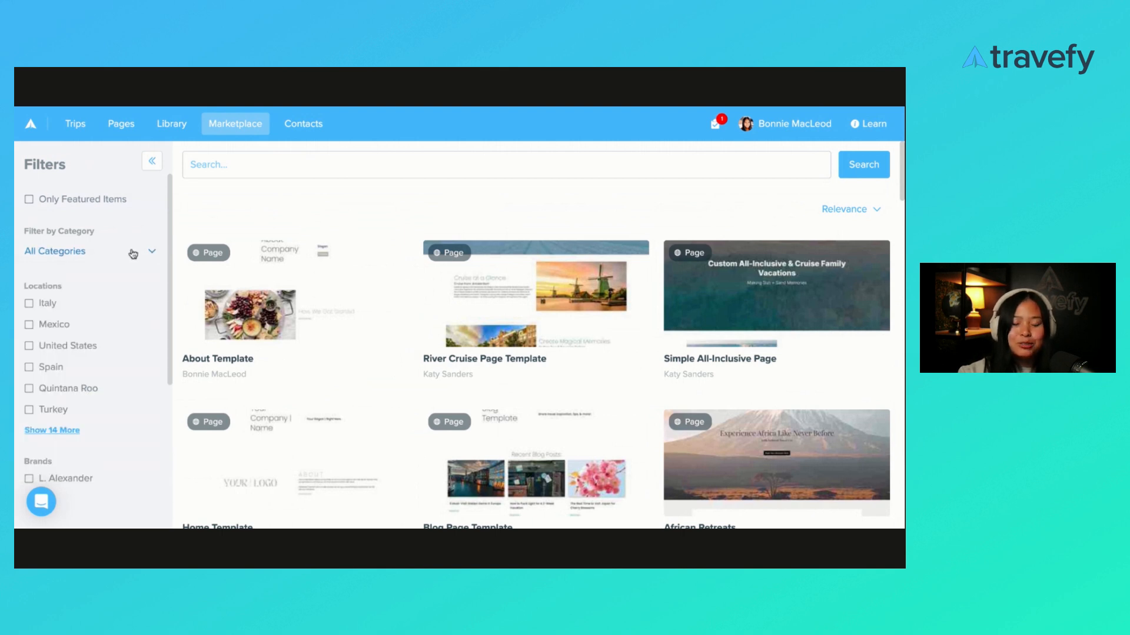
click(90, 251)
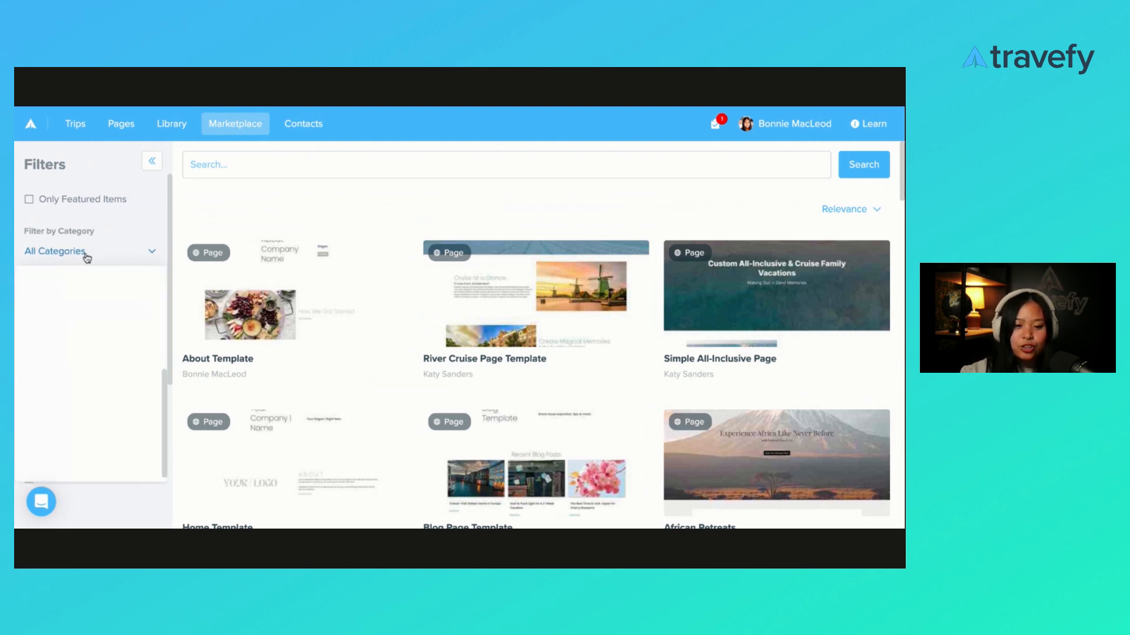
click(88, 251)
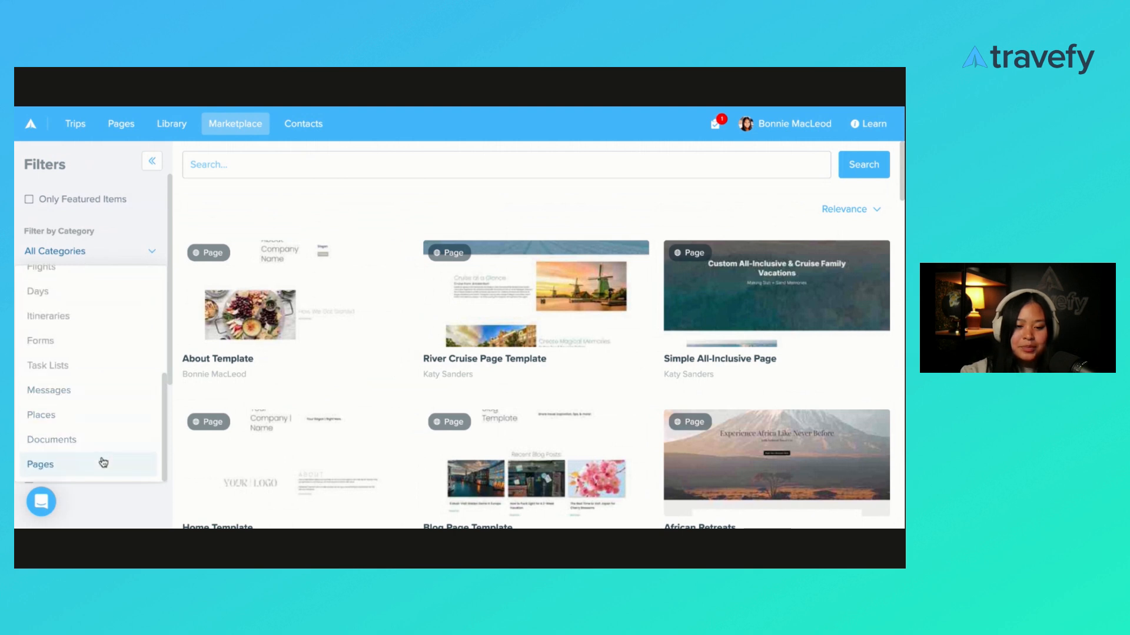
click(40, 464)
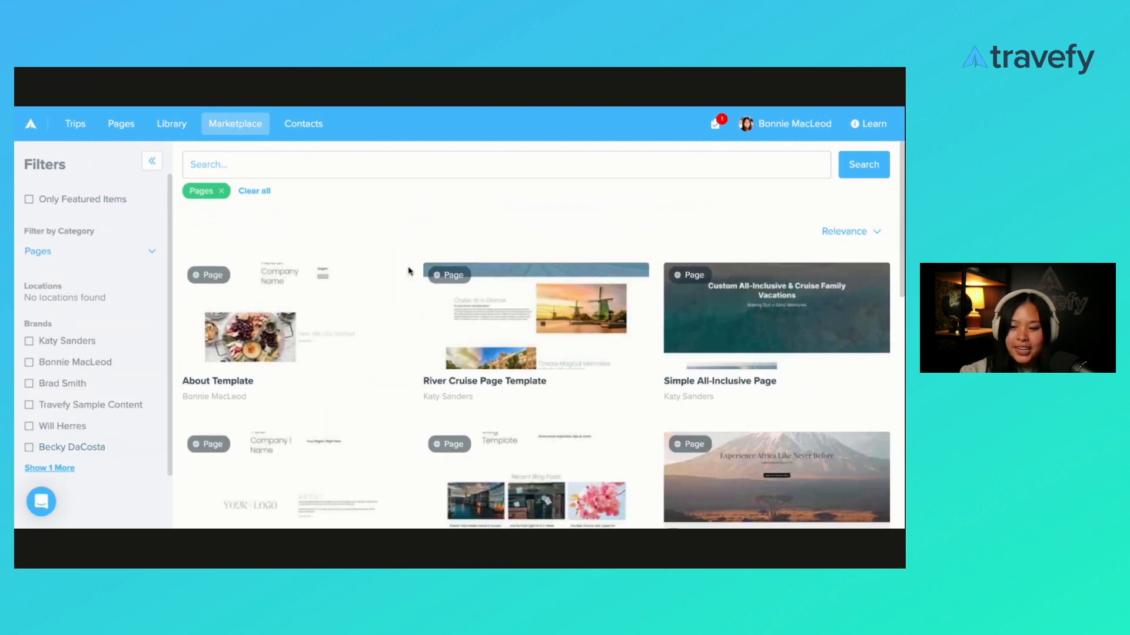
Step: Find the African Retreats page among the results and view its details
scroll(down, 3)
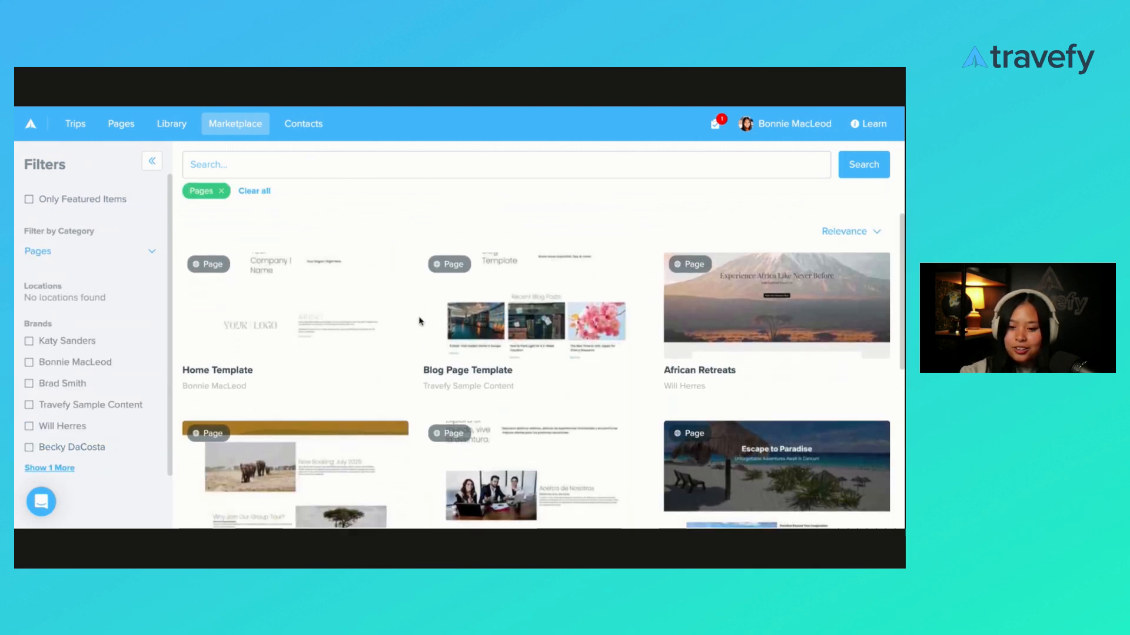
mouse_move(706, 334)
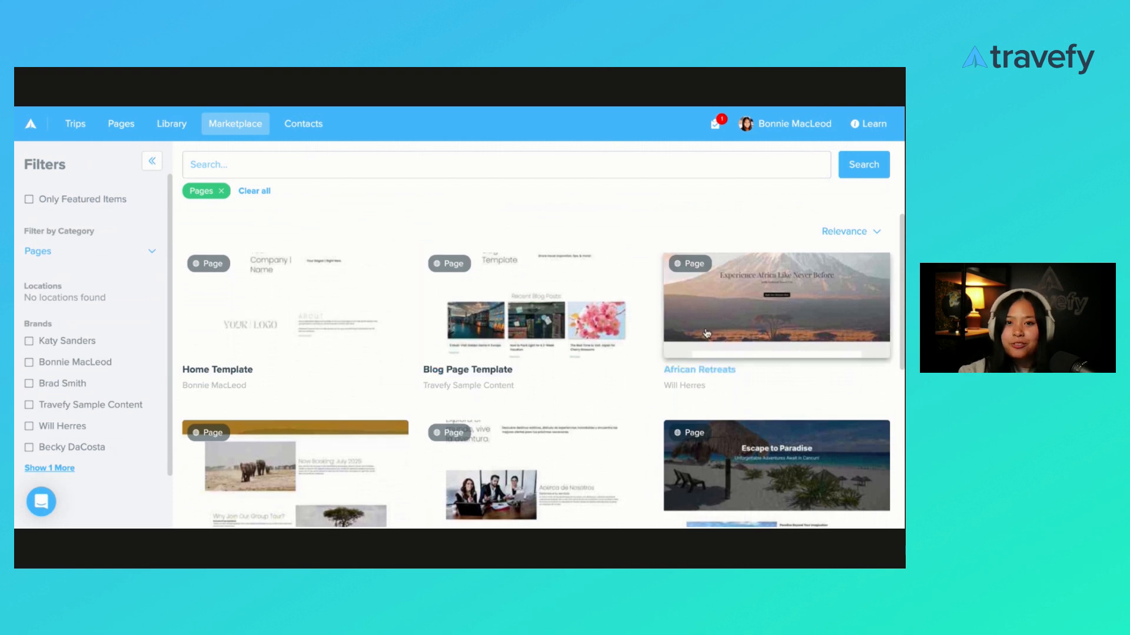
mouse_move(550, 355)
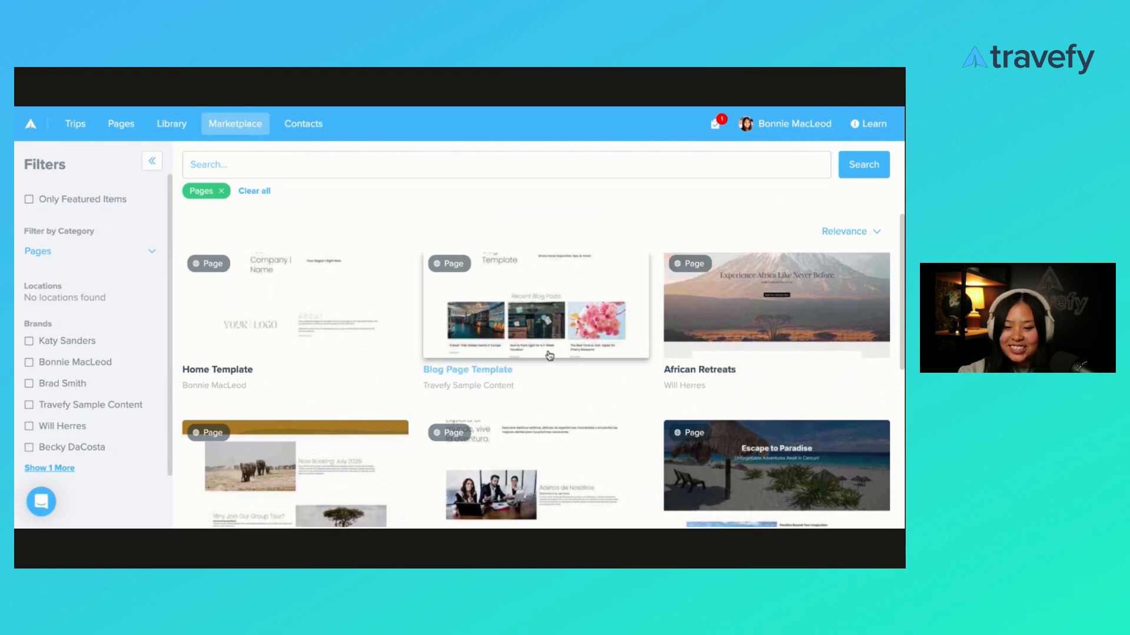
scroll(down, 3)
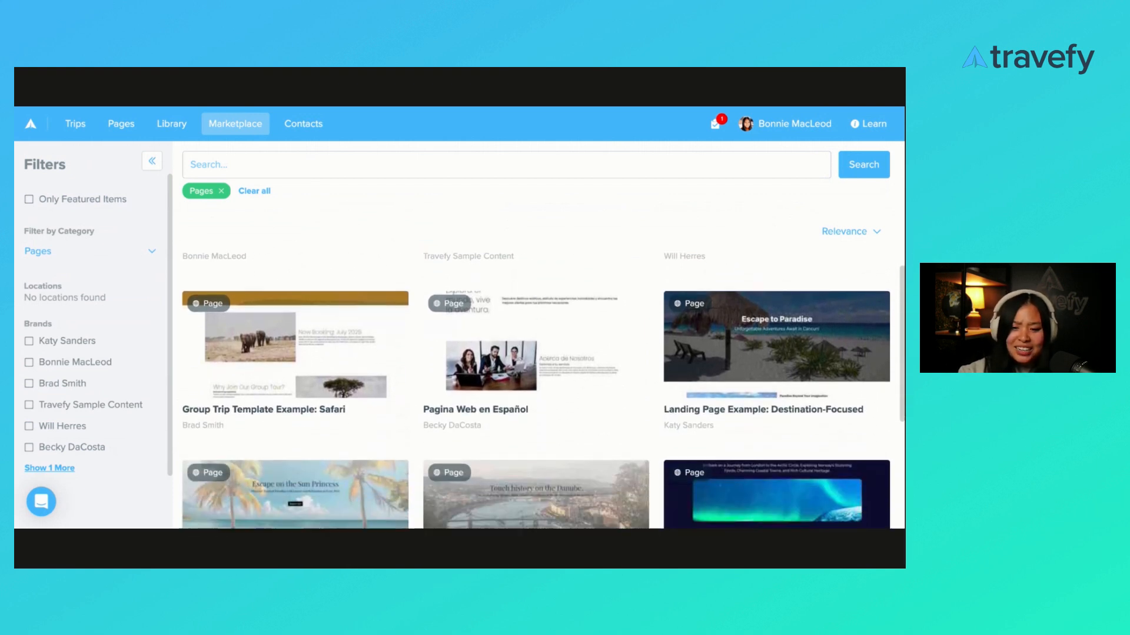
scroll(down, 3)
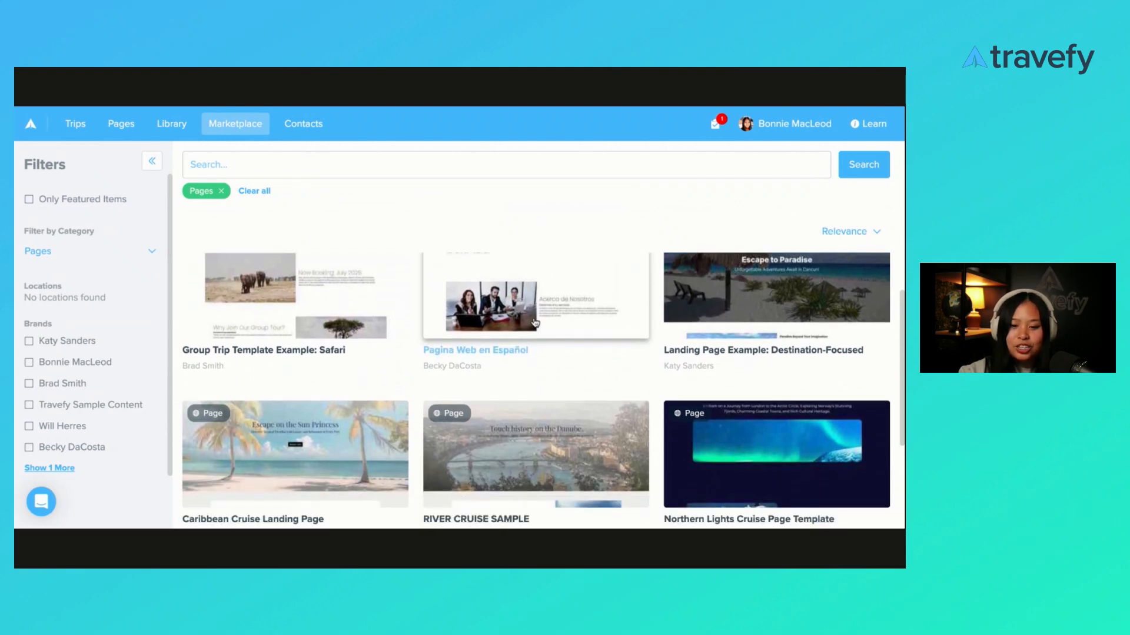
scroll(up, 3)
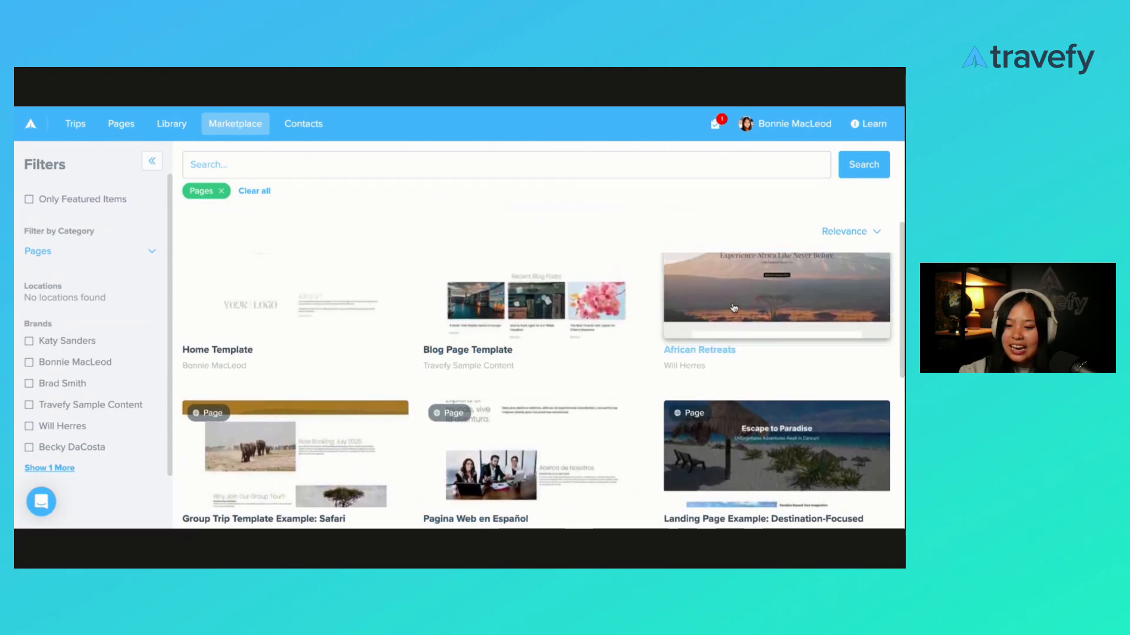
click(775, 295)
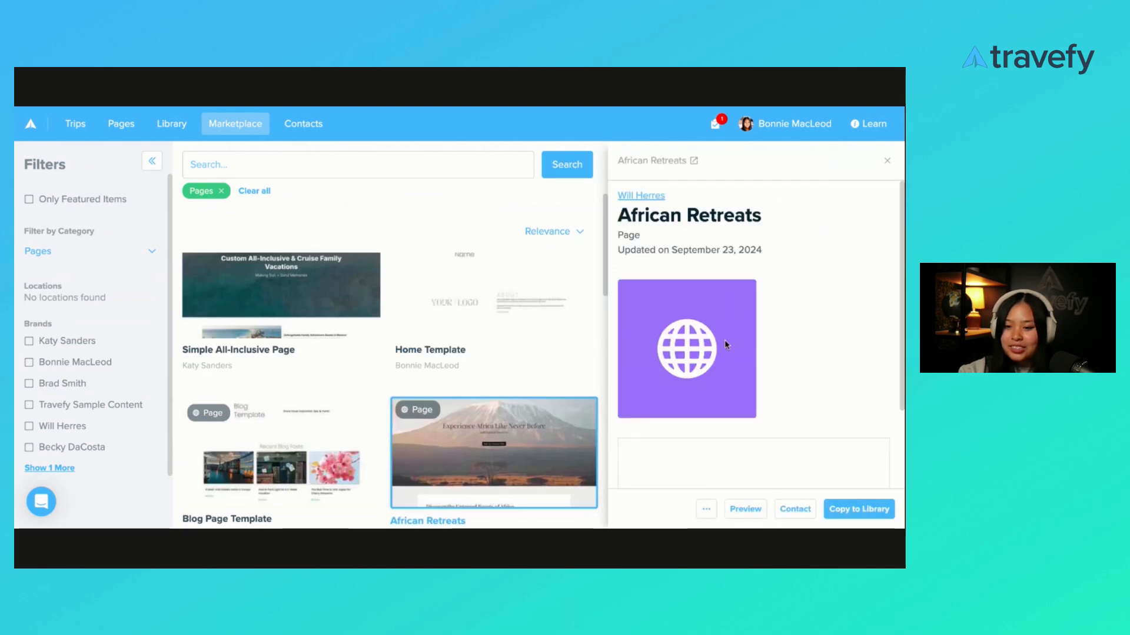
mouse_move(807, 409)
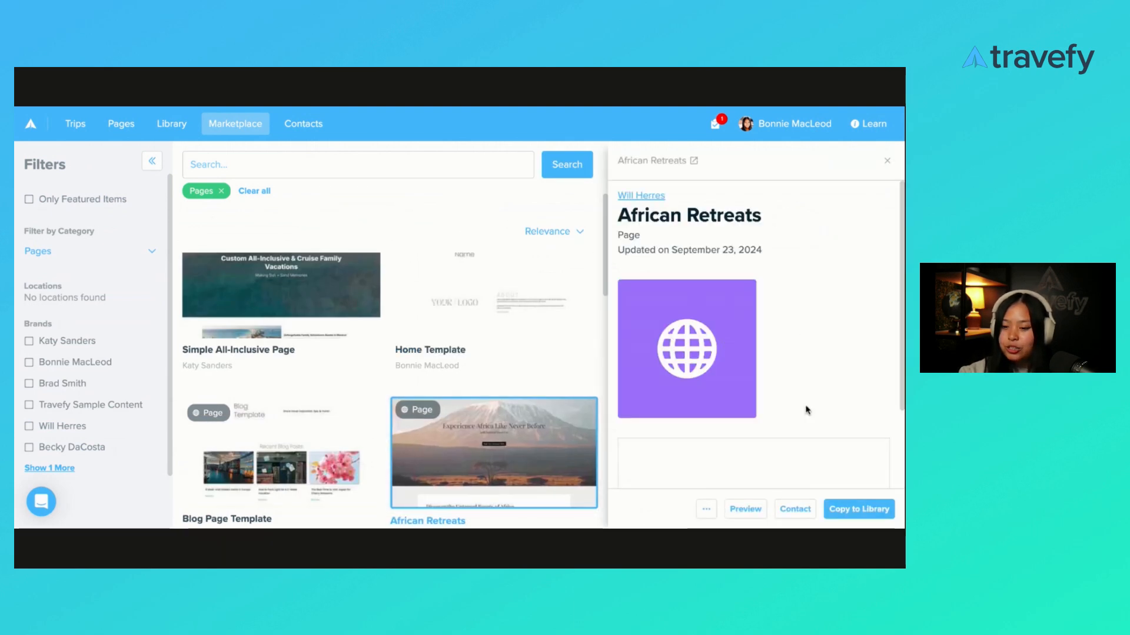
Step: Look through the African Retreats preview and copy it to the library
scroll(down, 3)
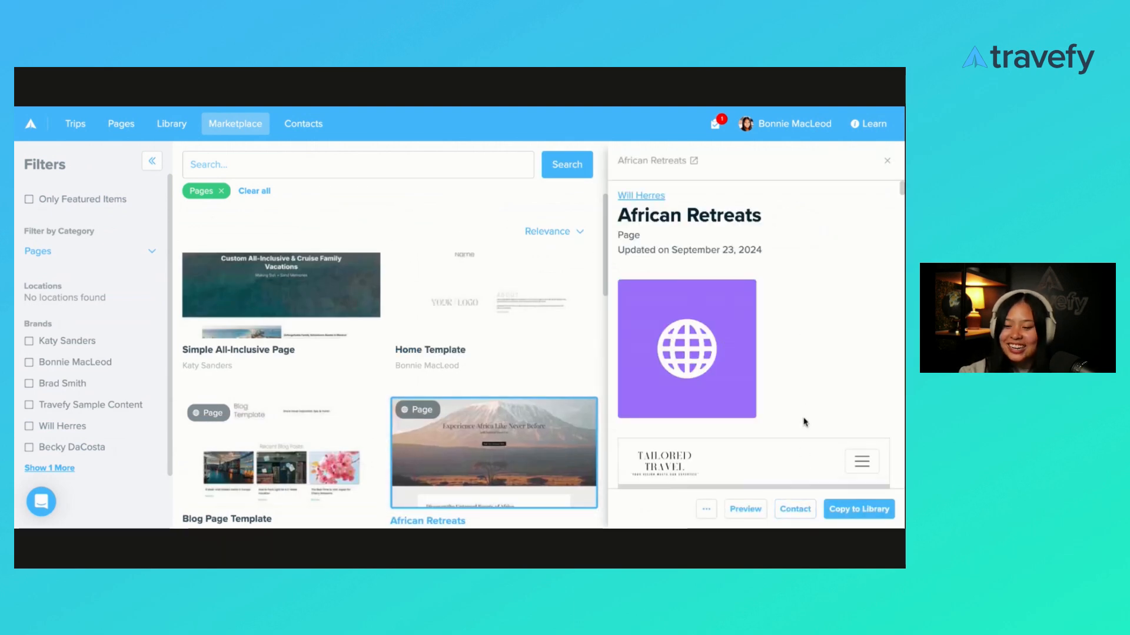
scroll(down, 3)
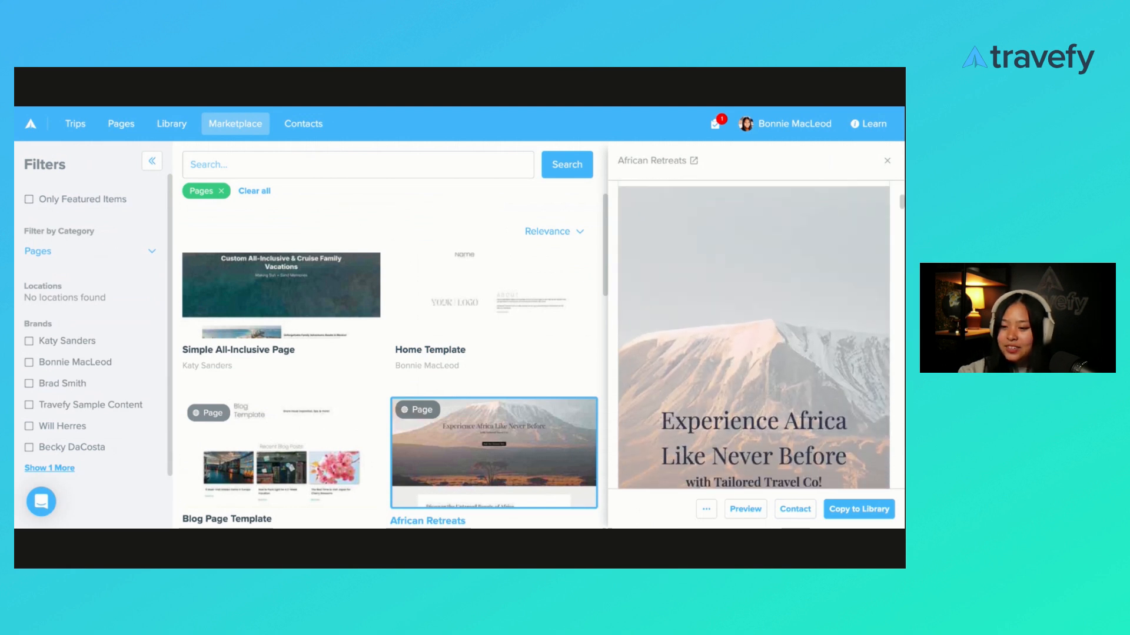
scroll(down, 3)
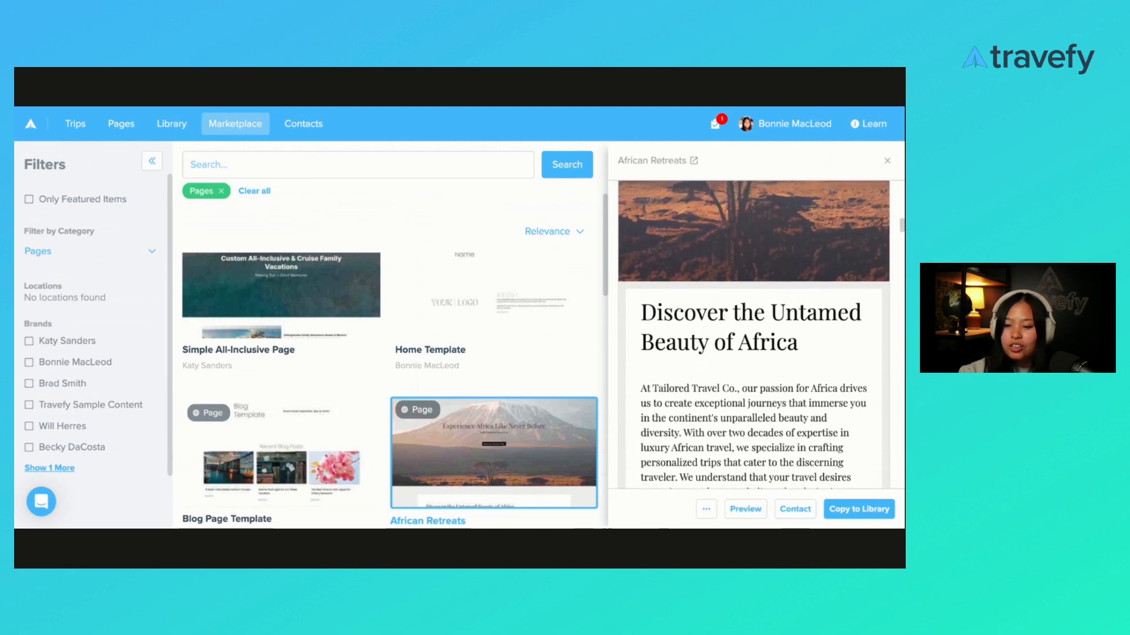
scroll(down, 3)
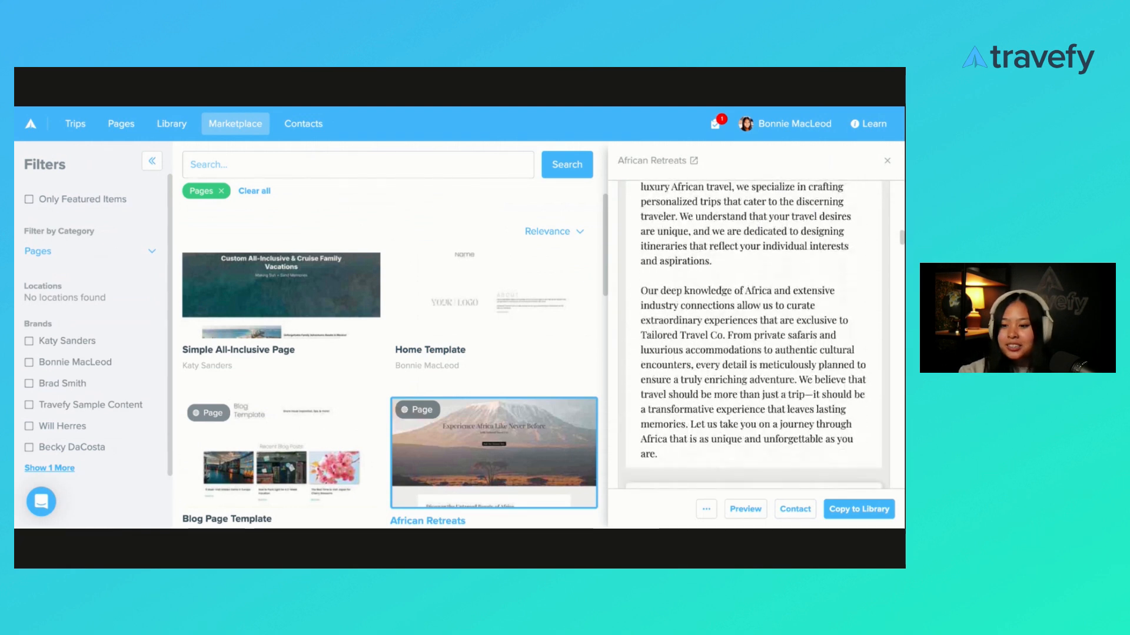
scroll(down, 3)
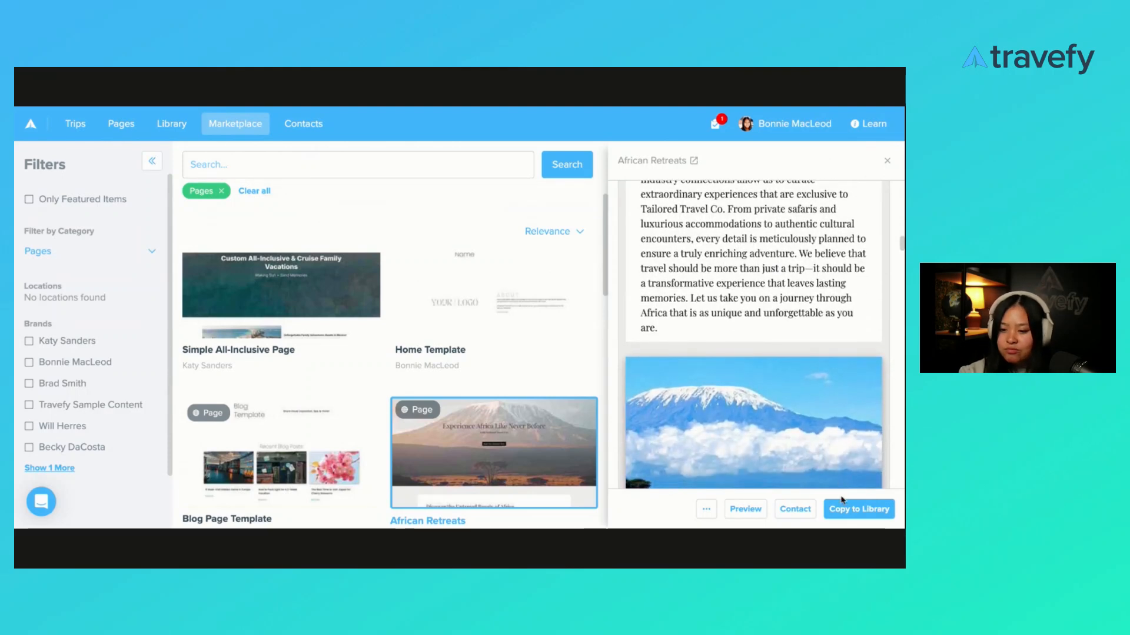
click(857, 508)
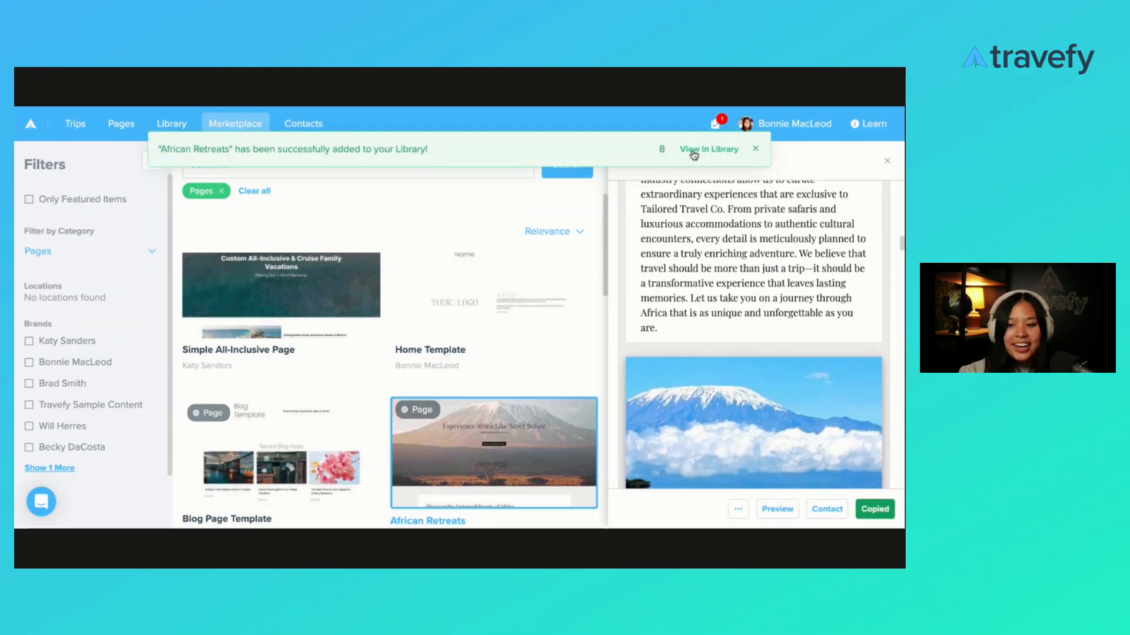
Step: Dismiss the added-to-library notice and go to the library of saved items
click(754, 148)
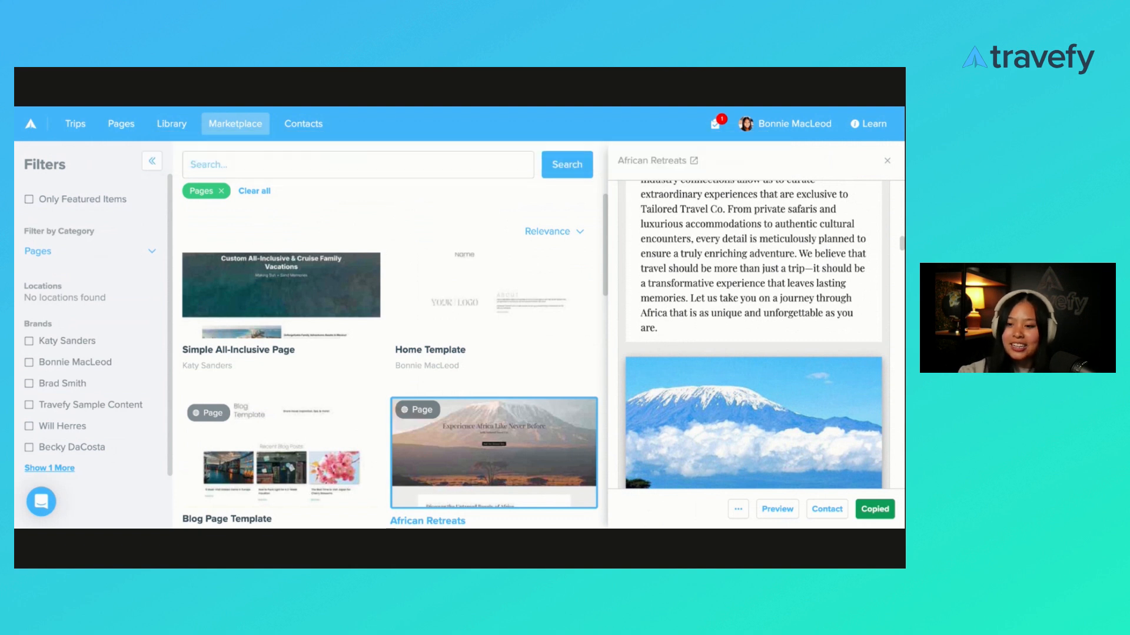
mouse_move(472, 139)
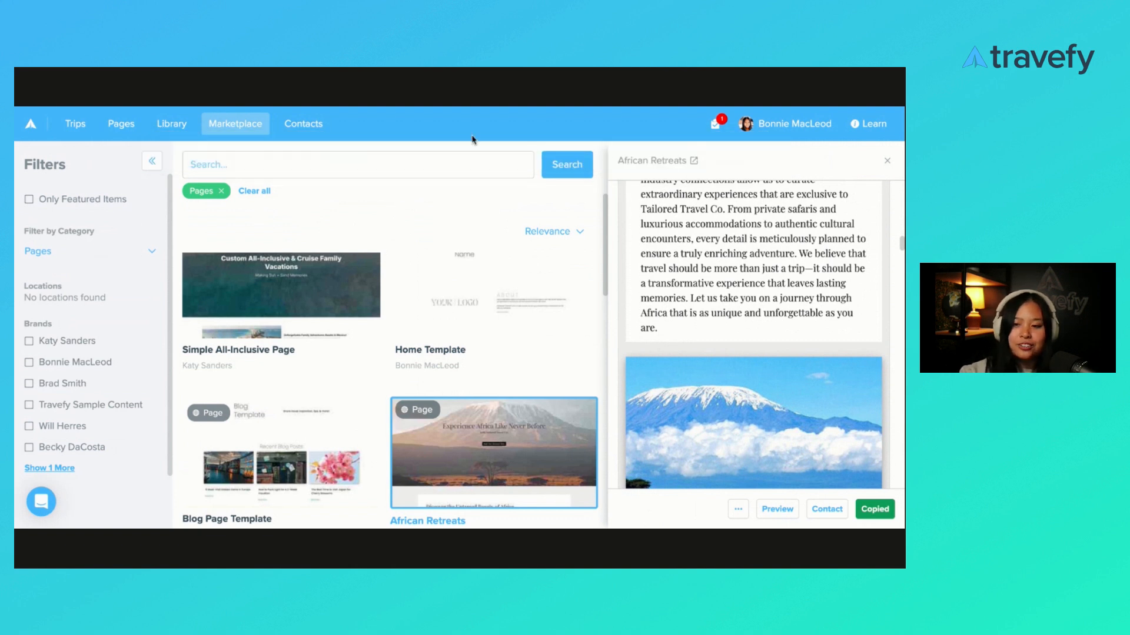
mouse_move(172, 123)
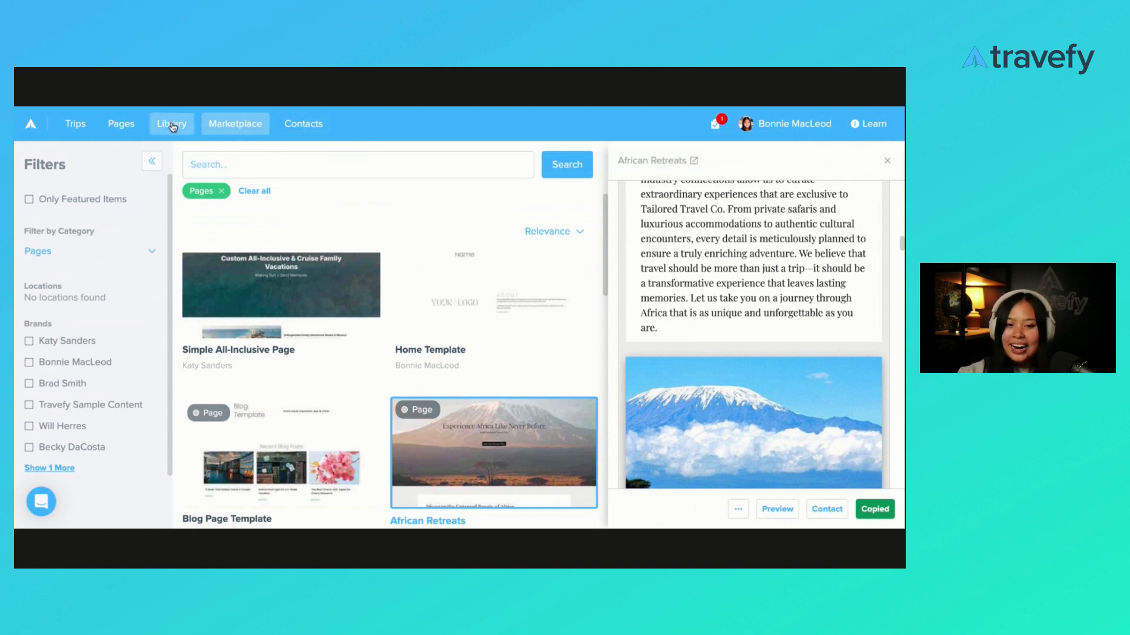
click(172, 124)
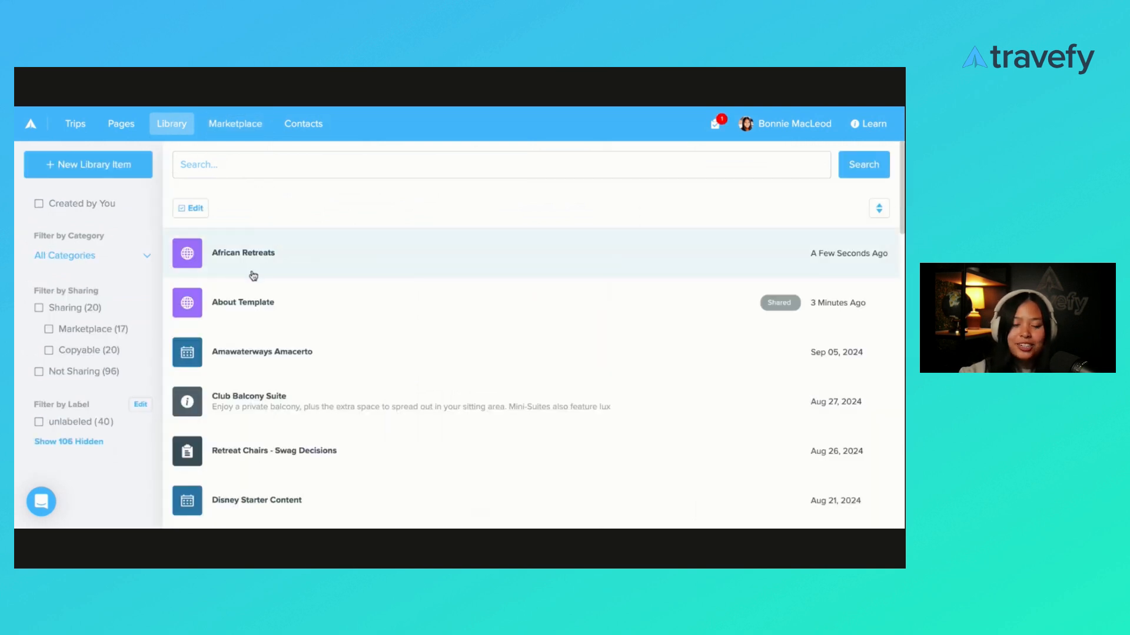
Step: Review the African Retreats library item's details (Navbar and Africa hero elements), then dismiss them
click(242, 251)
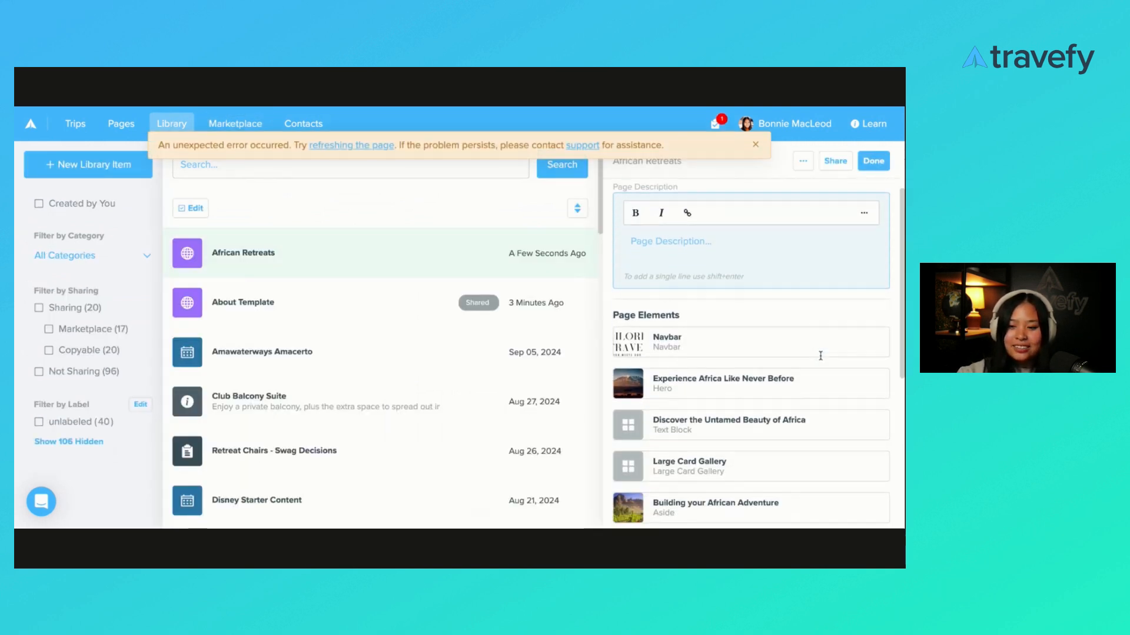
click(872, 160)
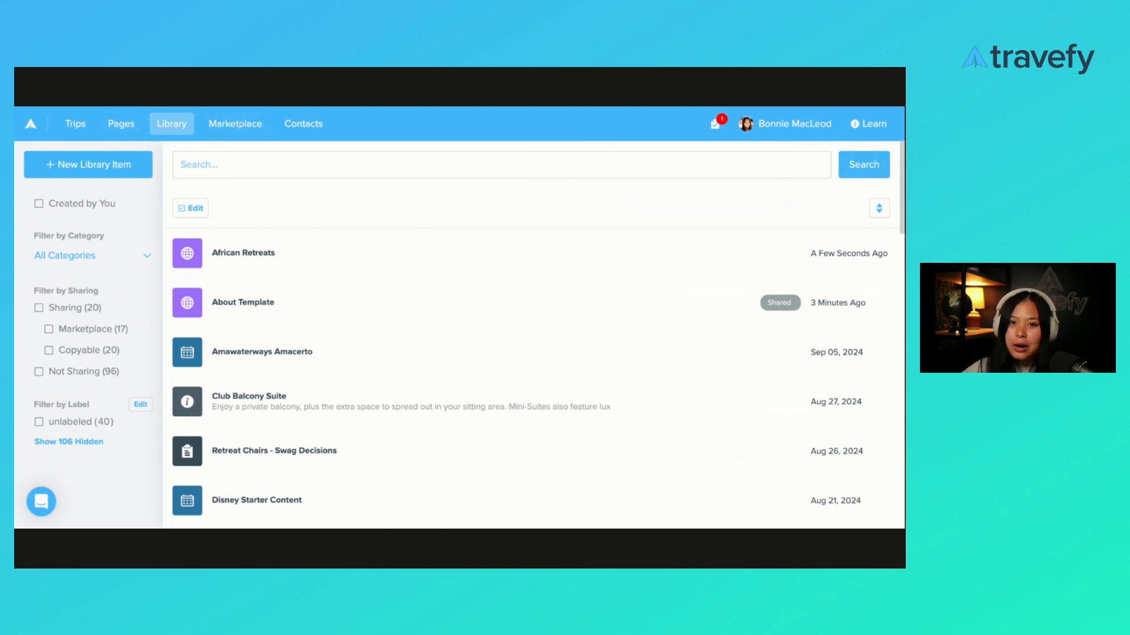
mouse_move(275, 319)
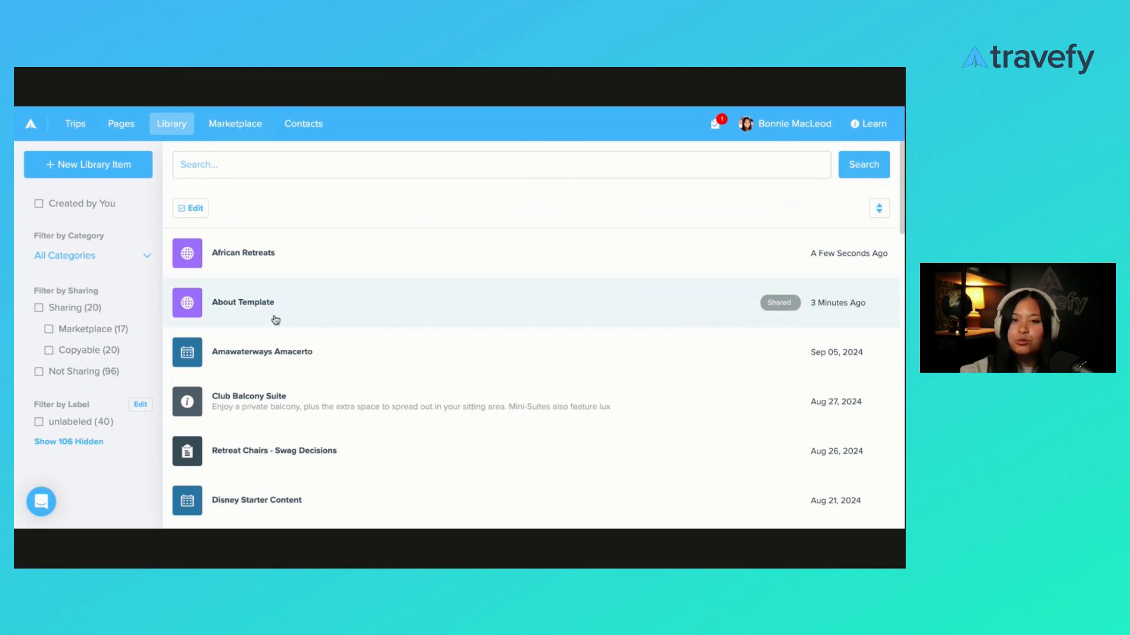
mouse_move(232, 249)
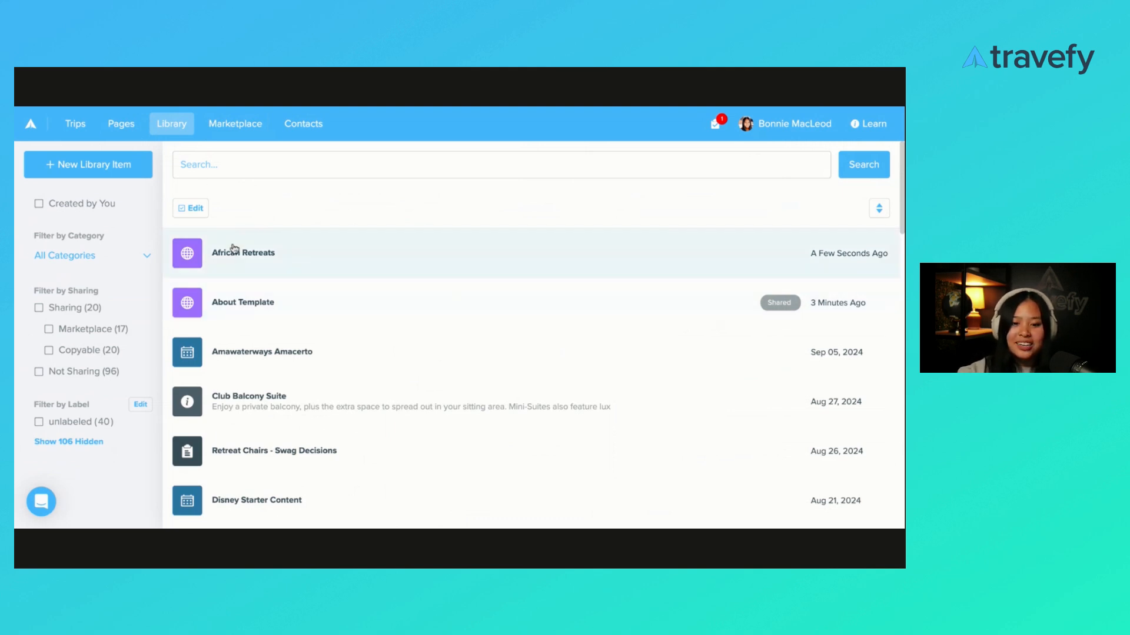
mouse_move(237, 267)
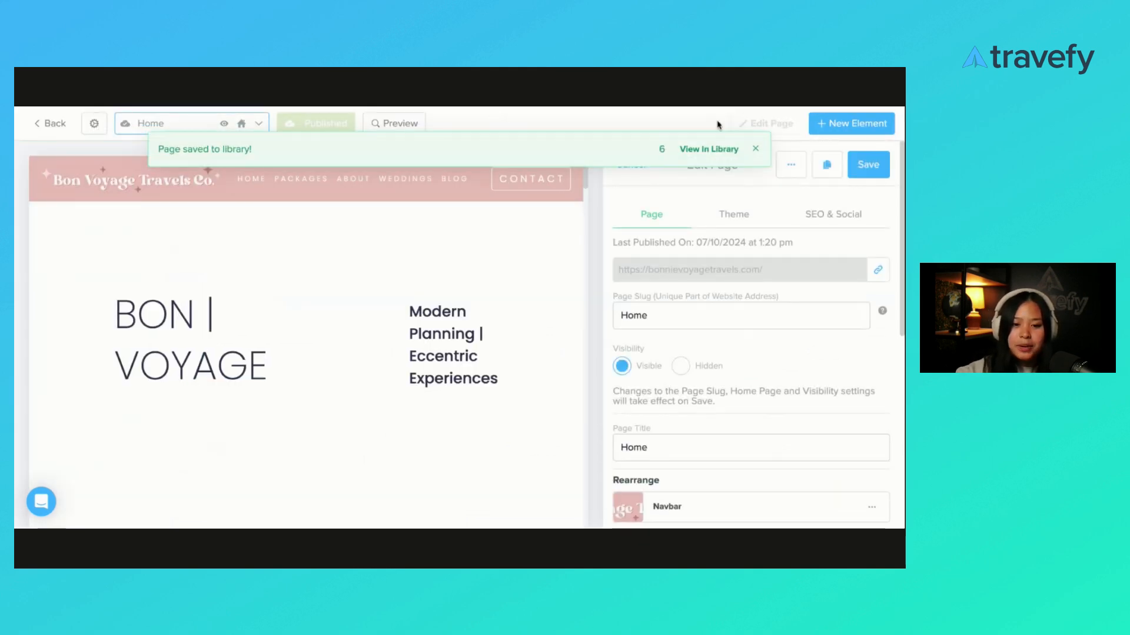
Step: Add a new website page via Create From Library using the African Retreats copy
click(258, 123)
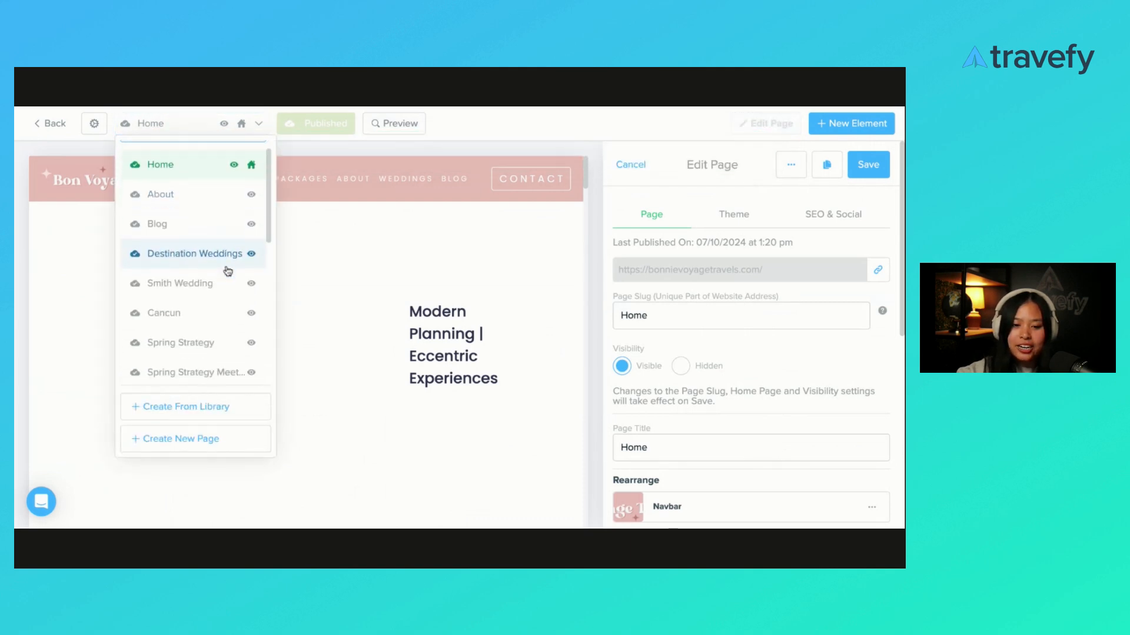
scroll(down, 3)
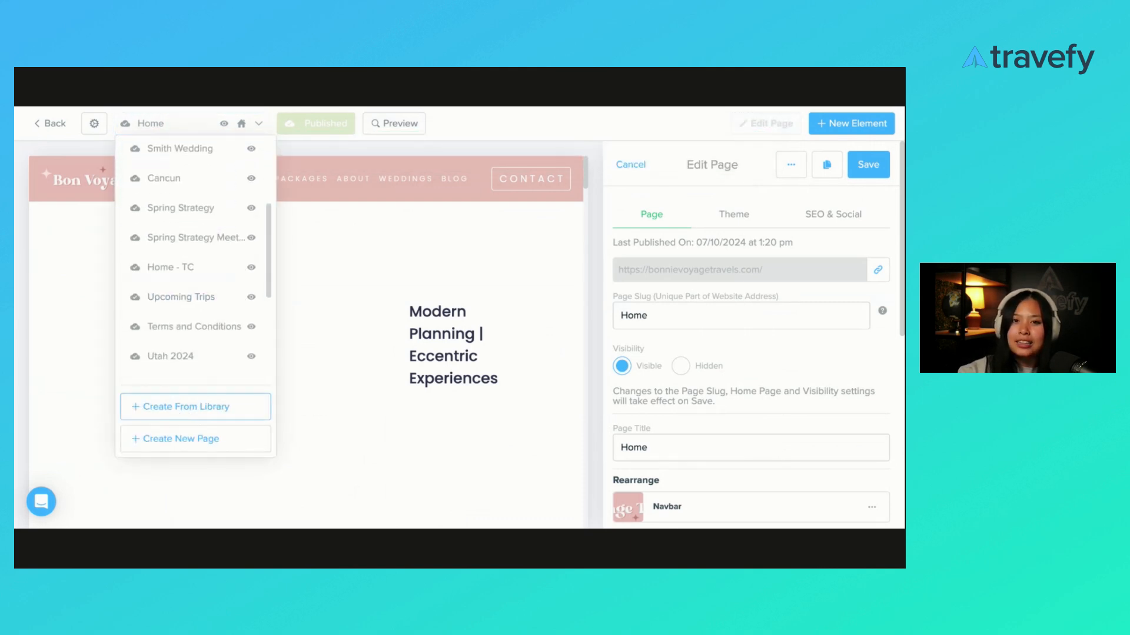
click(186, 406)
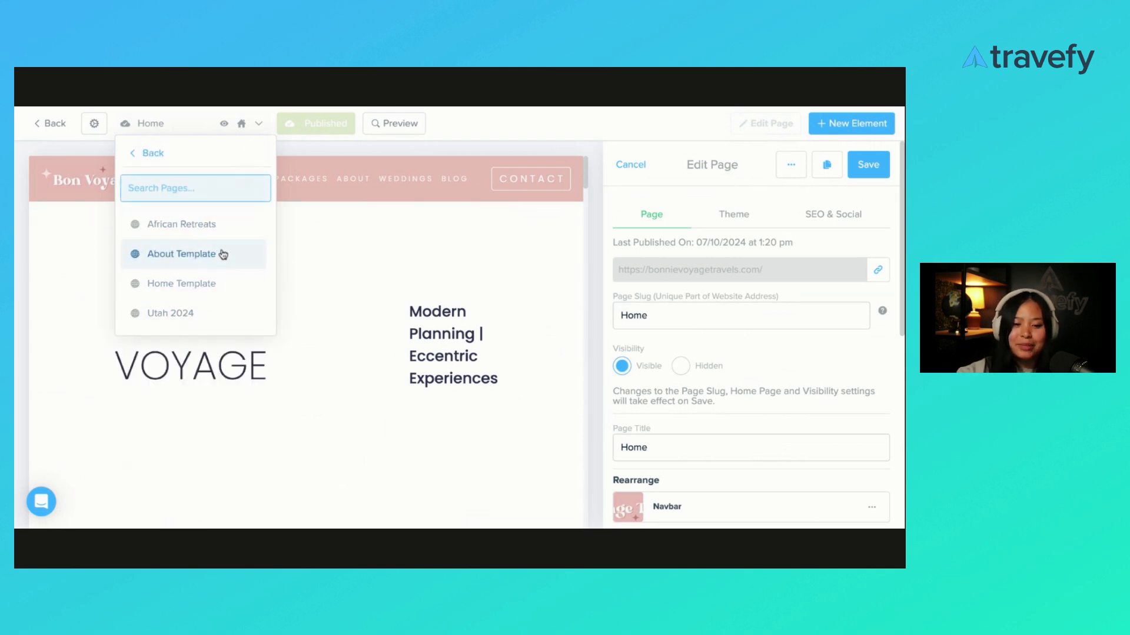
click(181, 224)
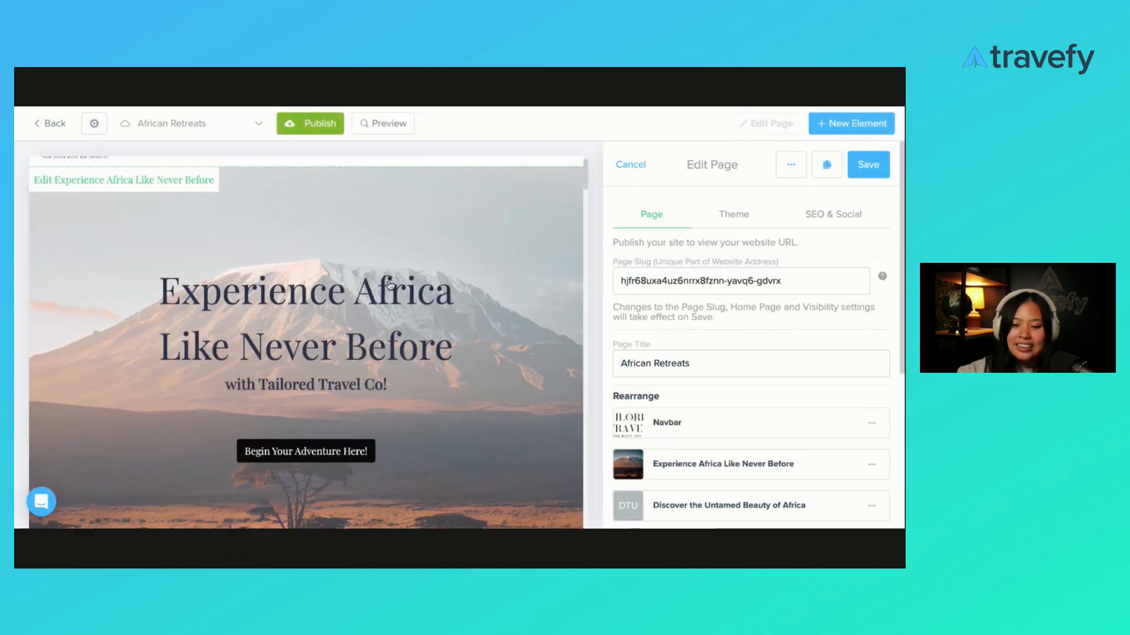
scroll(down, 3)
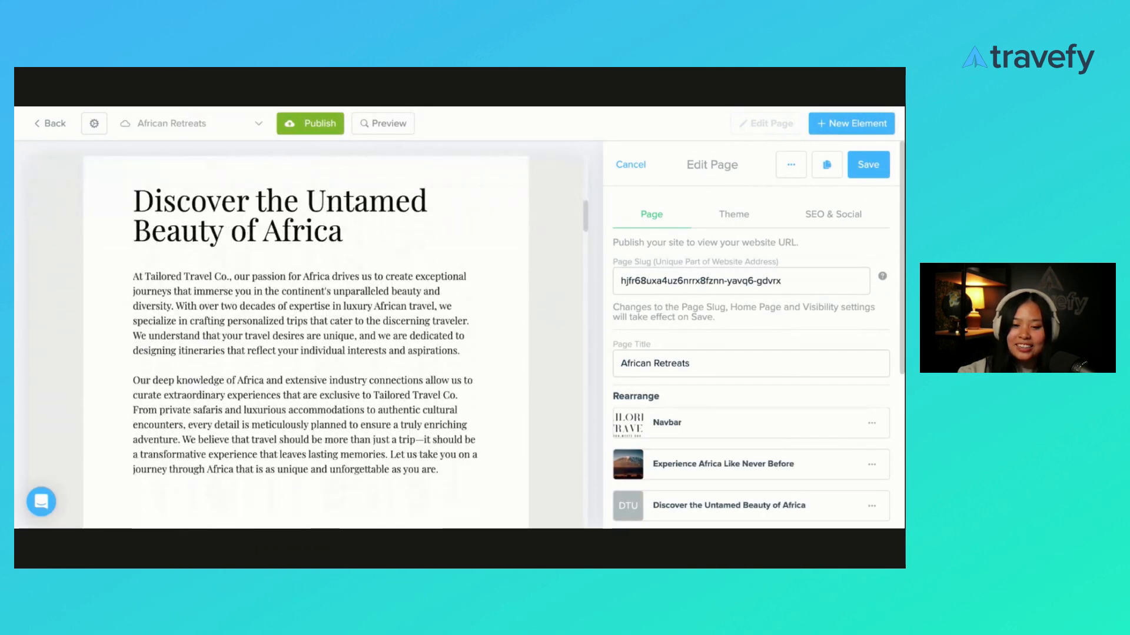
scroll(down, 3)
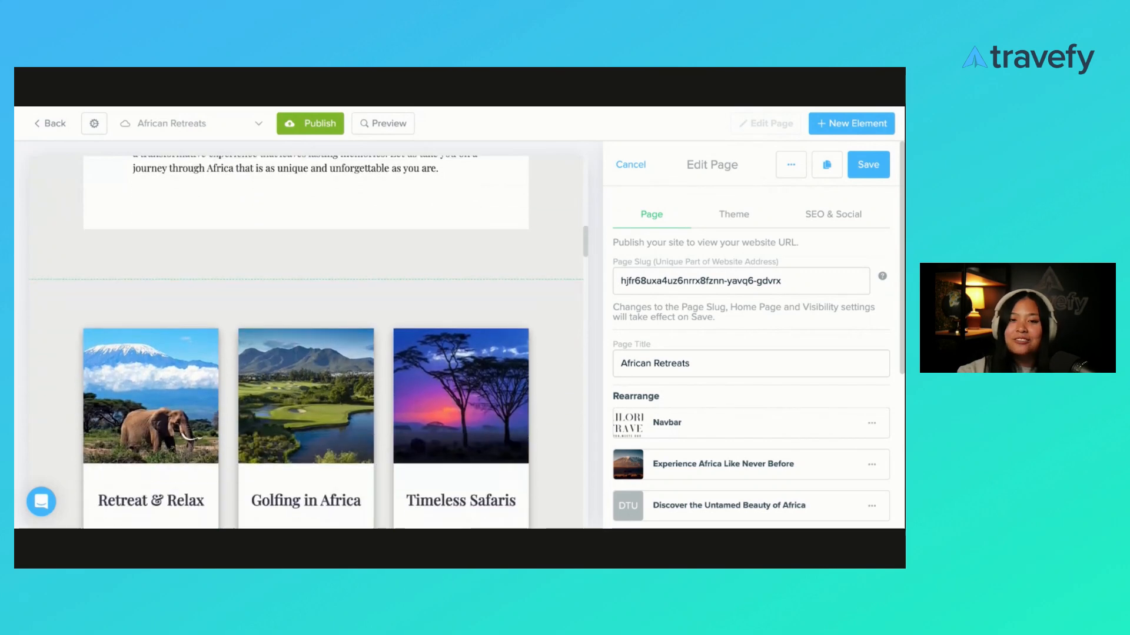
scroll(up, 3)
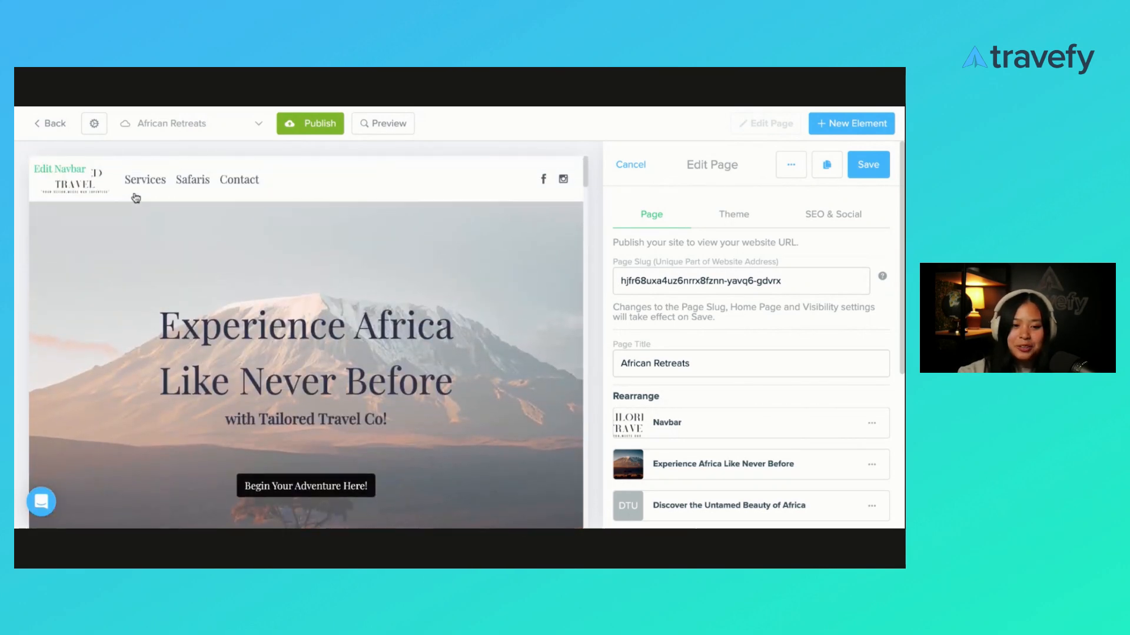
scroll(down, 3)
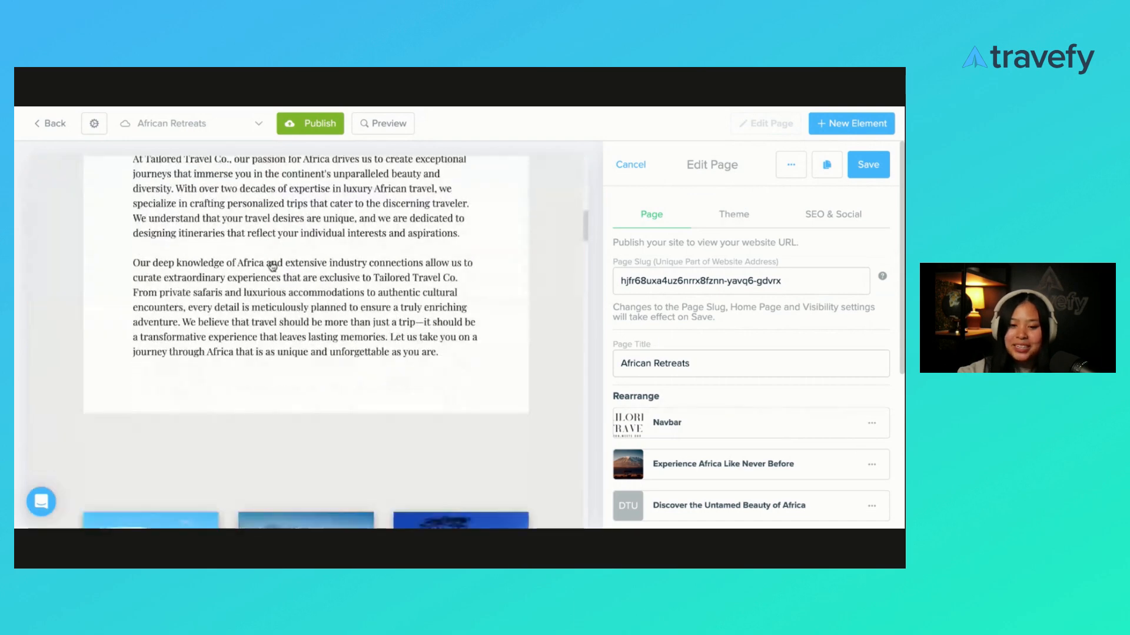
scroll(down, 3)
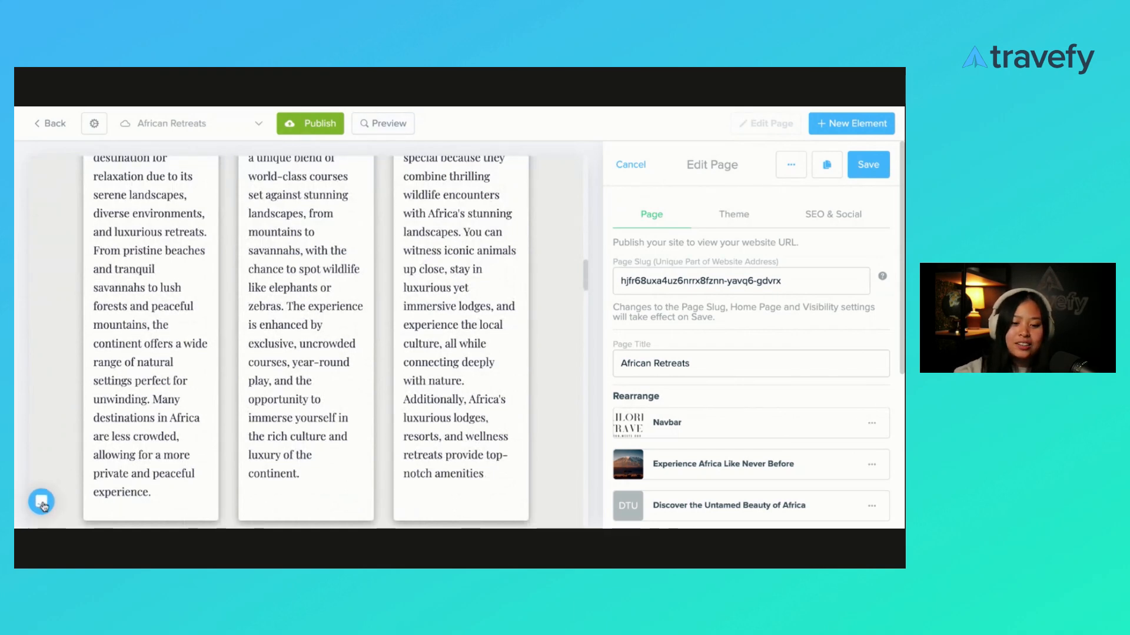
click(41, 501)
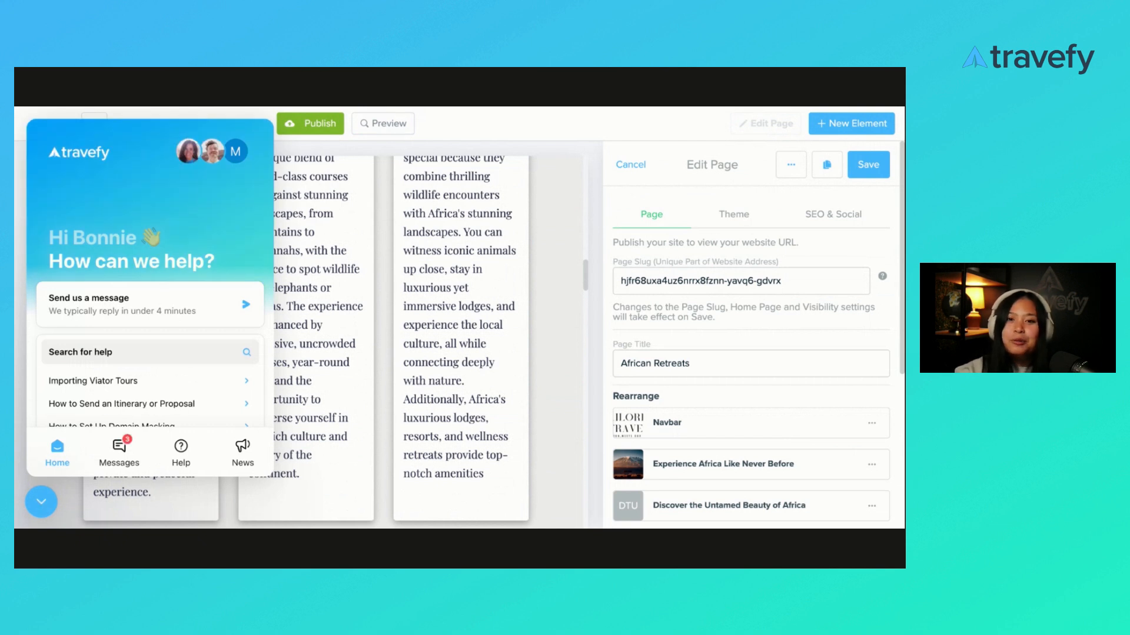
click(41, 502)
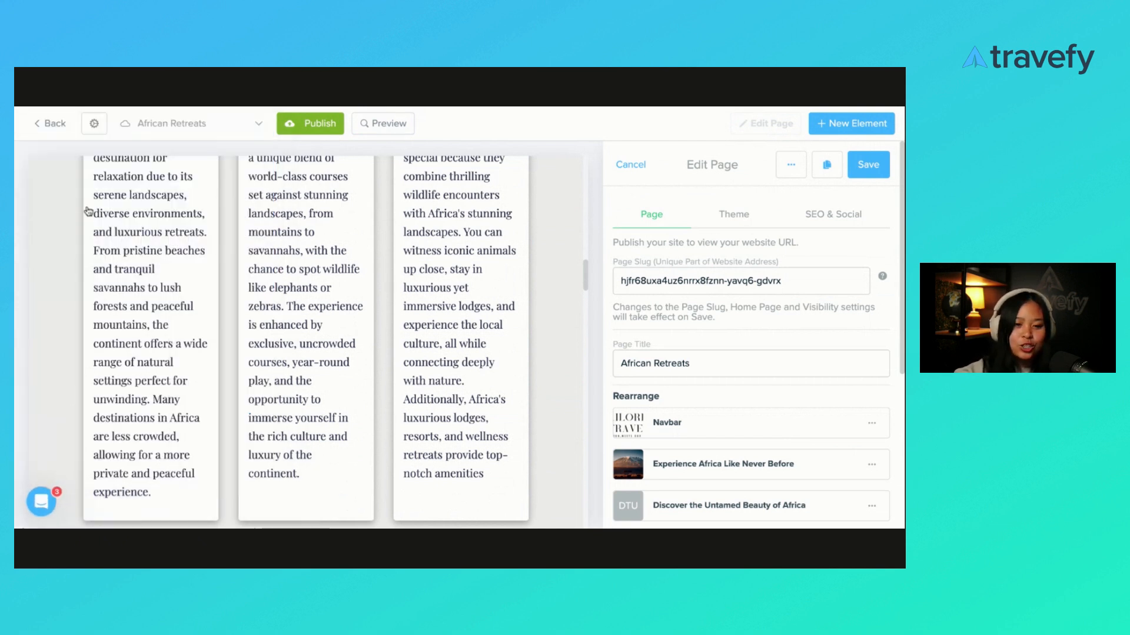